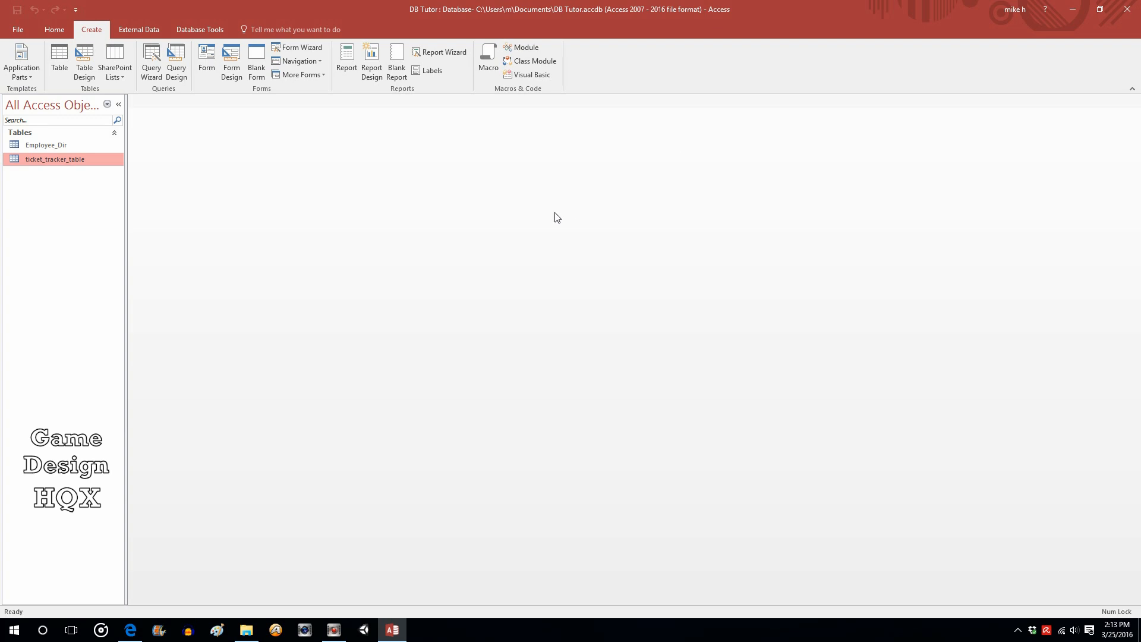
mouse_move(350, 298)
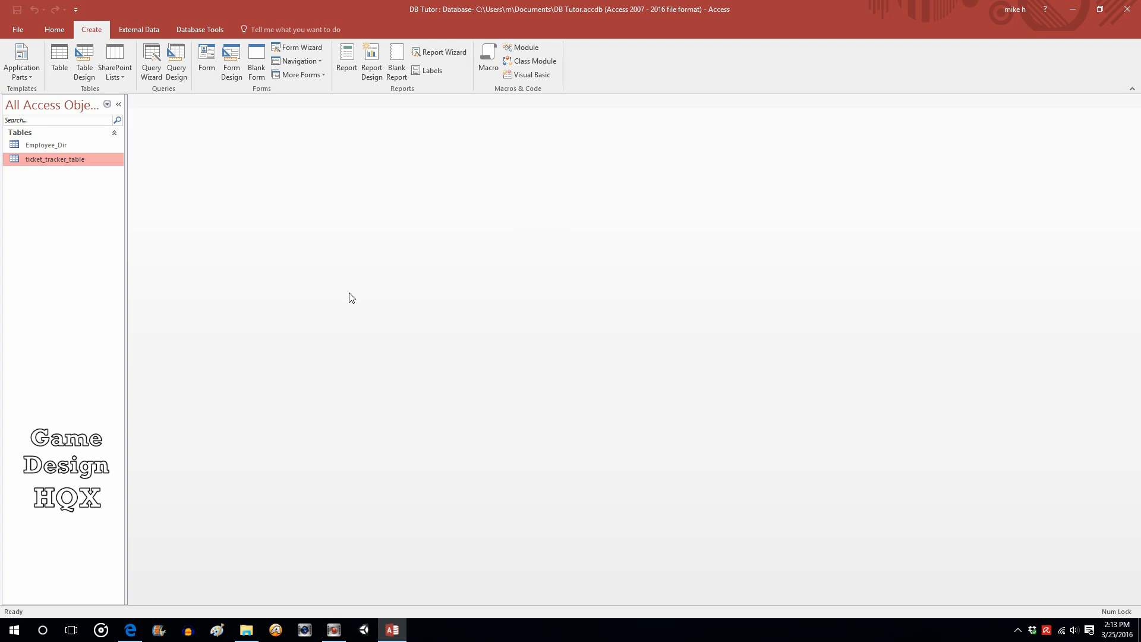
mouse_move(116, 173)
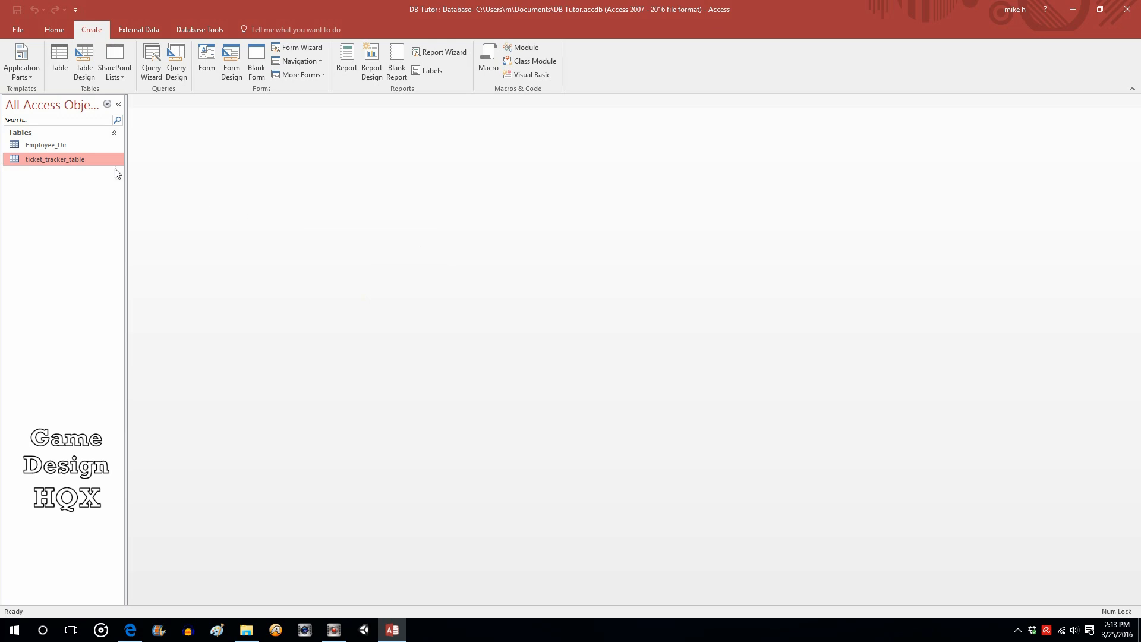
mouse_move(55, 159)
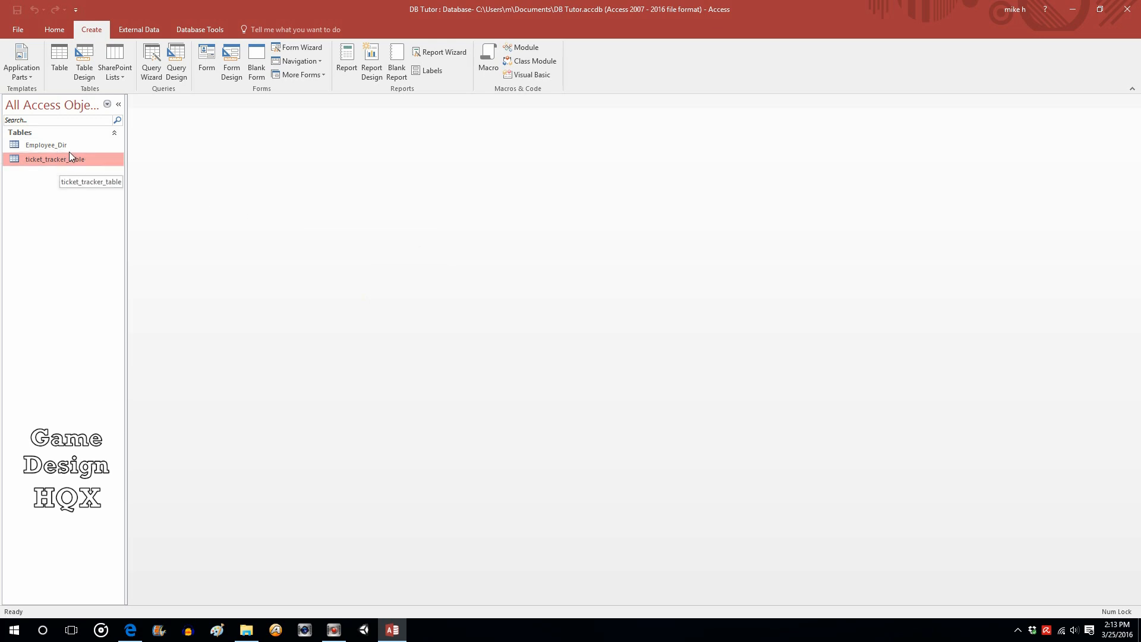
mouse_move(66, 159)
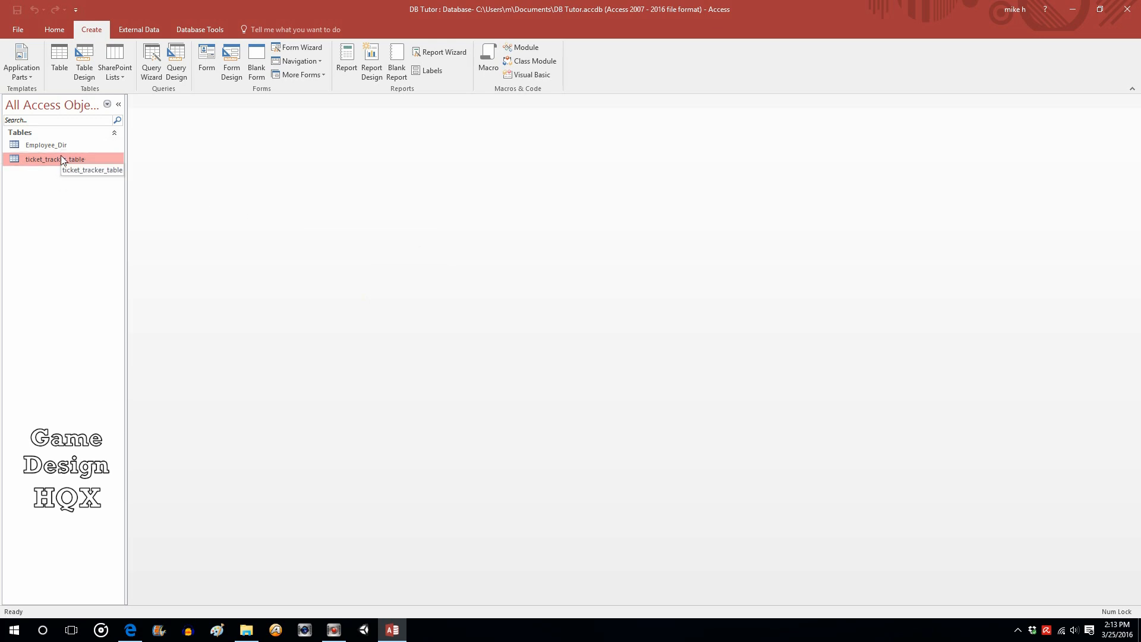
mouse_move(72, 196)
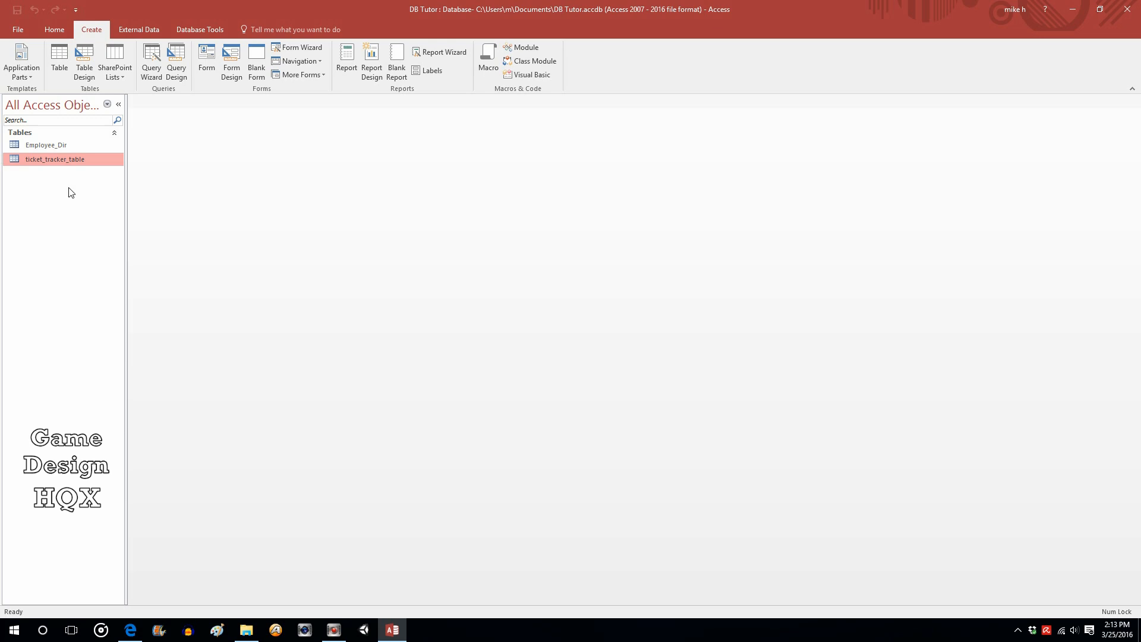
mouse_move(231, 183)
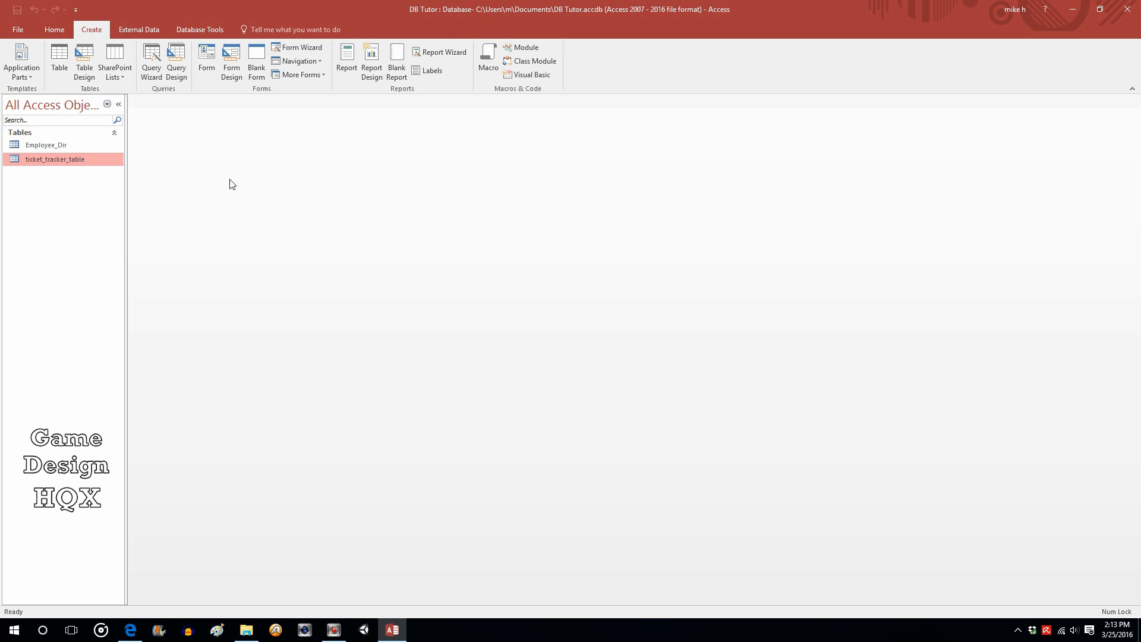
mouse_move(256, 59)
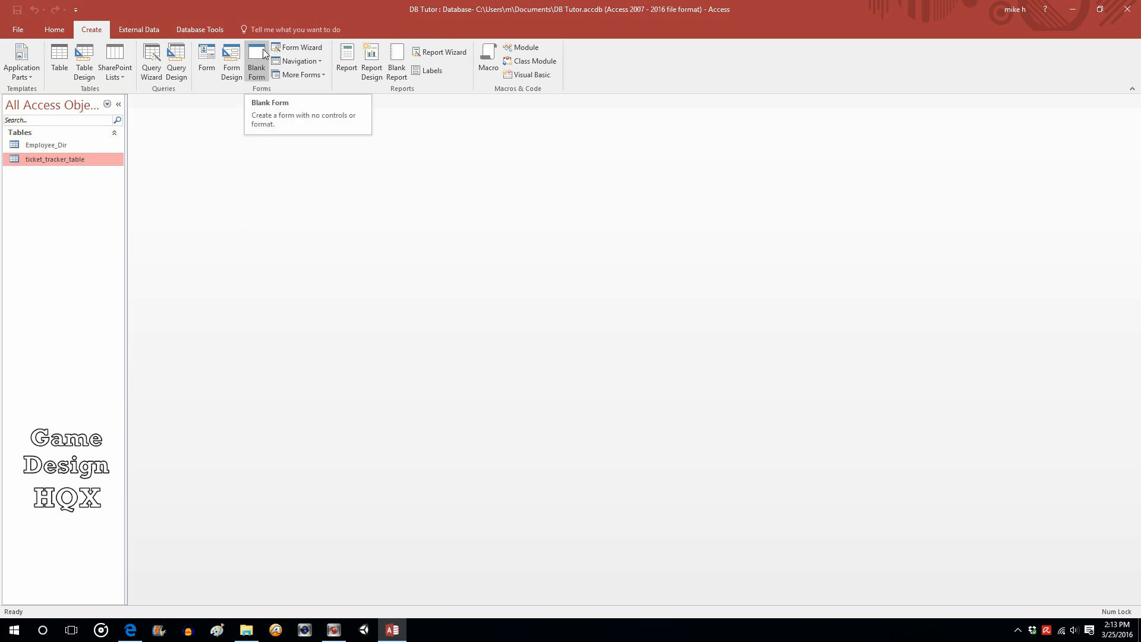
Step: Create a new blank form and bring up its view choices
click(256, 62)
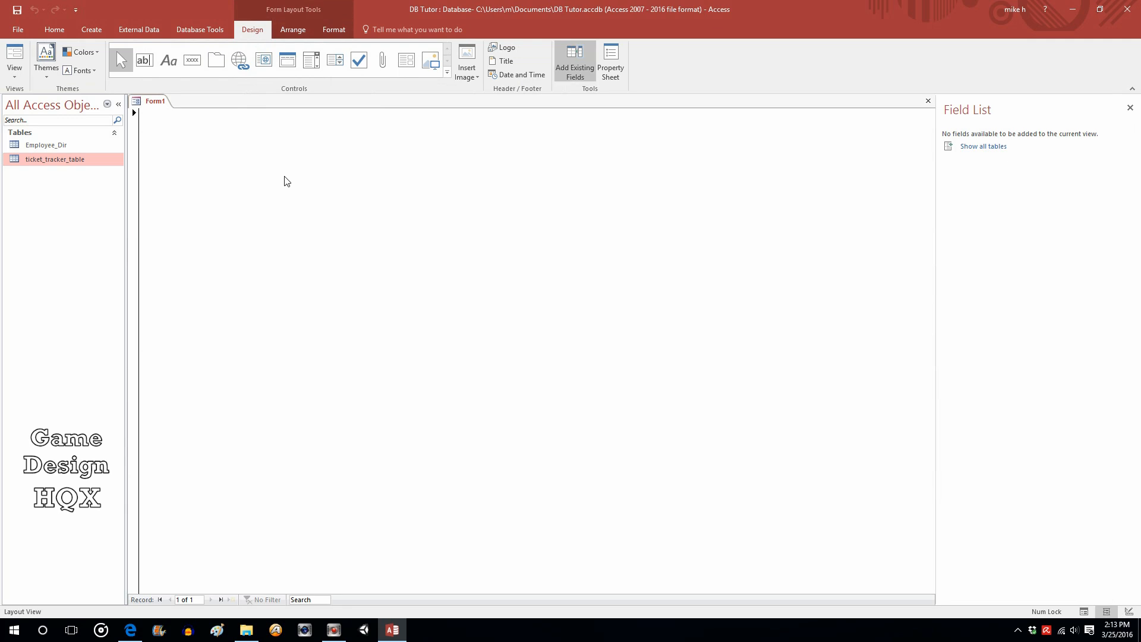
mouse_move(184, 355)
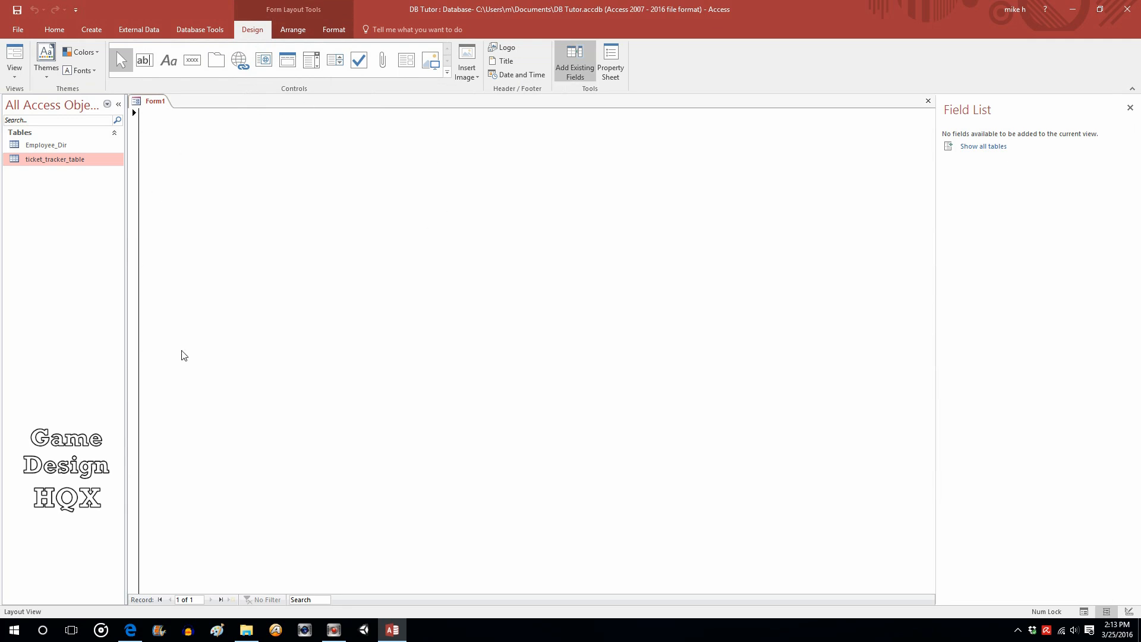
mouse_move(395, 231)
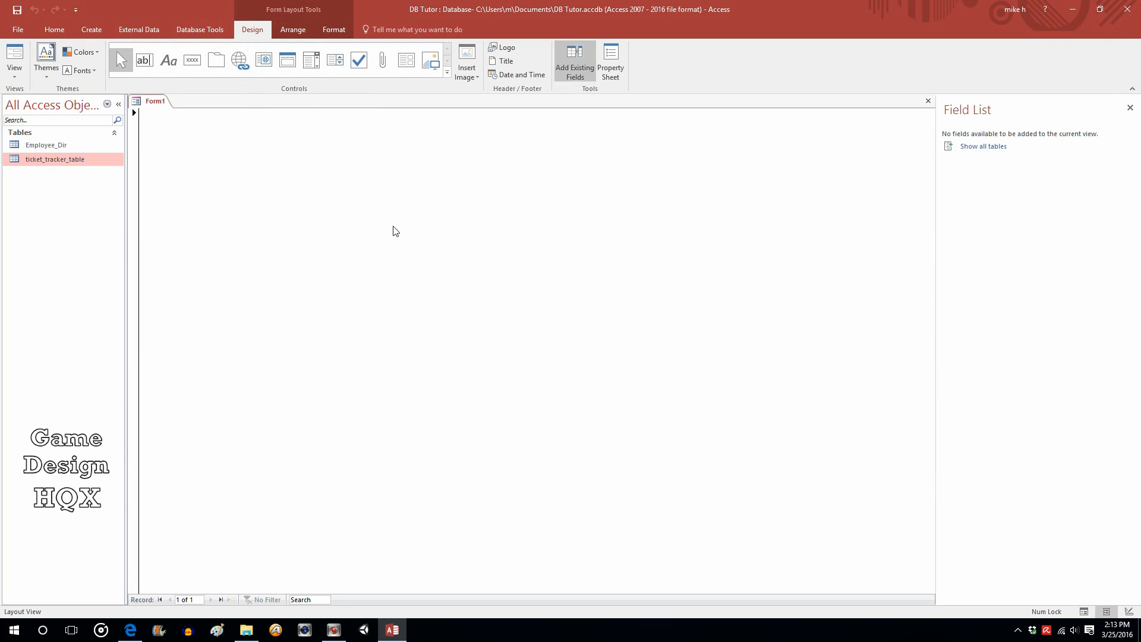
mouse_move(116, 537)
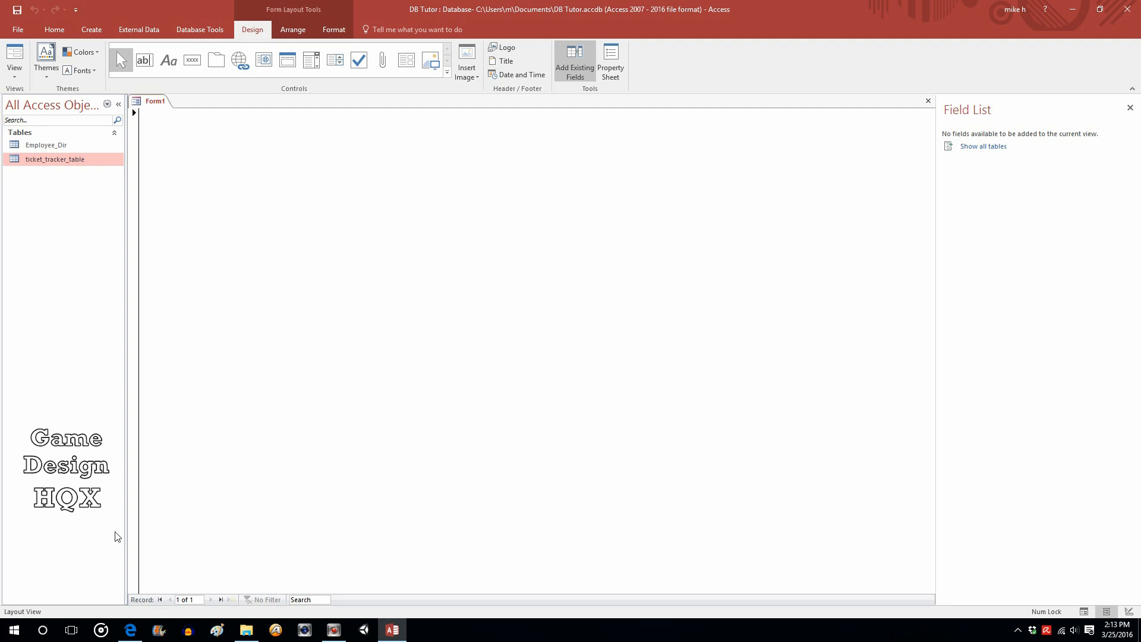
mouse_move(149, 204)
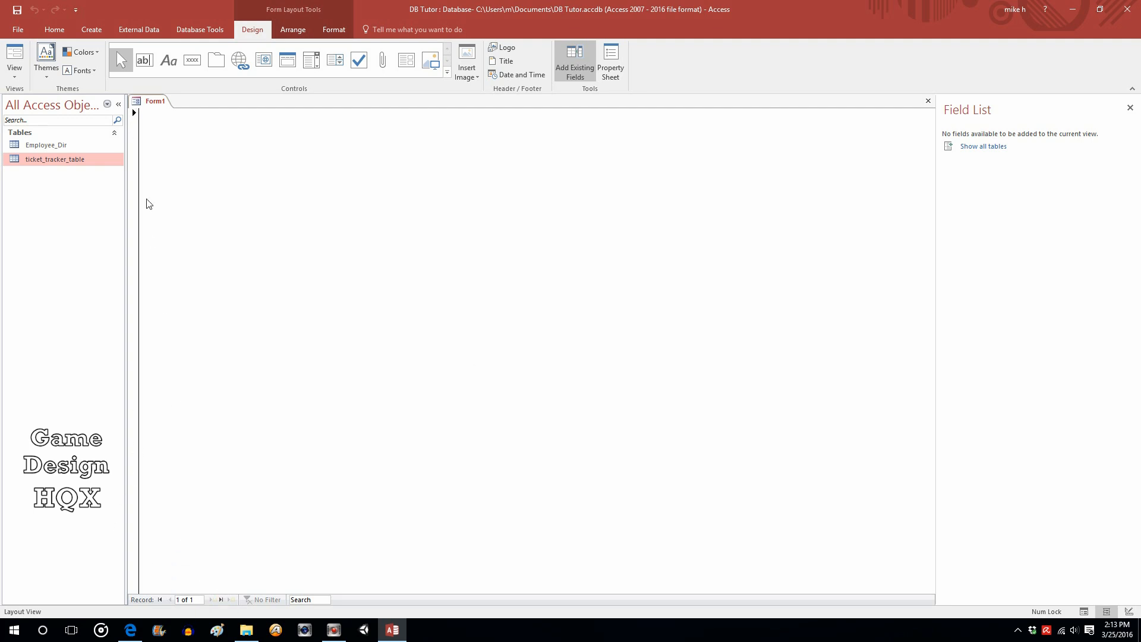
mouse_move(15, 58)
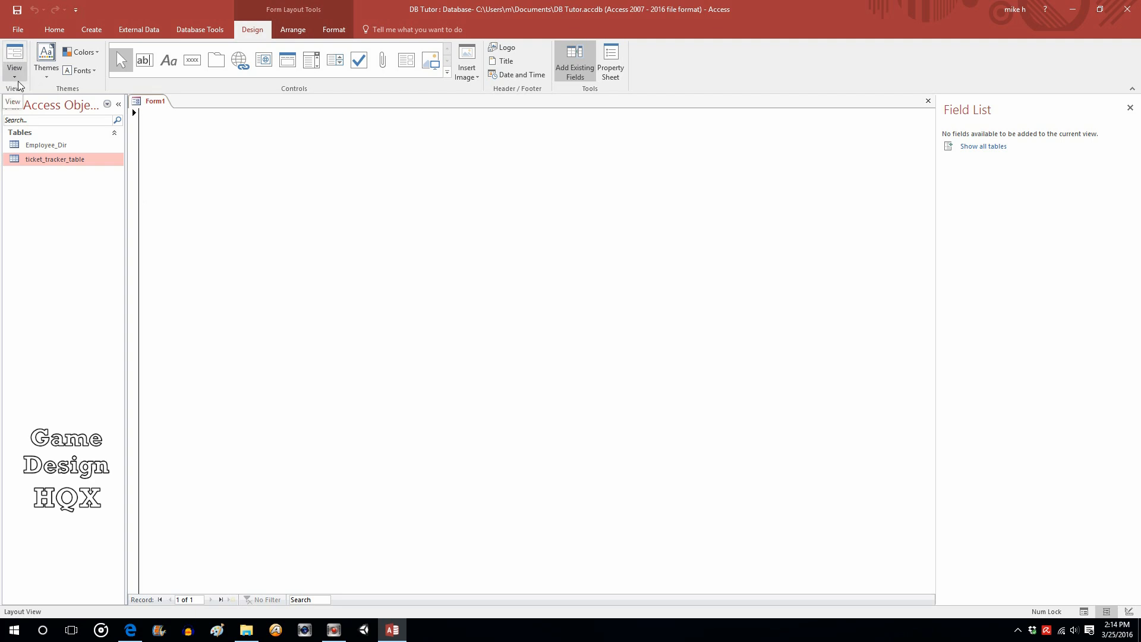
click(14, 59)
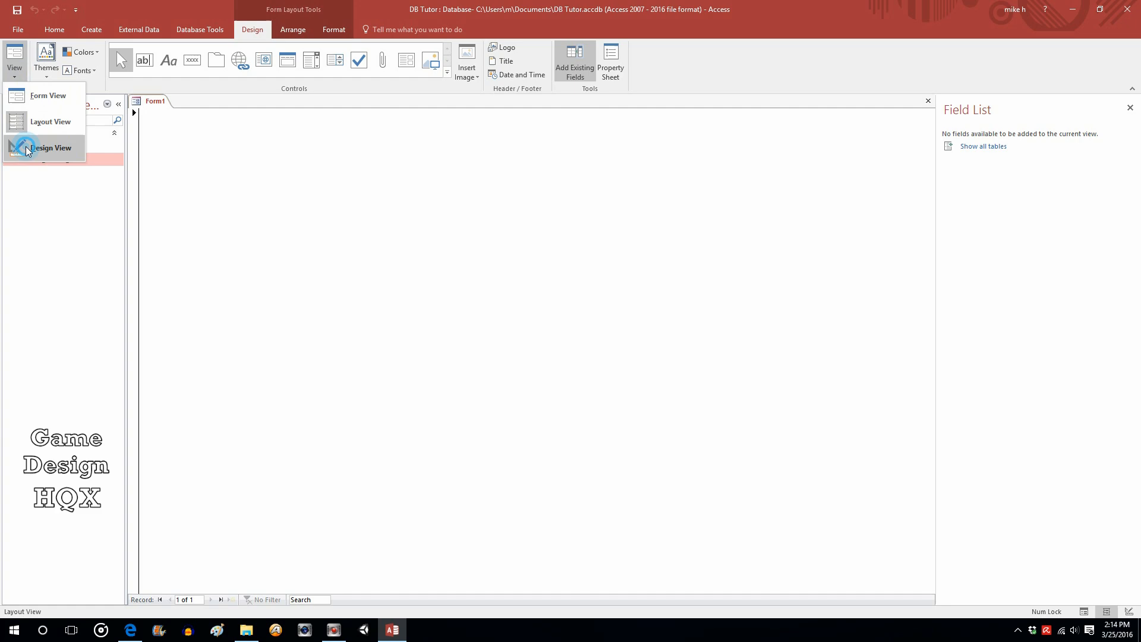
Step: Switch Form1 to design view and show the Form Design tools
click(50, 146)
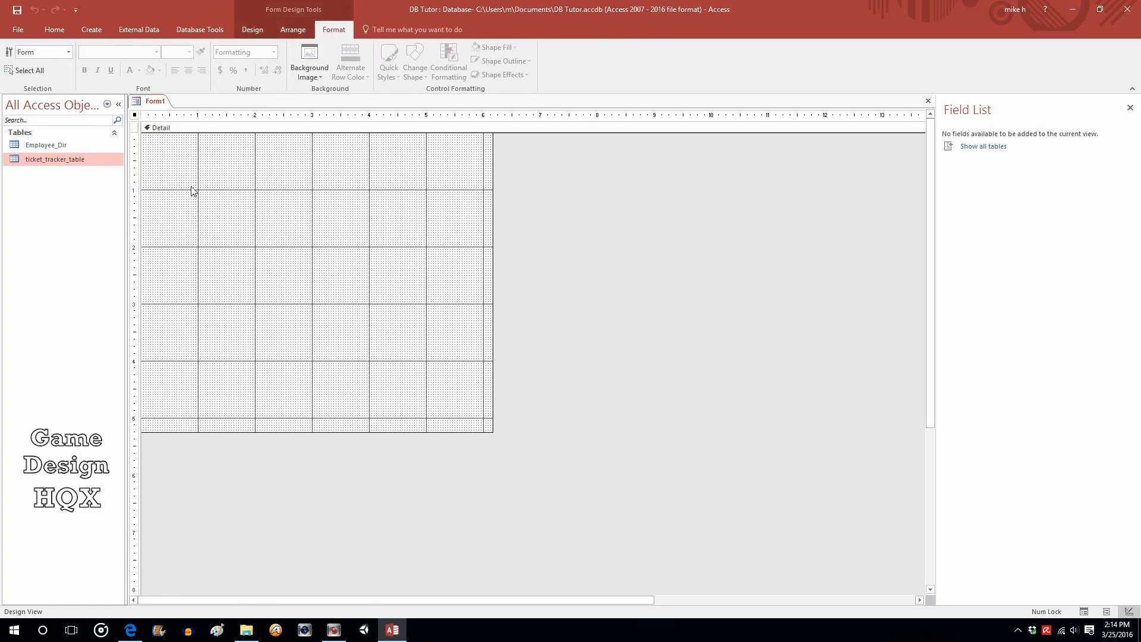
mouse_move(226, 171)
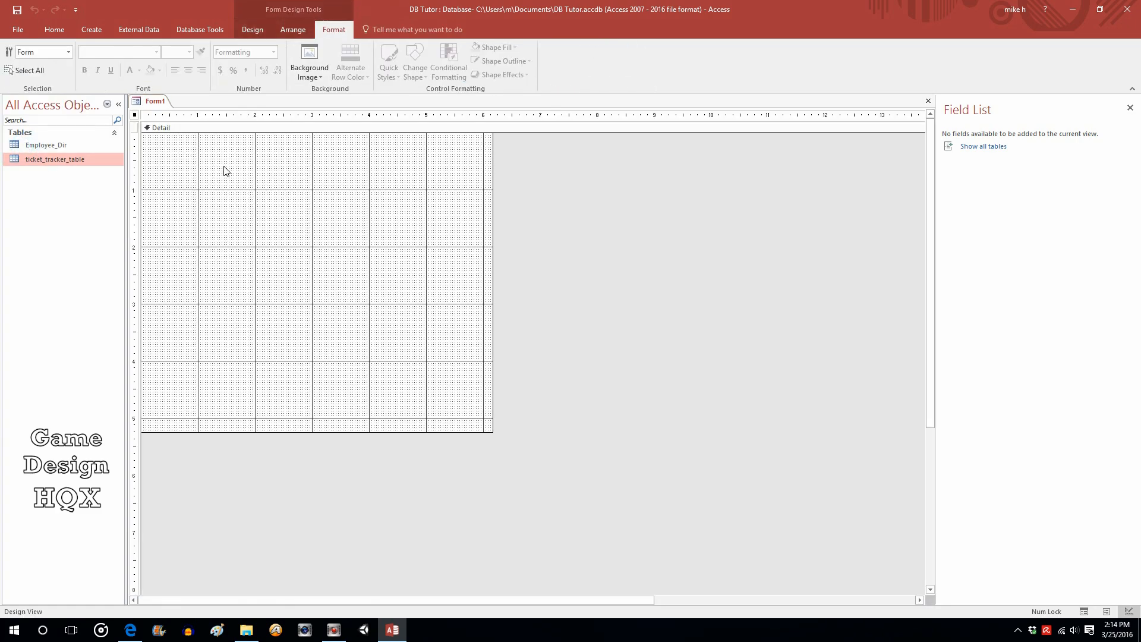
mouse_move(405, 254)
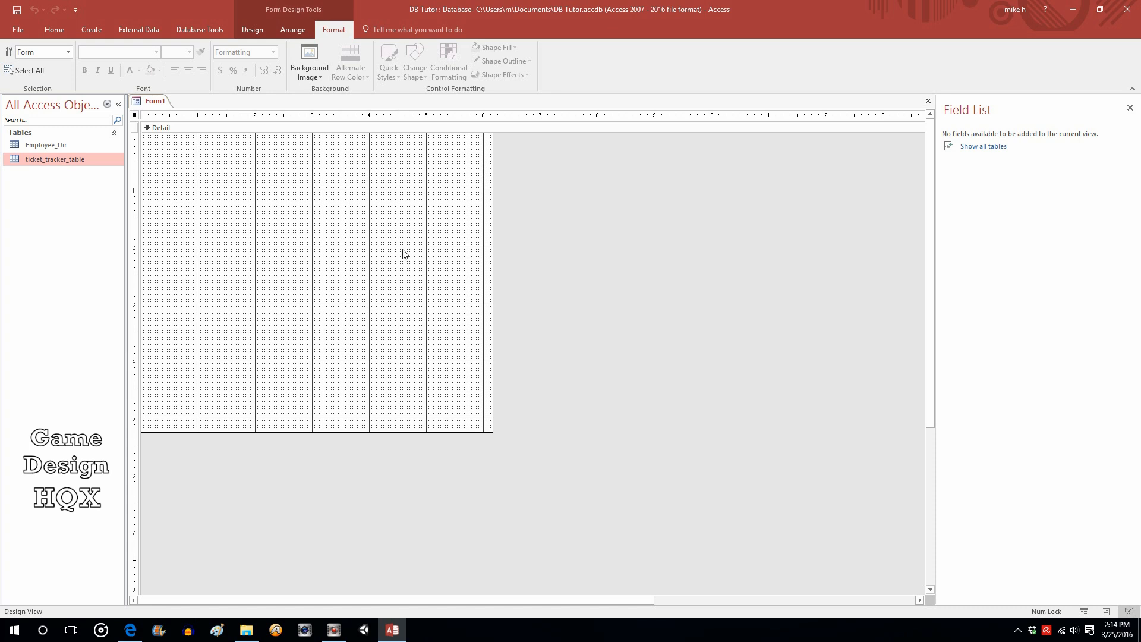
mouse_move(149, 135)
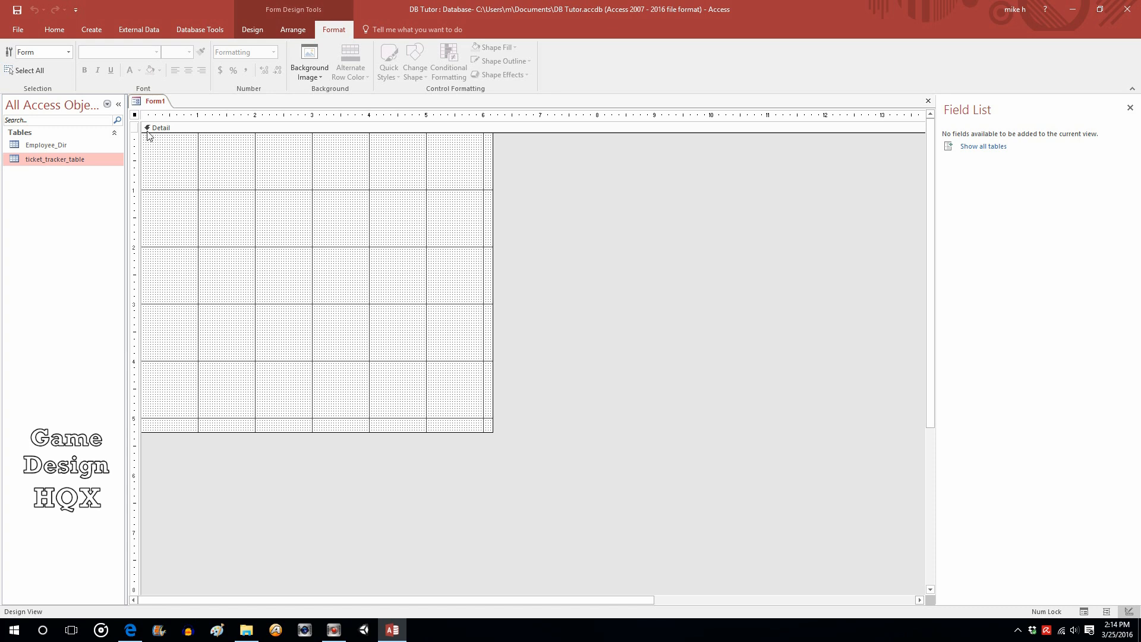
mouse_move(153, 153)
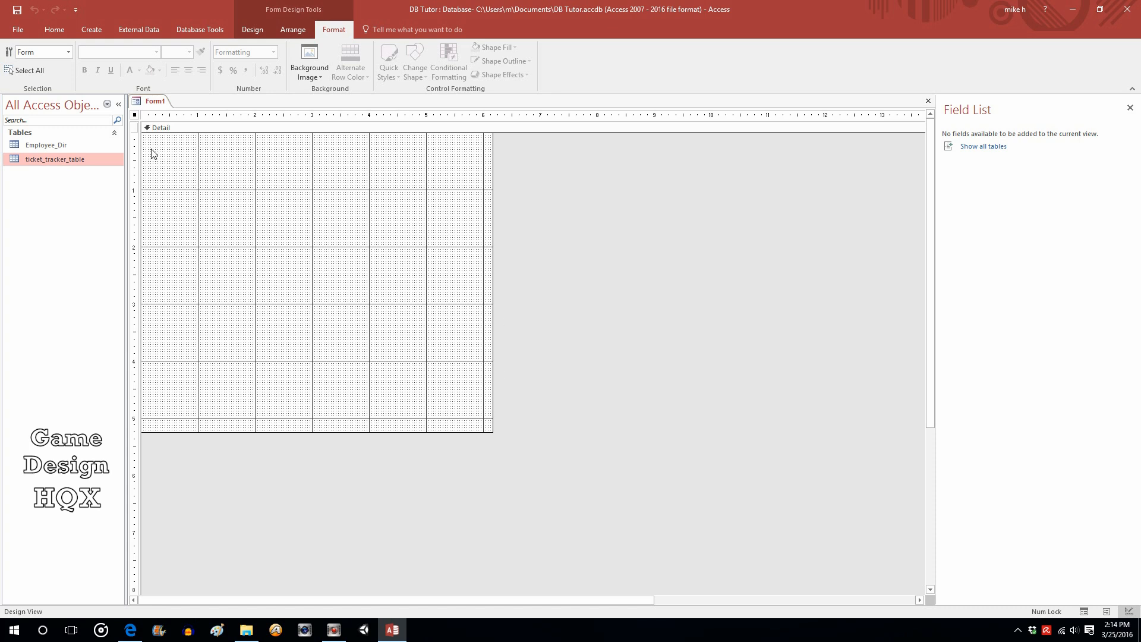
mouse_move(270, 185)
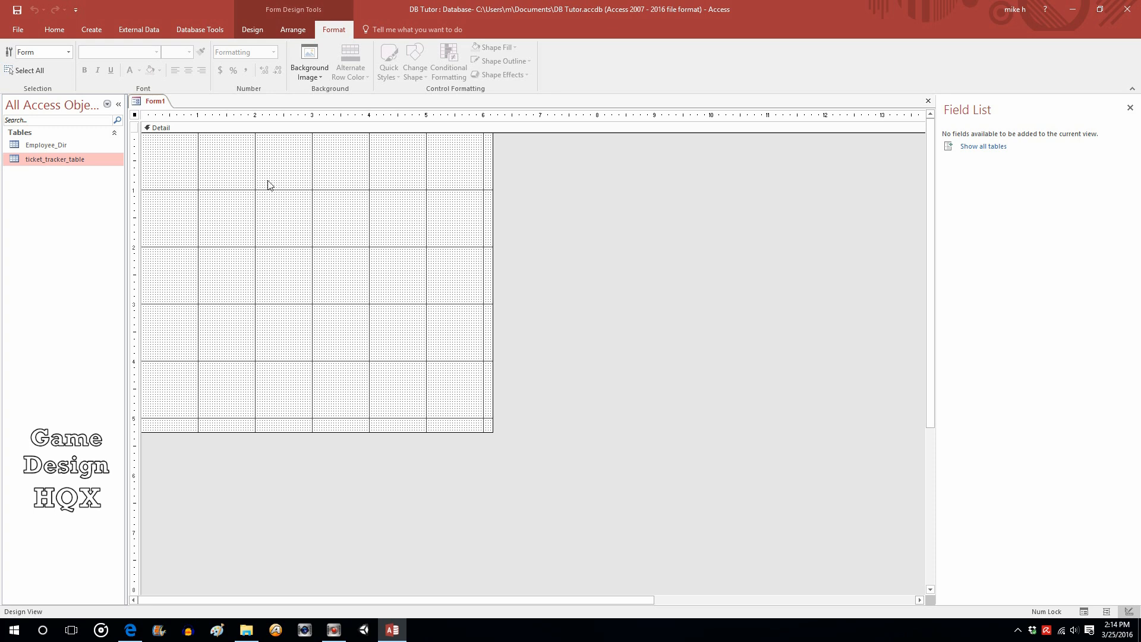
mouse_move(282, 178)
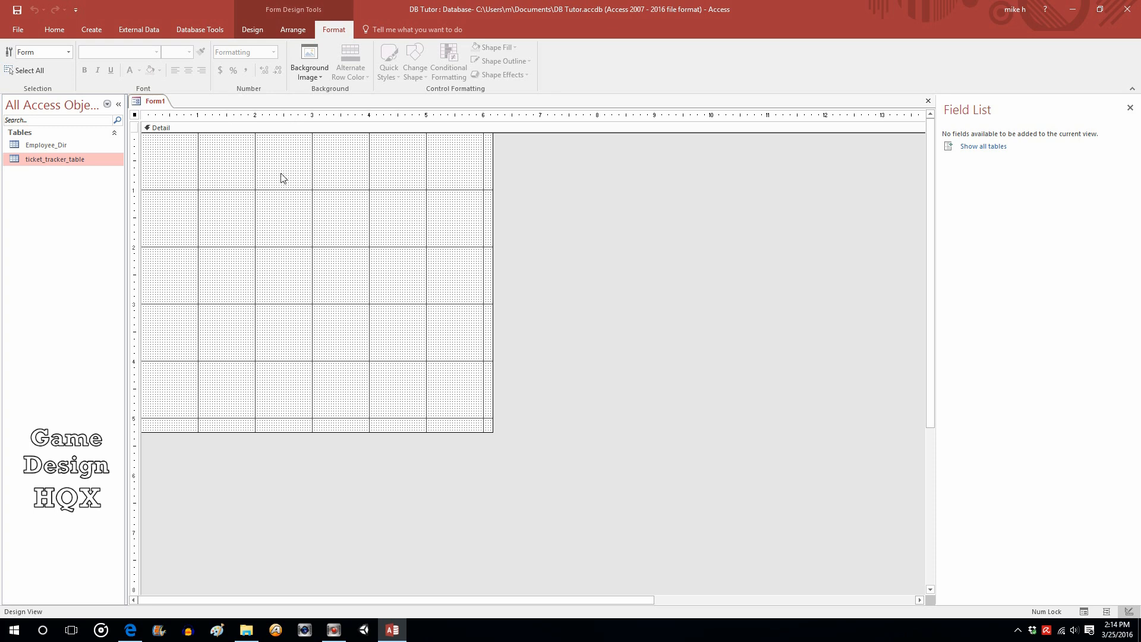
mouse_move(228, 334)
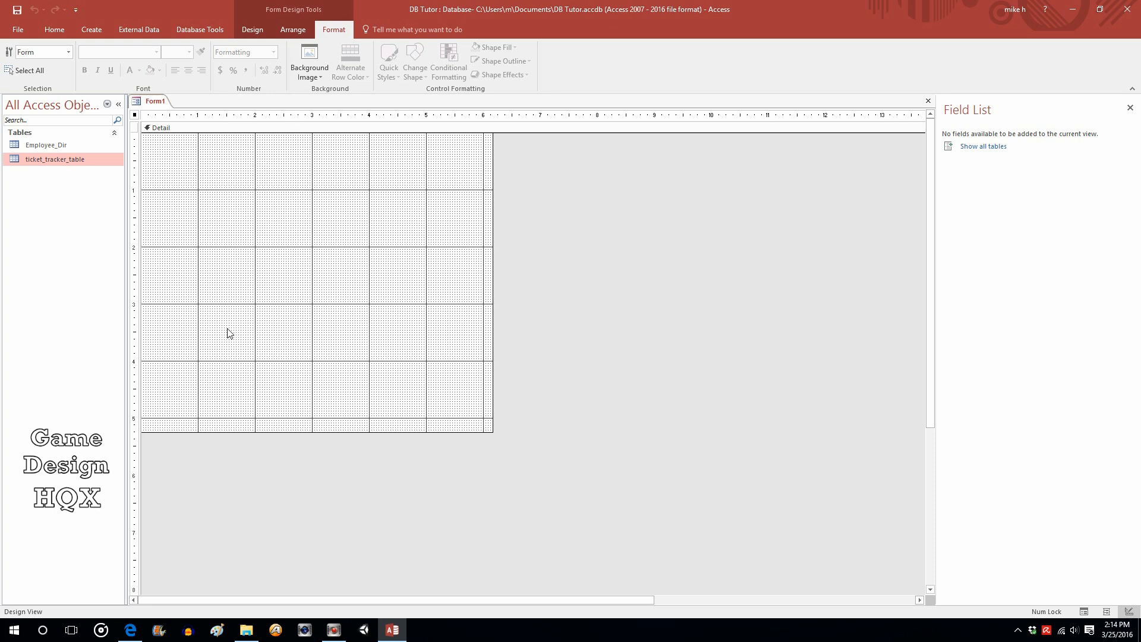
mouse_move(321, 133)
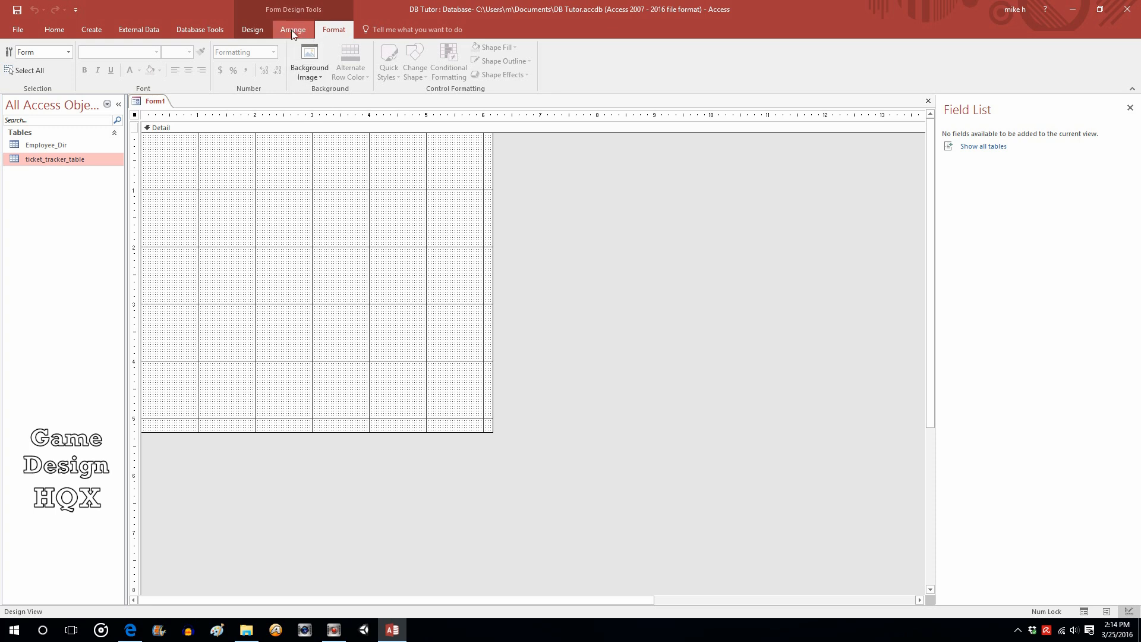
mouse_move(138, 6)
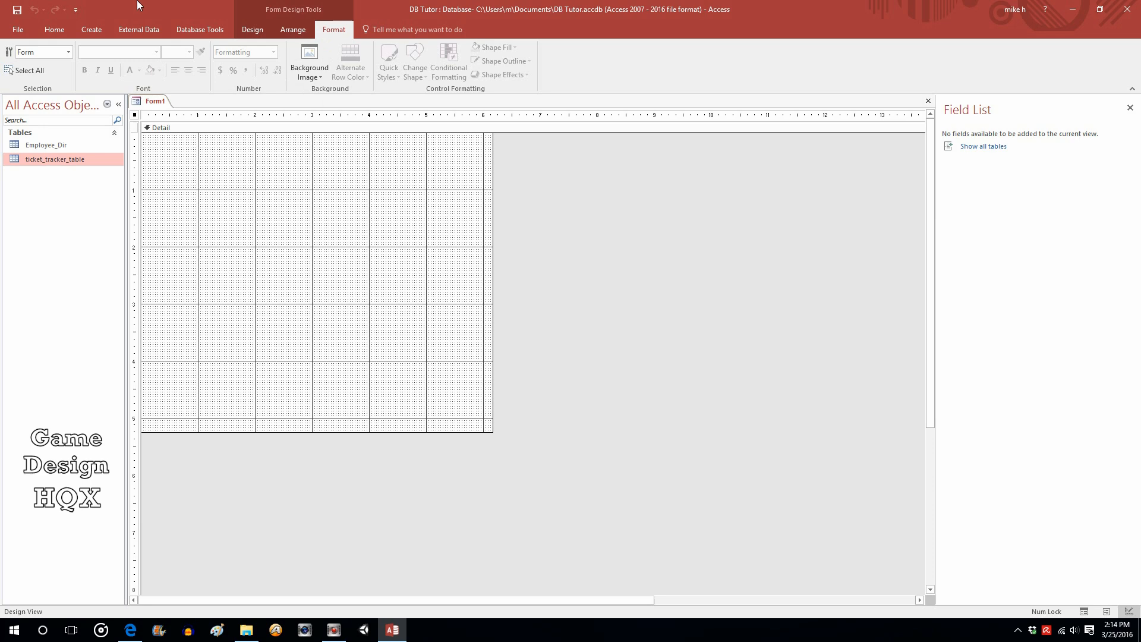
mouse_move(260, 266)
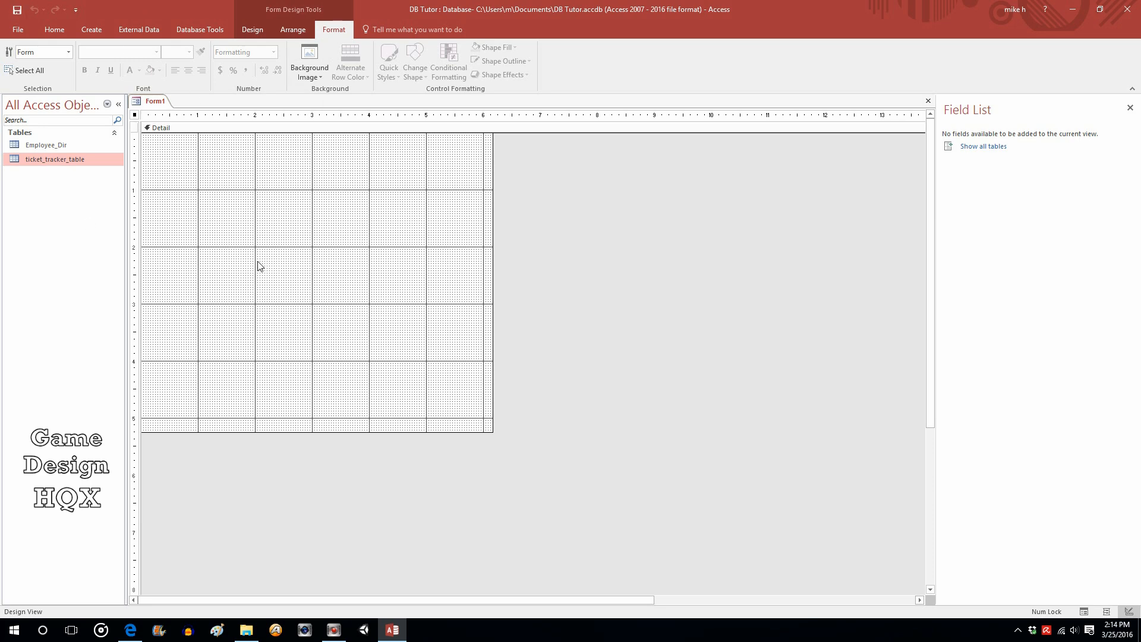
mouse_move(252, 29)
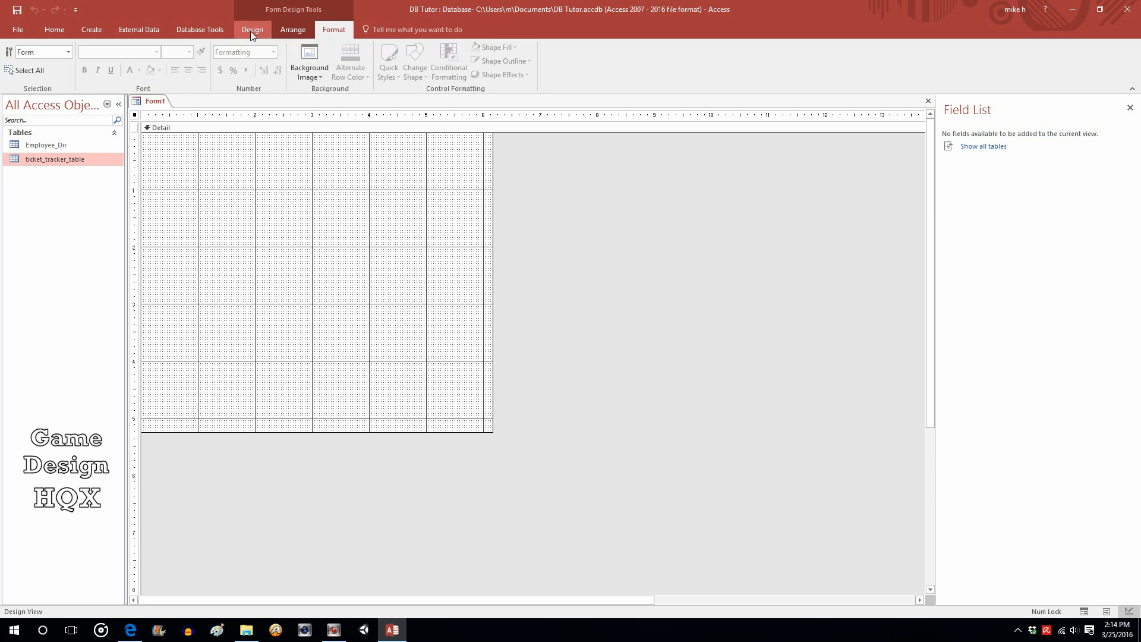
click(252, 30)
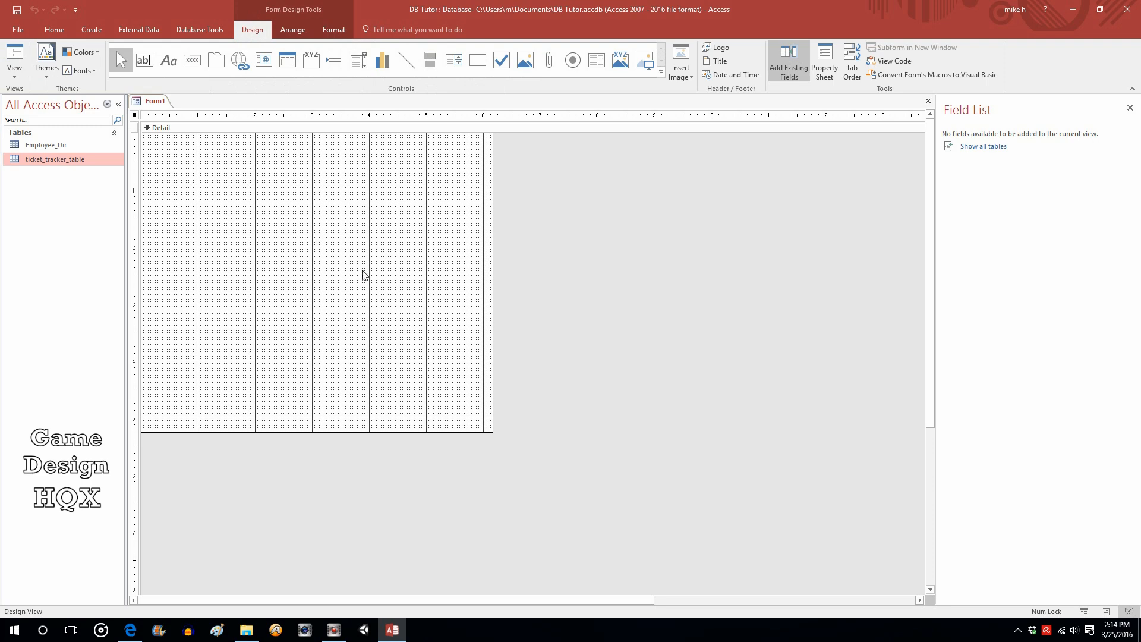
mouse_move(767, 224)
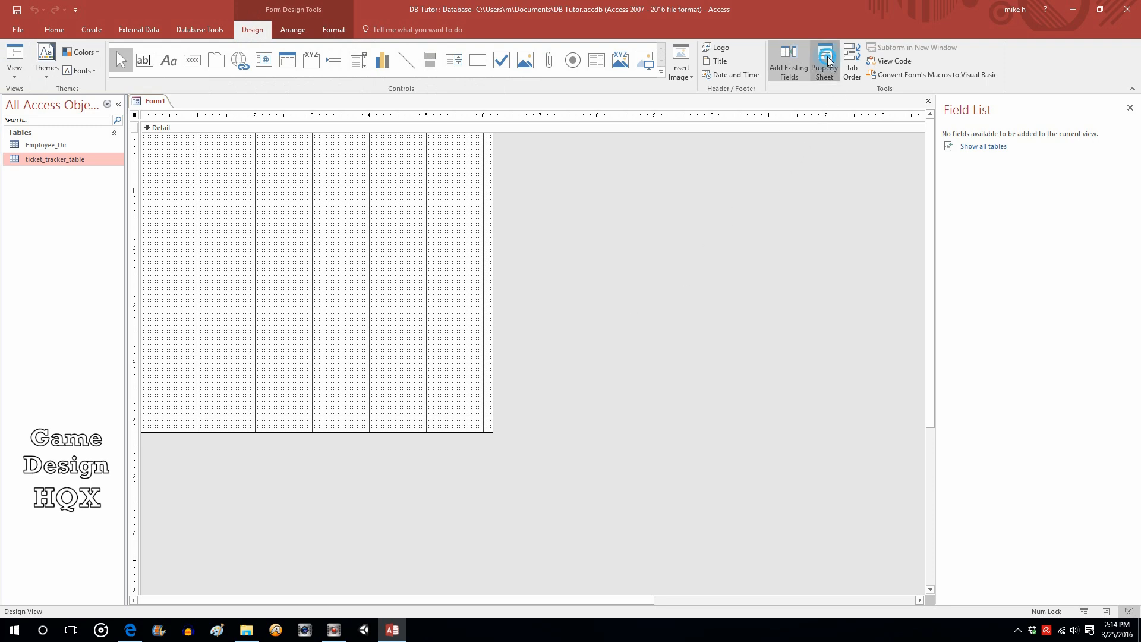
click(823, 59)
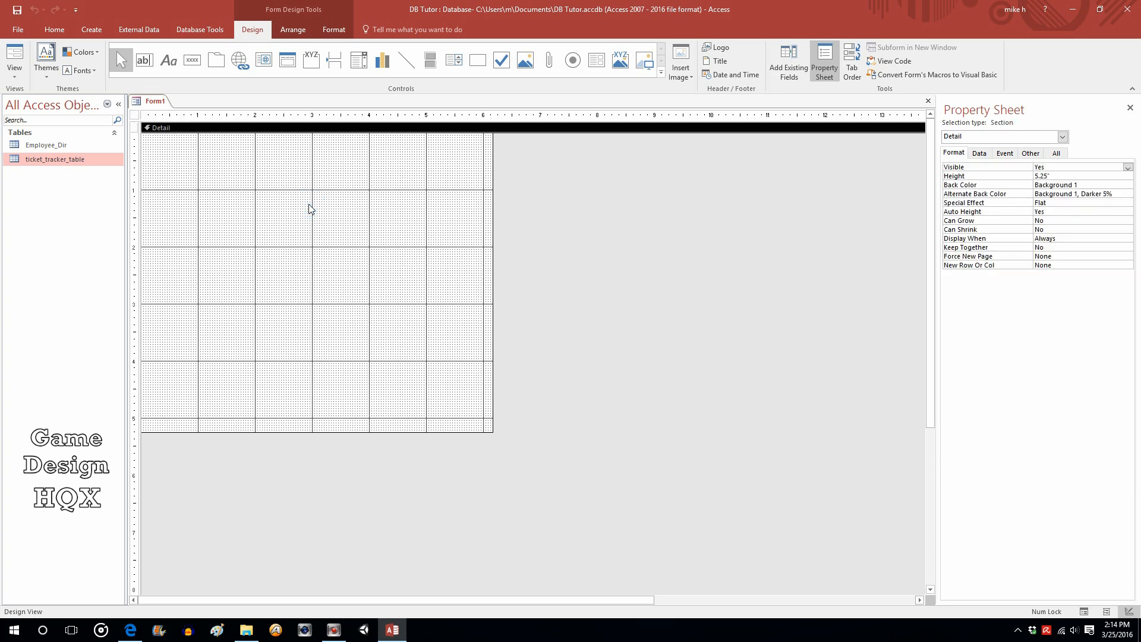
mouse_move(135, 118)
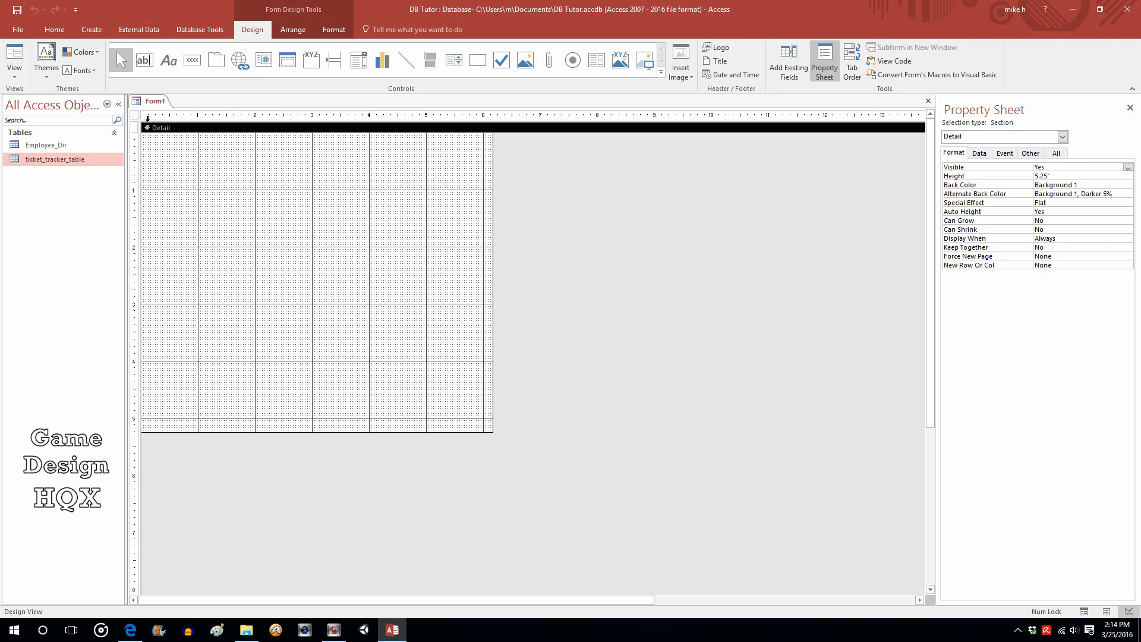
mouse_move(296, 237)
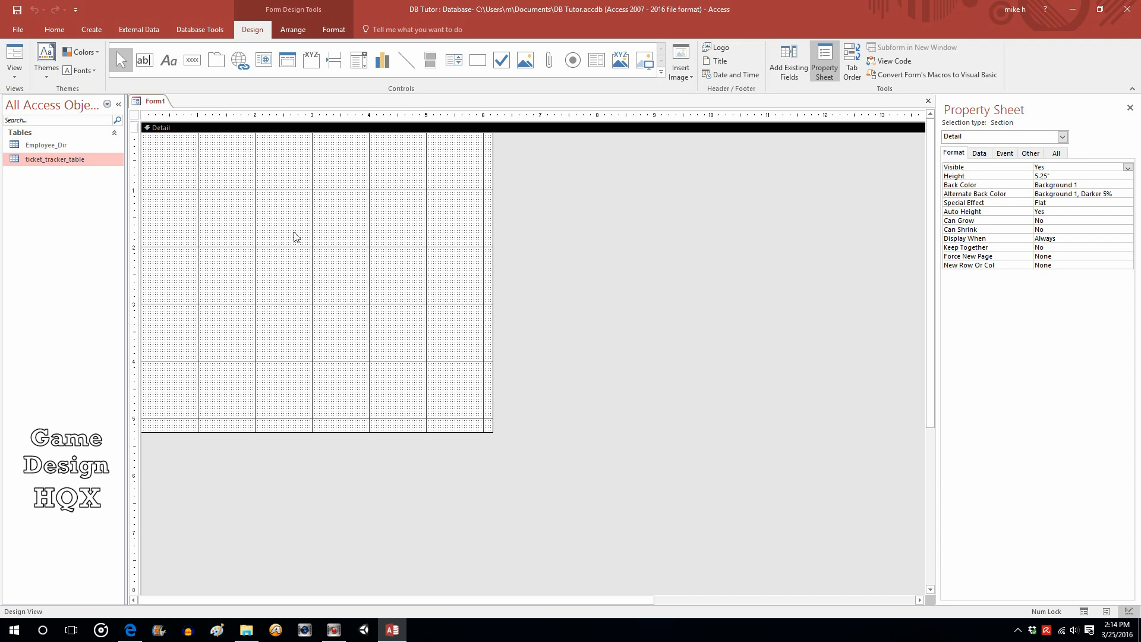
mouse_move(136, 121)
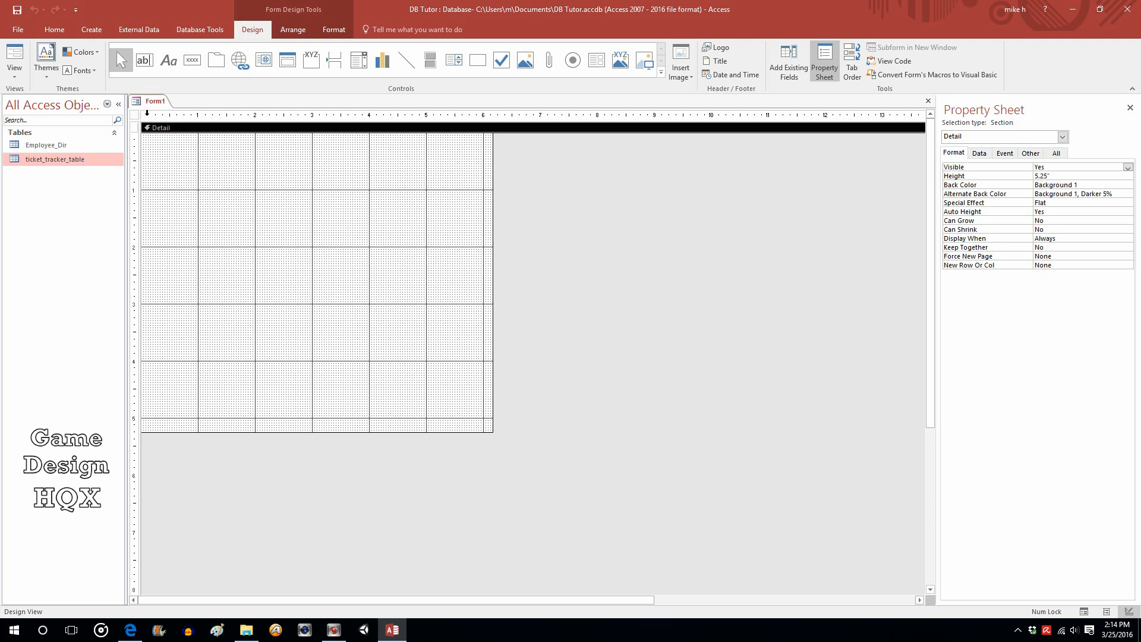
mouse_move(283, 131)
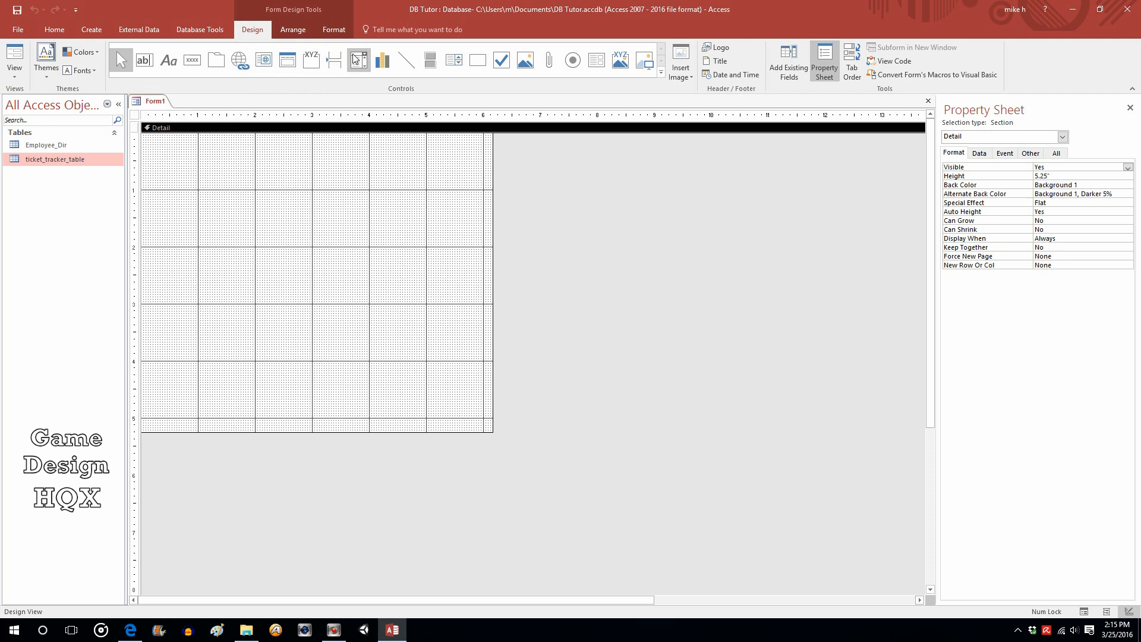
mouse_move(359, 60)
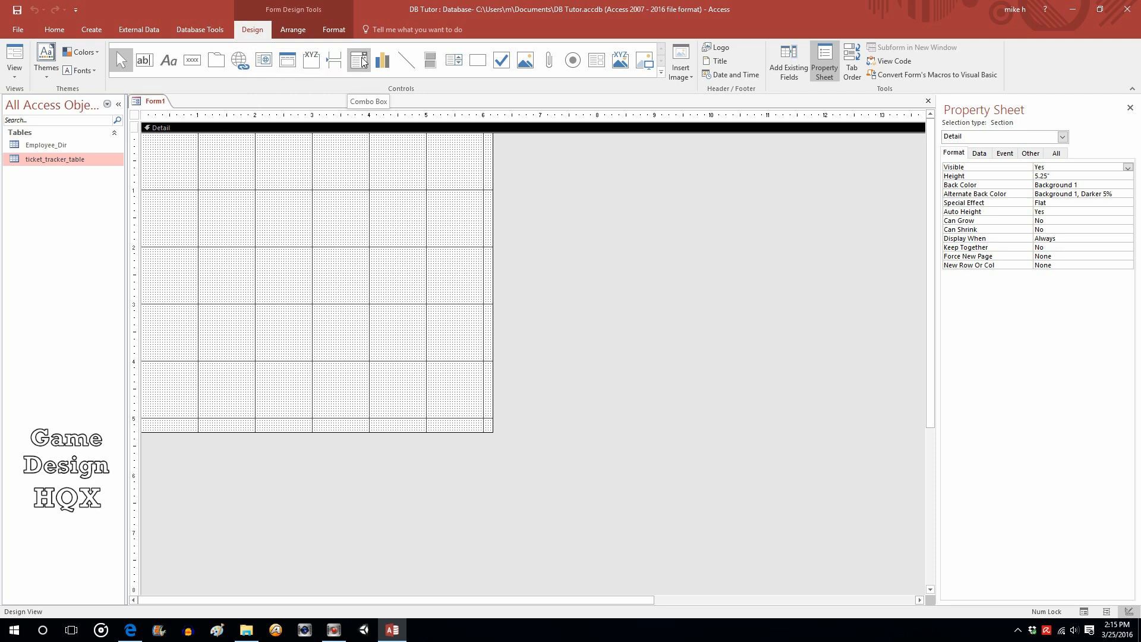
mouse_move(991, 132)
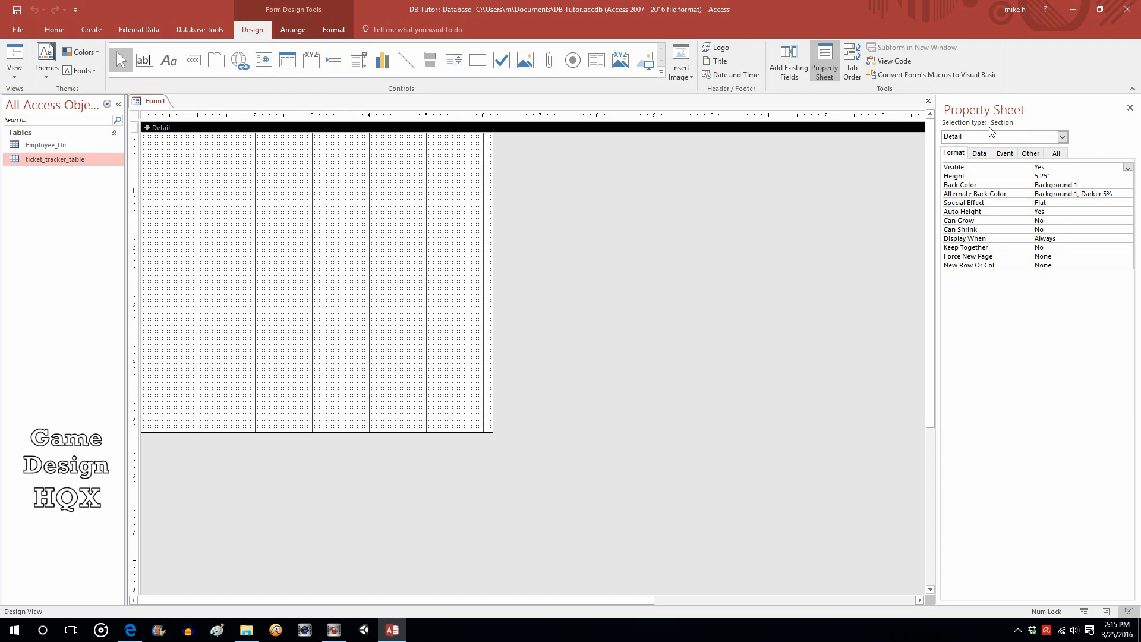
mouse_move(1019, 116)
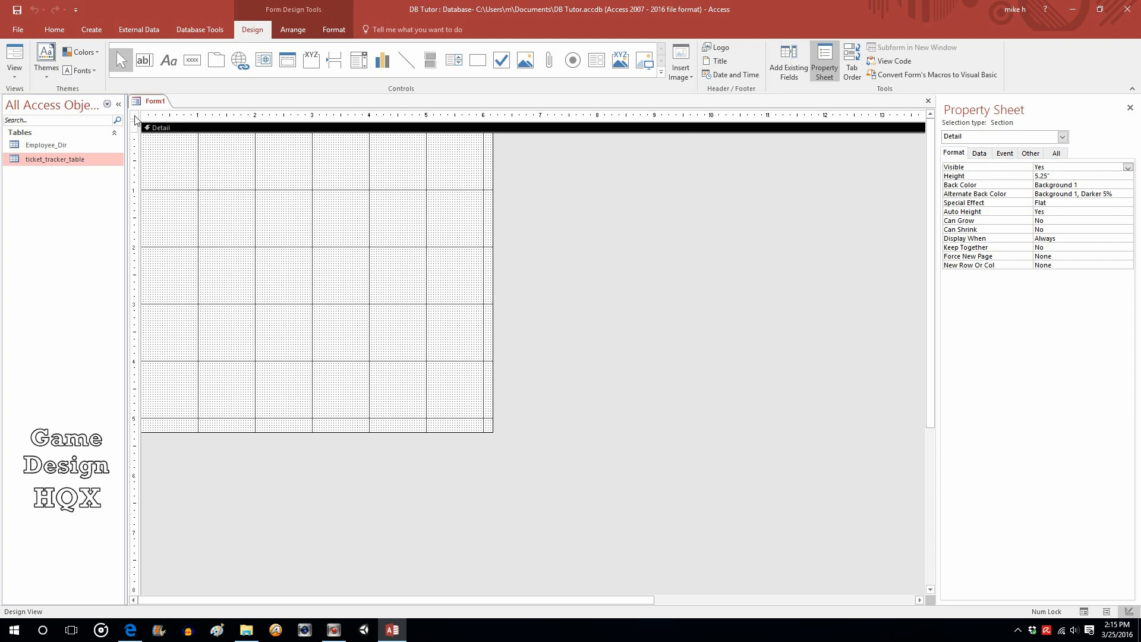
Step: Select the whole form and reach its Navigation Buttons setting
click(135, 113)
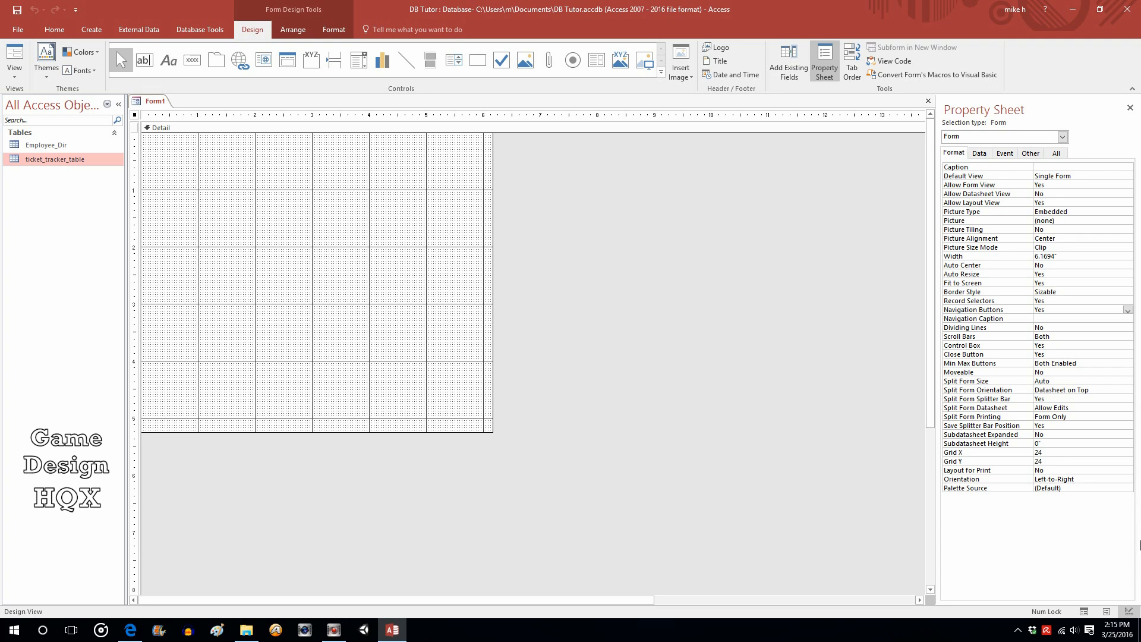
click(1130, 309)
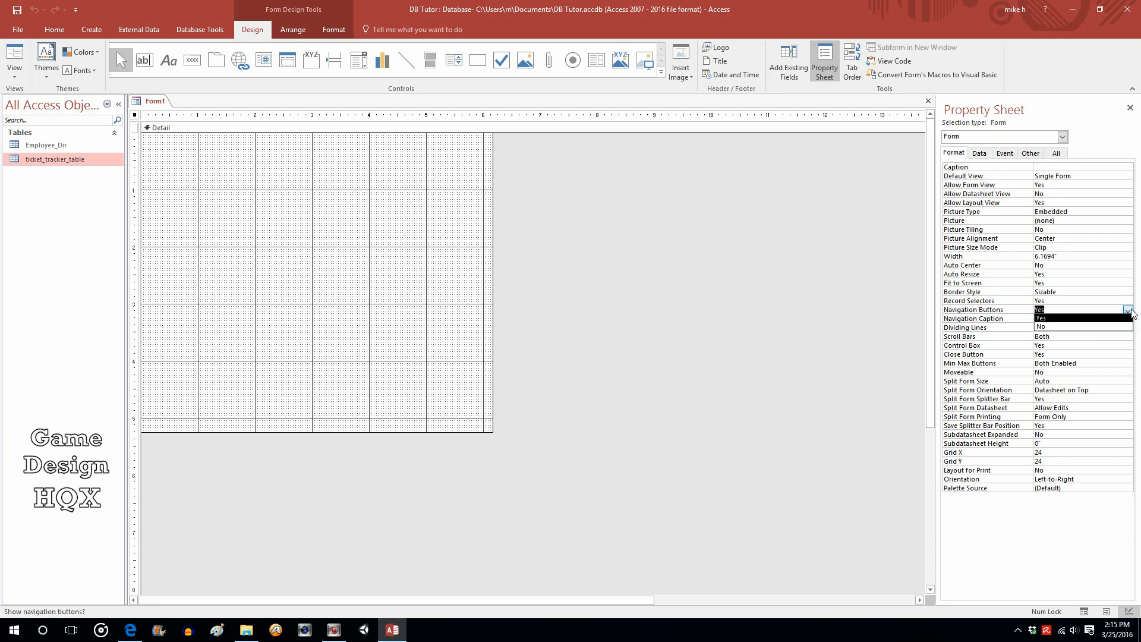
mouse_move(1062, 326)
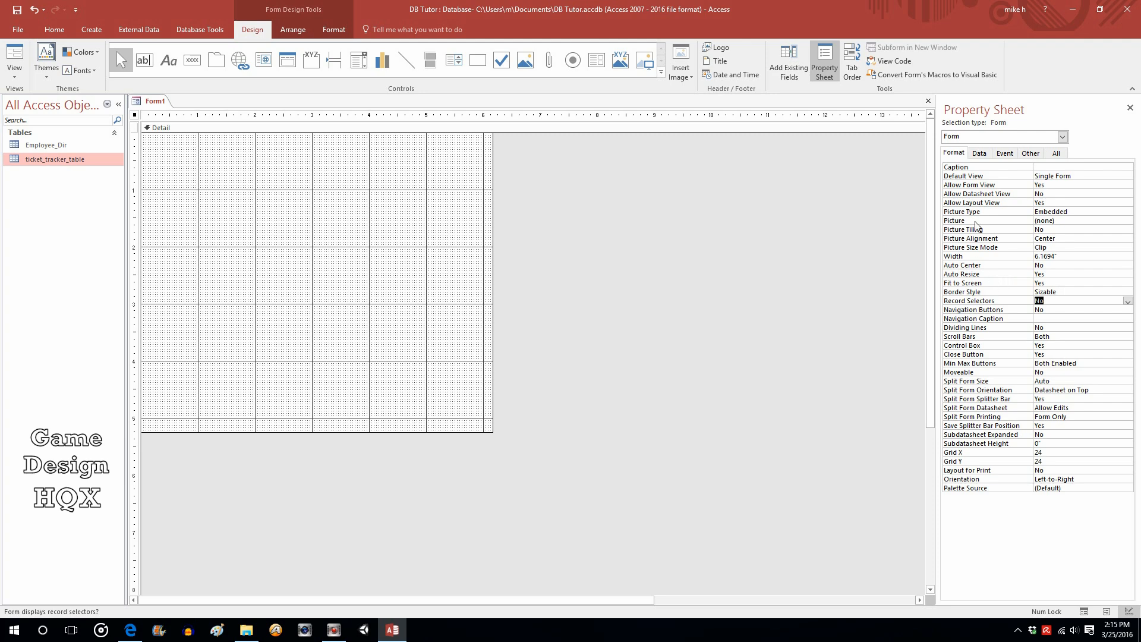
Step: Save the new form as Add_Case and switch it to its running view
click(17, 9)
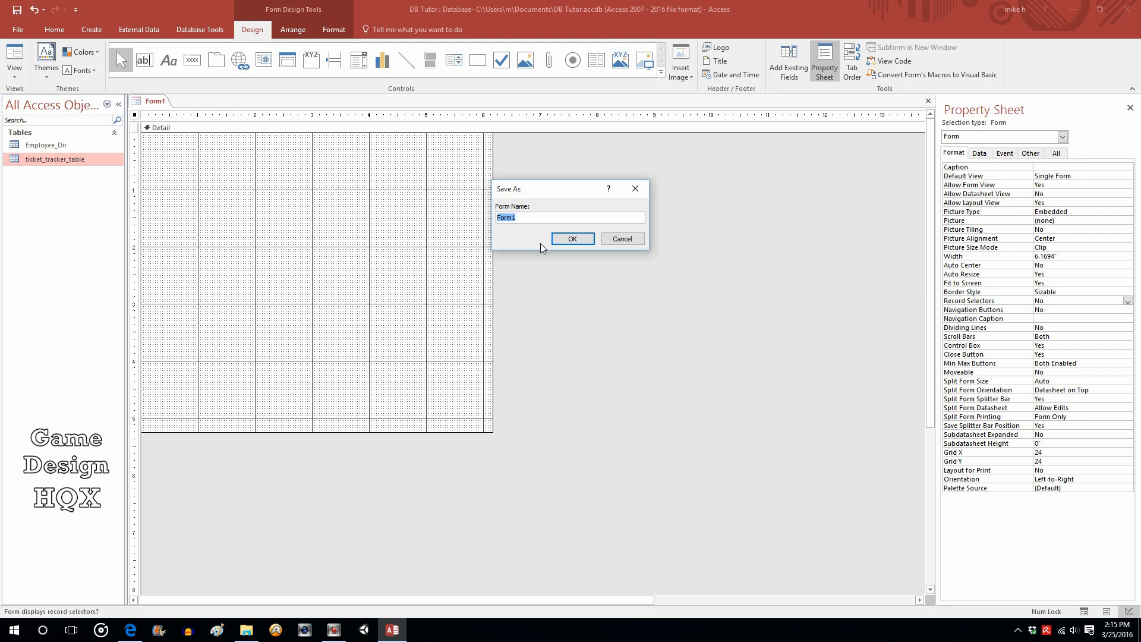
text(Add_)
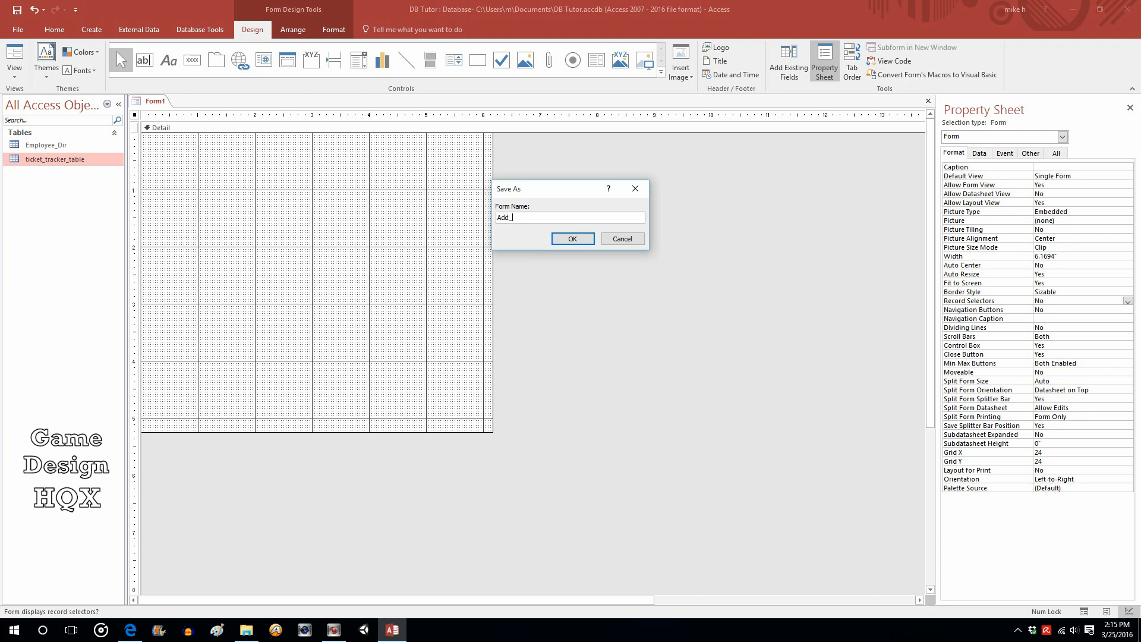
text(Case)
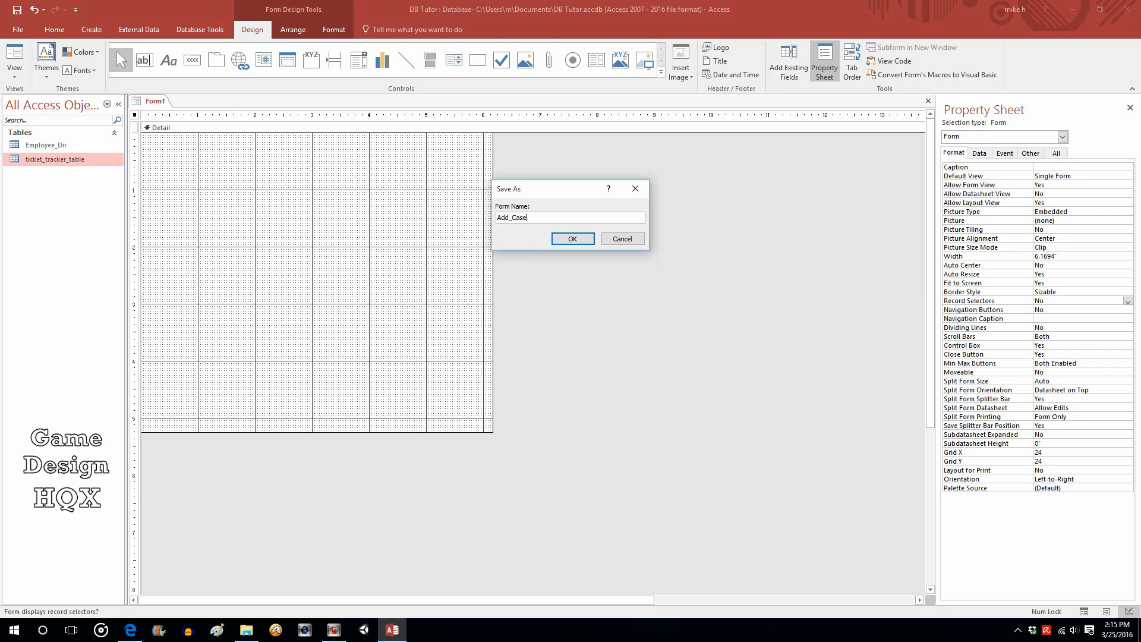
click(573, 239)
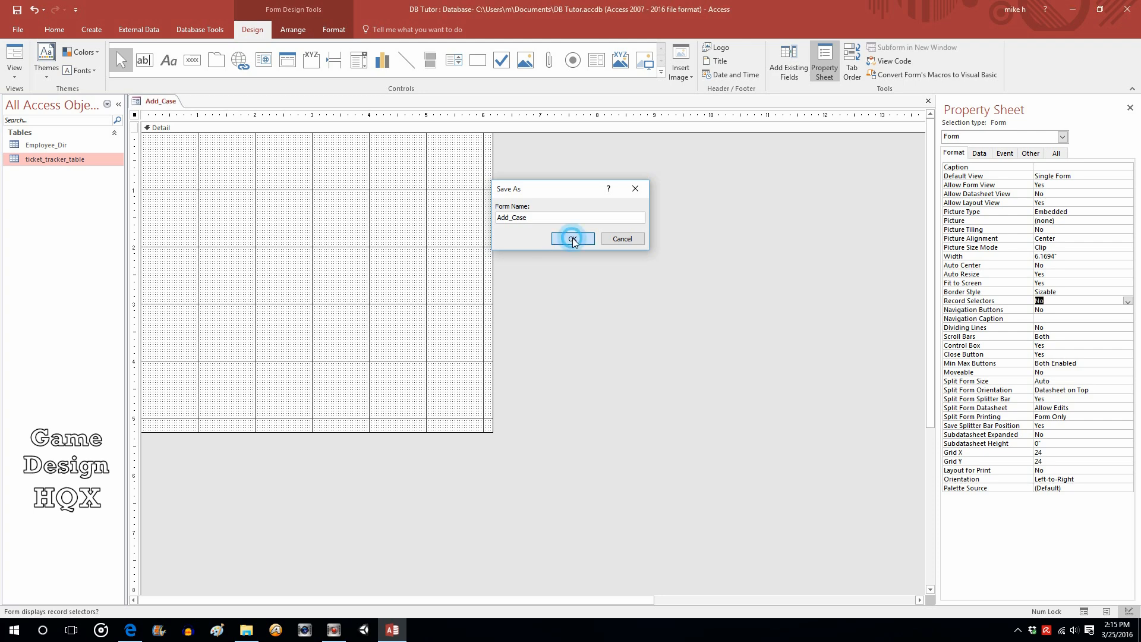
click(573, 239)
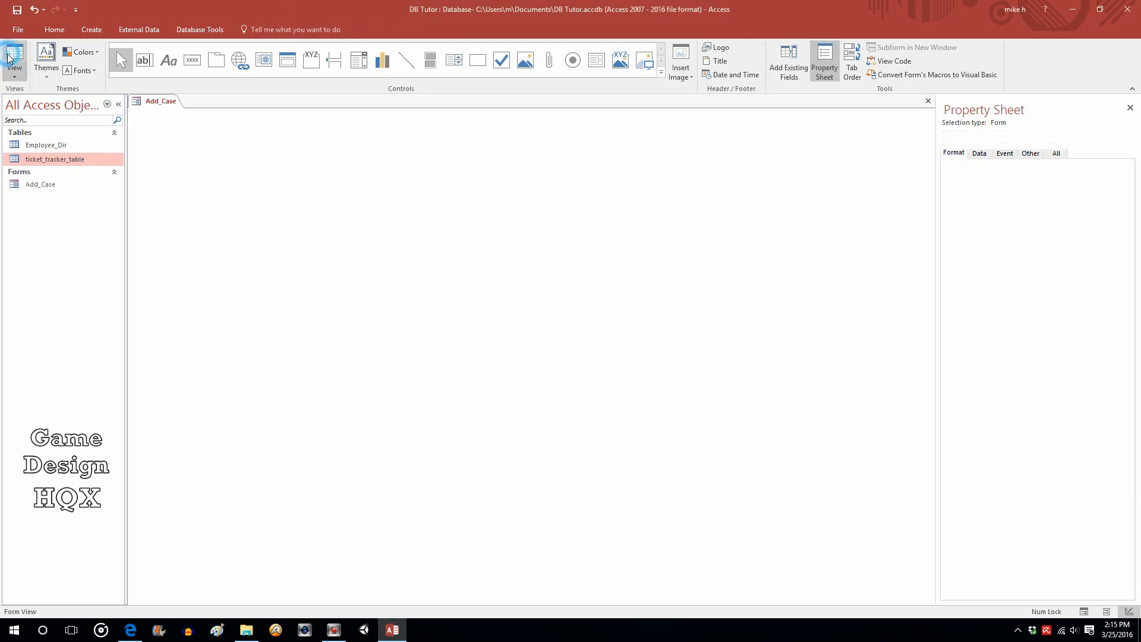
Step: From the Home tab, bring up the view choices for the running Add_Case form
click(53, 29)
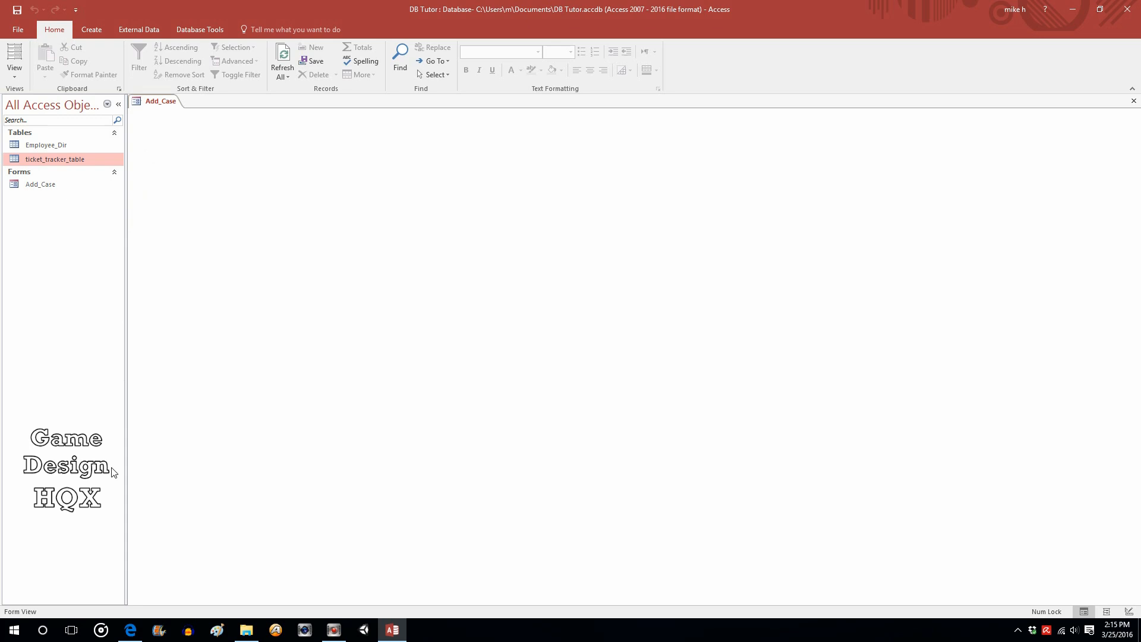
mouse_move(209, 424)
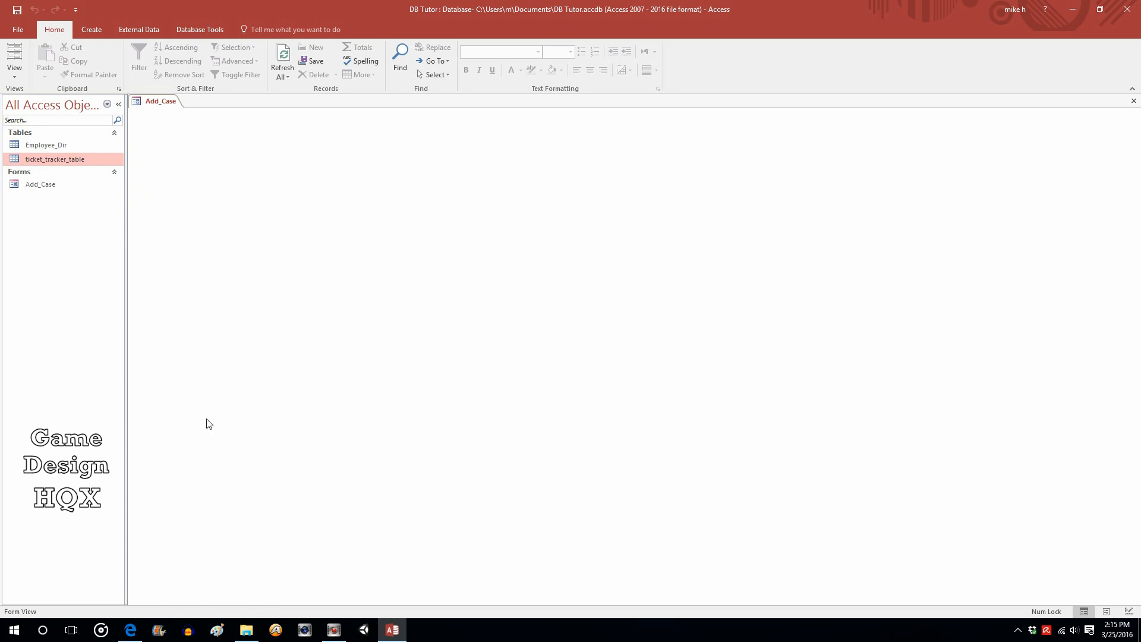
mouse_move(194, 498)
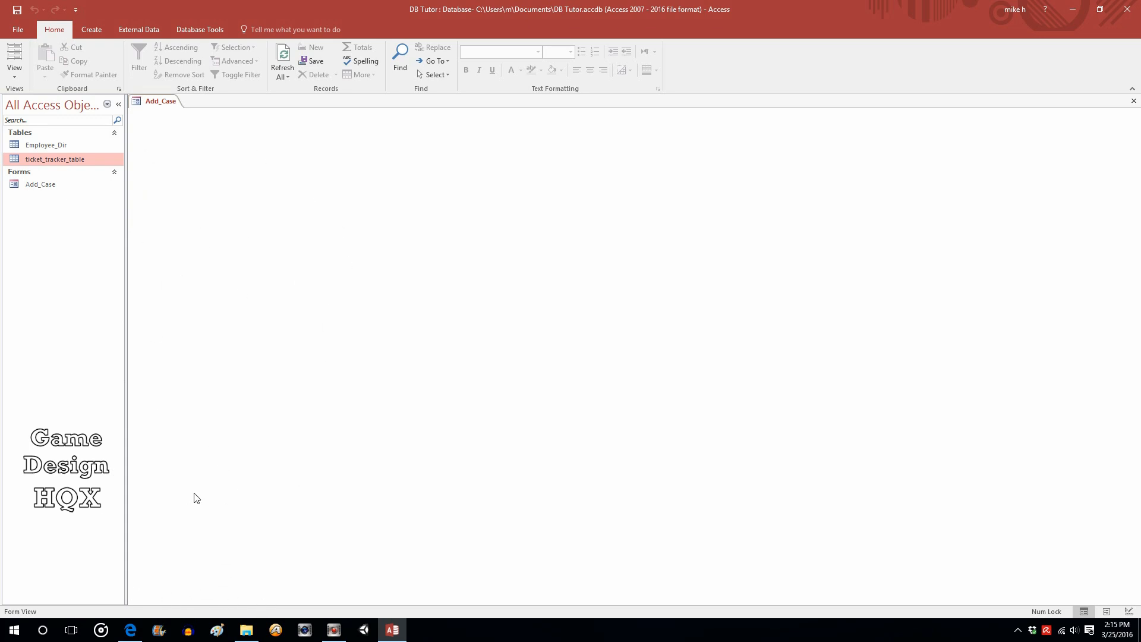
mouse_move(119, 411)
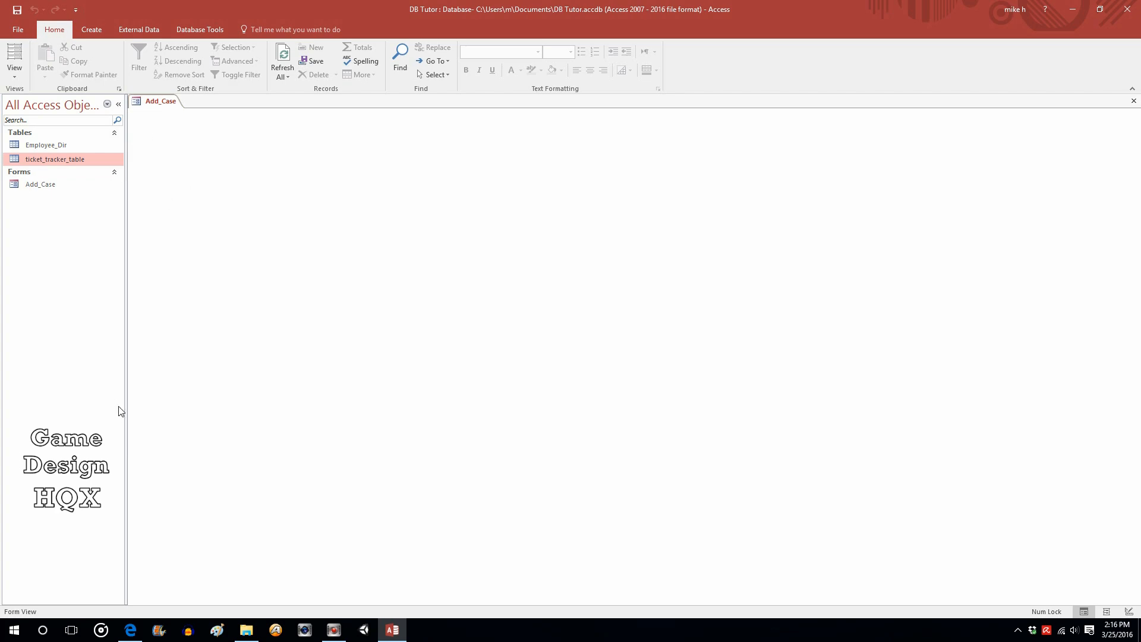
mouse_move(15, 61)
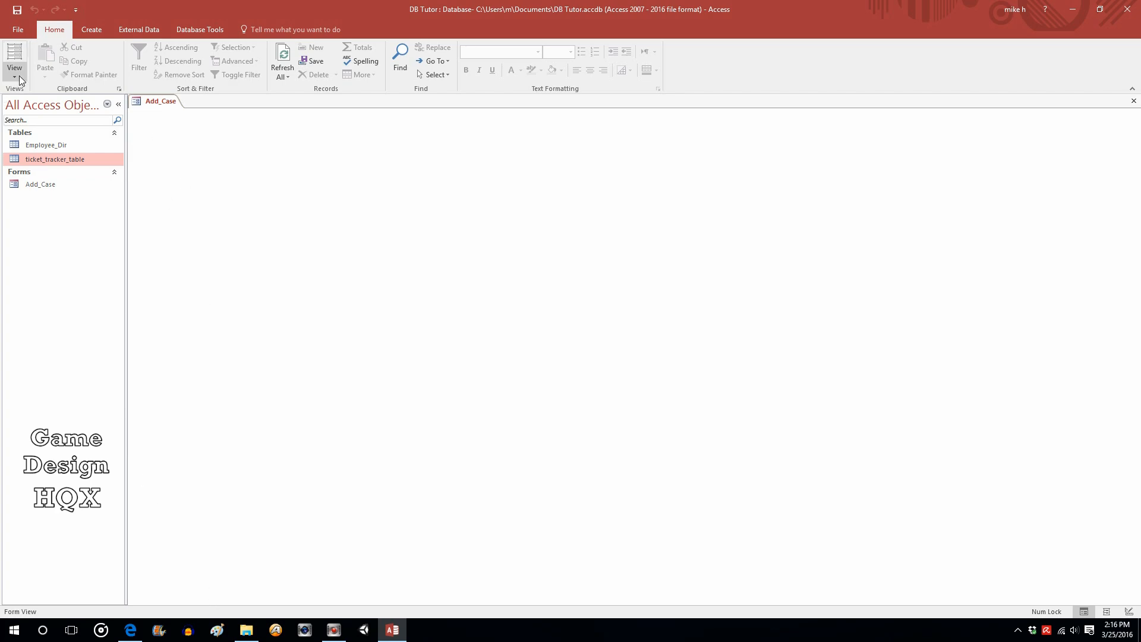
click(14, 58)
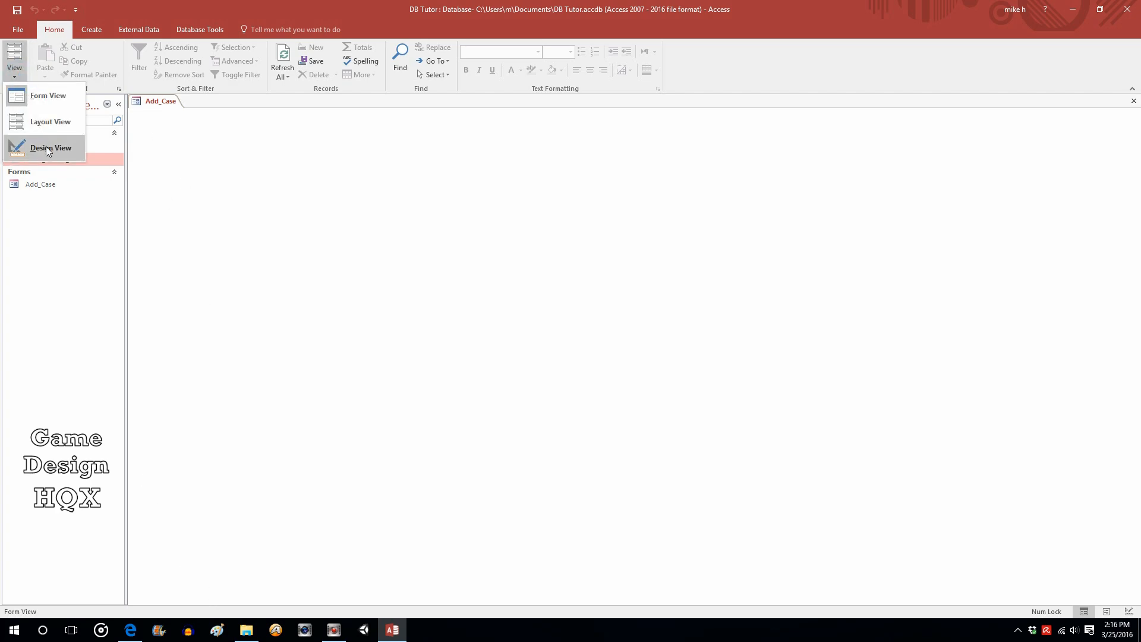
Step: Return to design view and set the form's Data Entry property to Yes
click(51, 148)
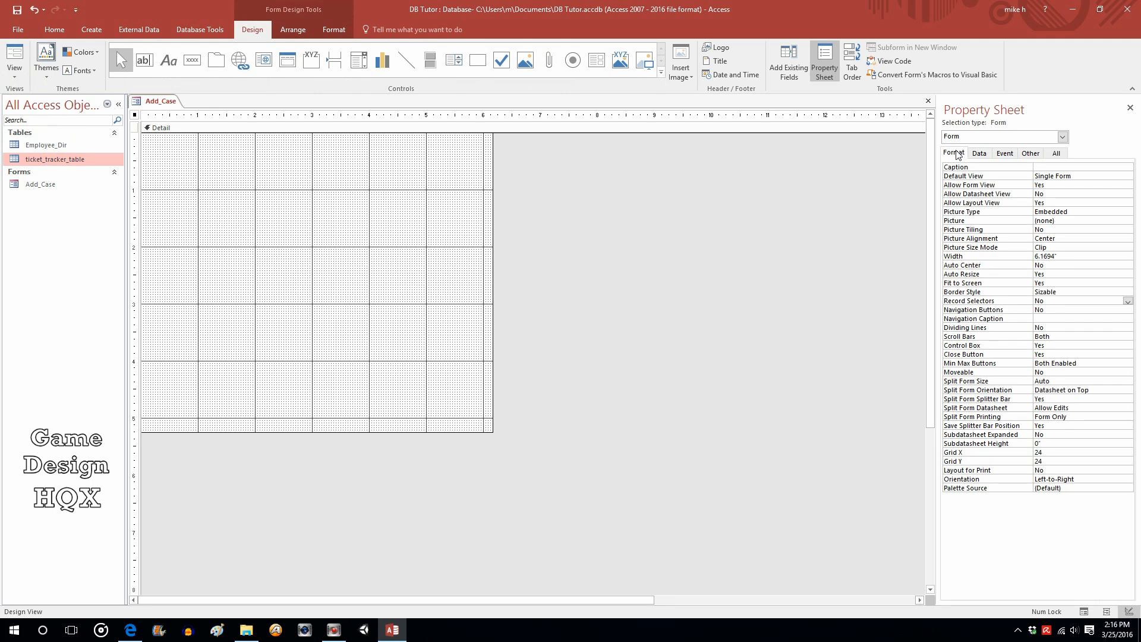
click(979, 153)
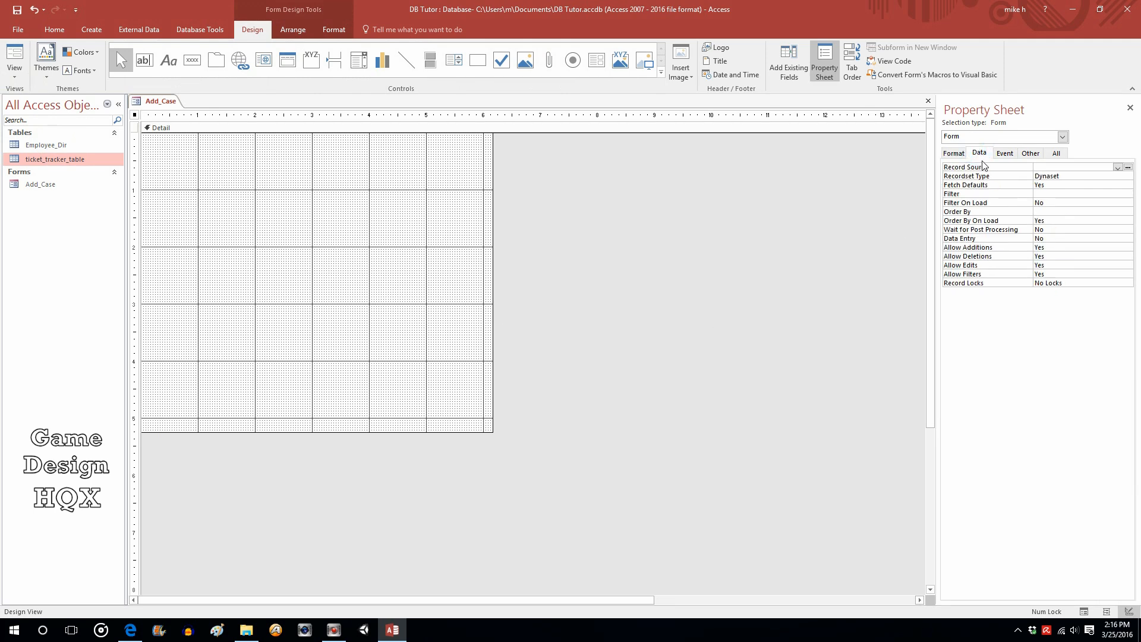
mouse_move(1137, 242)
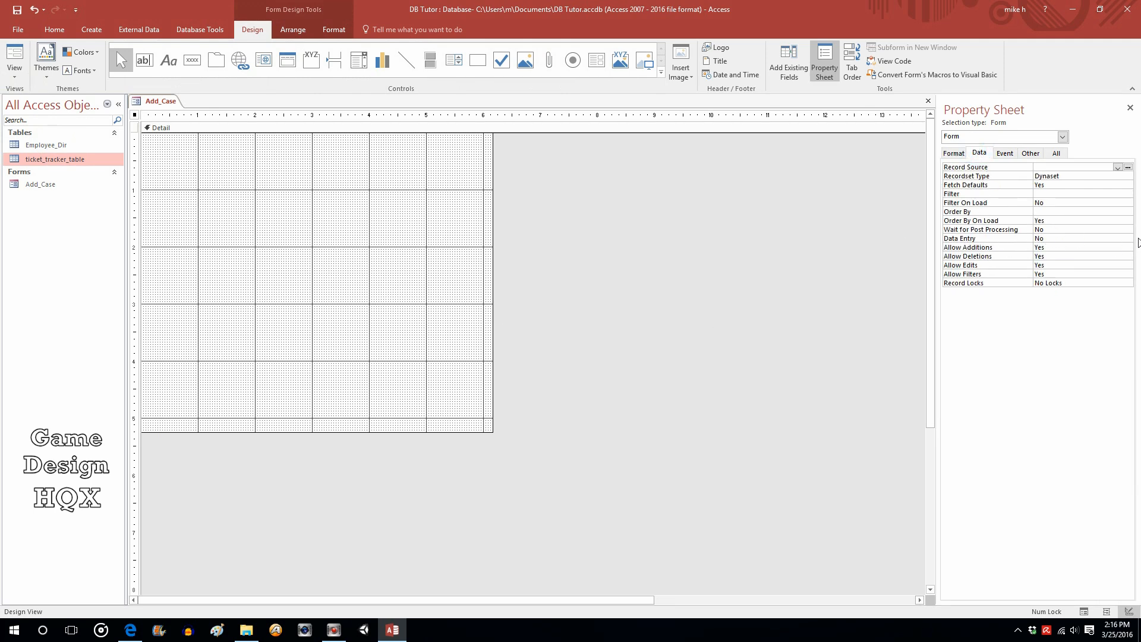
click(1082, 237)
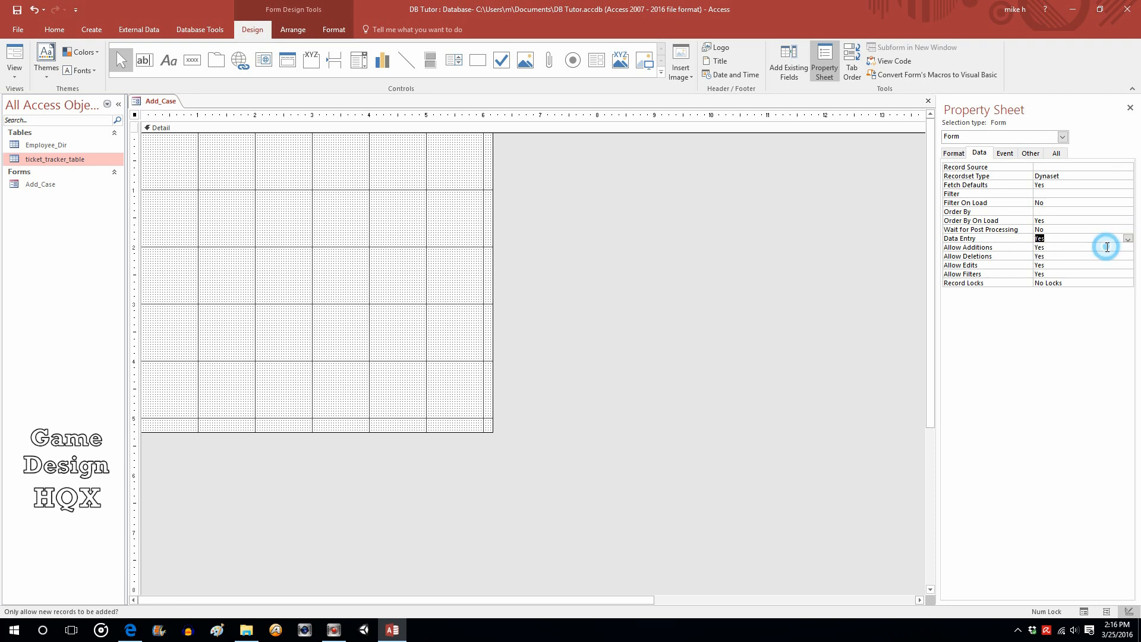
mouse_move(412, 190)
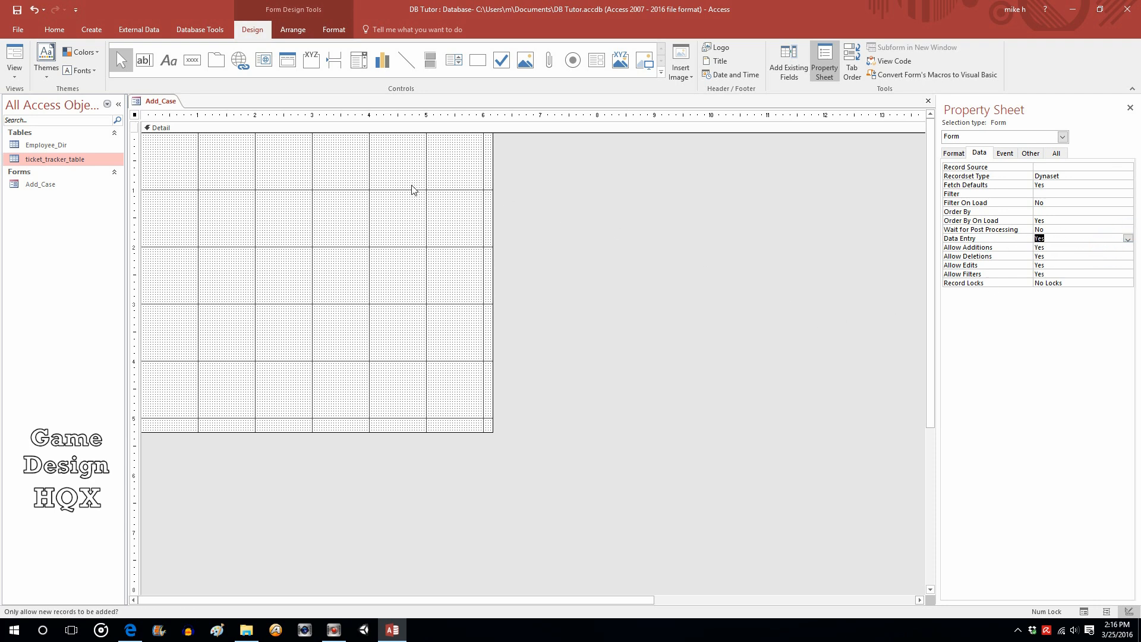
mouse_move(357, 260)
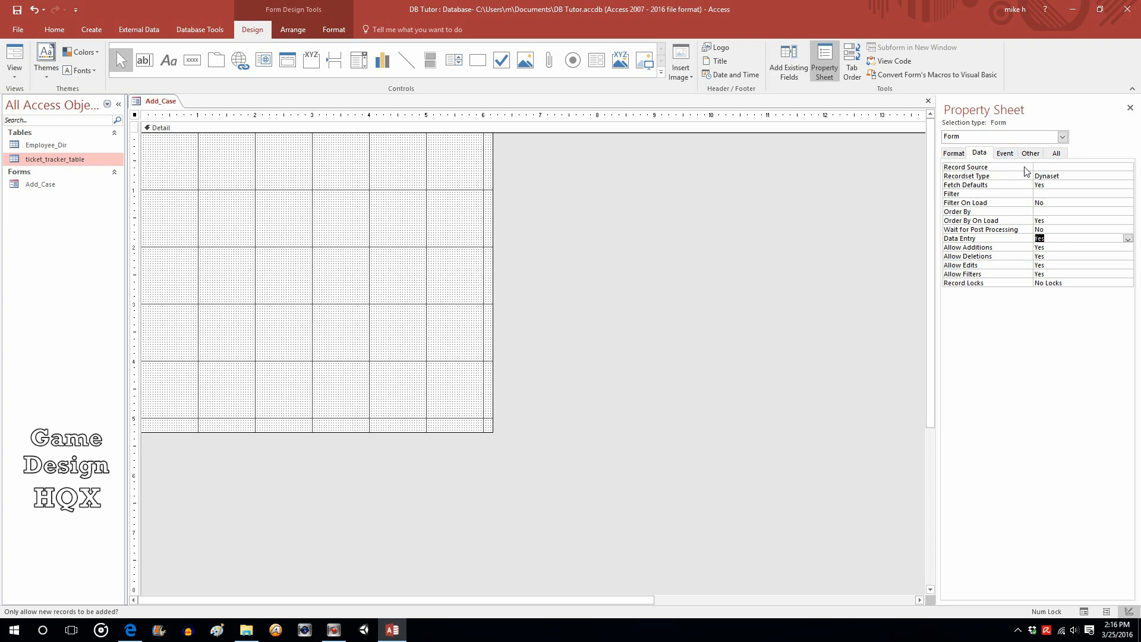
Step: Set ticket_tracker_table as the form's record source
click(1077, 167)
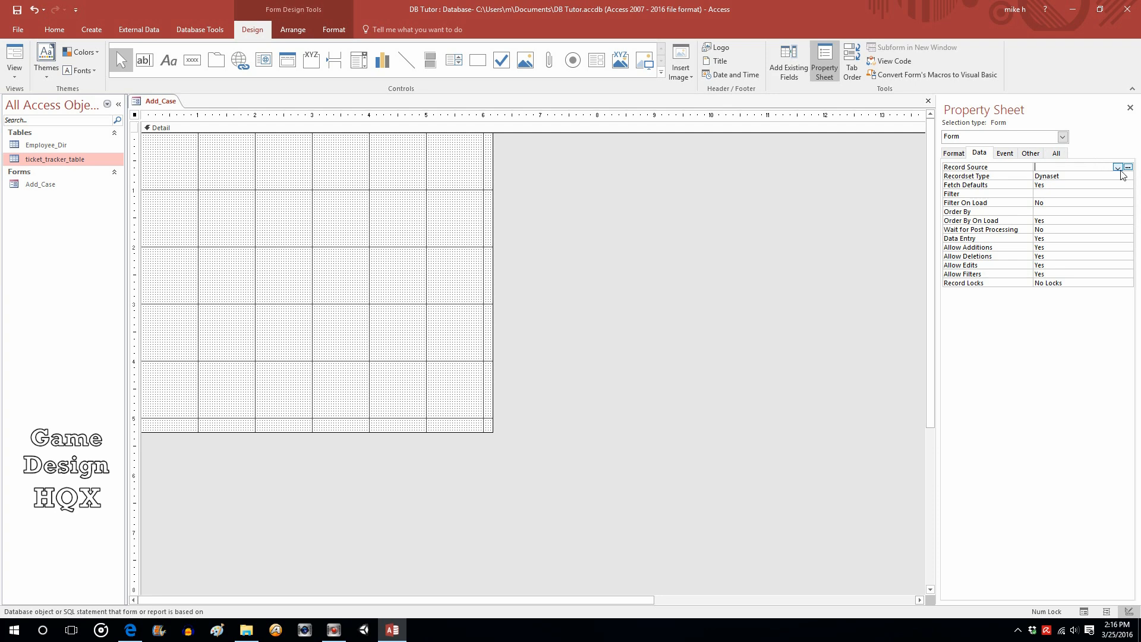
click(1118, 166)
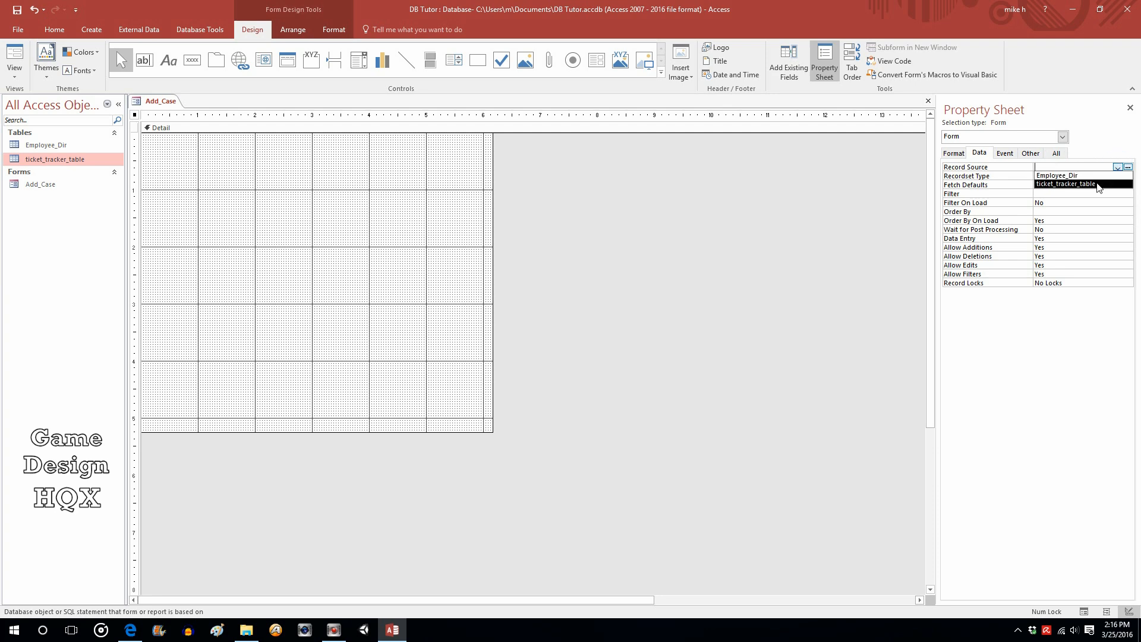
click(1065, 183)
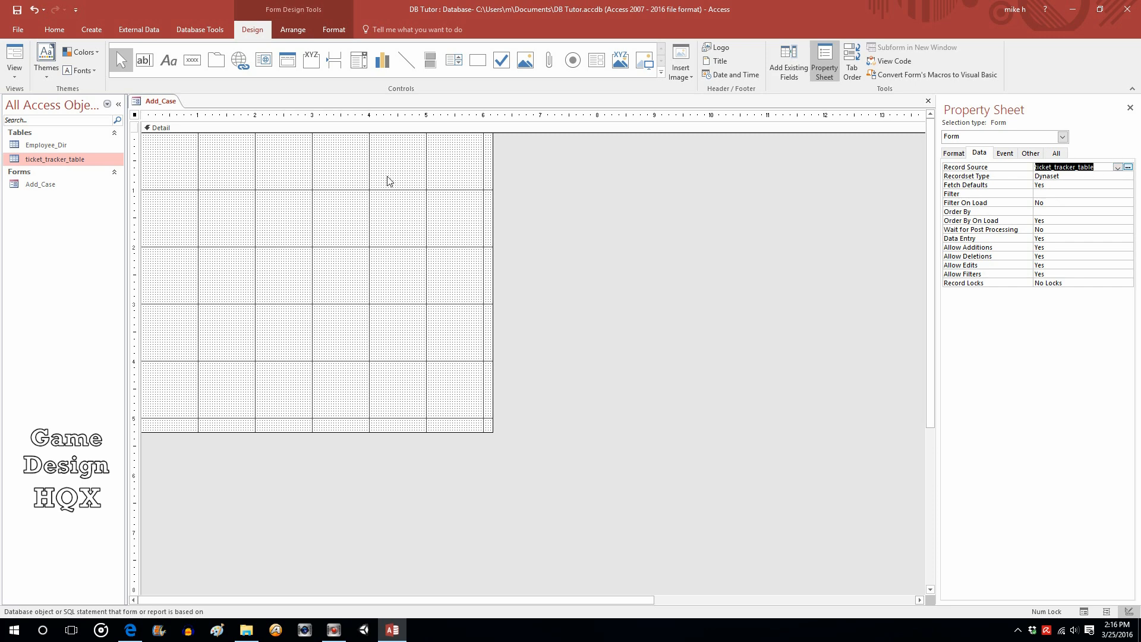
mouse_move(612, 323)
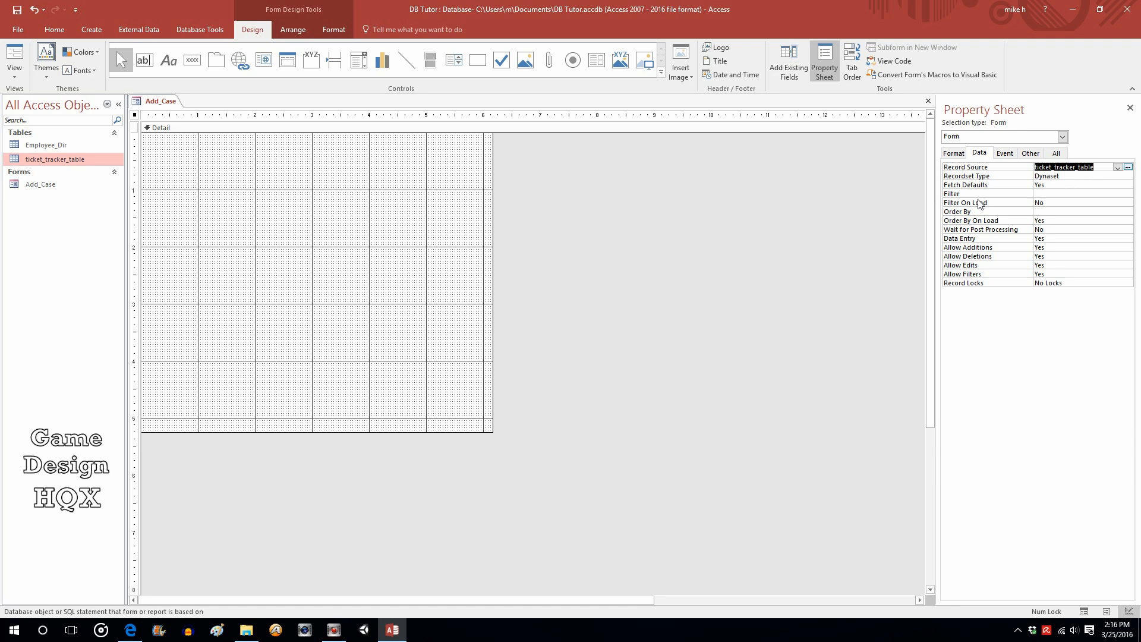
mouse_move(797, 58)
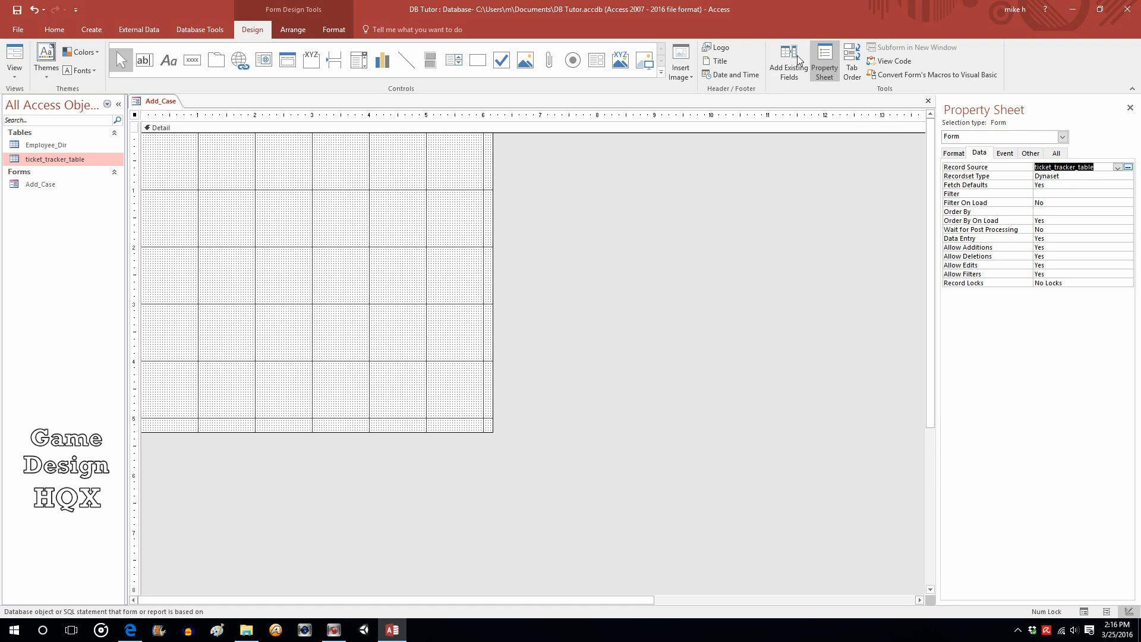
mouse_move(788, 58)
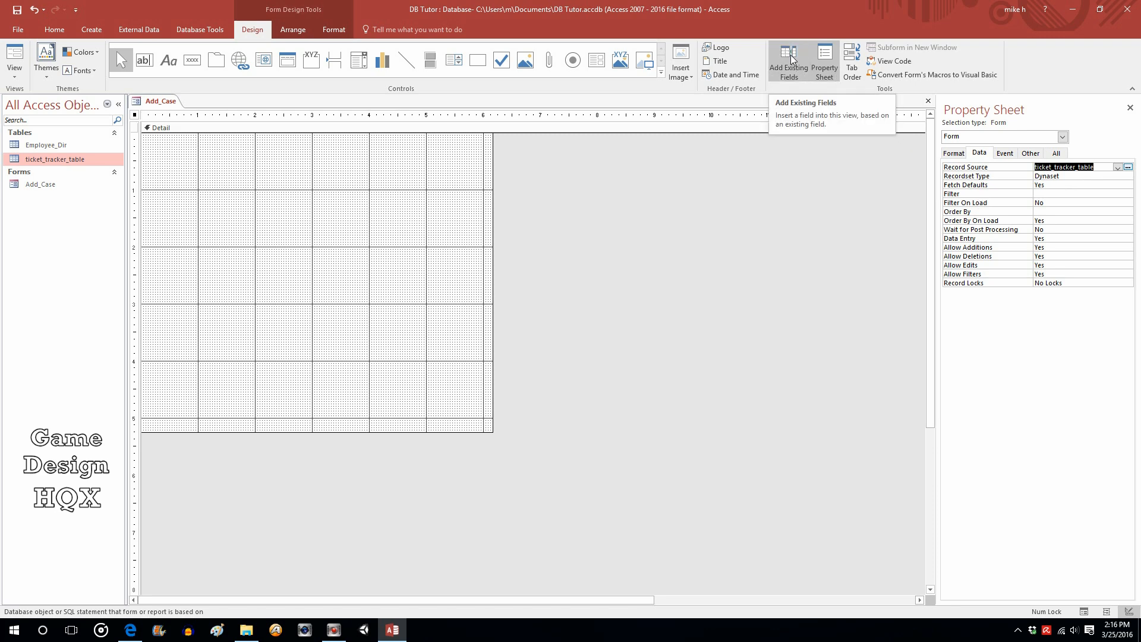
Step: Add all ticket_tracker_table fields from the Field List onto the form
click(788, 59)
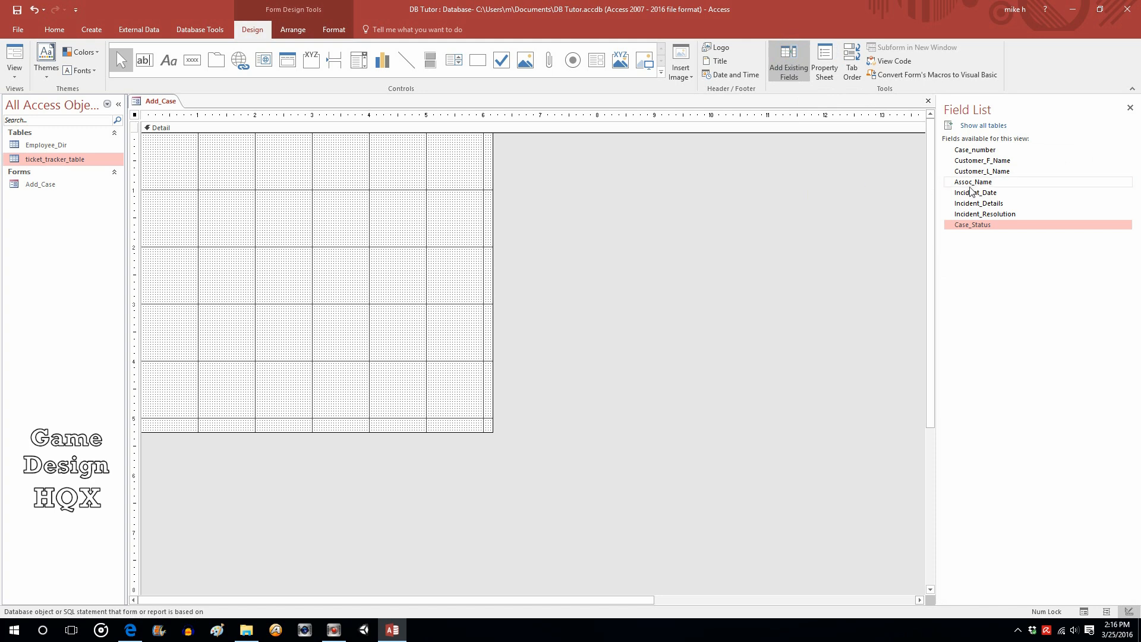
click(976, 149)
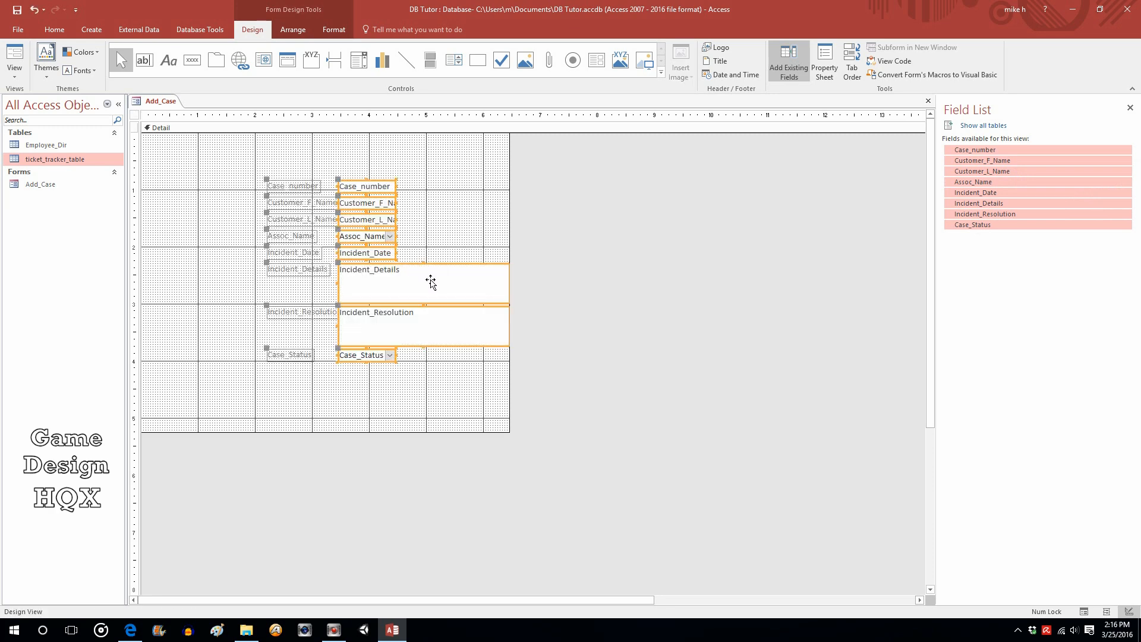
mouse_move(248, 170)
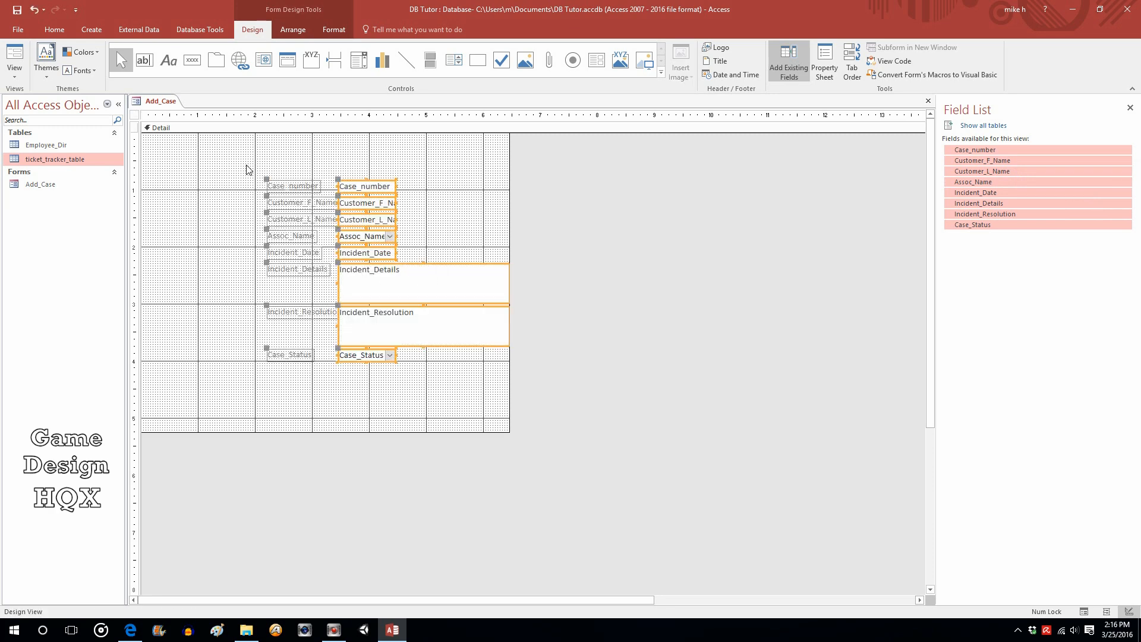
Step: Place Case_number, Customer_F_Name and Customer_L_Name labels above their boxes, names side by side
click(365, 186)
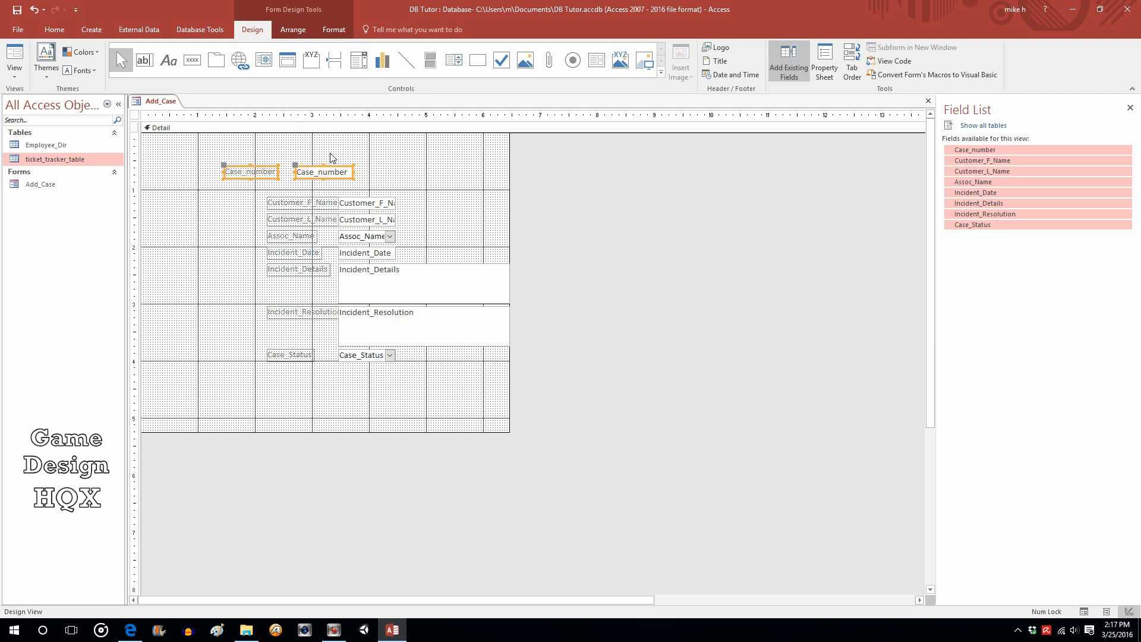
click(250, 171)
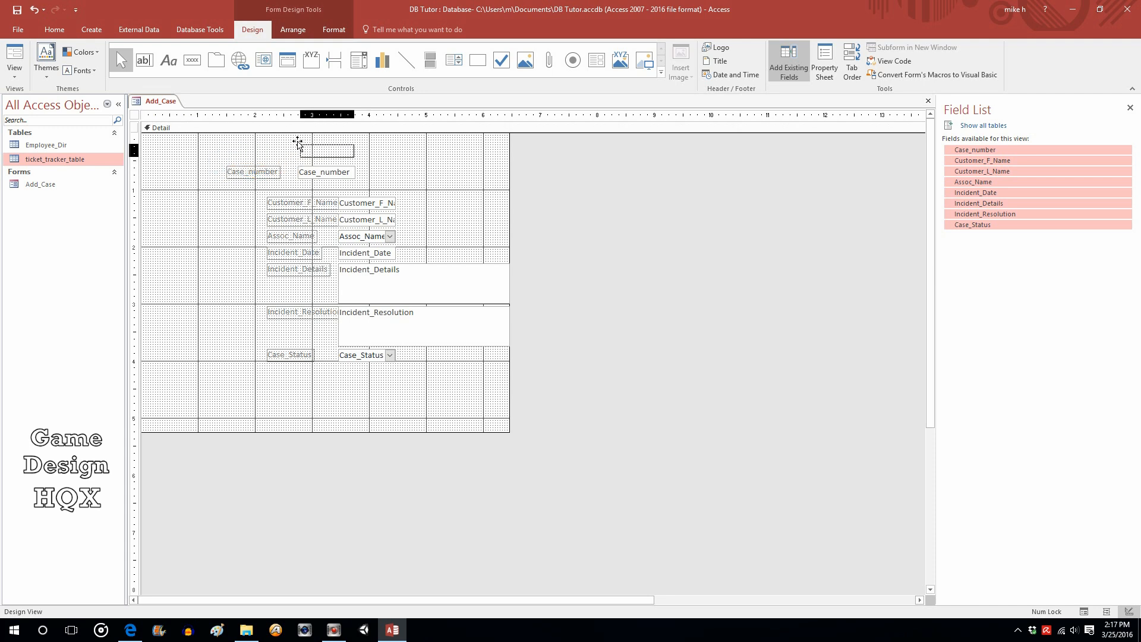
click(325, 150)
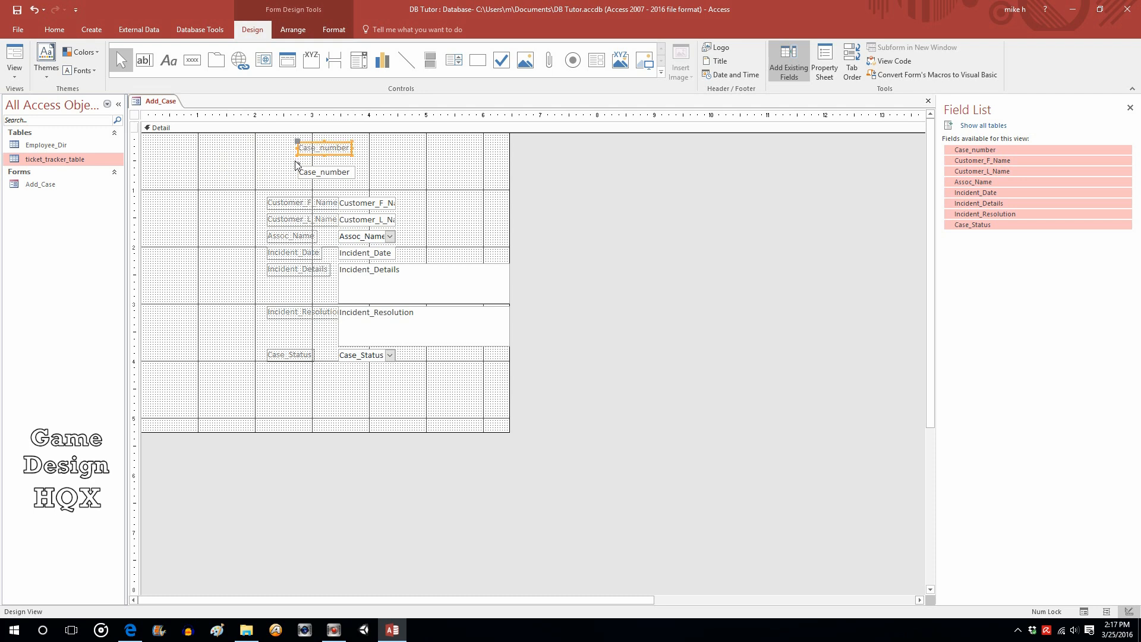
mouse_move(337, 172)
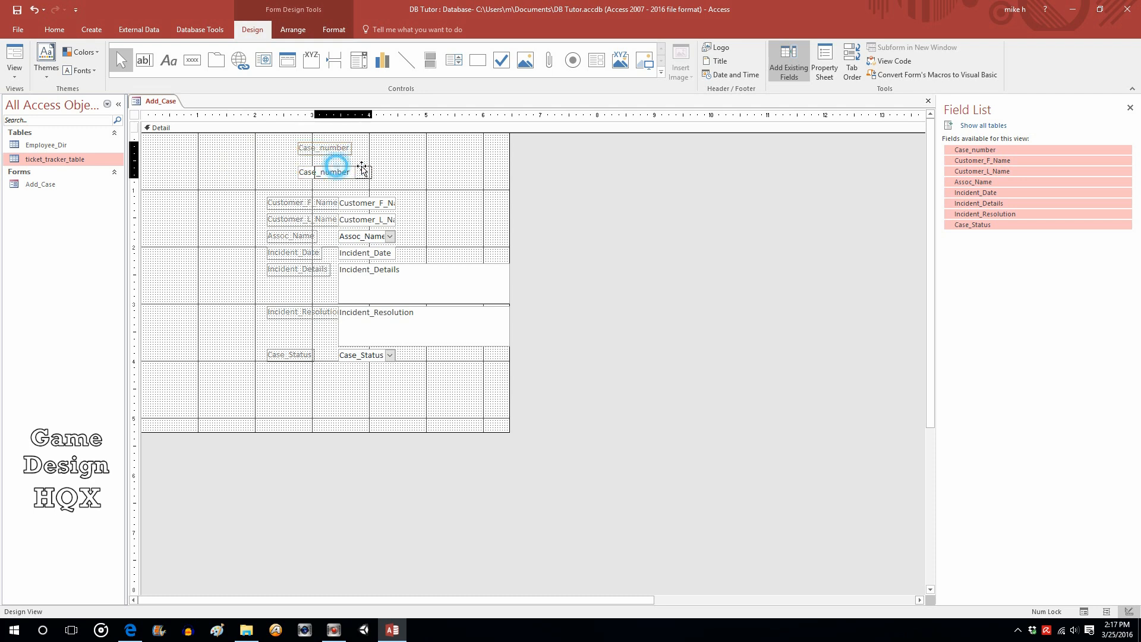
drag(334, 171, 415, 178)
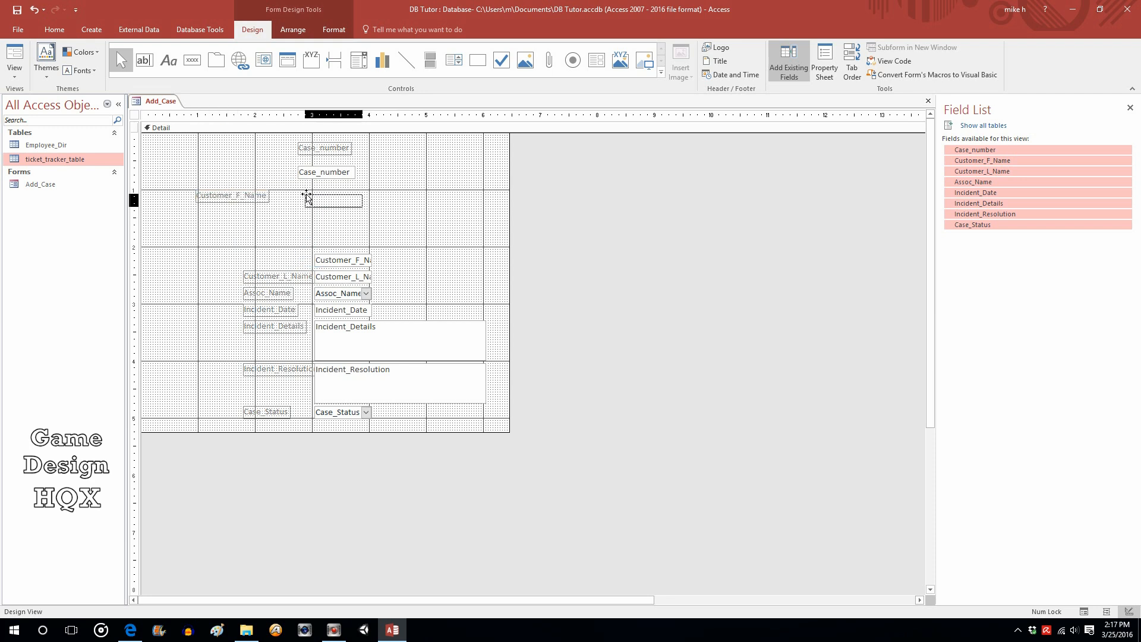
drag(334, 200, 233, 213)
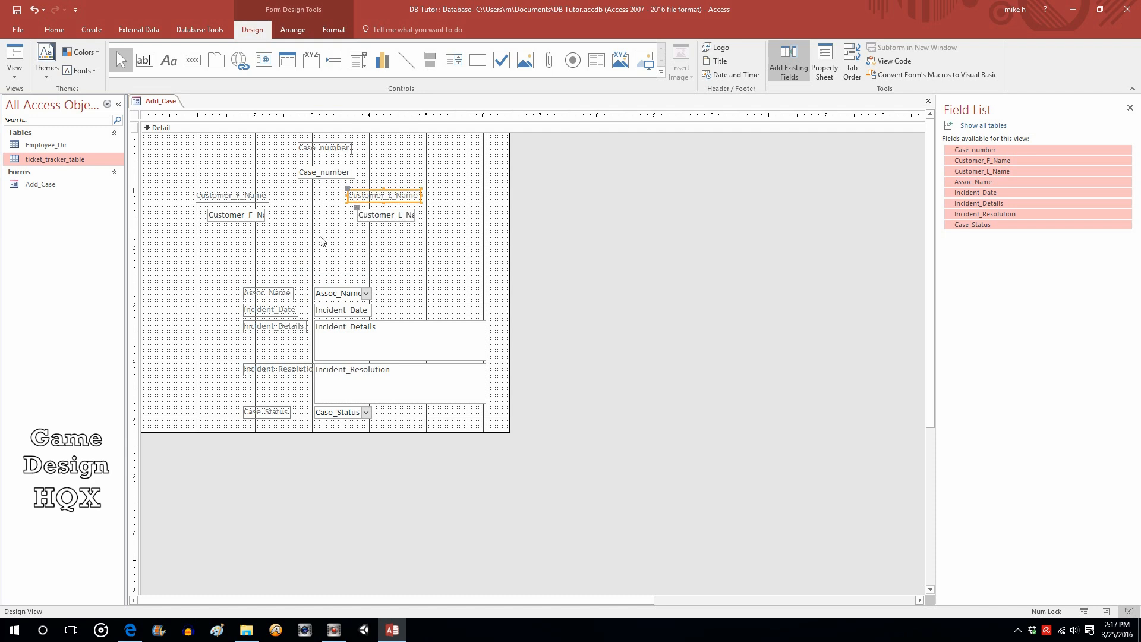
click(266, 292)
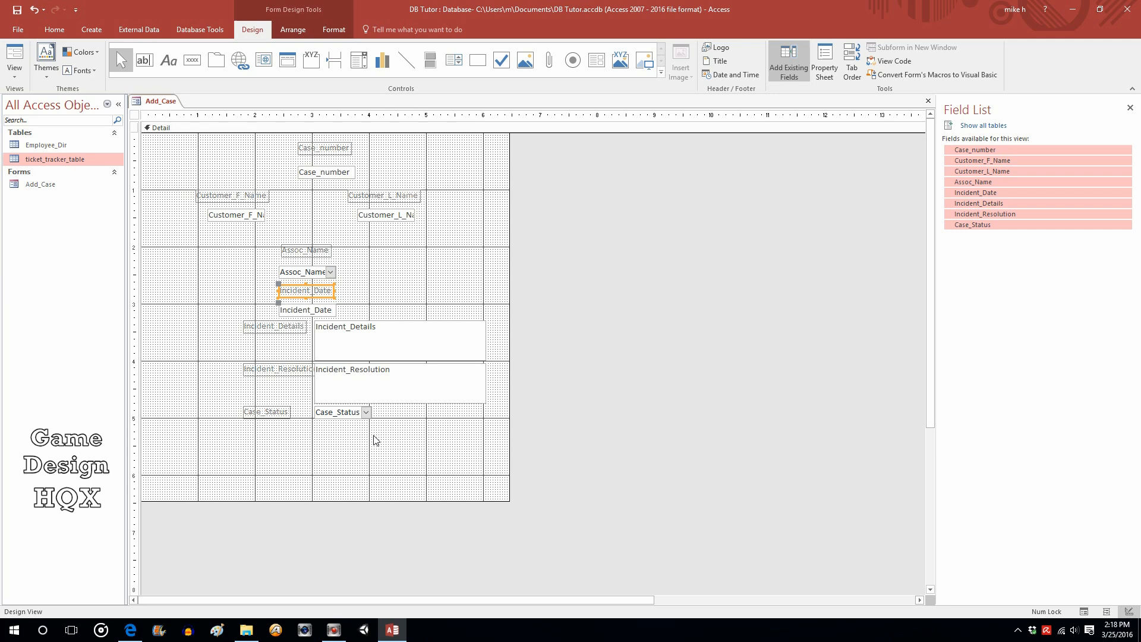
Step: Reposition Case_status, Incident_Resolution and Incident_Details with labels centred above their boxes
click(340, 412)
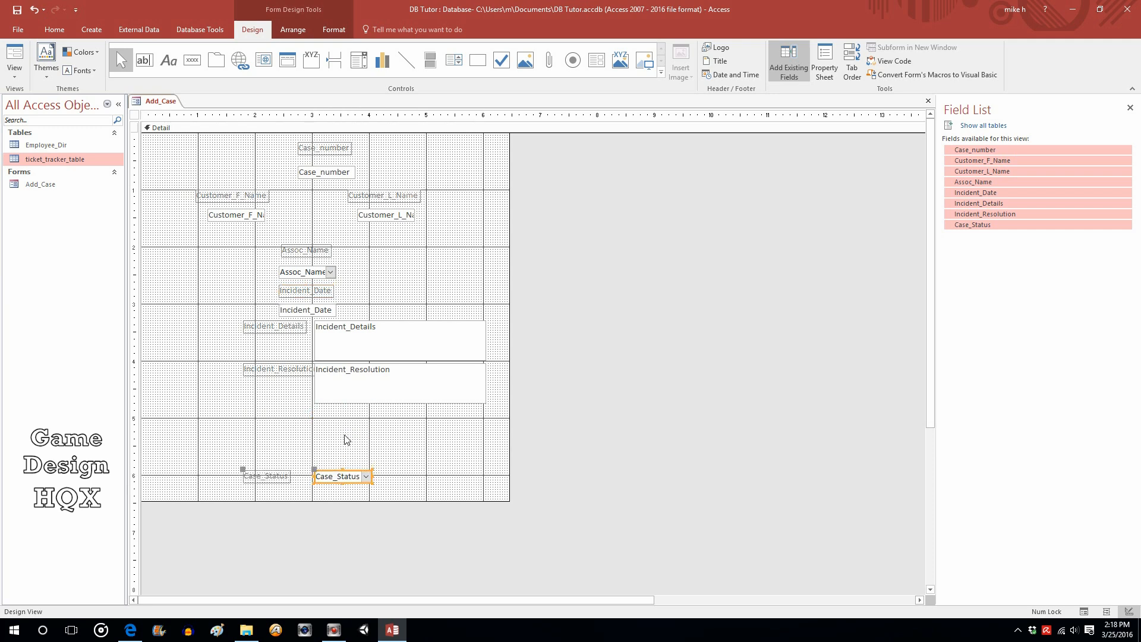
click(399, 384)
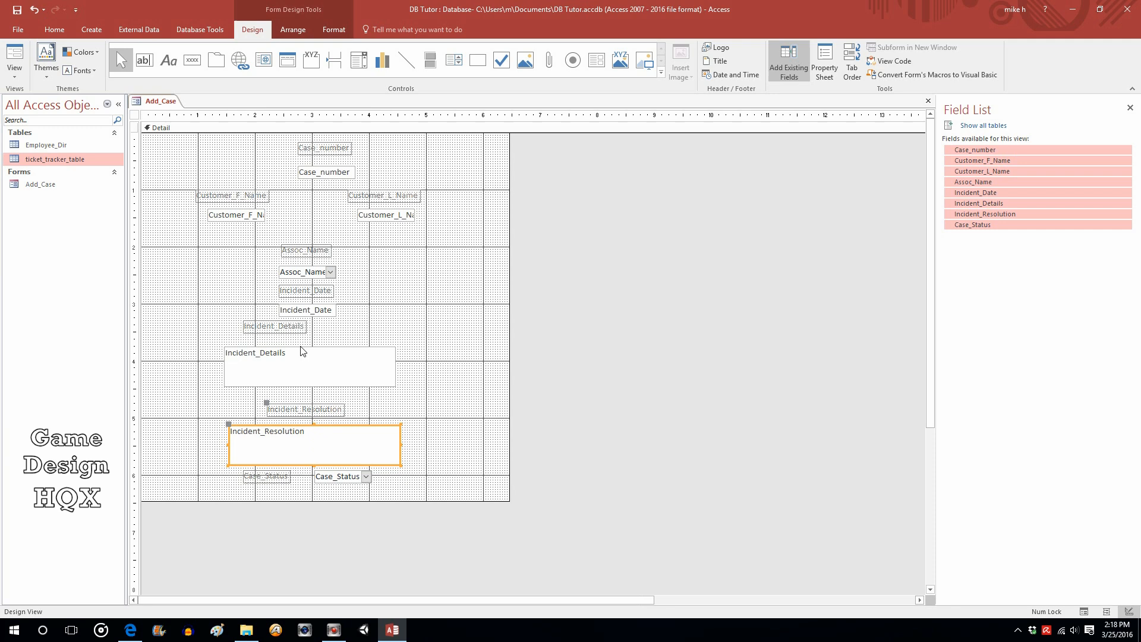
click(309, 379)
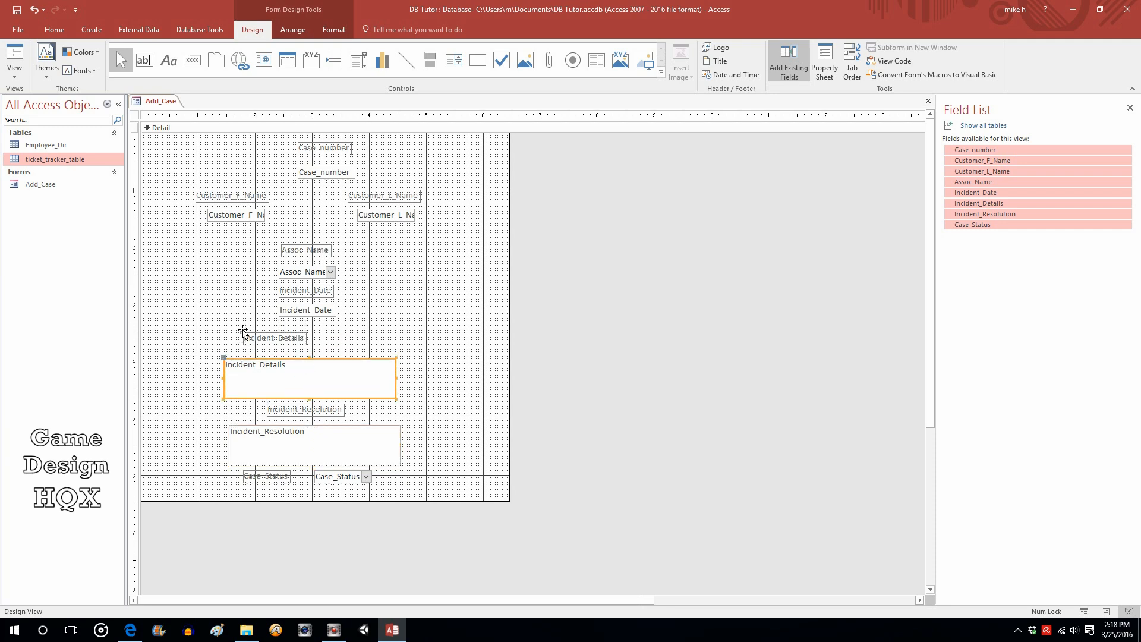
click(412, 325)
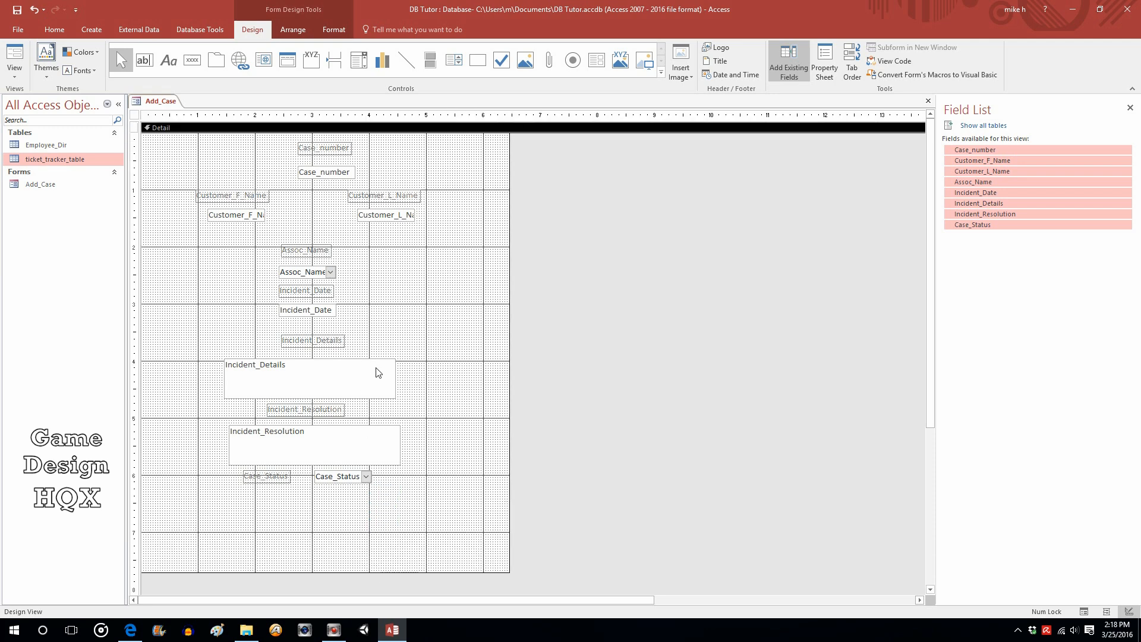
mouse_move(192, 61)
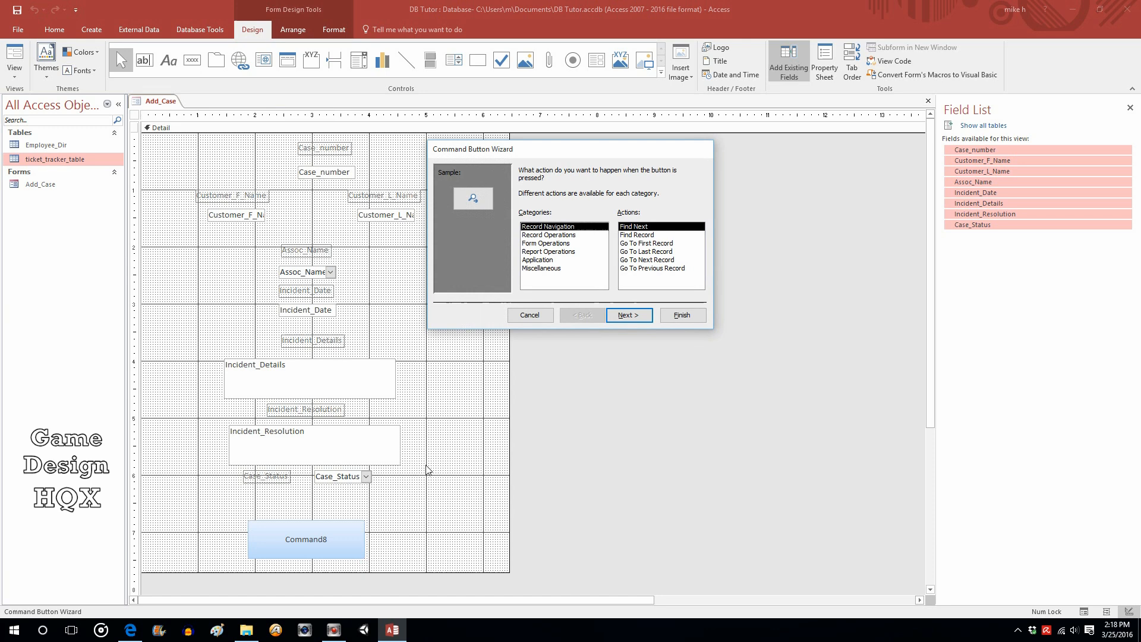
mouse_move(566, 221)
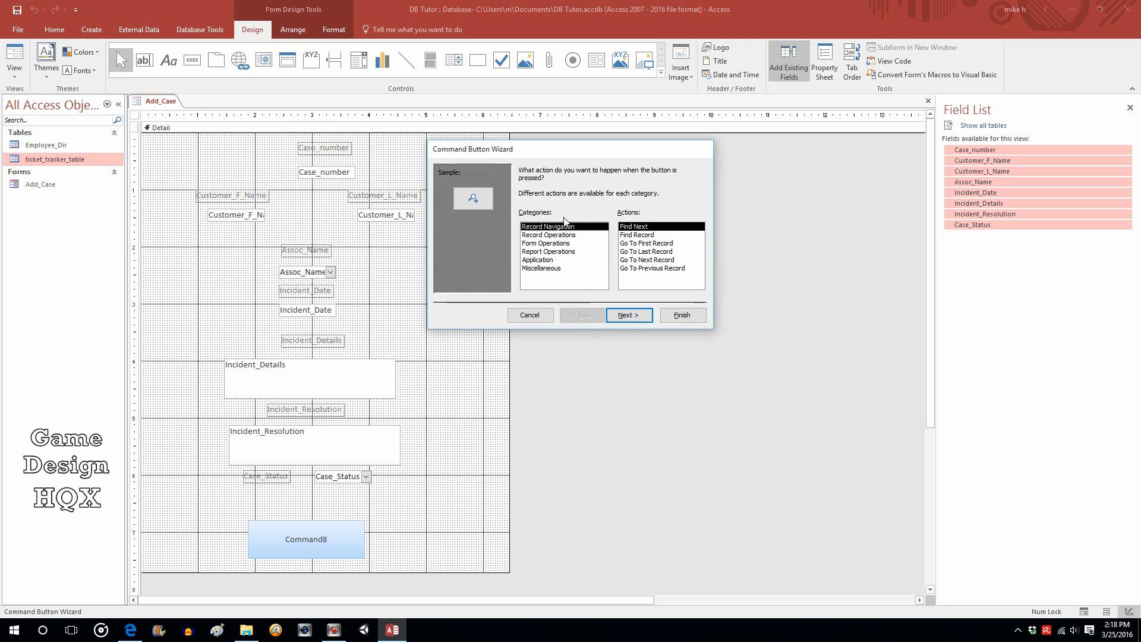
mouse_move(568, 240)
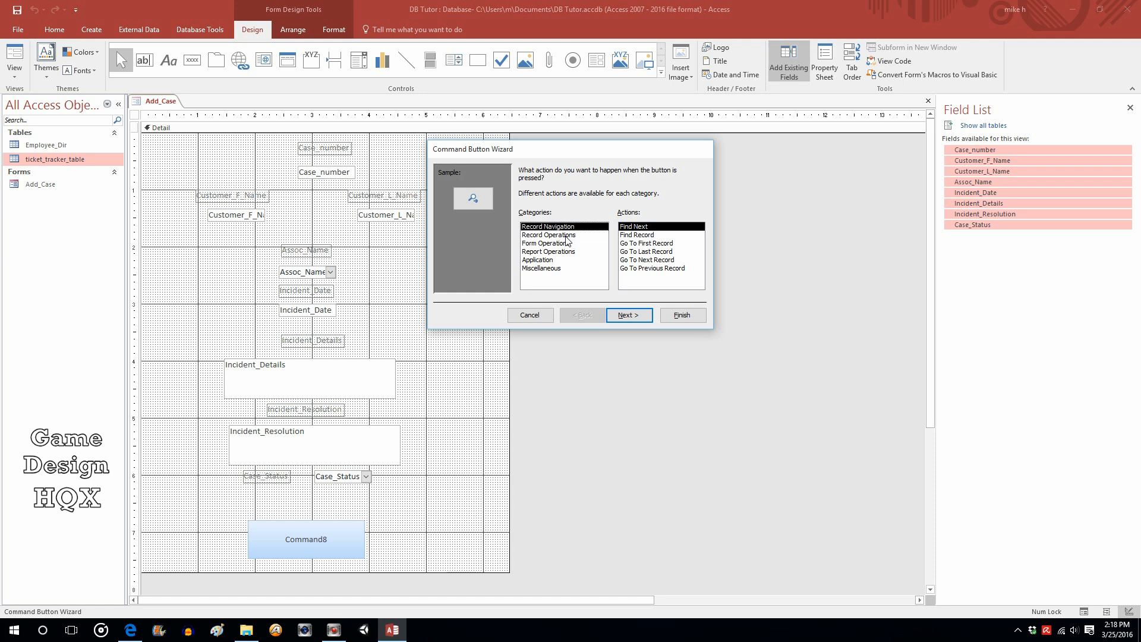
Step: Create a text-labelled Save Record button via the wizard and centre it below the fields
click(548, 234)
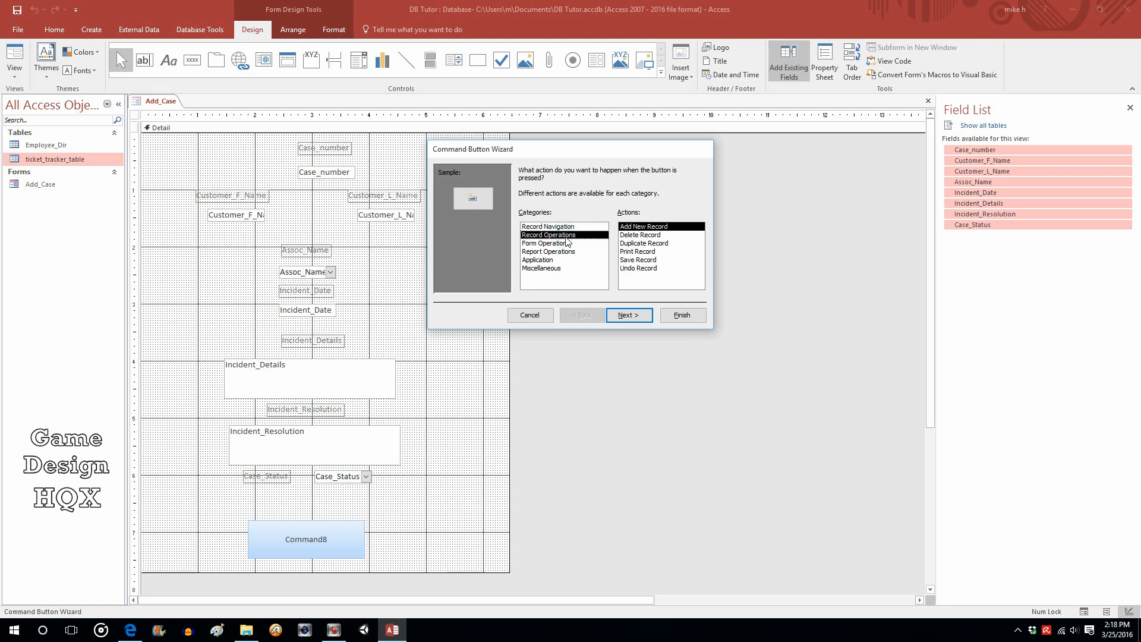
click(638, 259)
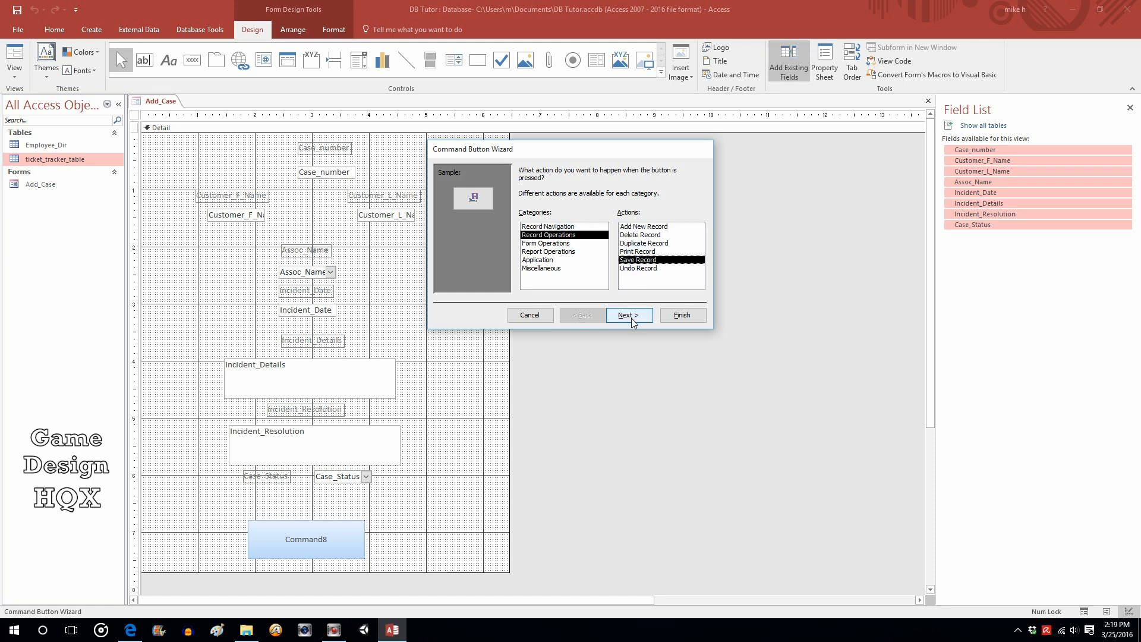
click(628, 315)
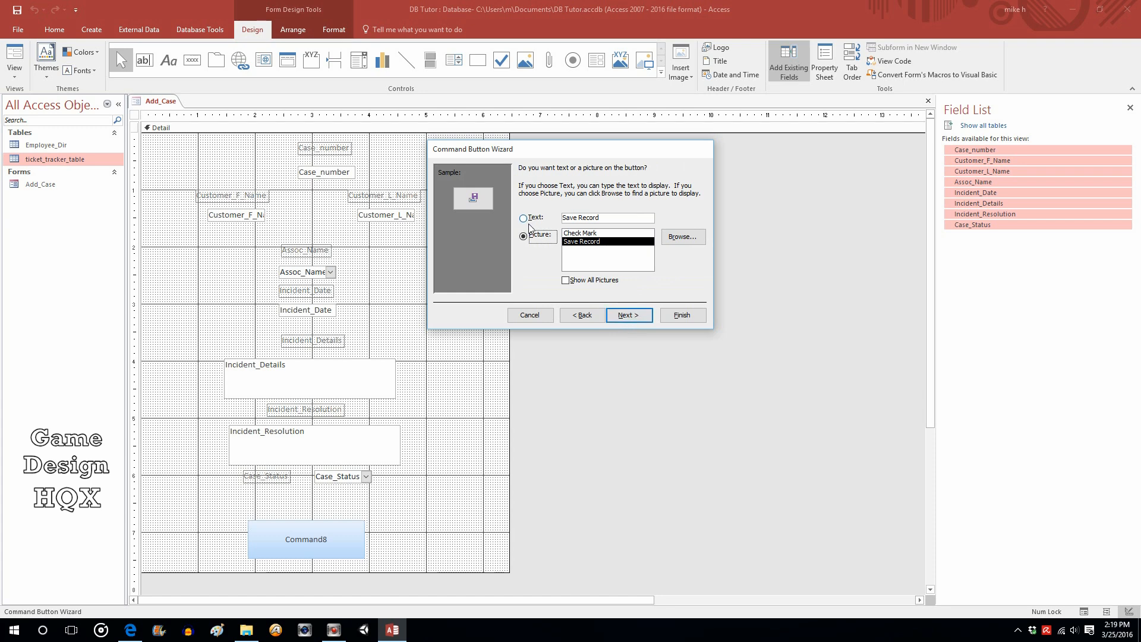
click(522, 217)
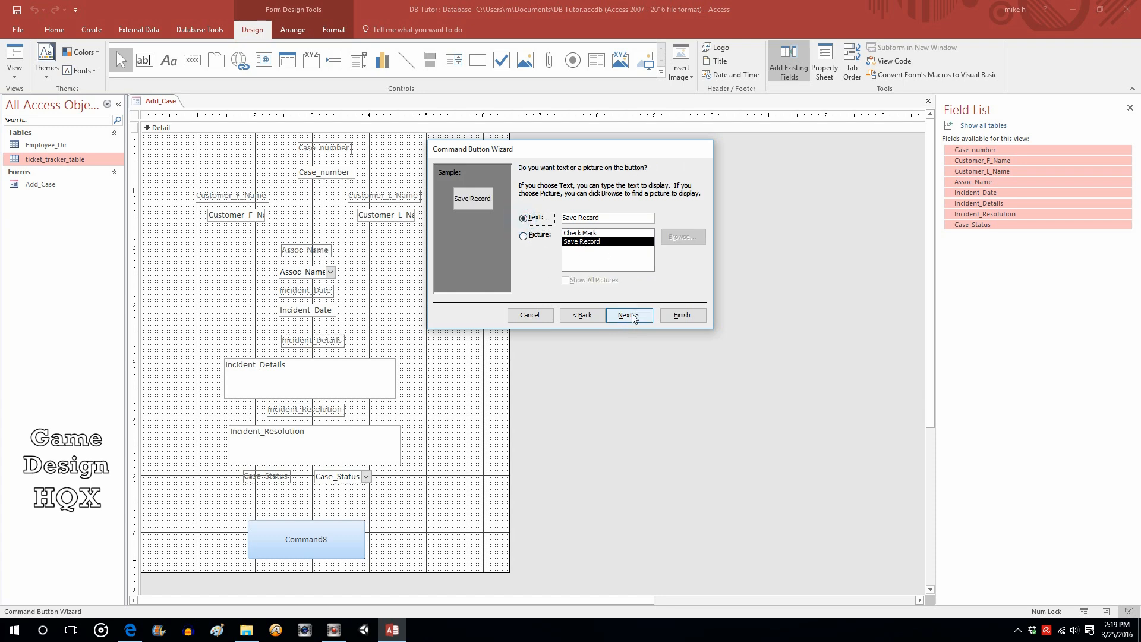
click(626, 314)
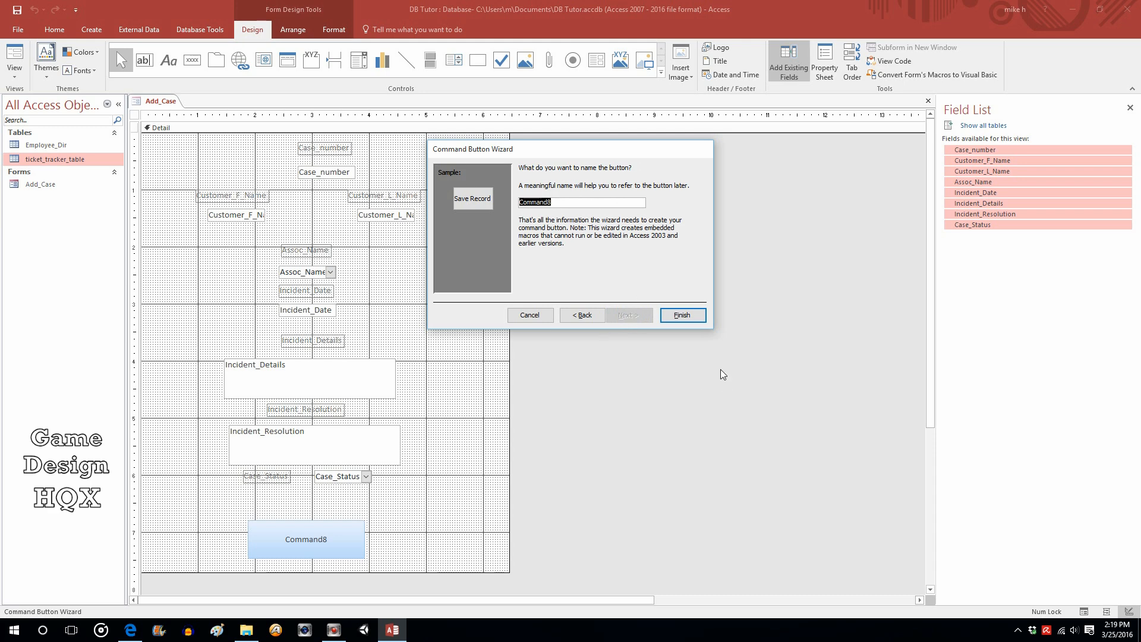
click(681, 315)
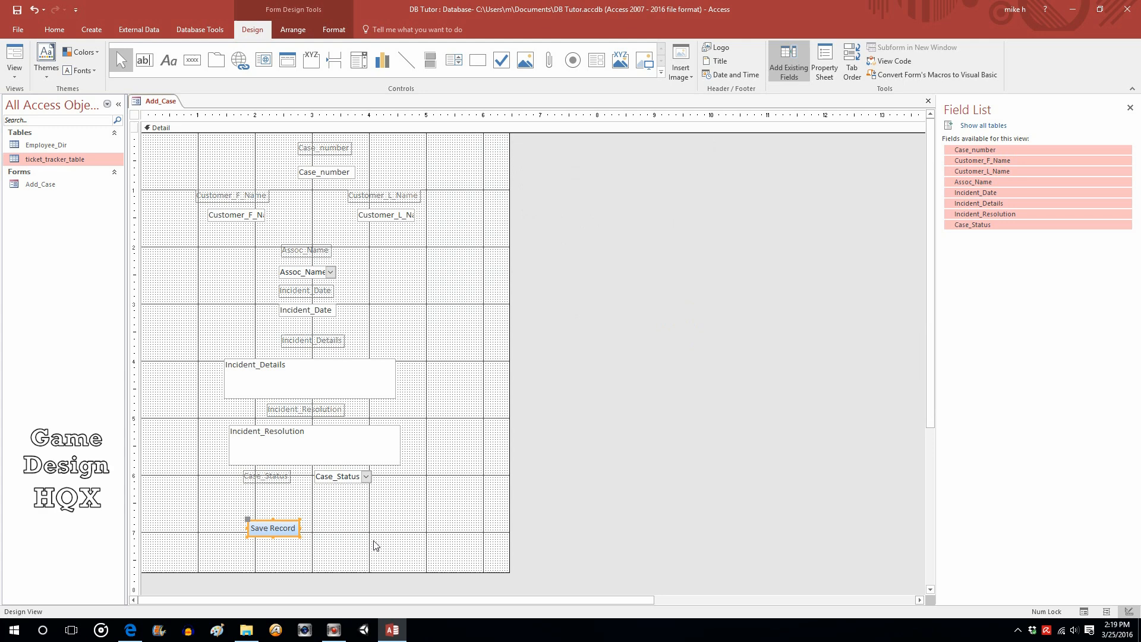
click(272, 527)
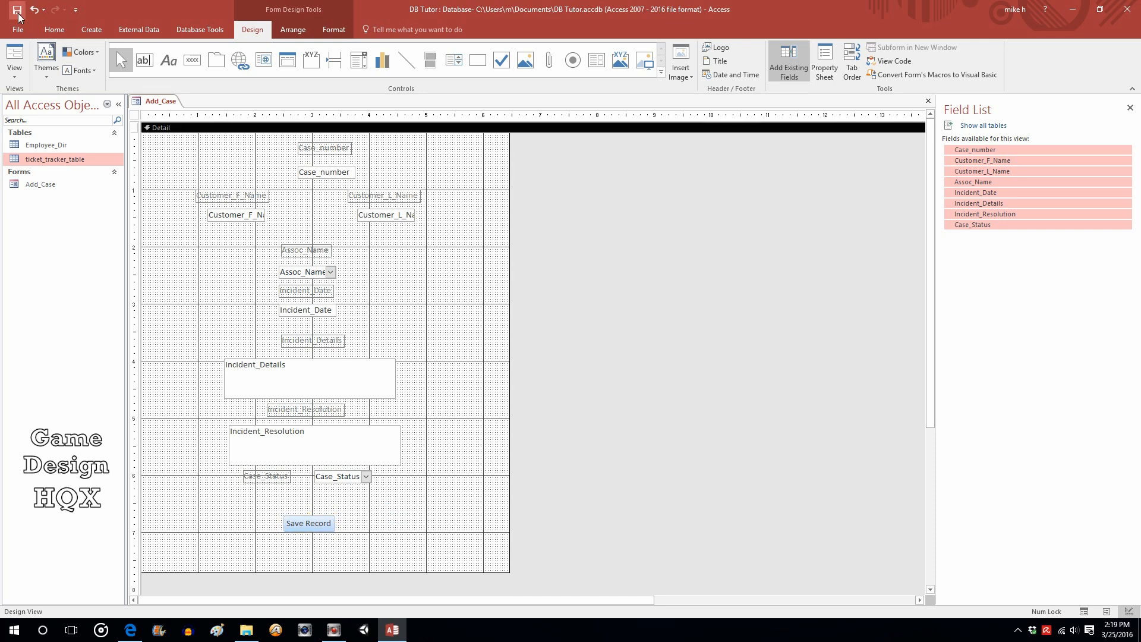
Step: Run Add_Case in Form View showing empty fields and the Save Record button
click(14, 58)
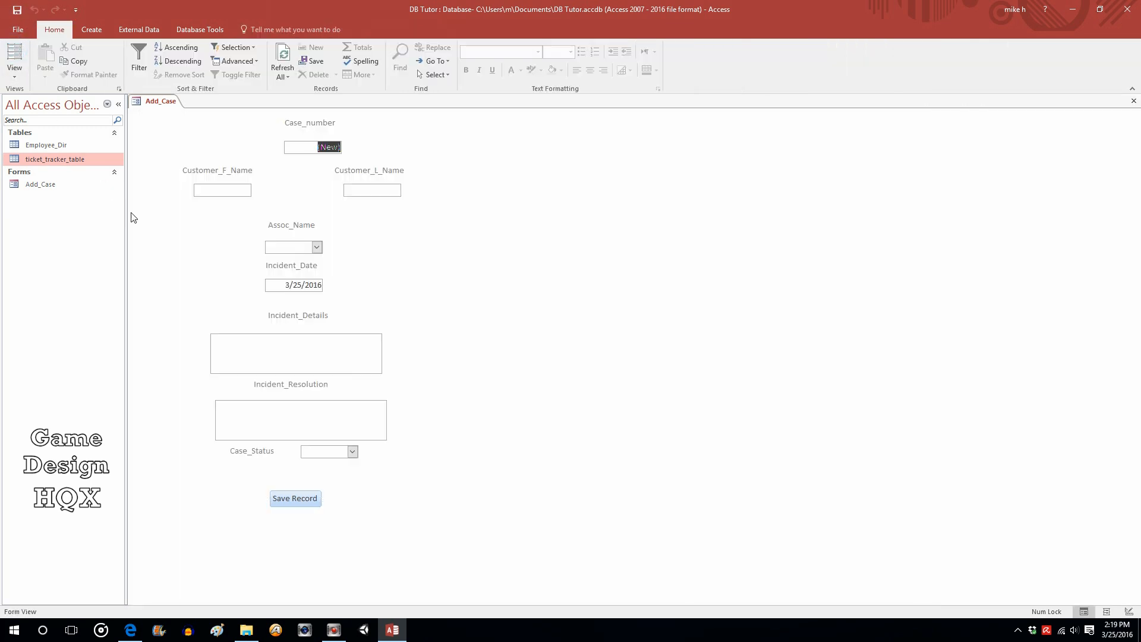
mouse_move(337, 173)
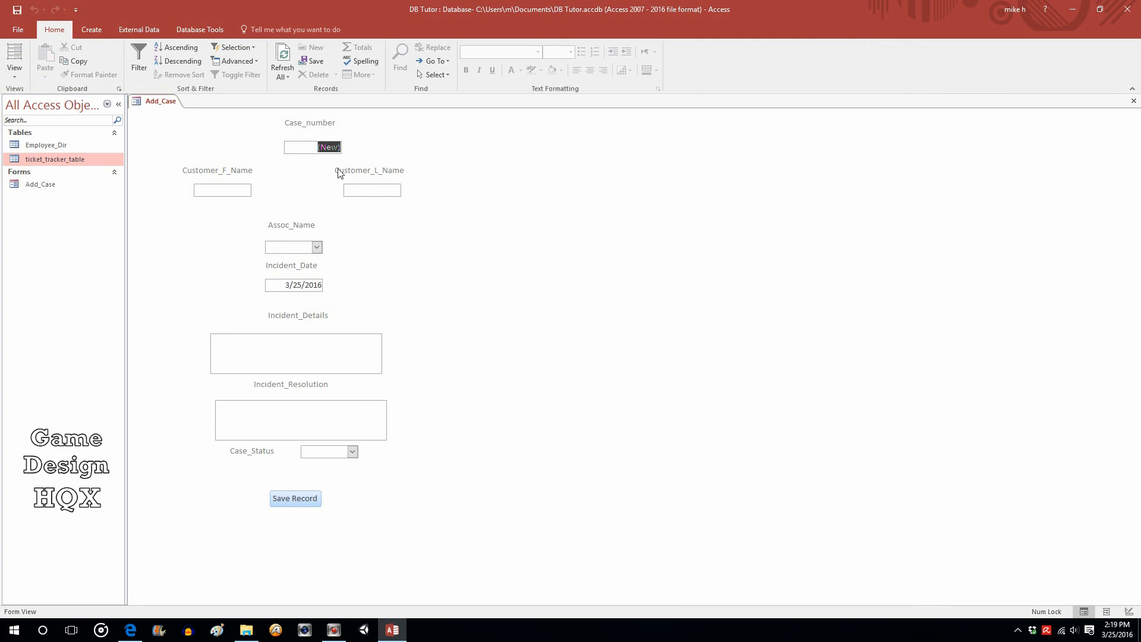
mouse_move(338, 174)
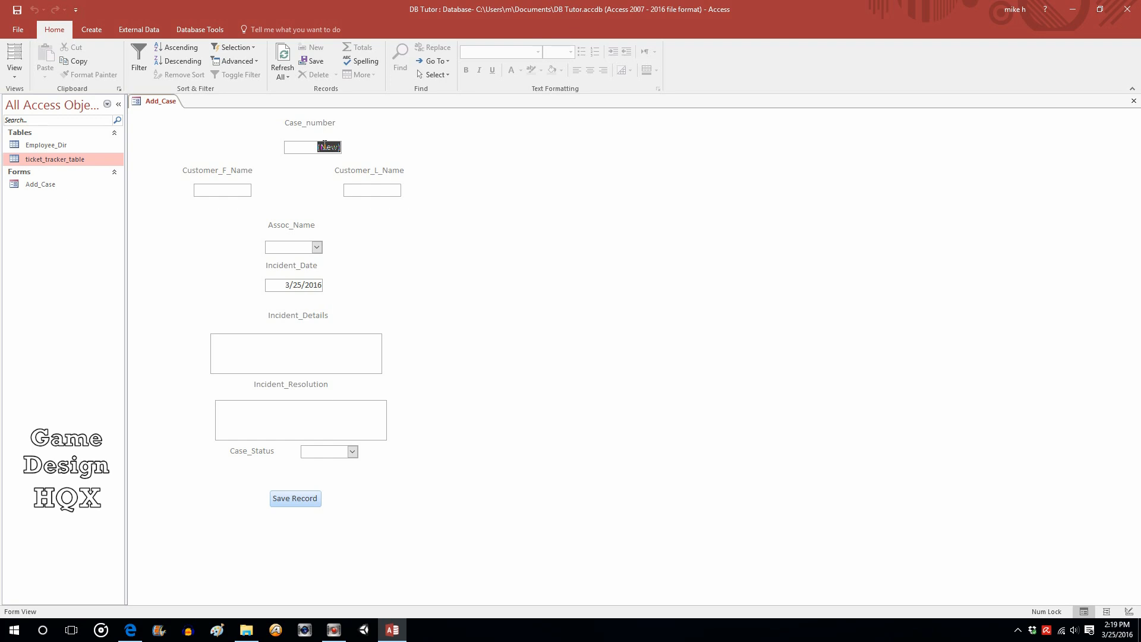
click(221, 190)
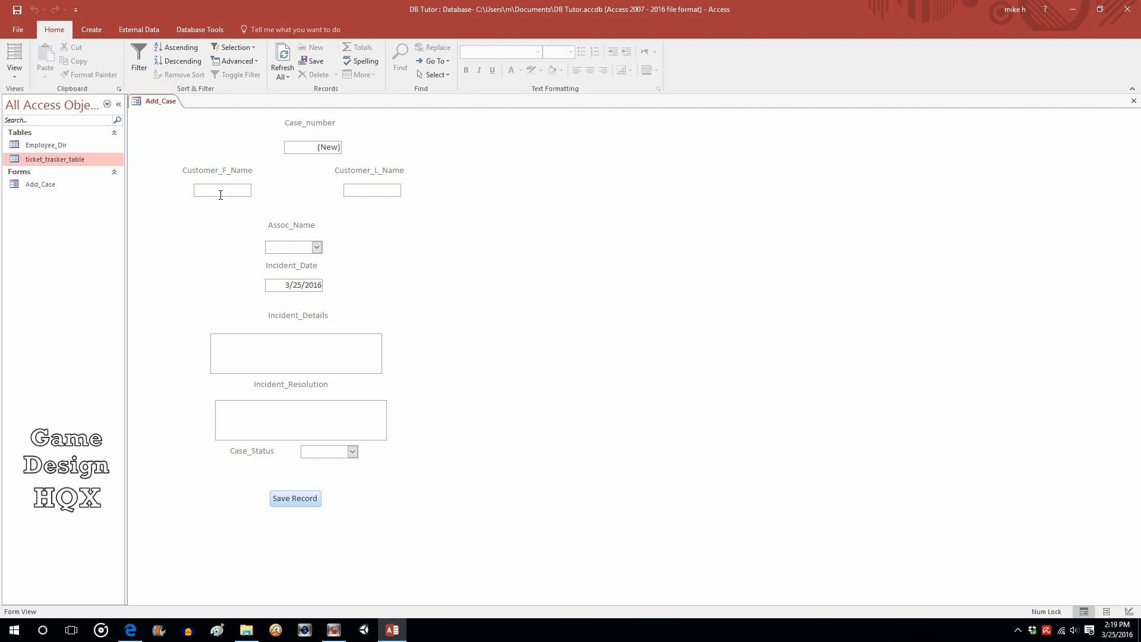
Step: Enter customer Mato Kuroi and assign the case to associate Jill Valentine
text(Ma)
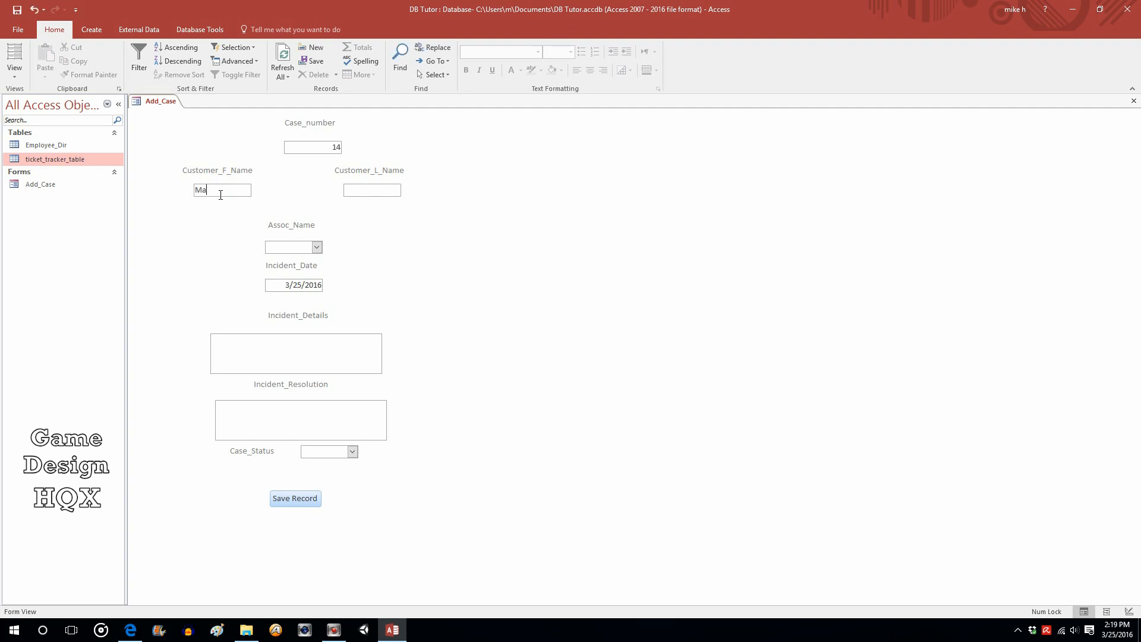
text(to)
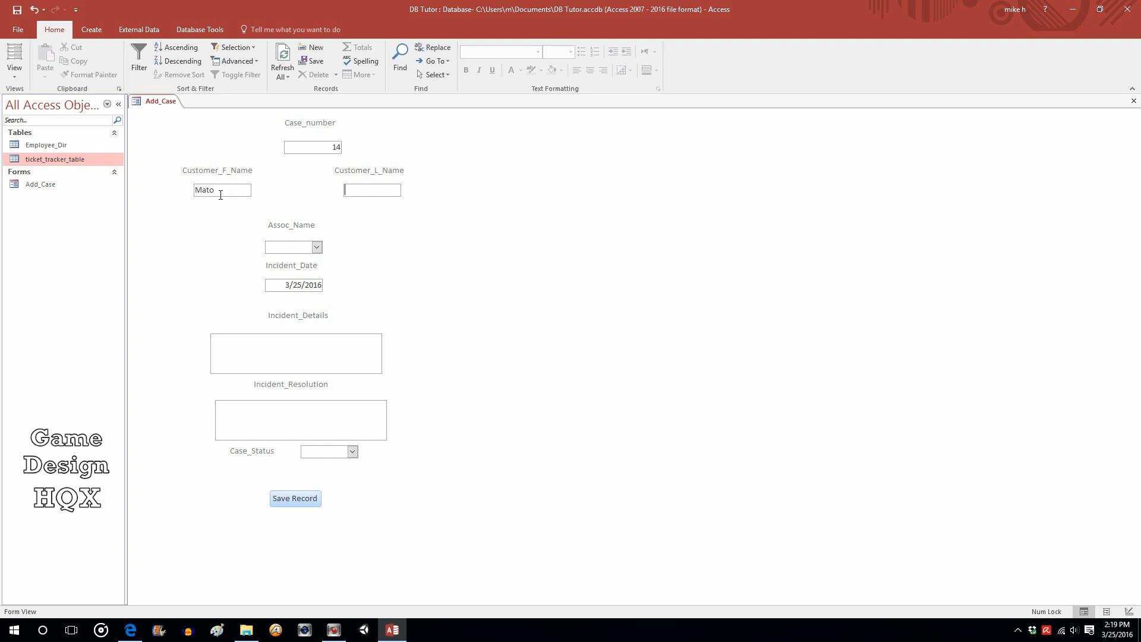
text(Ku)
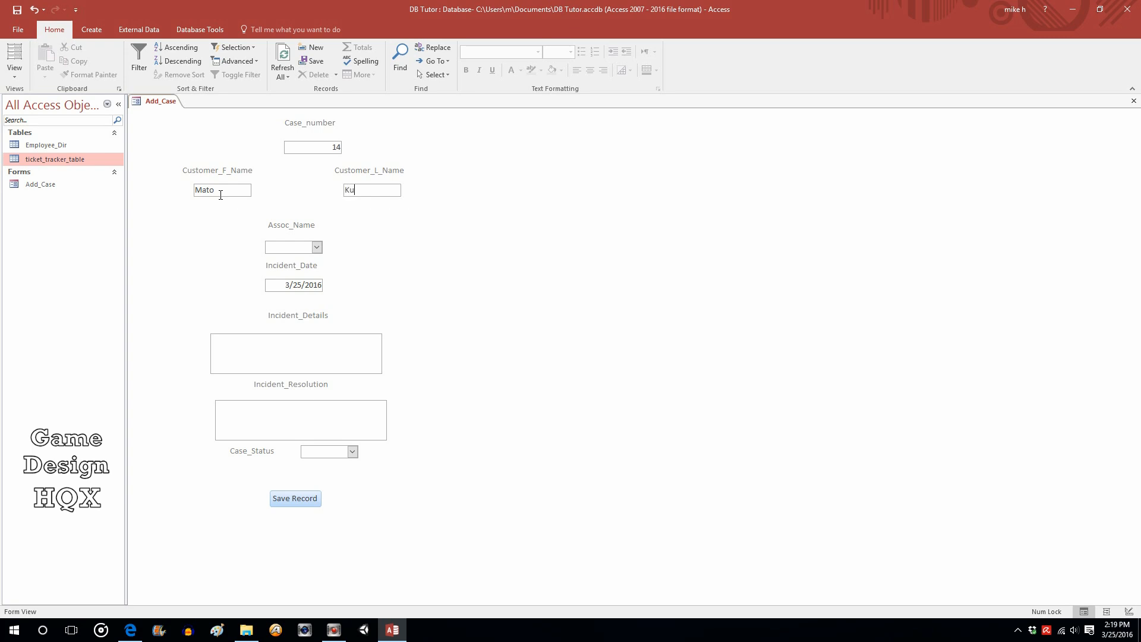
text(r)
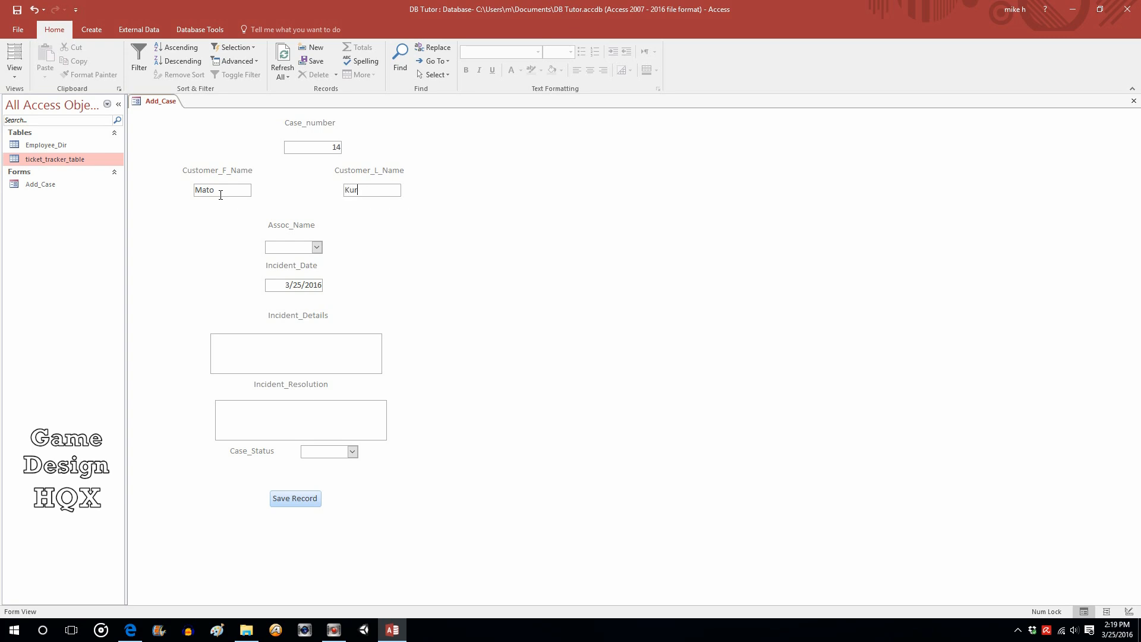
text(oi)
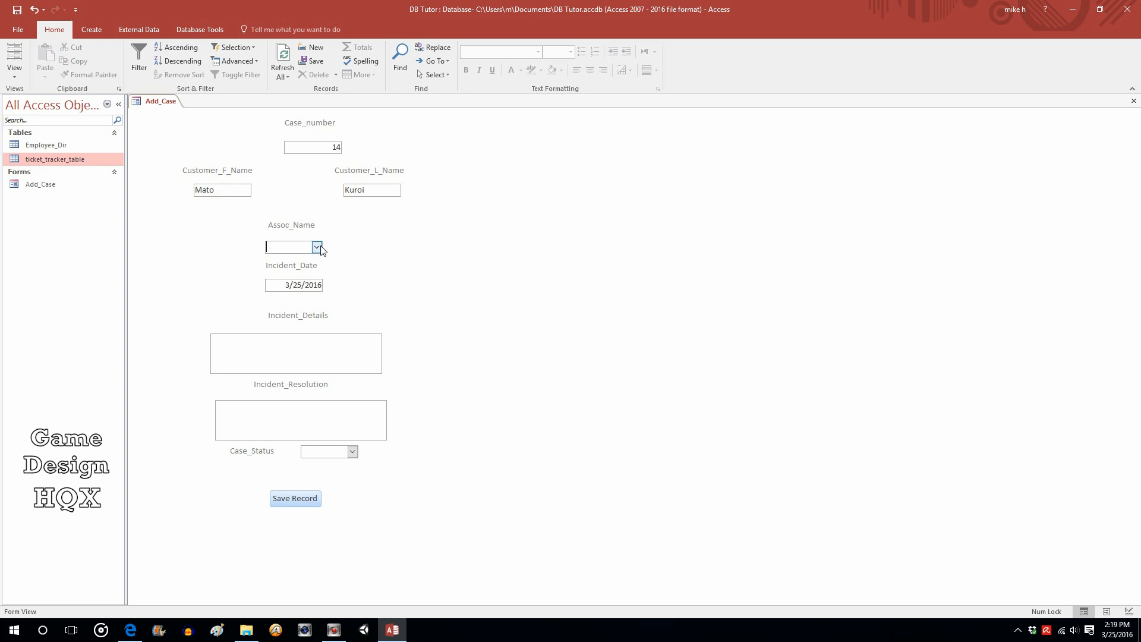
click(317, 247)
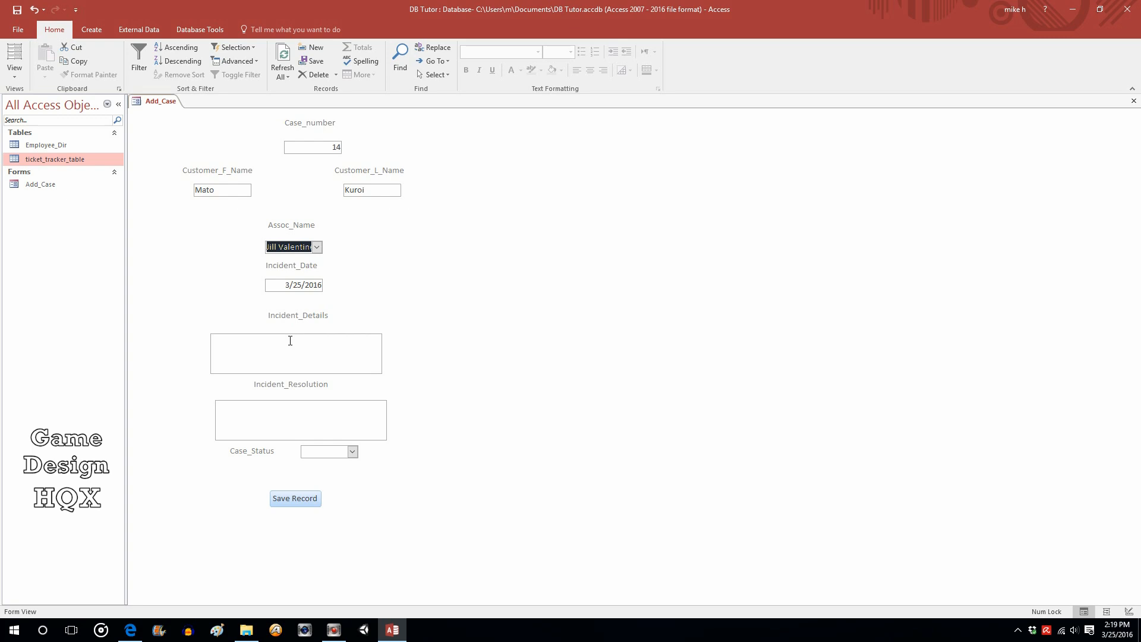
Step: Fill in the incident details and the resolution 'It went away.'
click(296, 353)
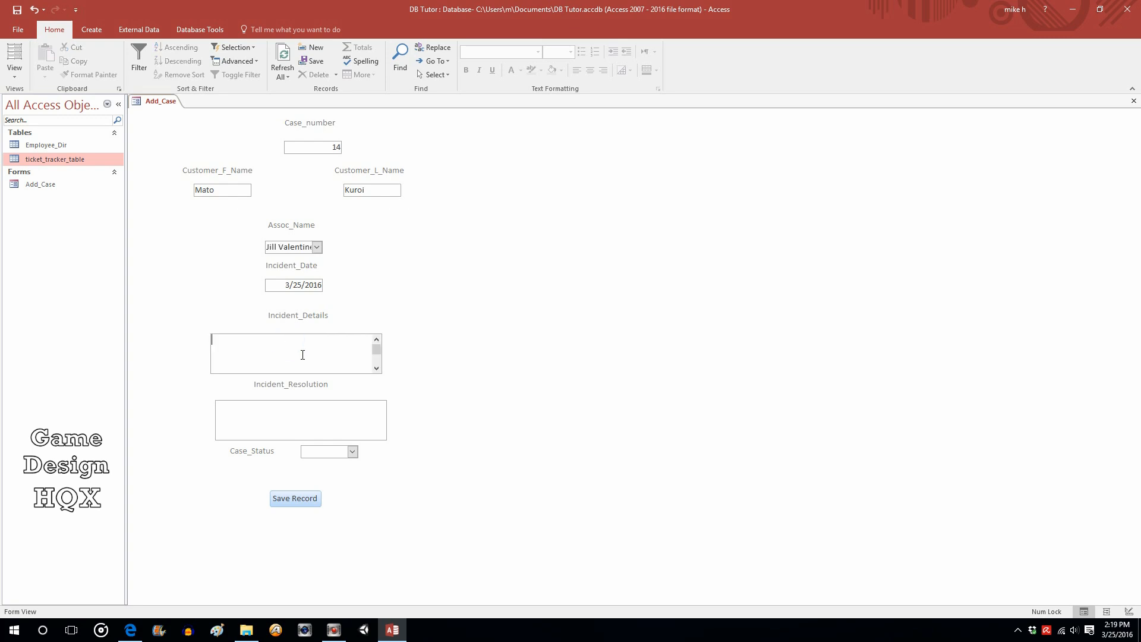
text(Something Happened.)
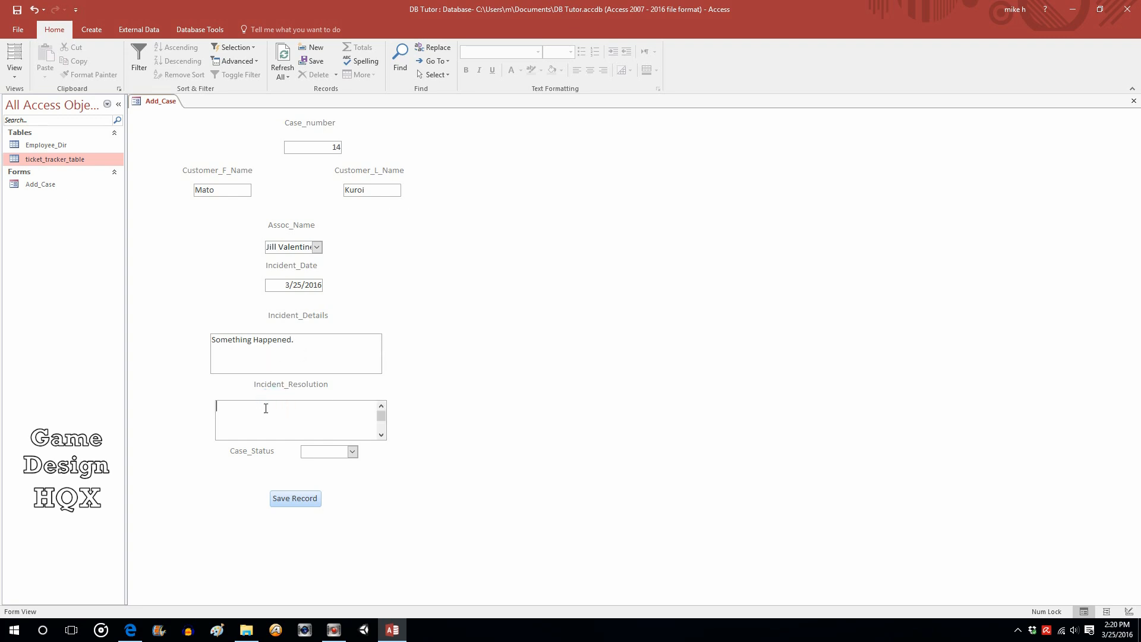
text(It we)
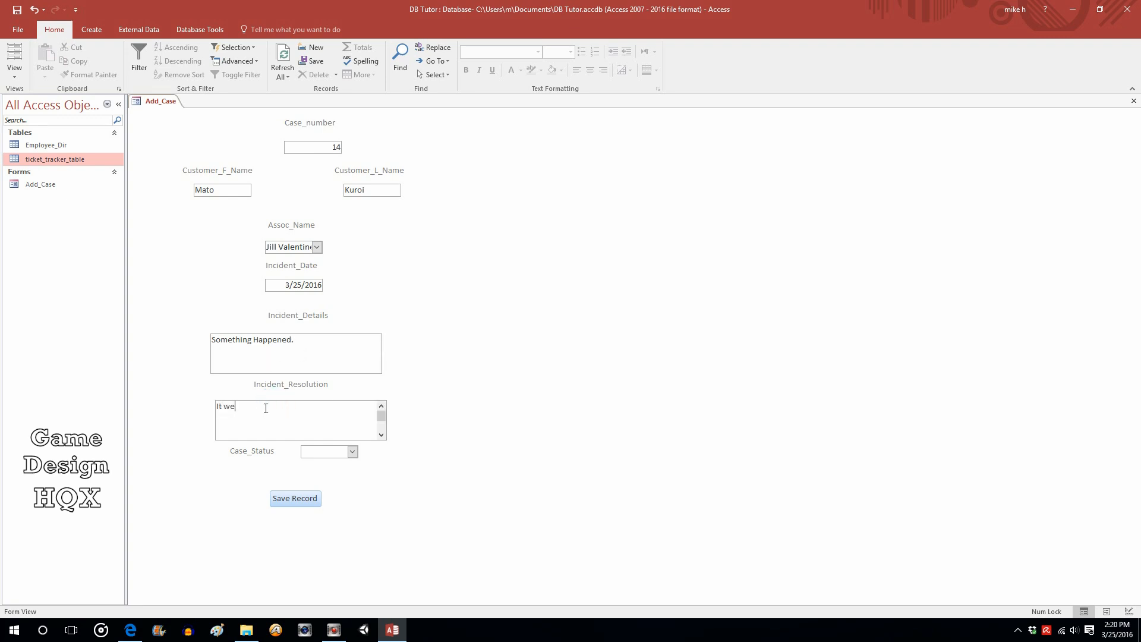
text(nt)
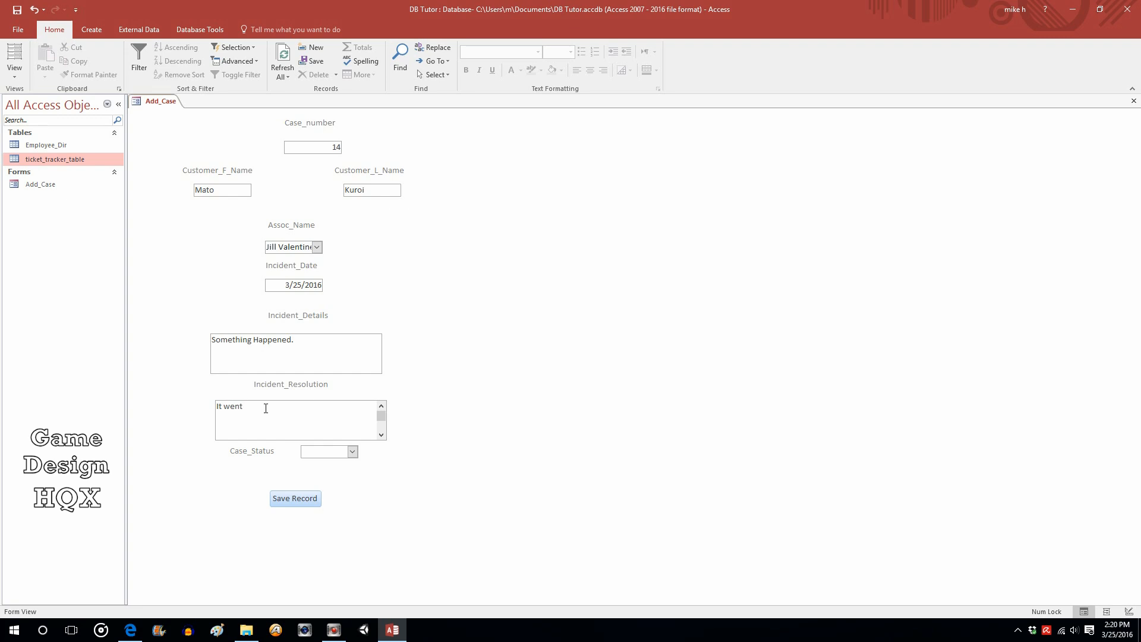
text(away)
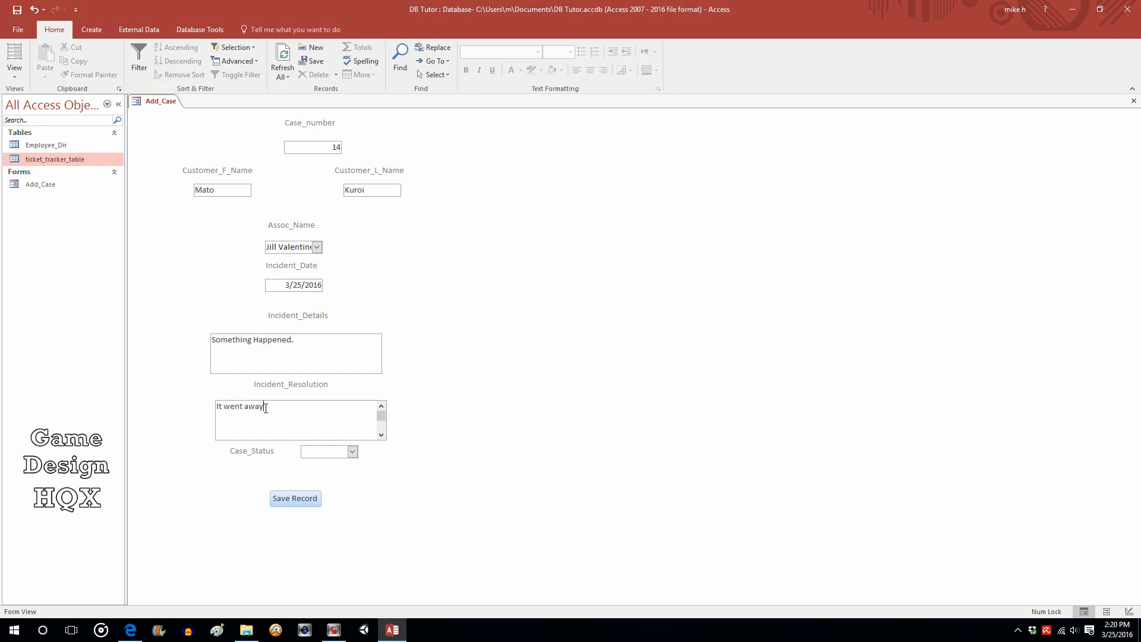
text(.)
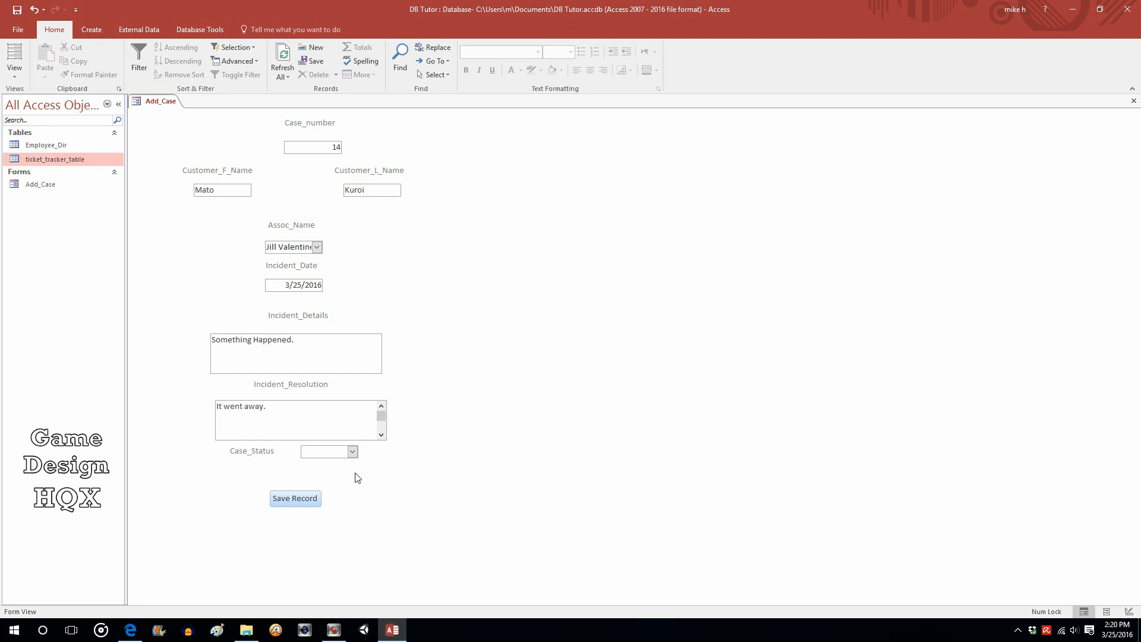
Step: Set Case_Status to Closed and save case 14 with the Save Record button
click(353, 451)
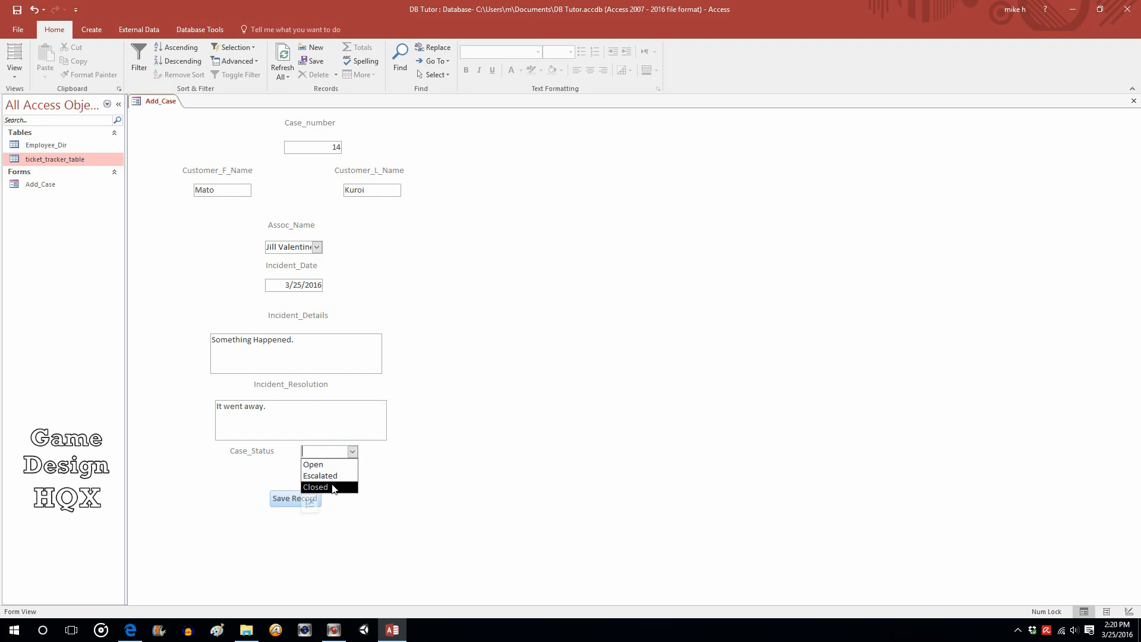
click(315, 487)
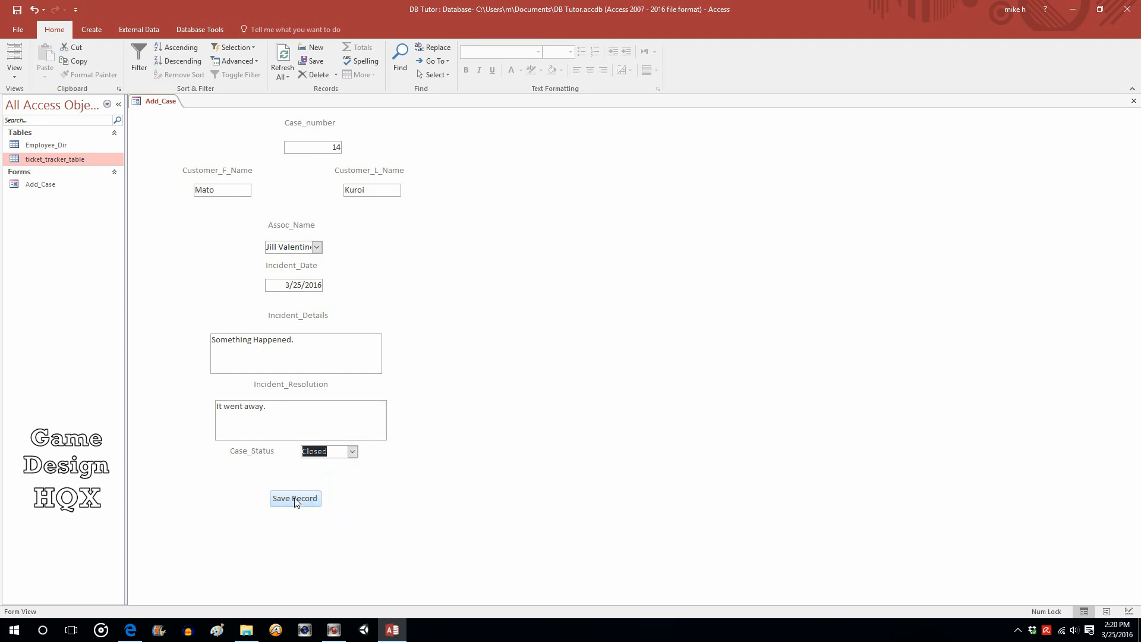
click(294, 499)
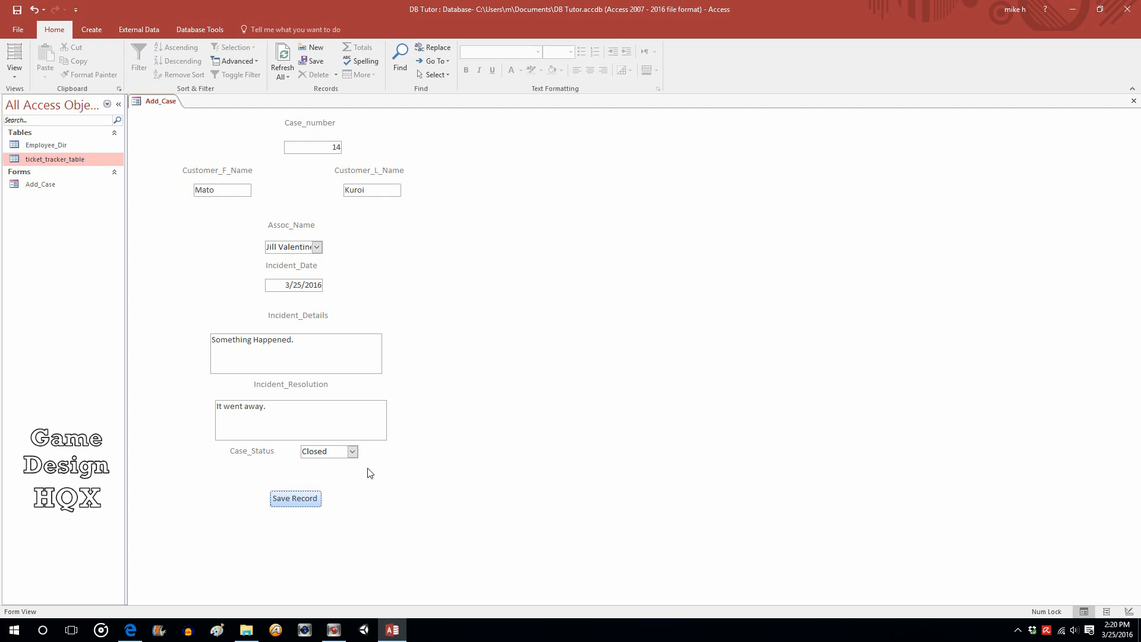
mouse_move(485, 288)
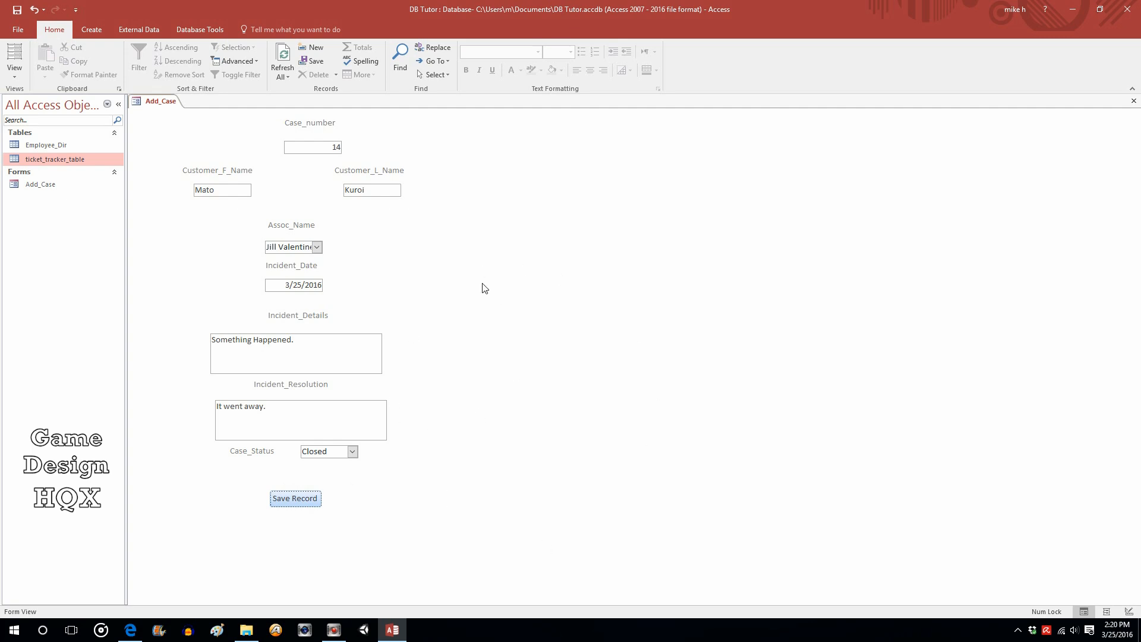
mouse_move(388, 205)
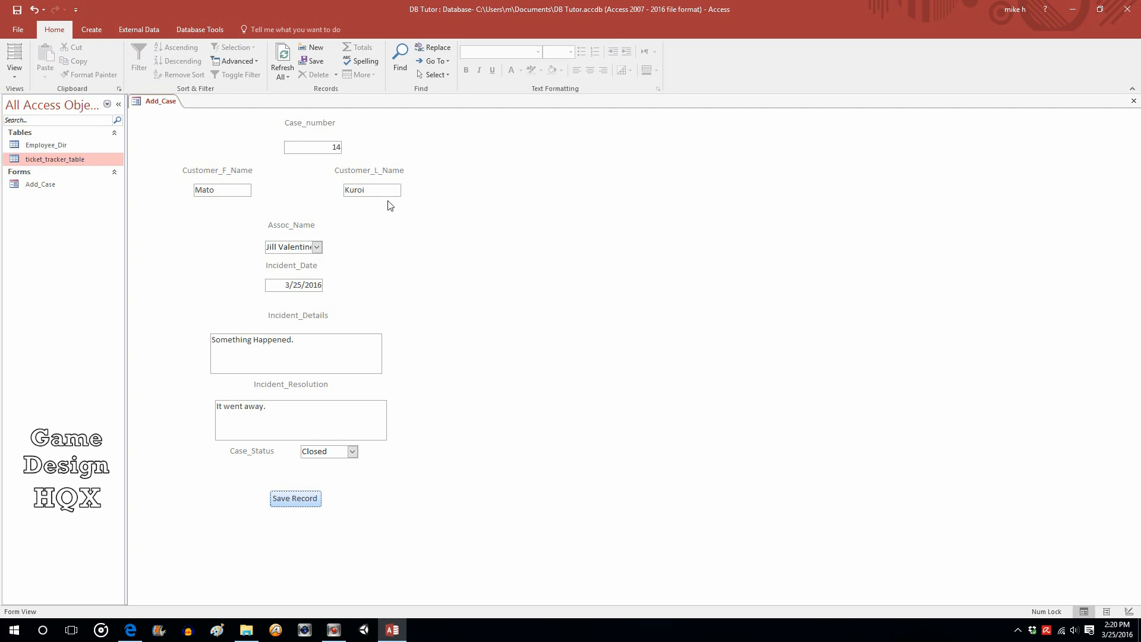
mouse_move(800, 68)
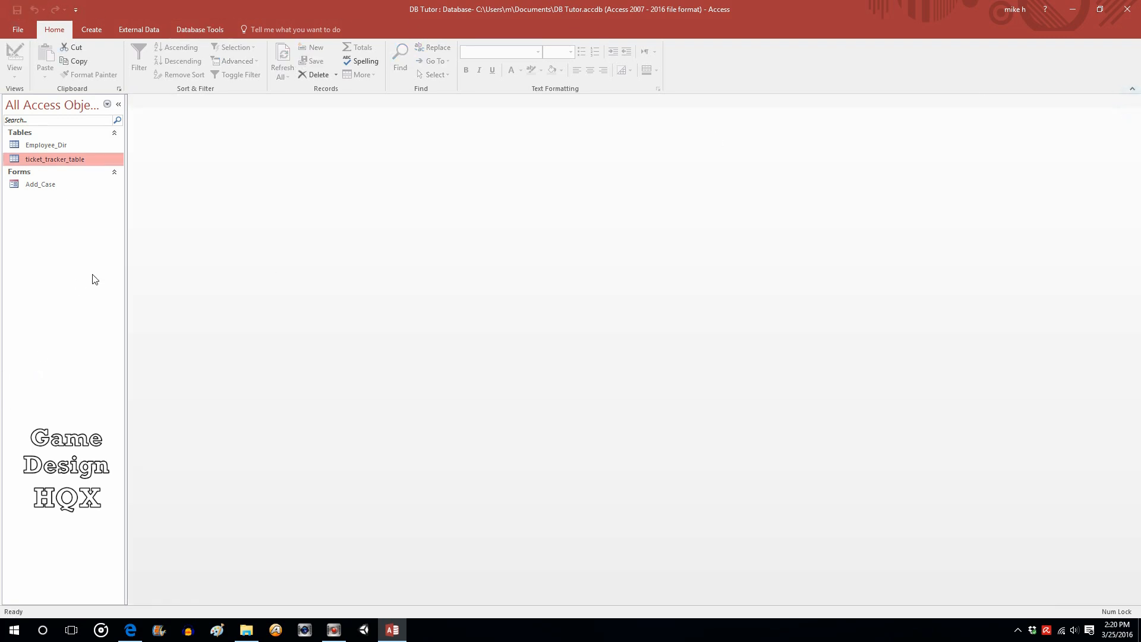
mouse_move(62, 162)
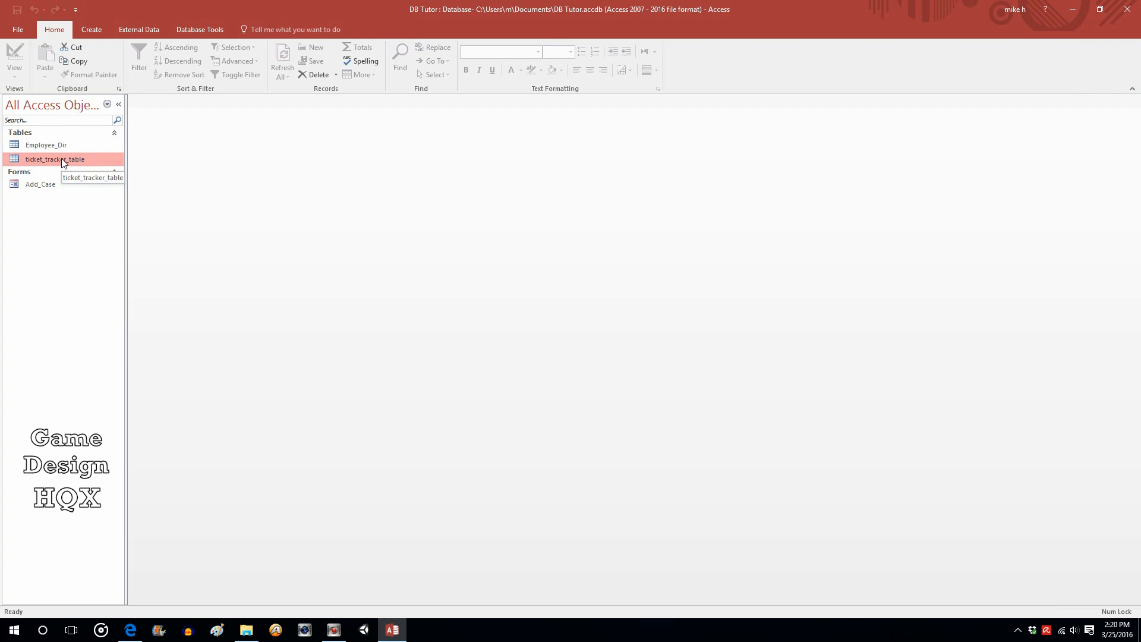
Step: Open ticket_tracker_table in Datasheet View to see the new Mato Kuroi case
double_click(56, 159)
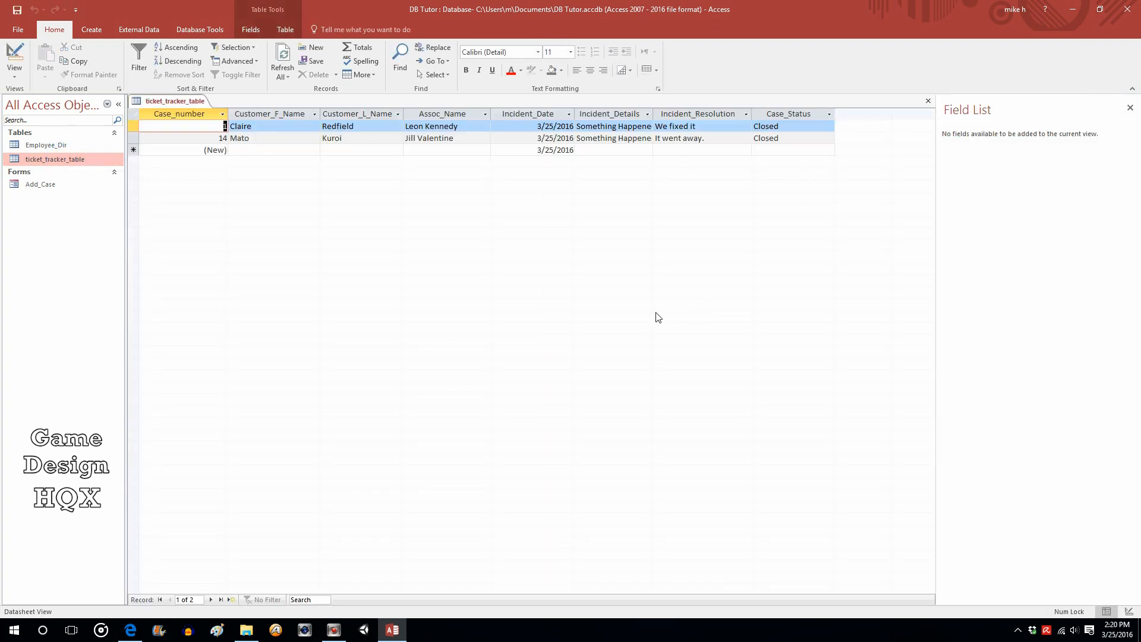
mouse_move(651, 305)
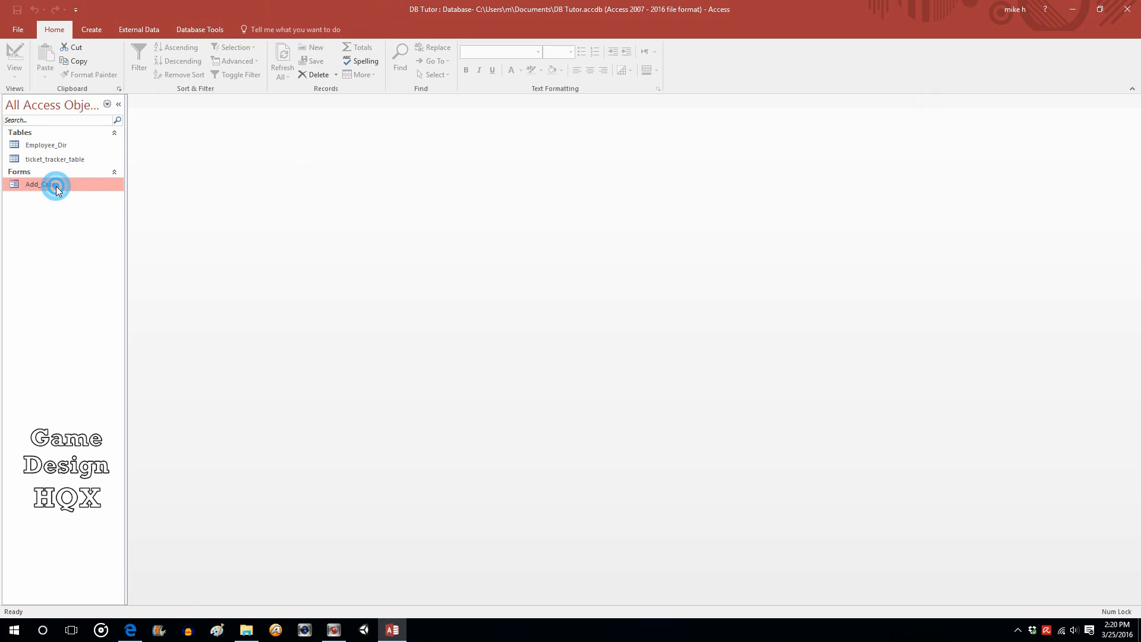
double_click(39, 184)
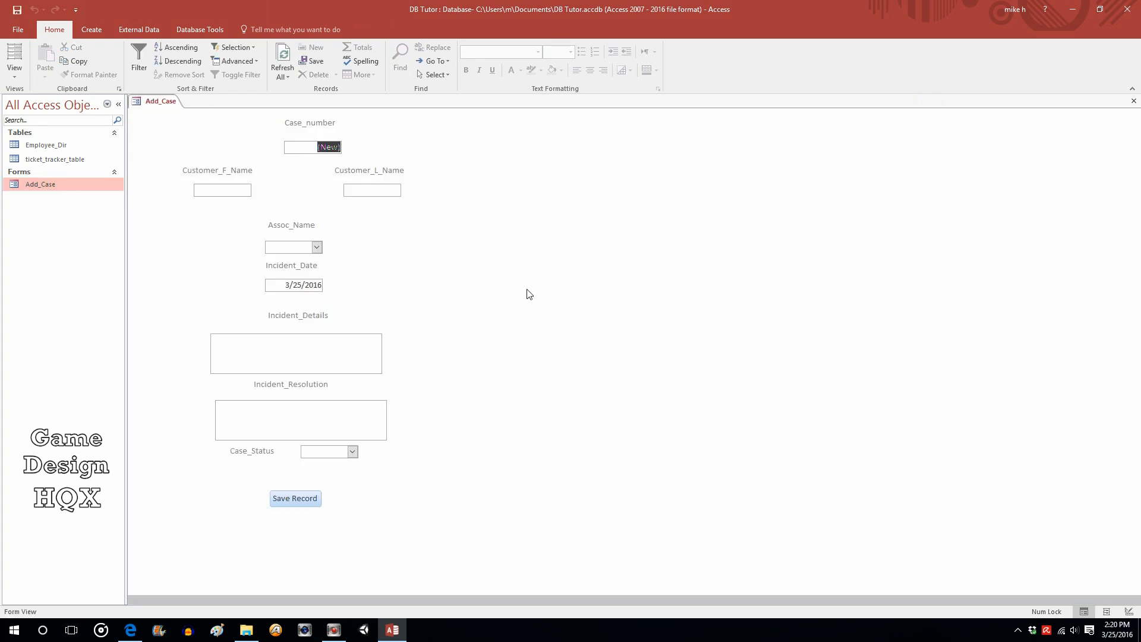
mouse_move(303, 197)
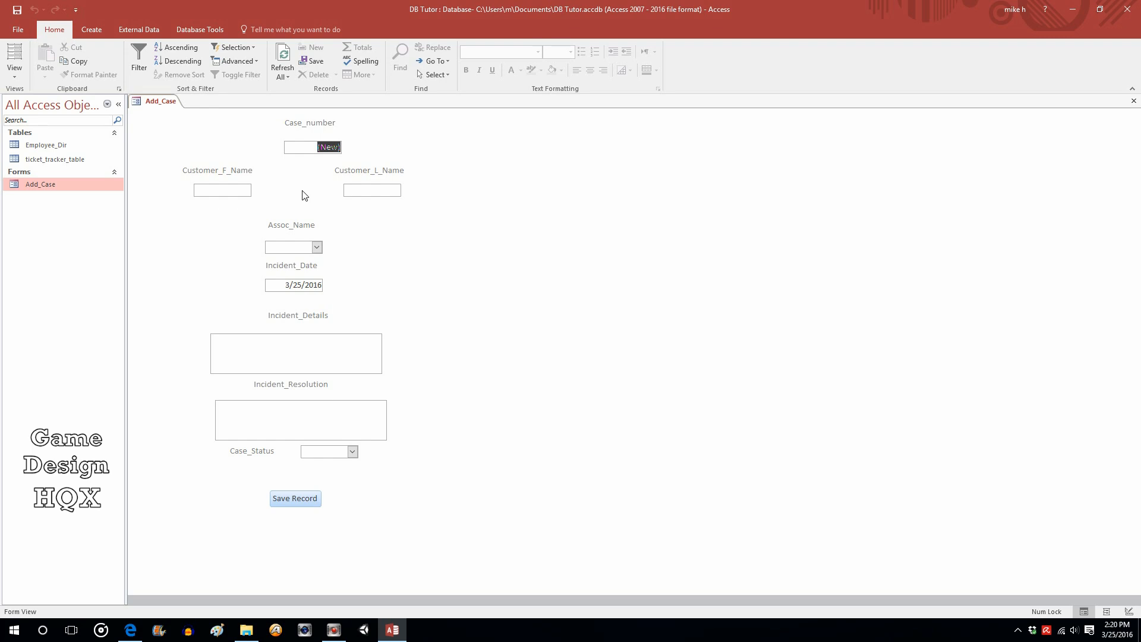
mouse_move(364, 209)
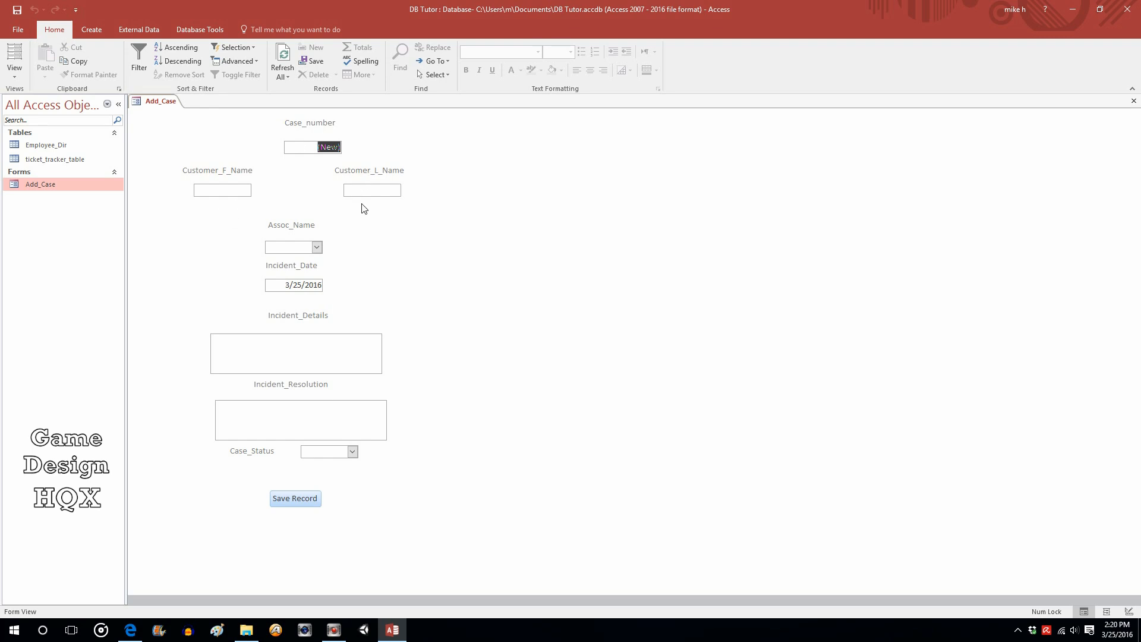
mouse_move(400, 270)
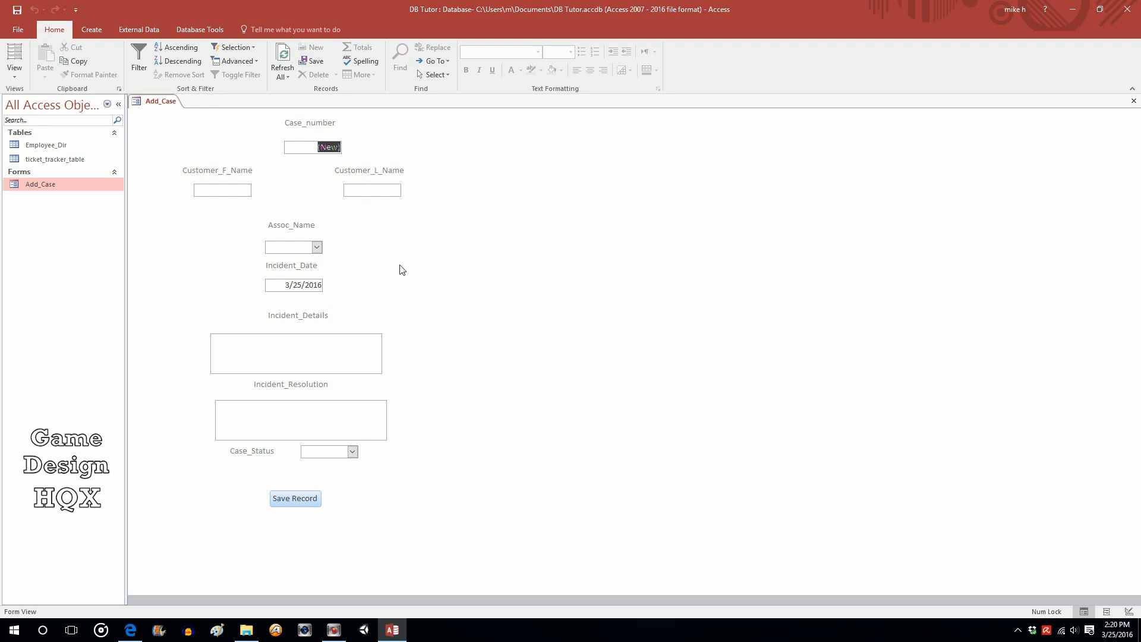
mouse_move(139, 58)
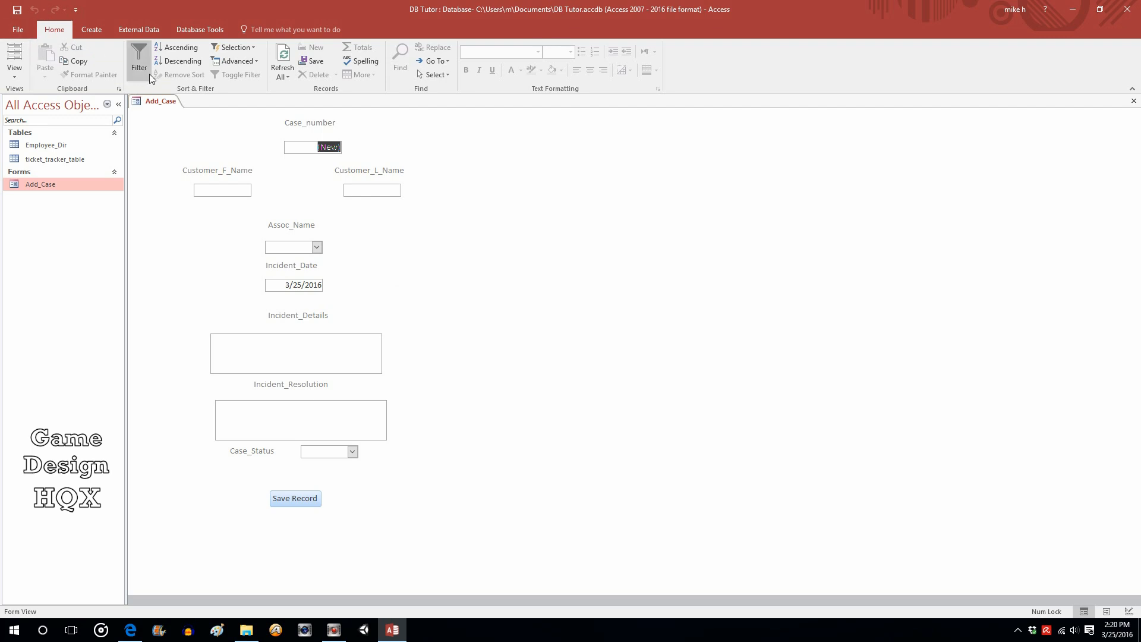
mouse_move(32, 70)
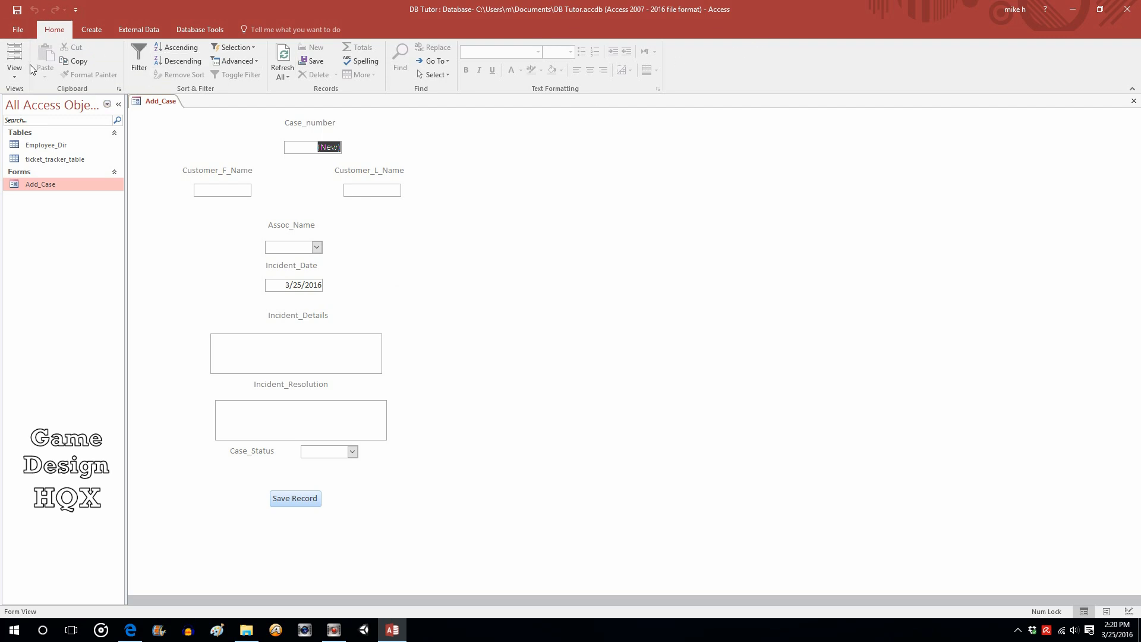
mouse_move(36, 320)
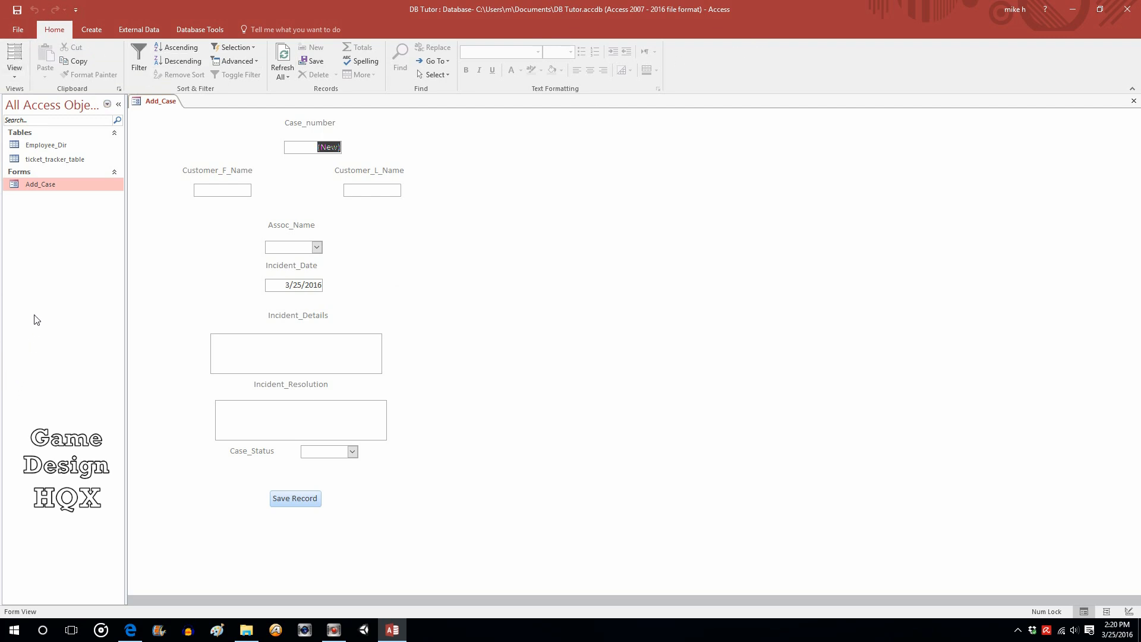
mouse_move(348, 65)
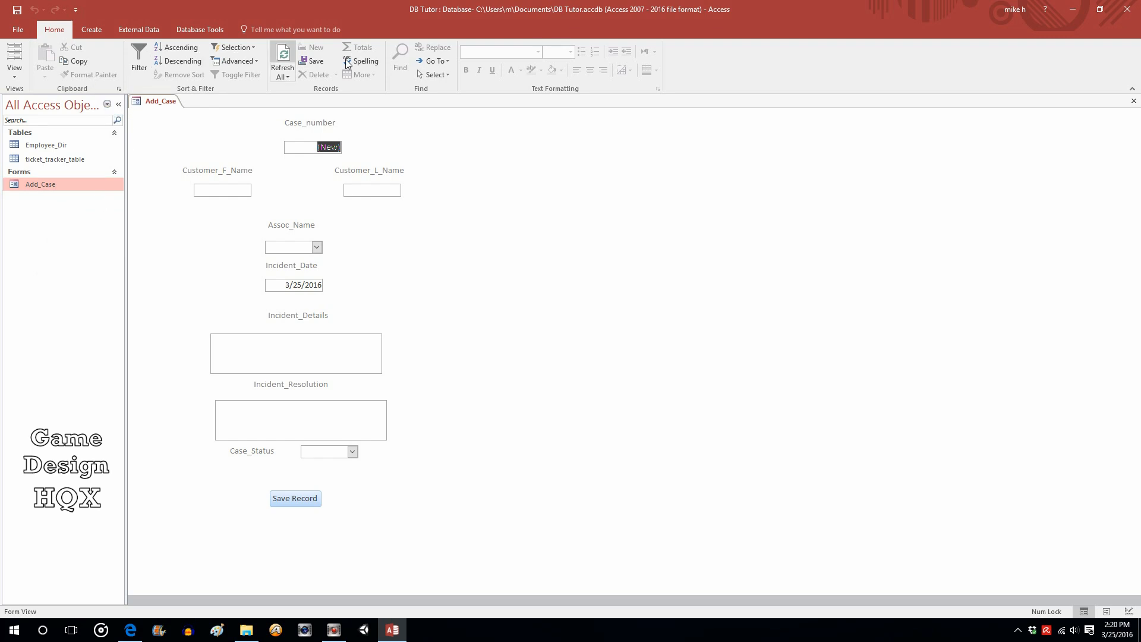
mouse_move(521, 40)
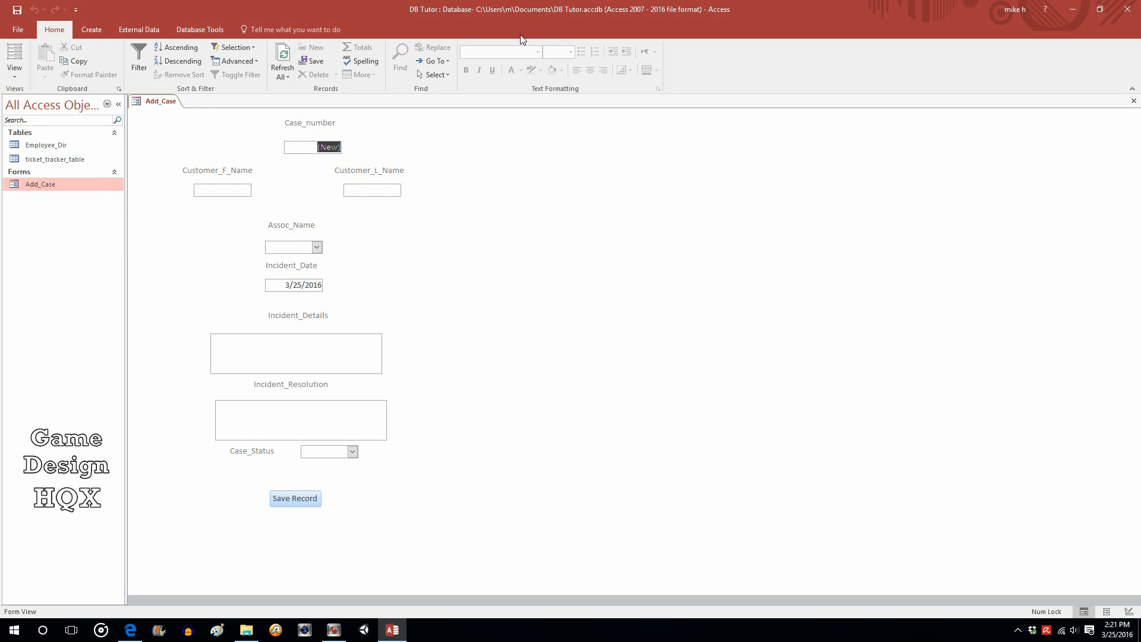
mouse_move(470, 46)
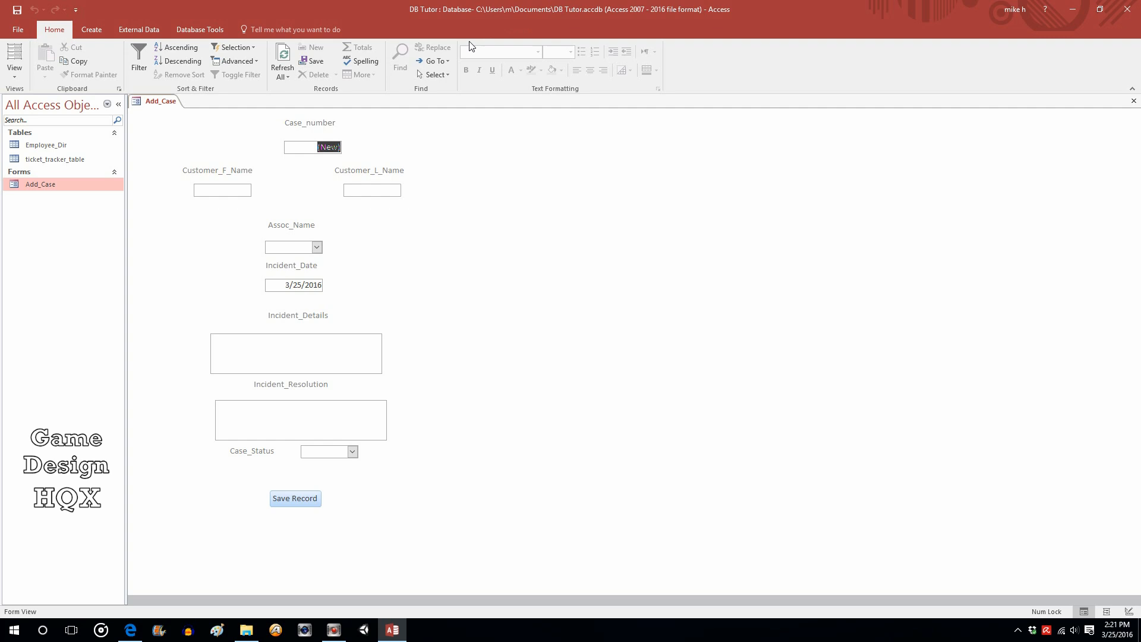
mouse_move(555, 364)
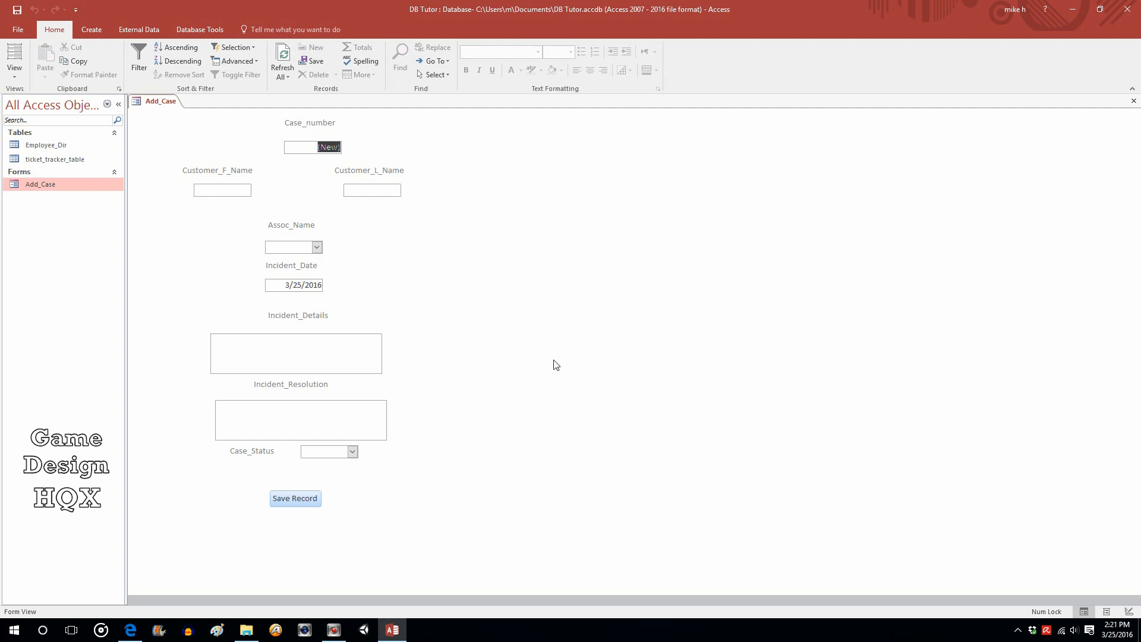
mouse_move(457, 205)
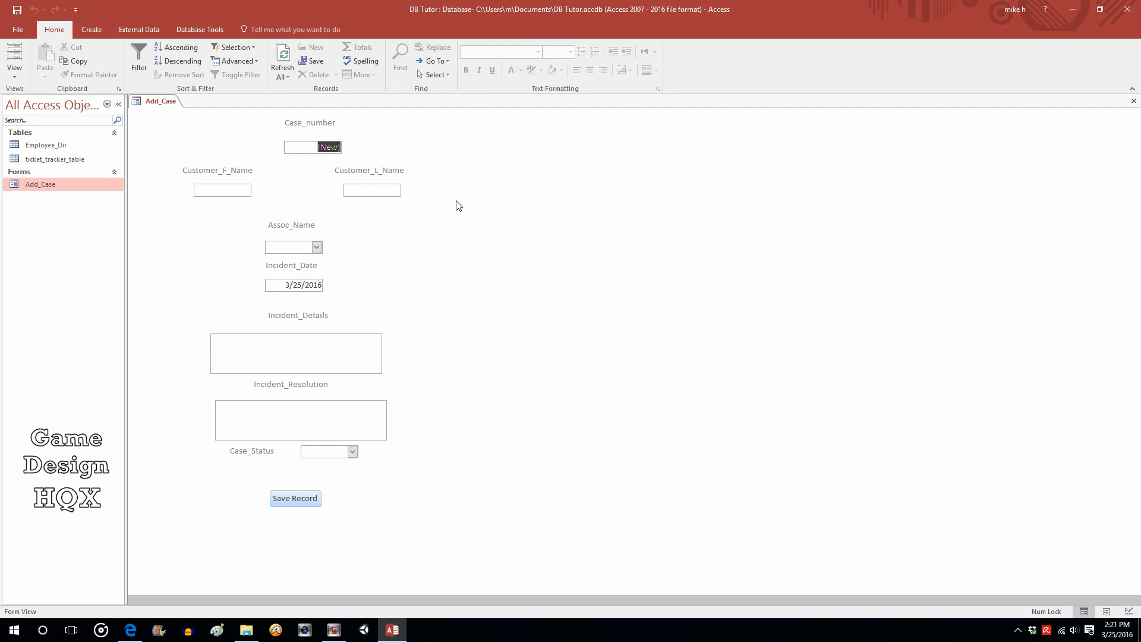
Step: Switch Add_Case to Design View and select the Save Record button
click(13, 57)
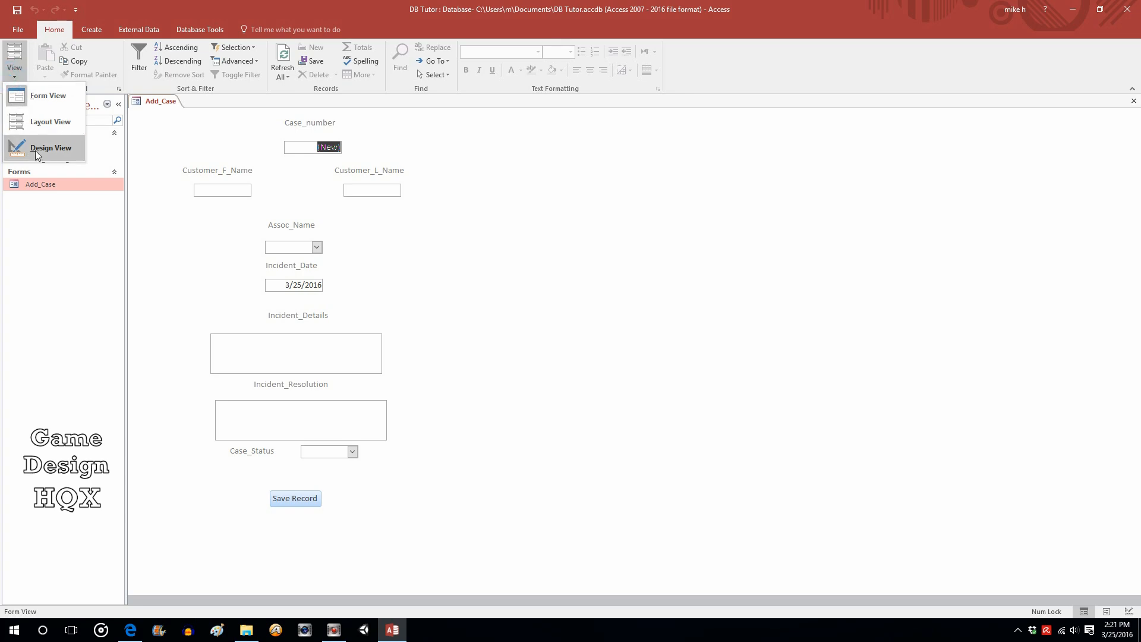
click(50, 148)
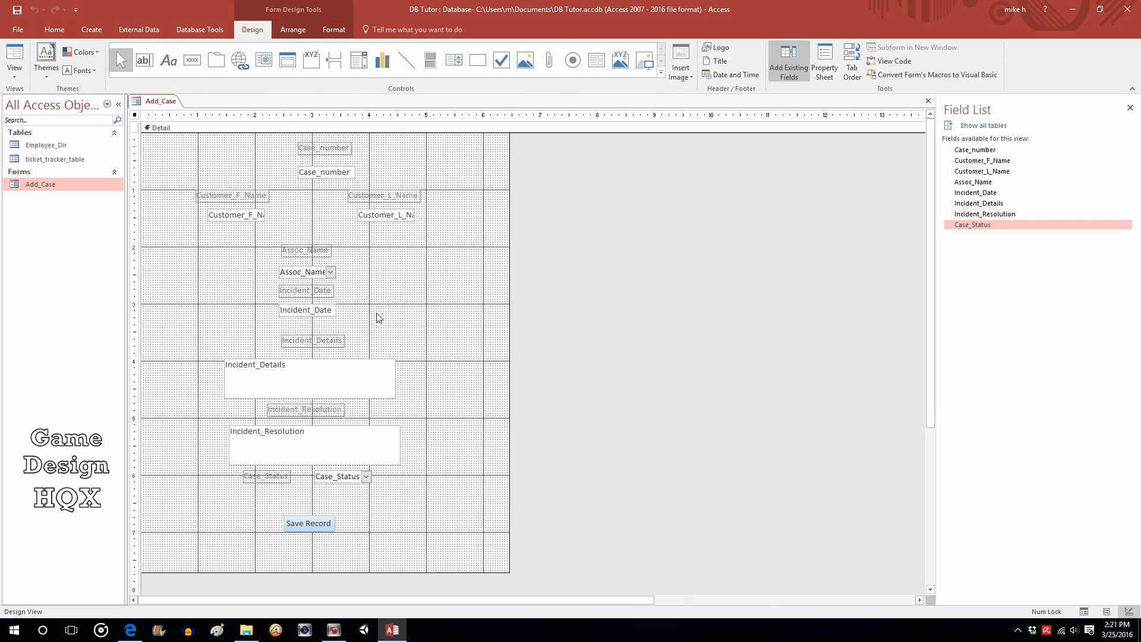
click(308, 523)
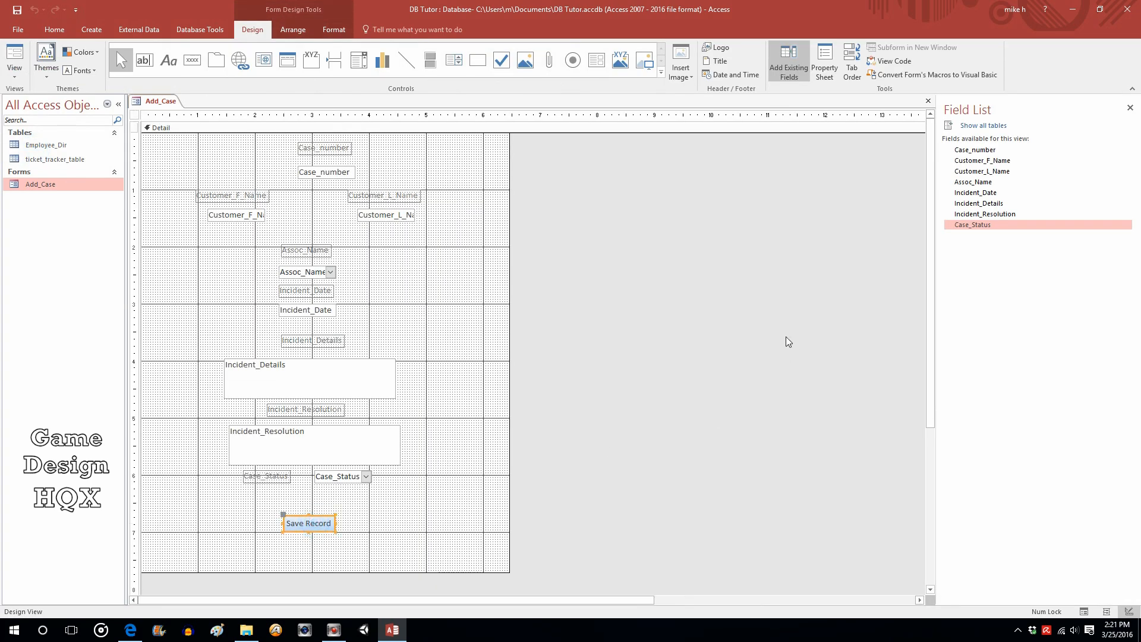
Step: Open the button's On Click embedded macro from the Property Sheet's Event properties
click(824, 60)
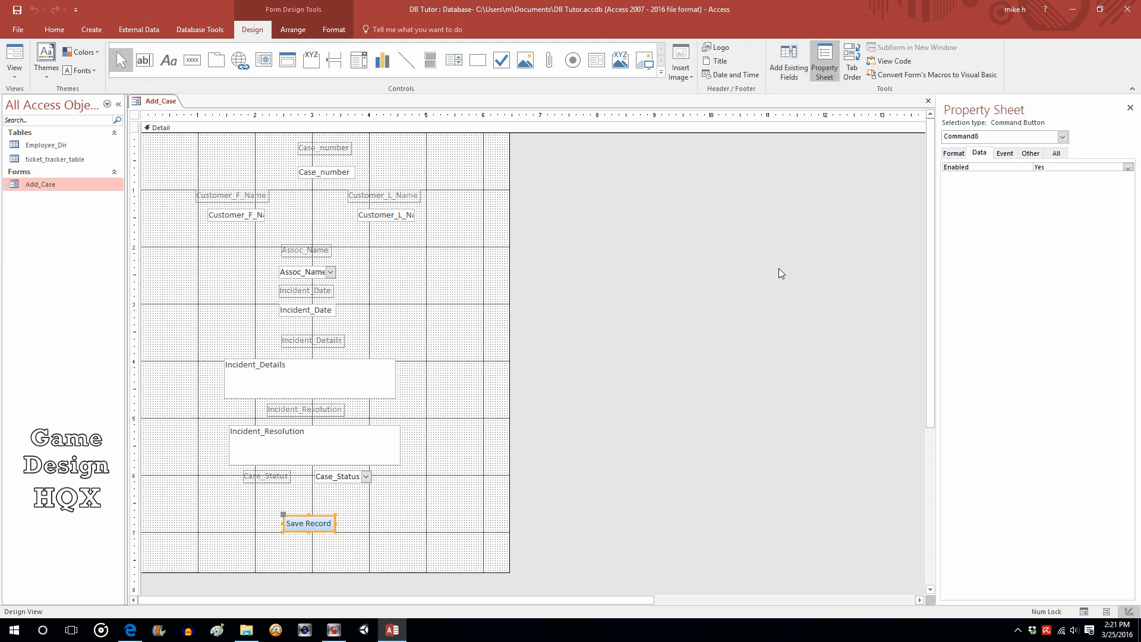
click(1005, 153)
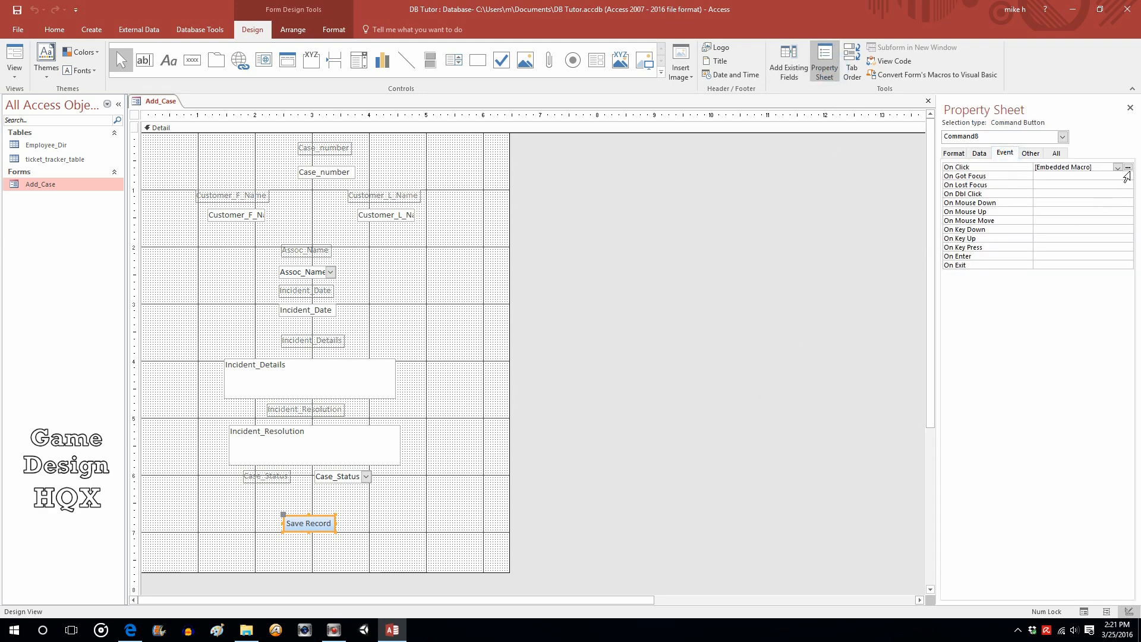
click(1131, 166)
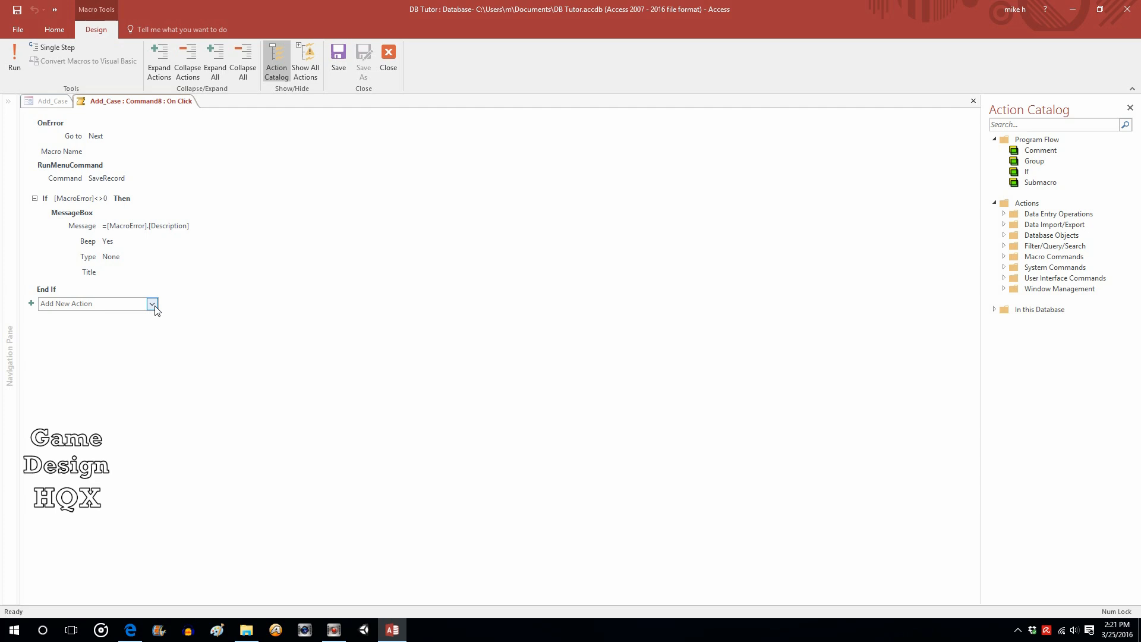
Step: Add a CloseWindow action to the end of the Save Record macro
click(153, 304)
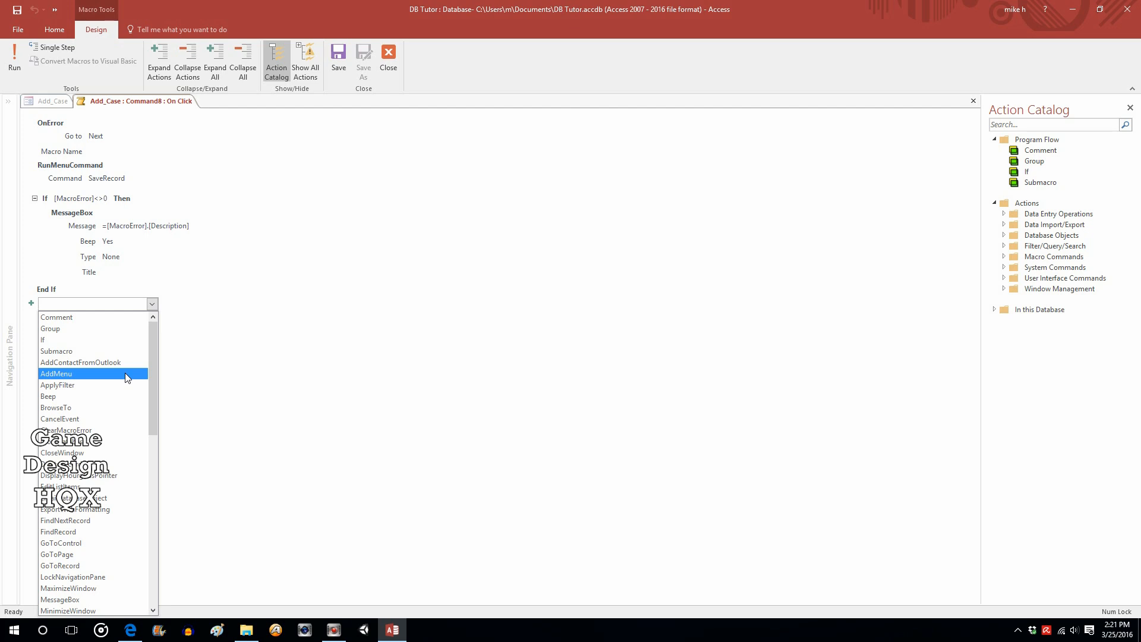
scroll(down, 3)
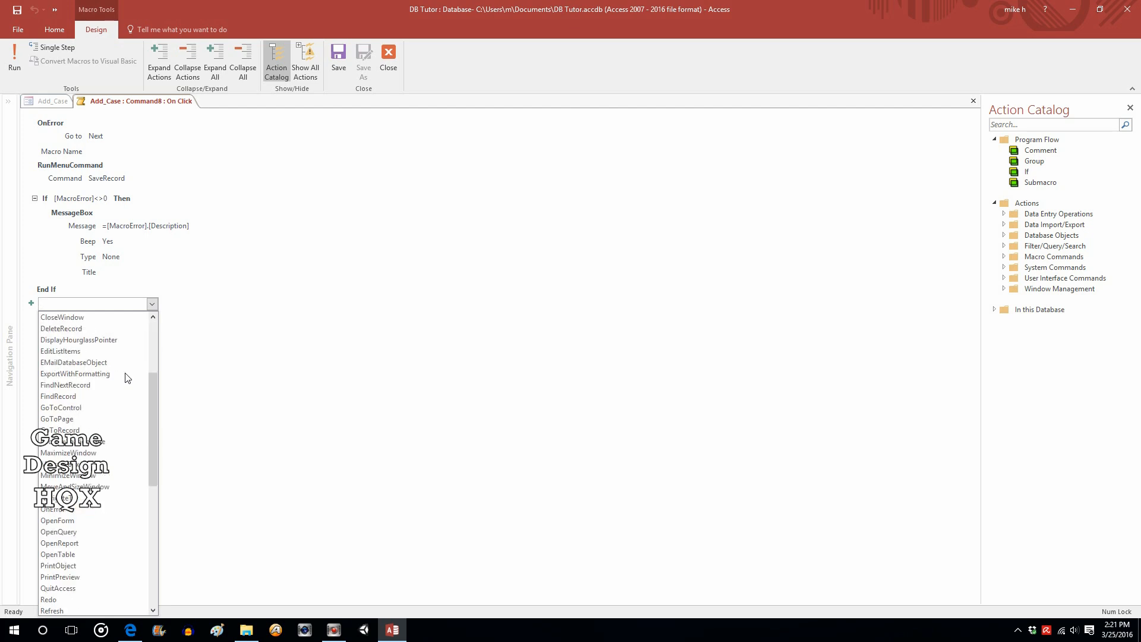
scroll(down, 3)
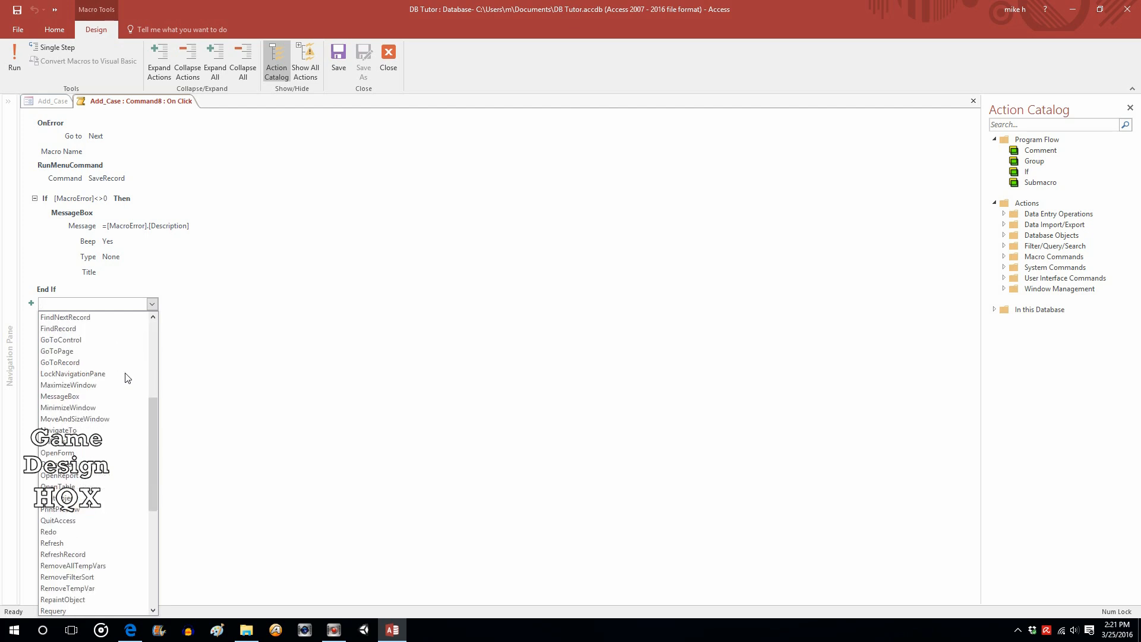
scroll(down, 3)
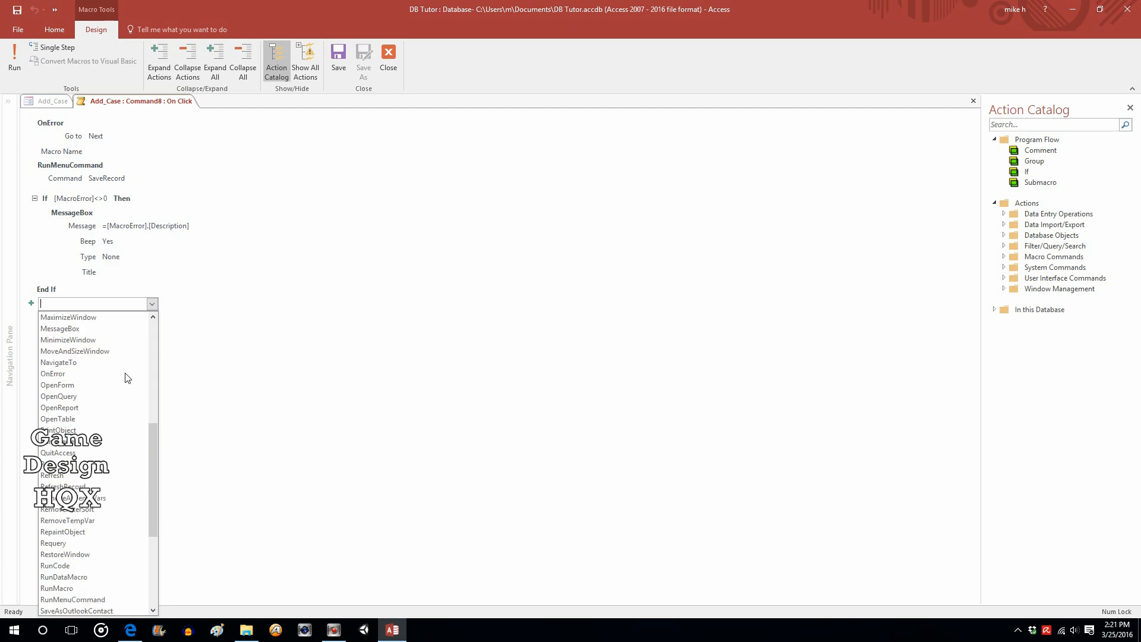
scroll(down, 3)
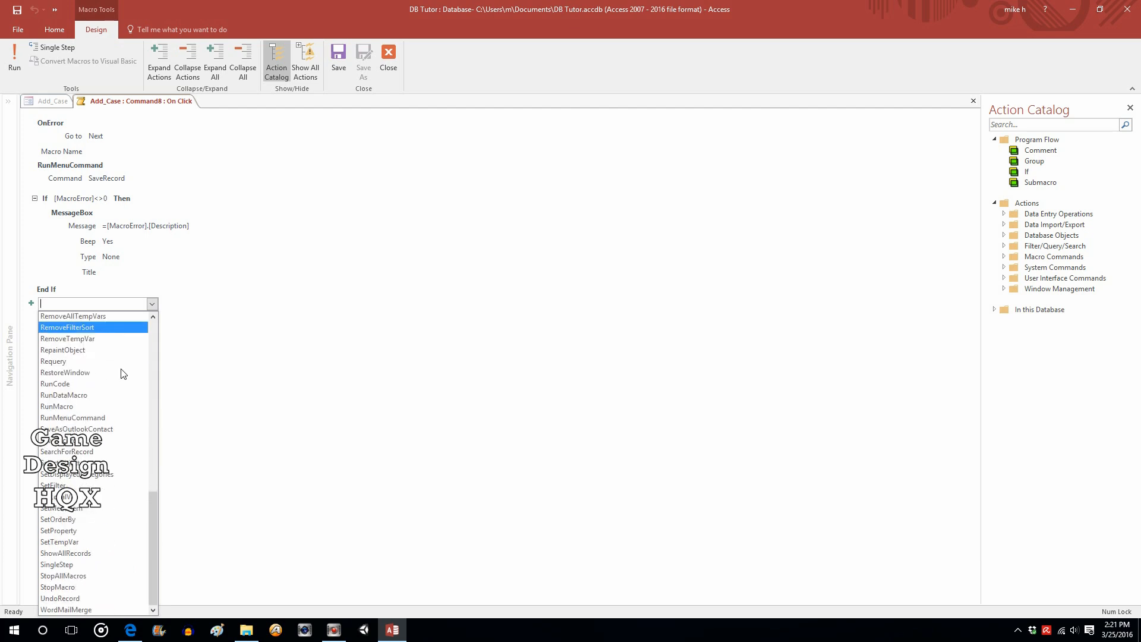
mouse_move(110, 474)
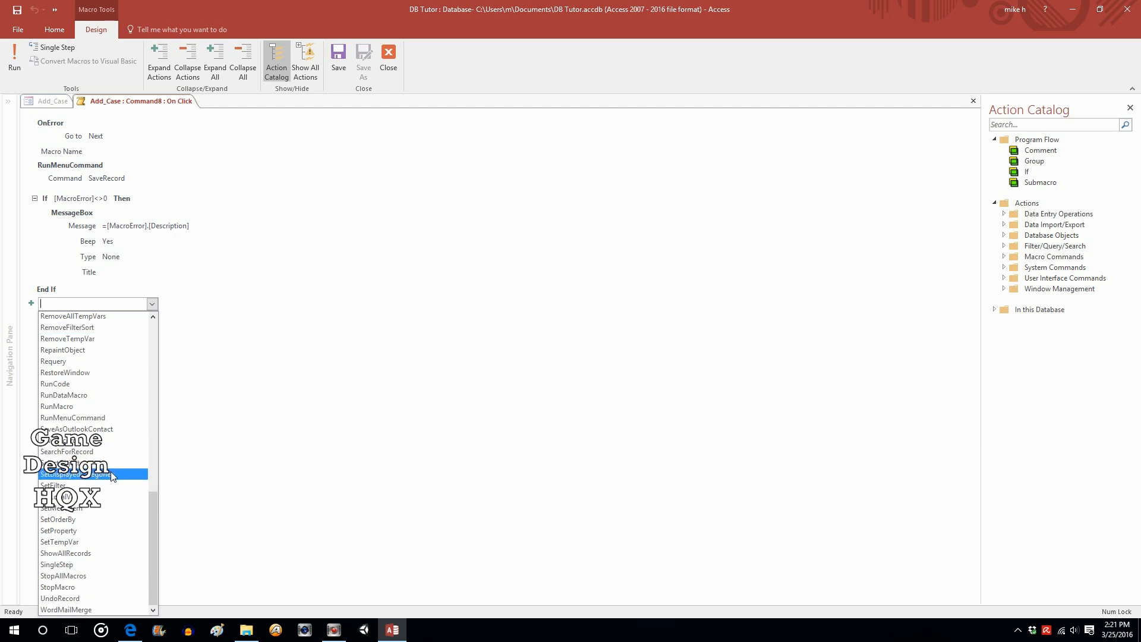
scroll(up, 3)
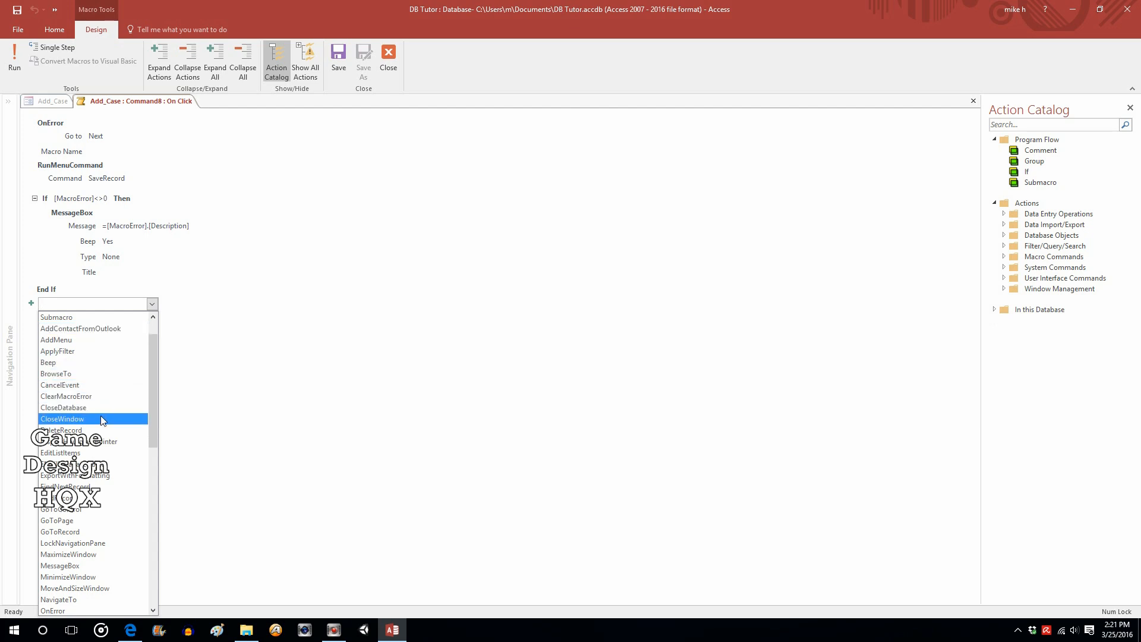
click(62, 419)
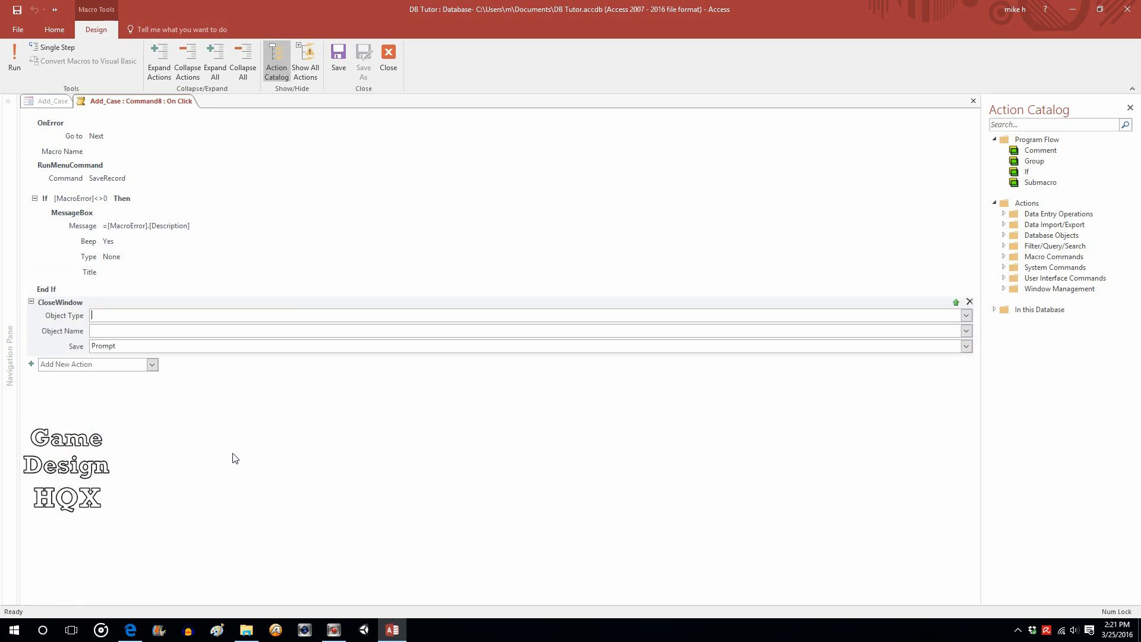
mouse_move(966, 315)
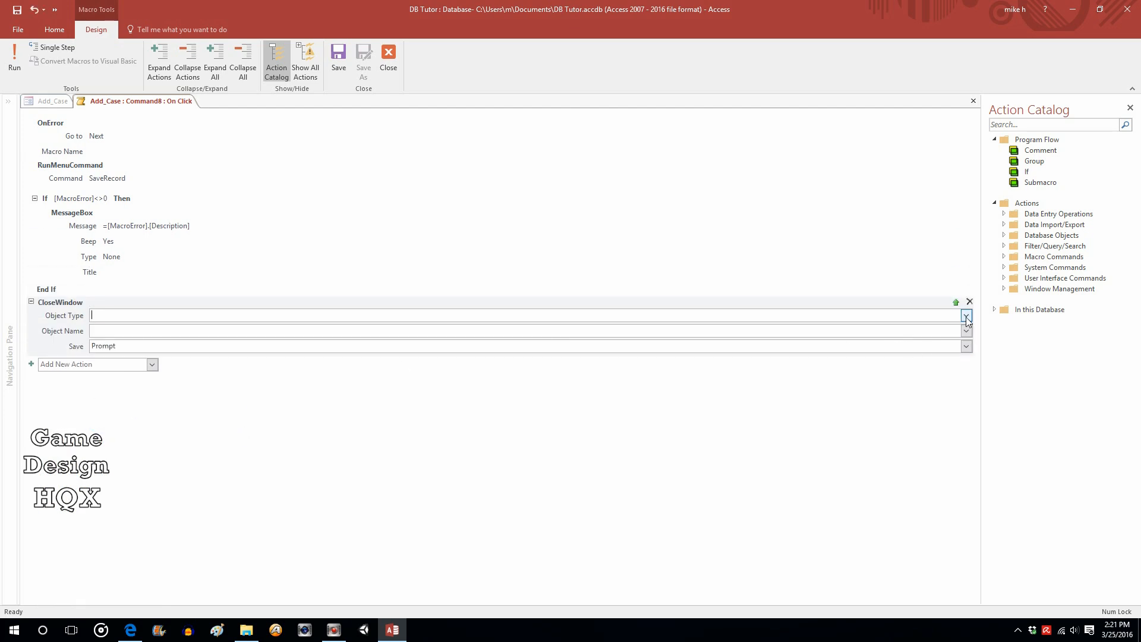
Step: Set CloseWindow to Object Type Form, Object Name Add_Case, Save No
click(966, 315)
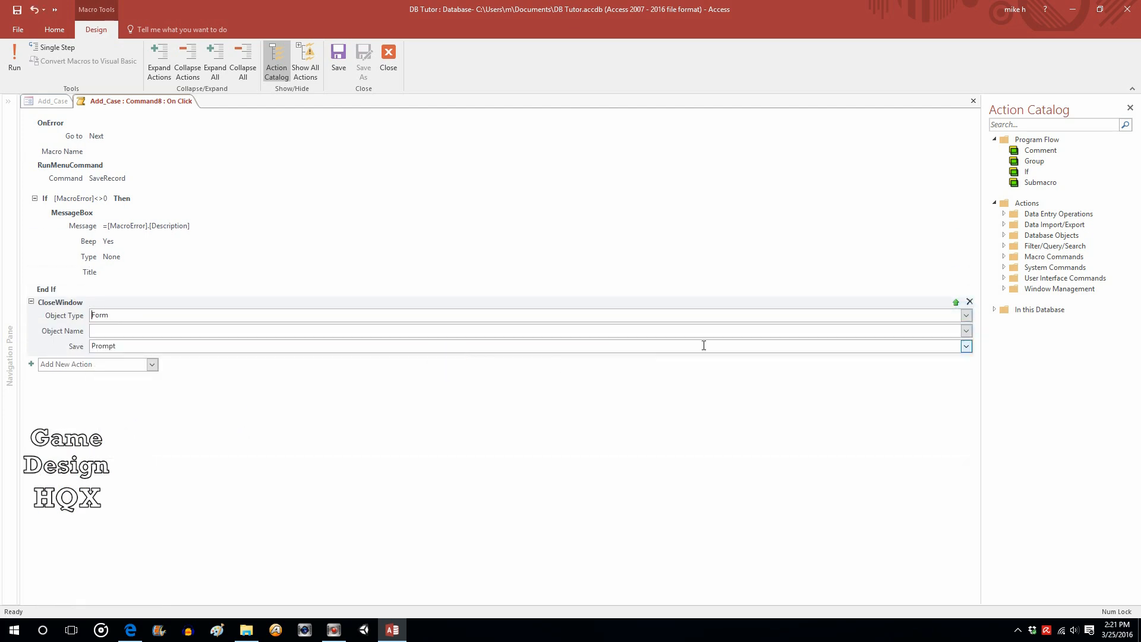
click(966, 330)
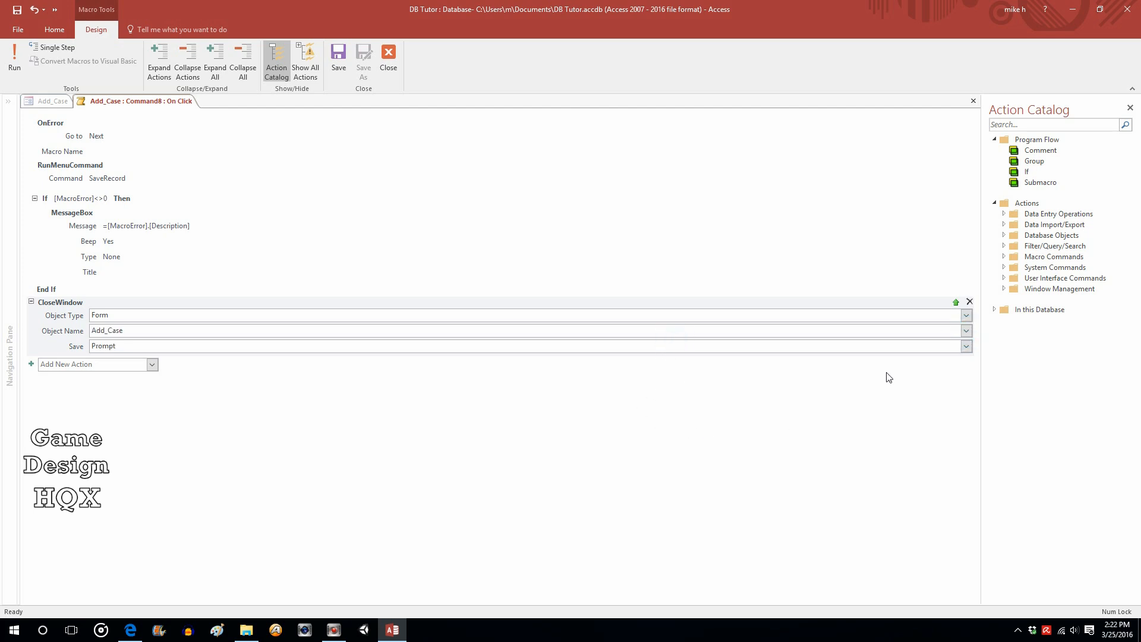
mouse_move(830, 374)
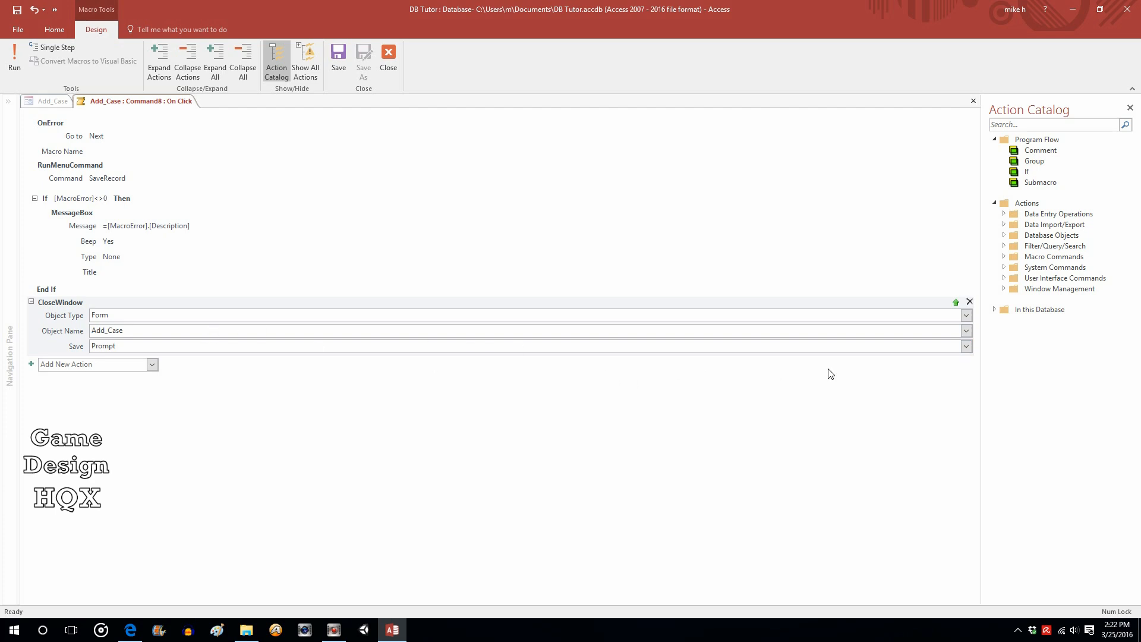
click(966, 346)
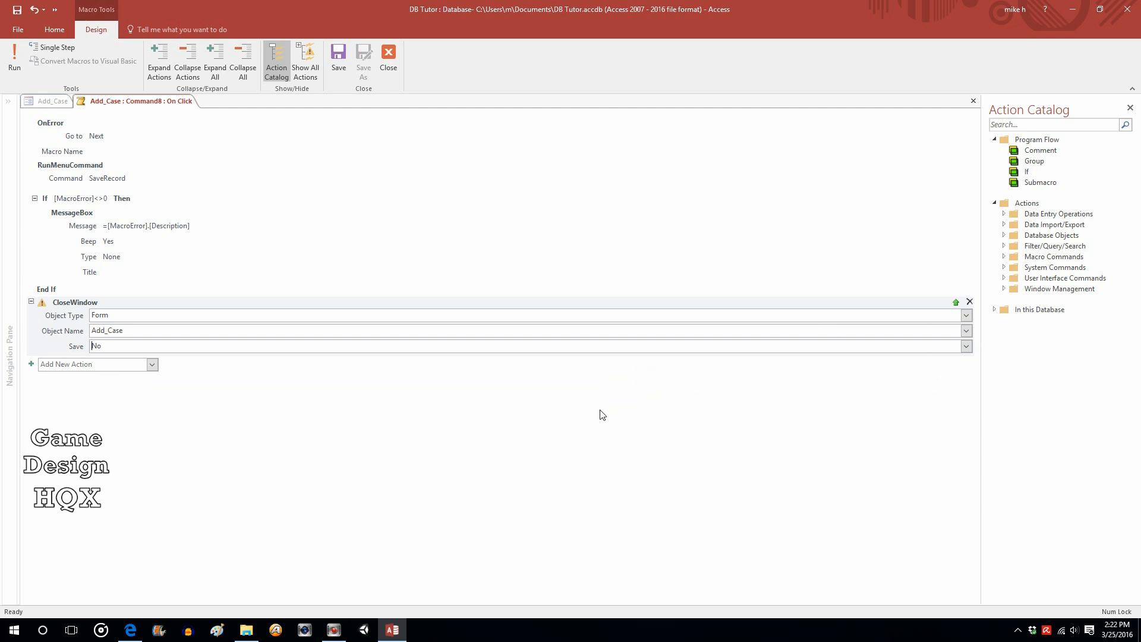
mouse_move(175, 286)
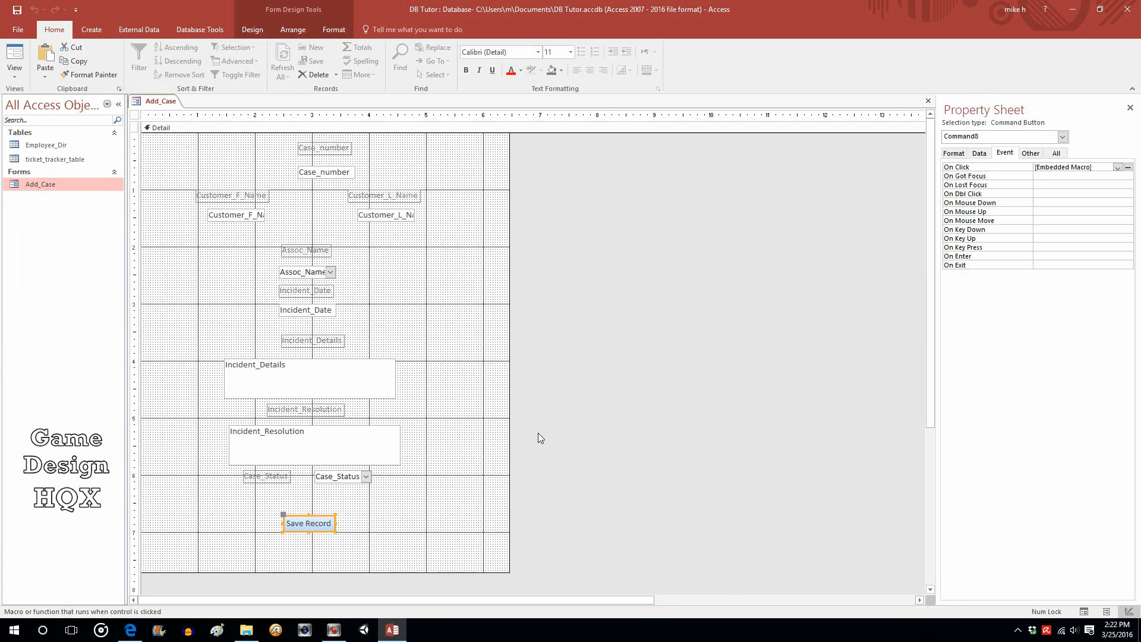
mouse_move(479, 387)
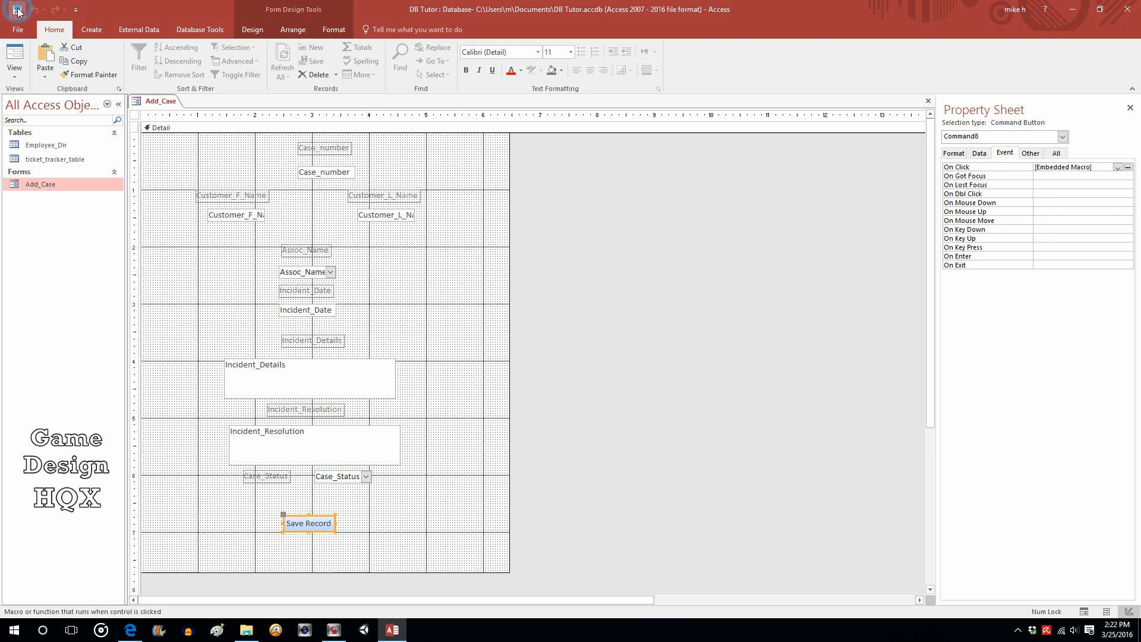
Step: Save the Add_Case form design and return it to Form View for a new case
click(13, 60)
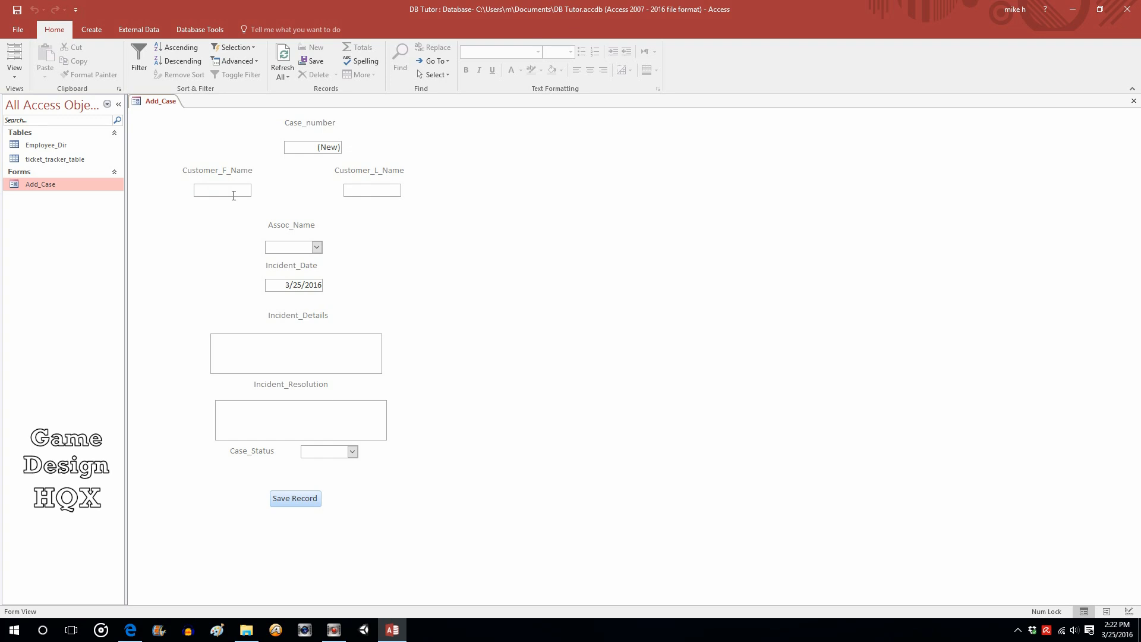
text(M)
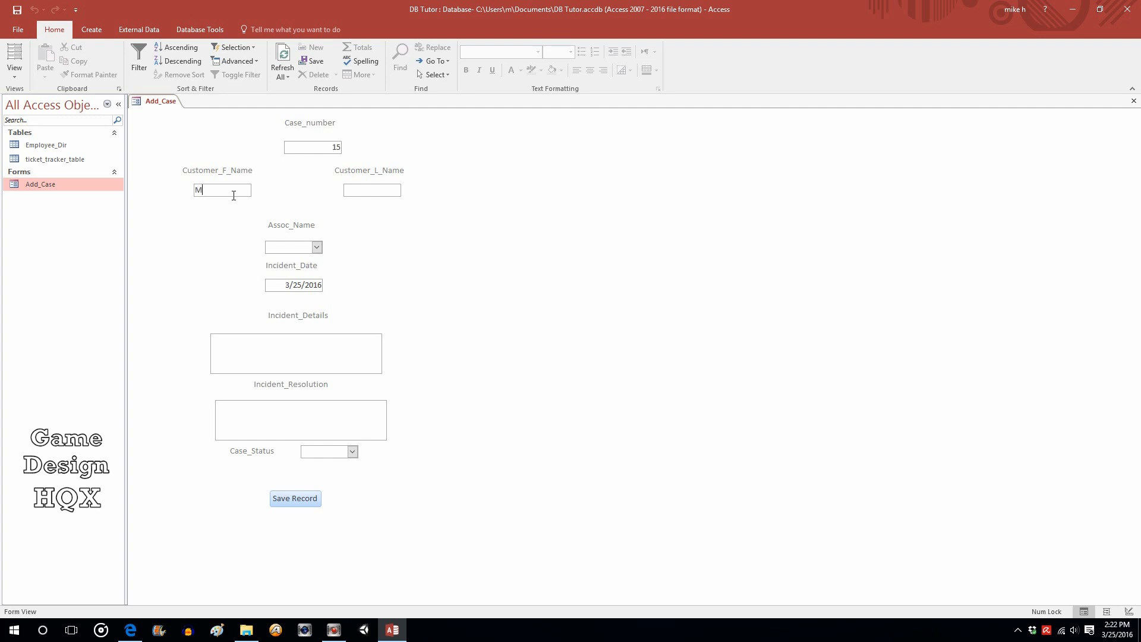
text(att)
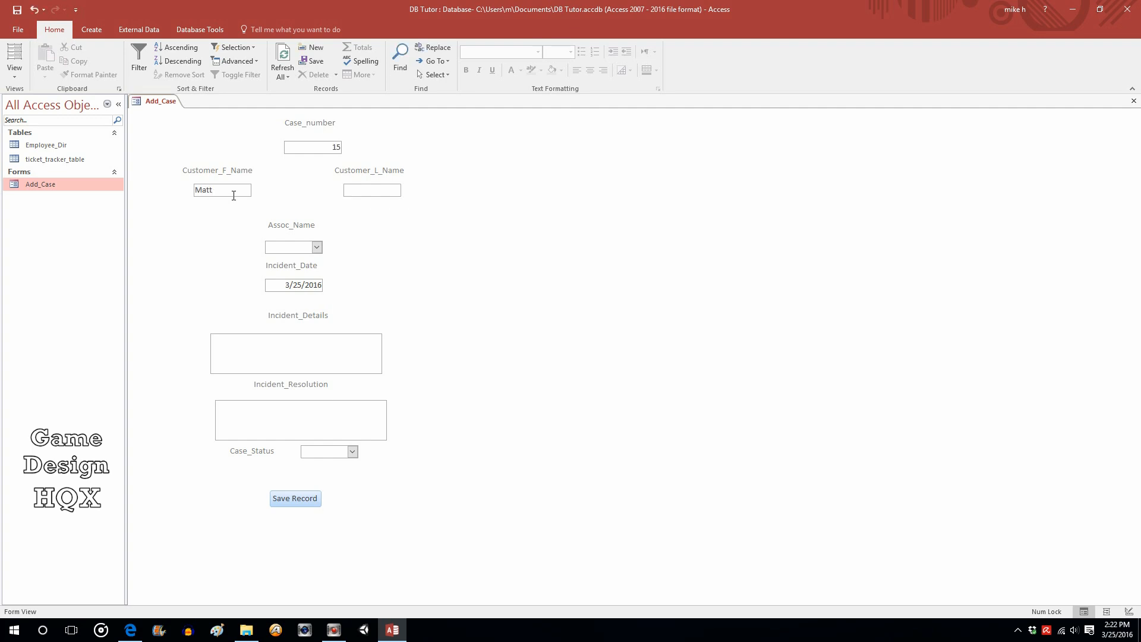
text(Kline)
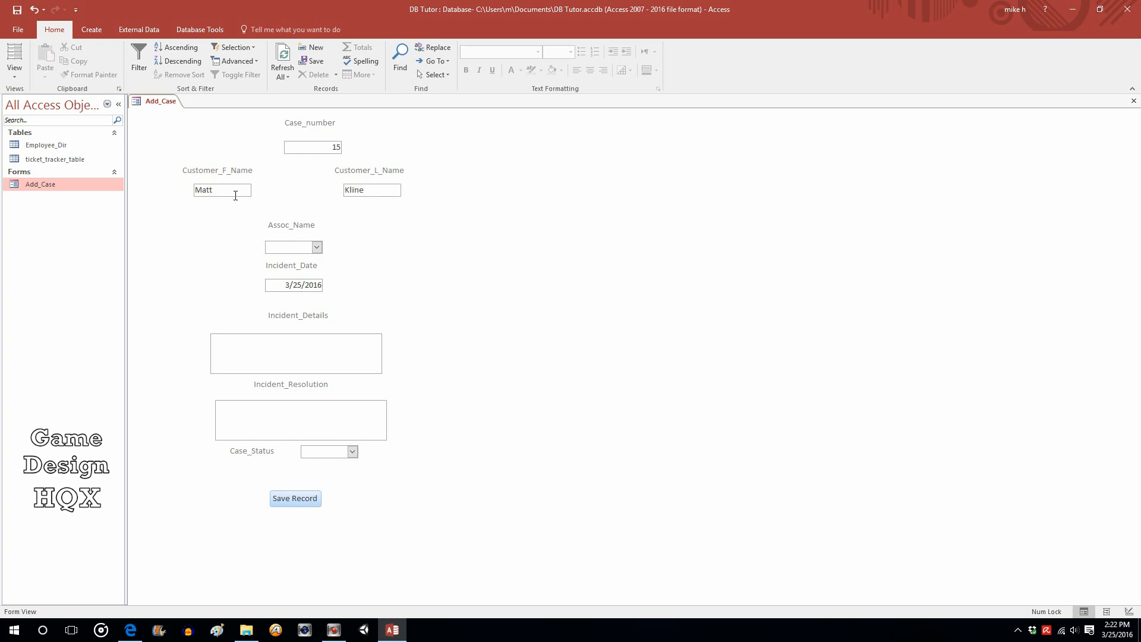
click(290, 247)
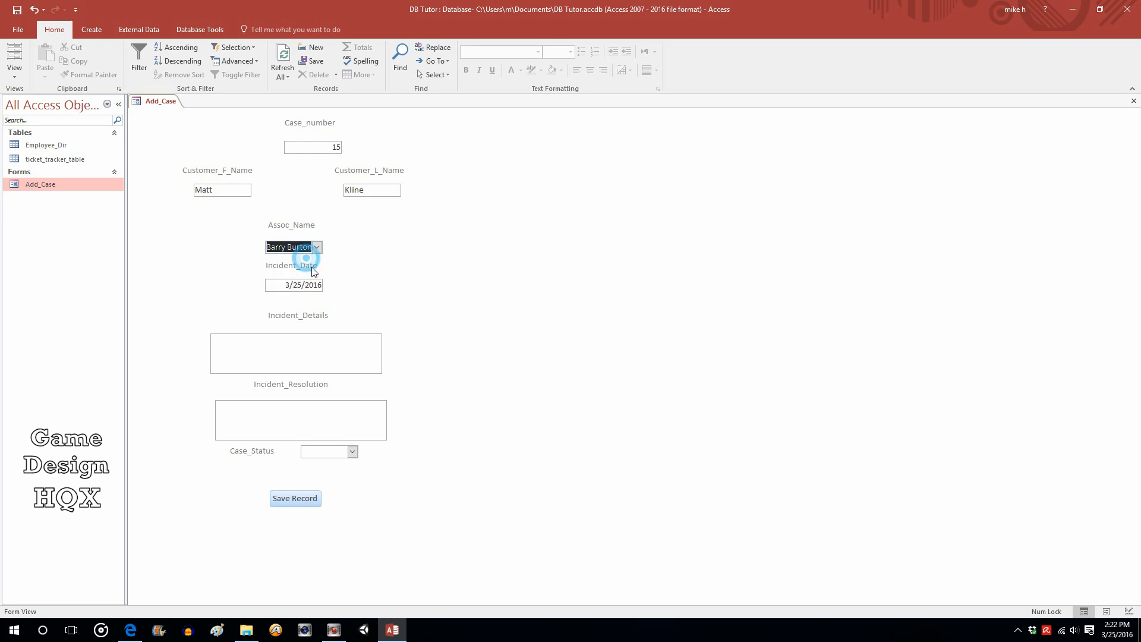
Step: Fill in the incident details and the resolution 'We fixed it'
text(Something H)
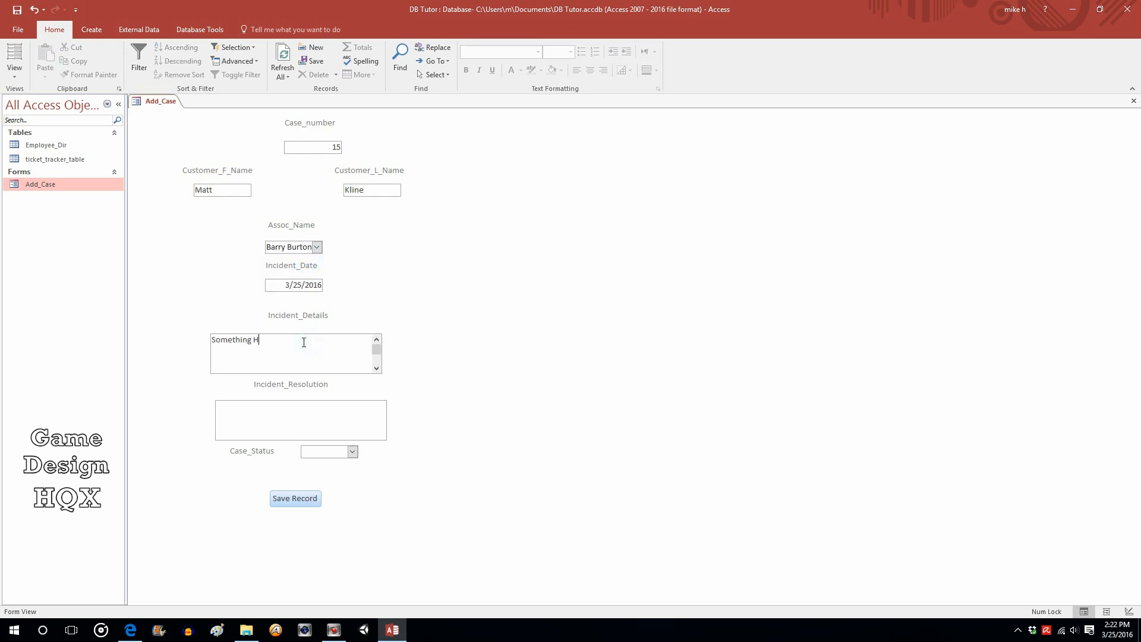
text(appened.)
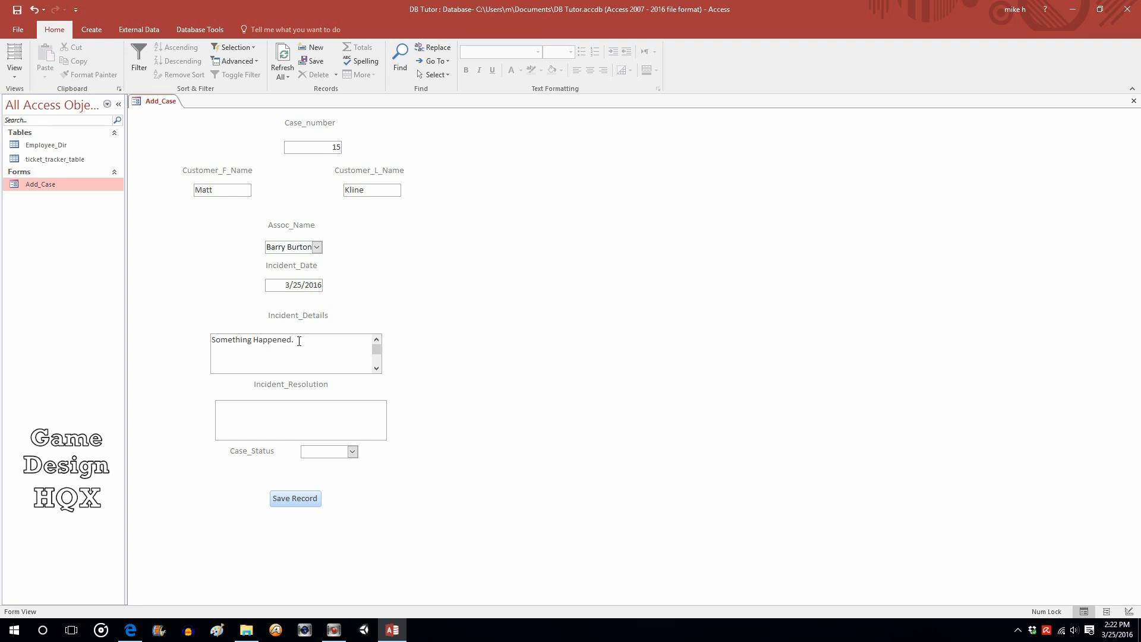
click(301, 419)
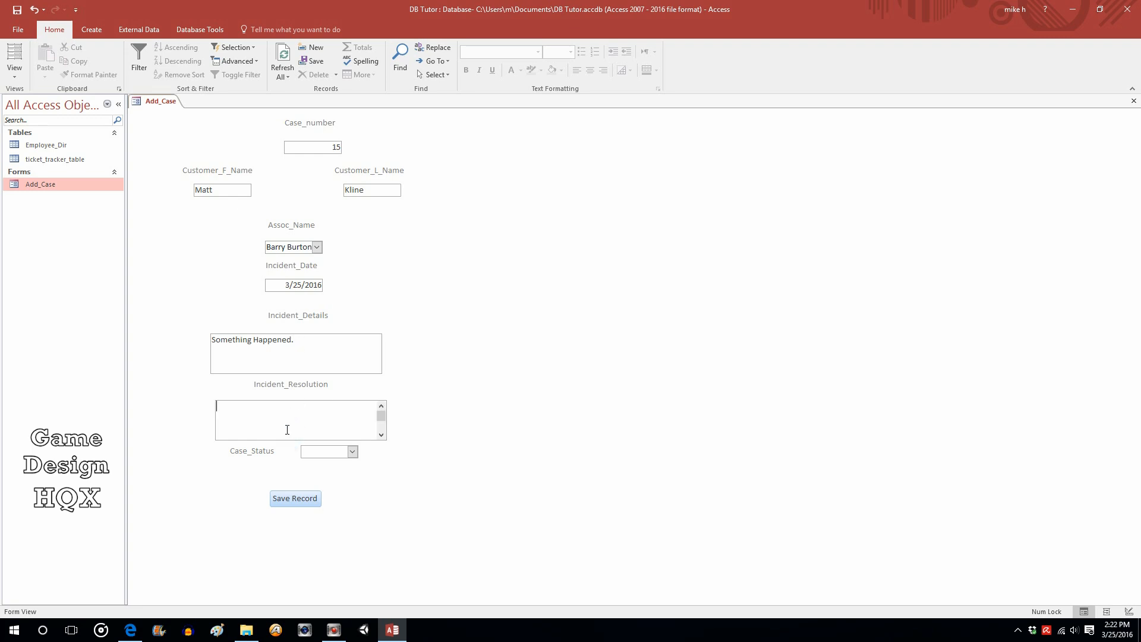
text(We fixed i)
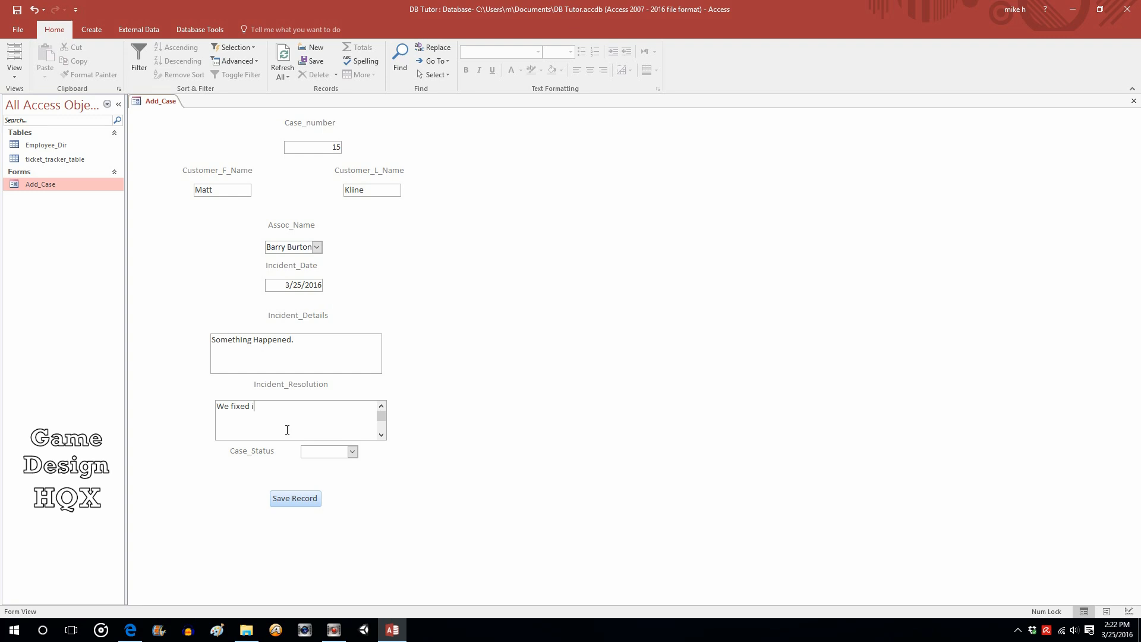
Step: Set Case_Status to Closed and save, which now also closes the Add_Case form
click(352, 451)
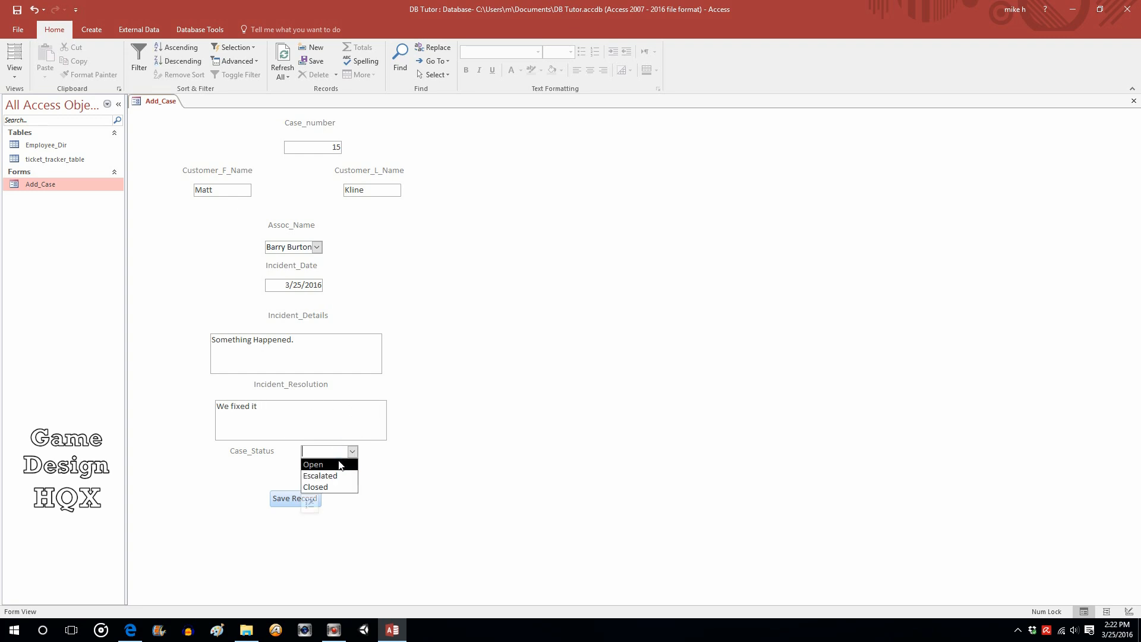
click(315, 487)
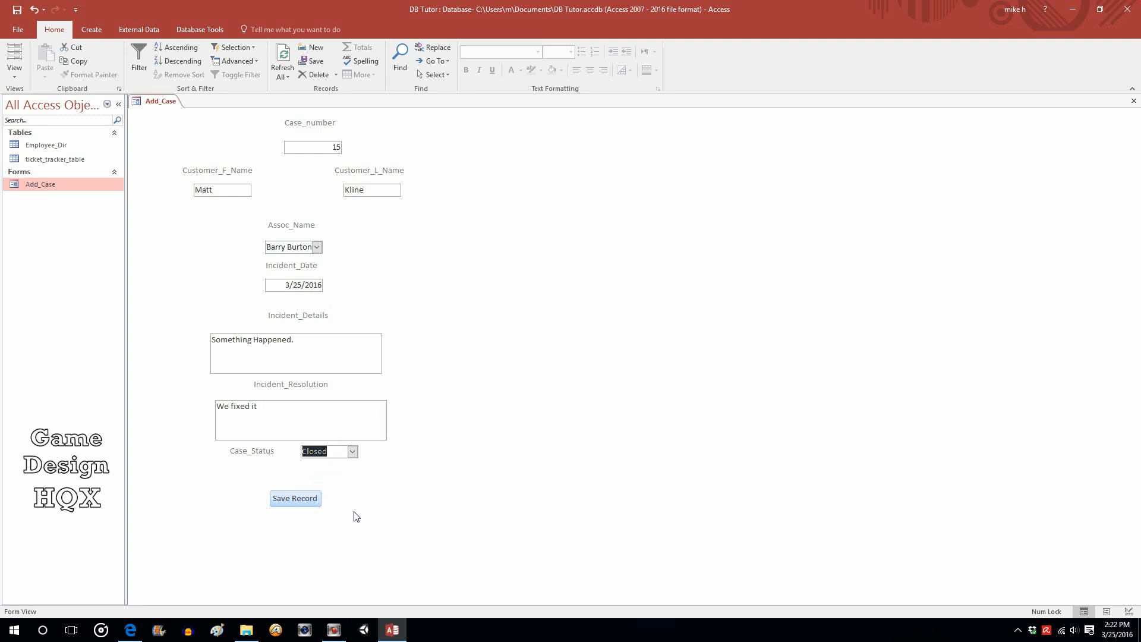
click(295, 499)
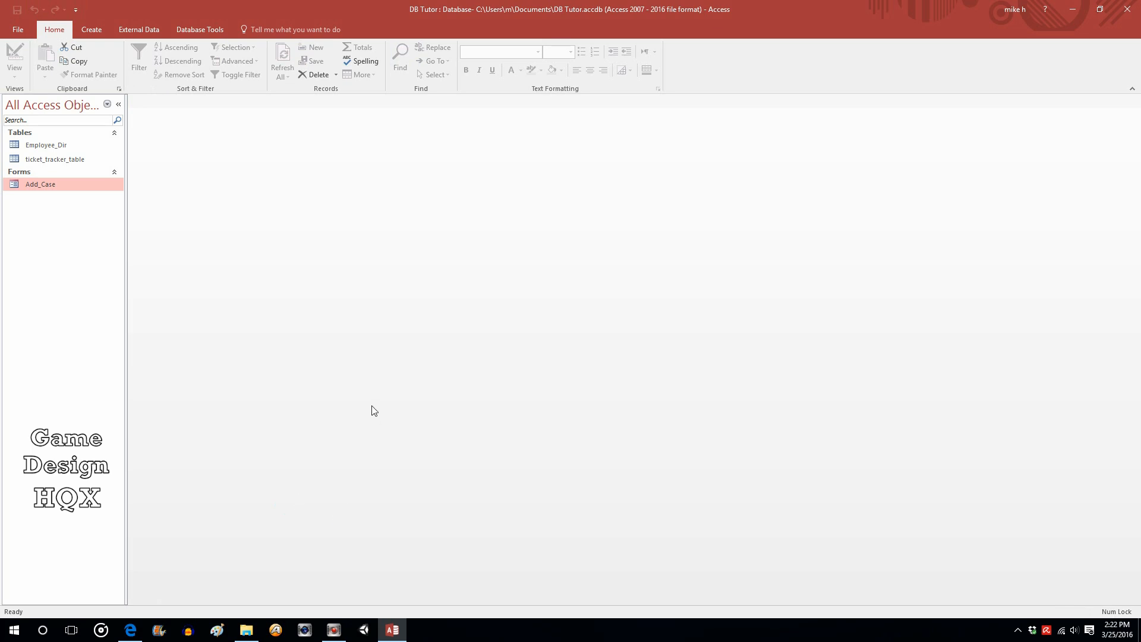
mouse_move(448, 198)
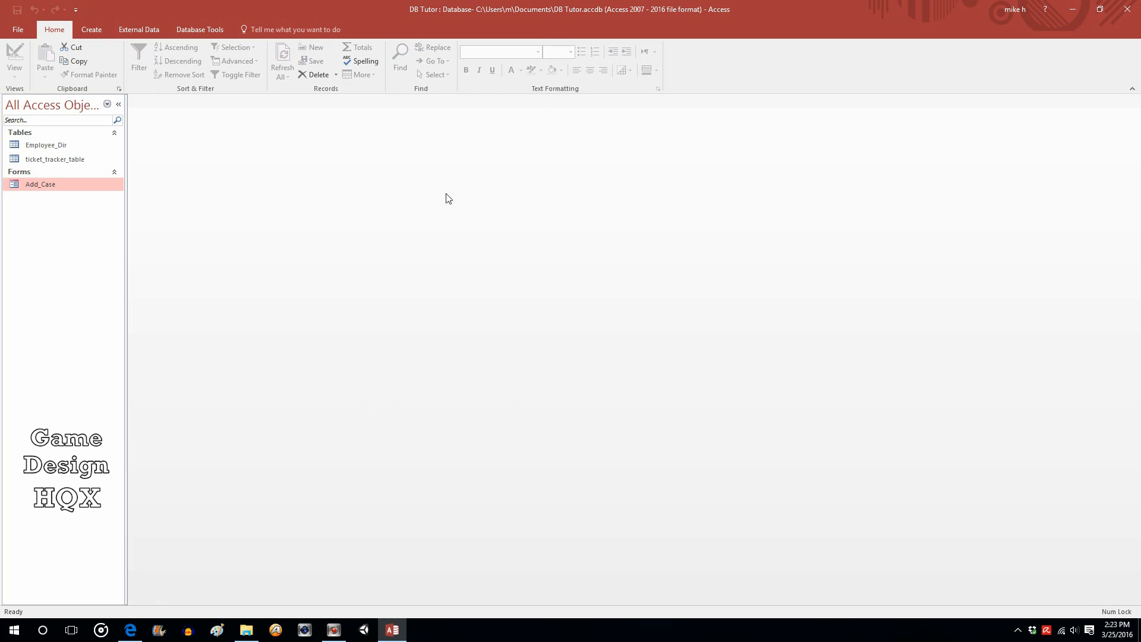
mouse_move(178, 201)
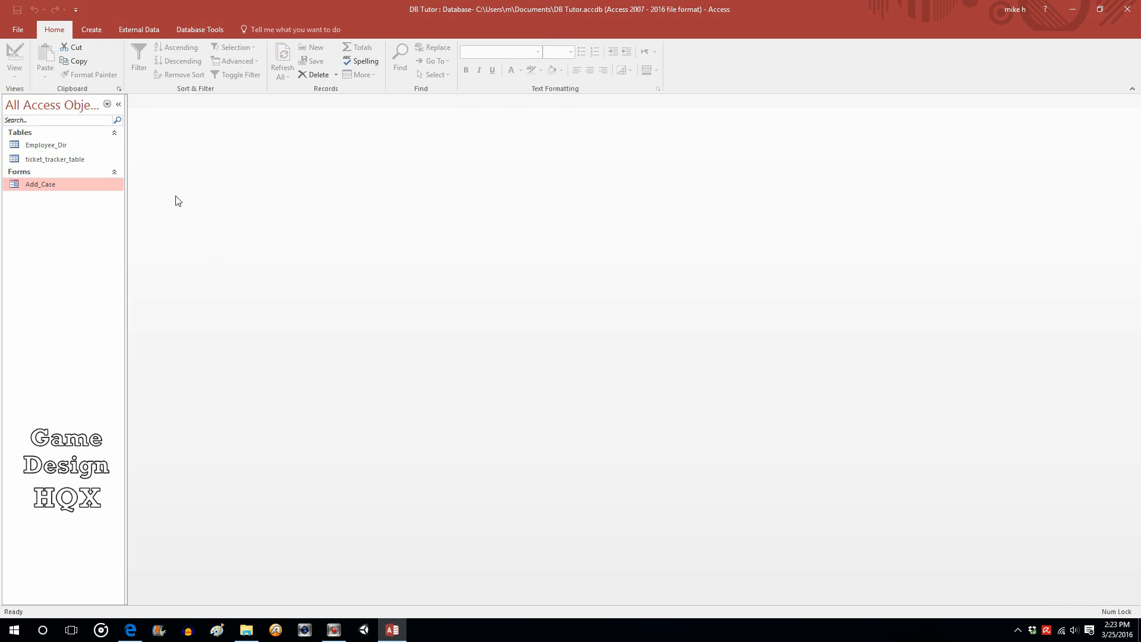
click(55, 159)
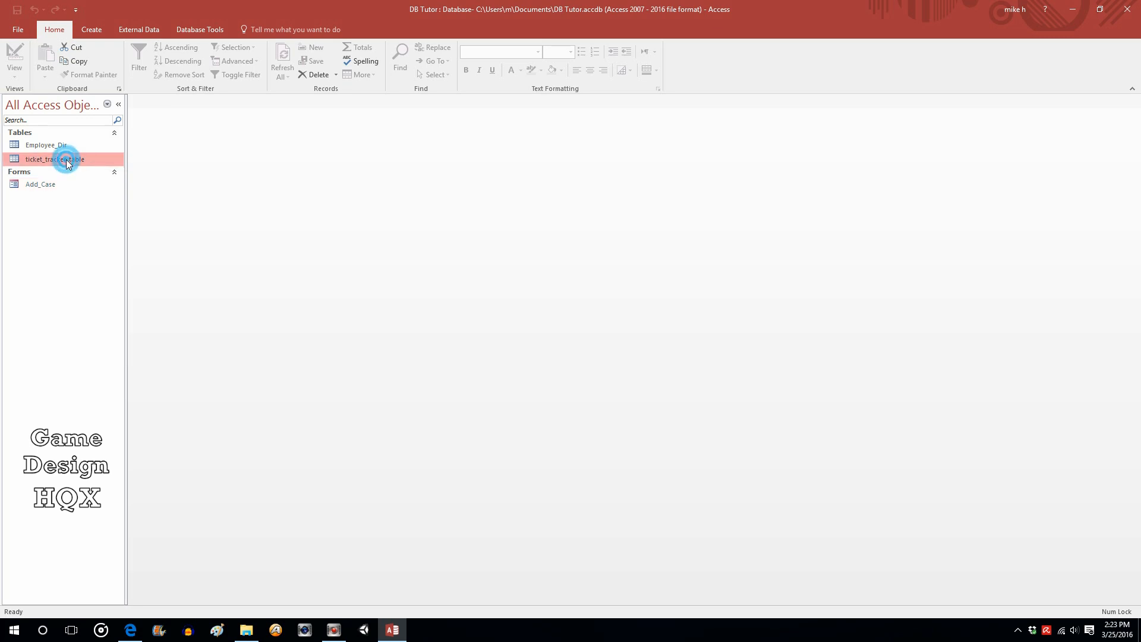
double_click(55, 159)
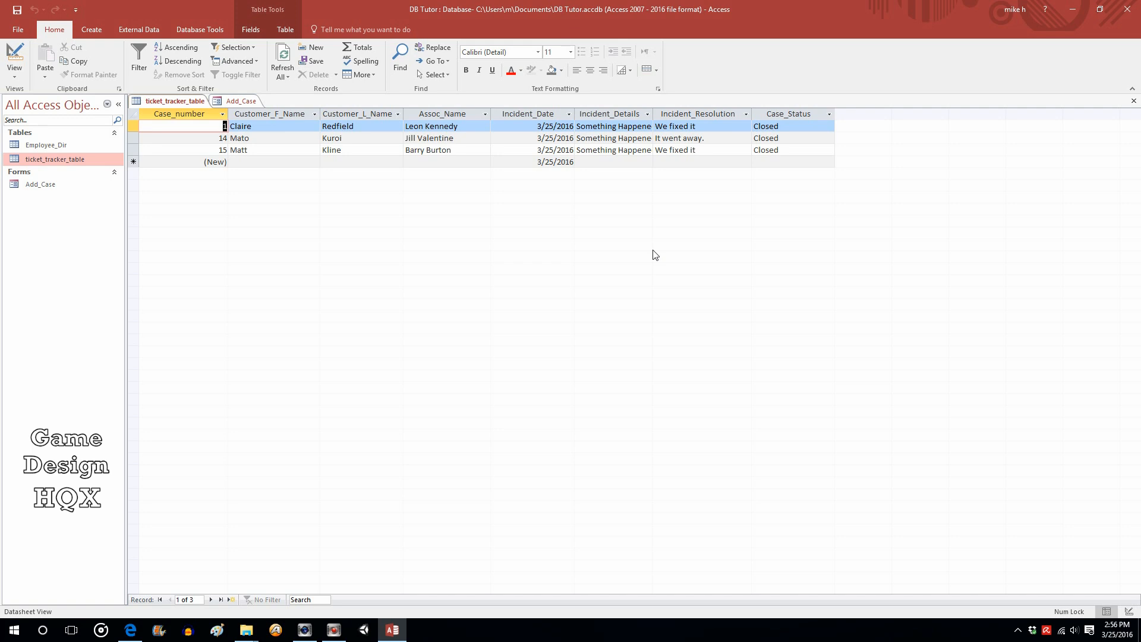
mouse_move(366, 106)
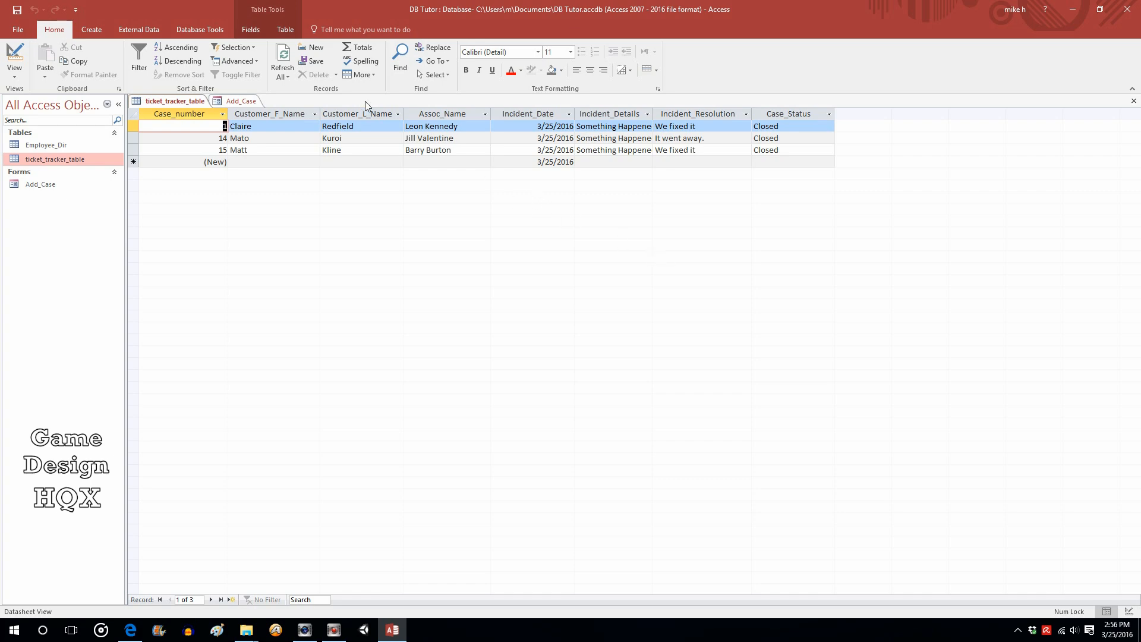
Step: Return to the Add_Case design and choose the Image control from Design
click(239, 100)
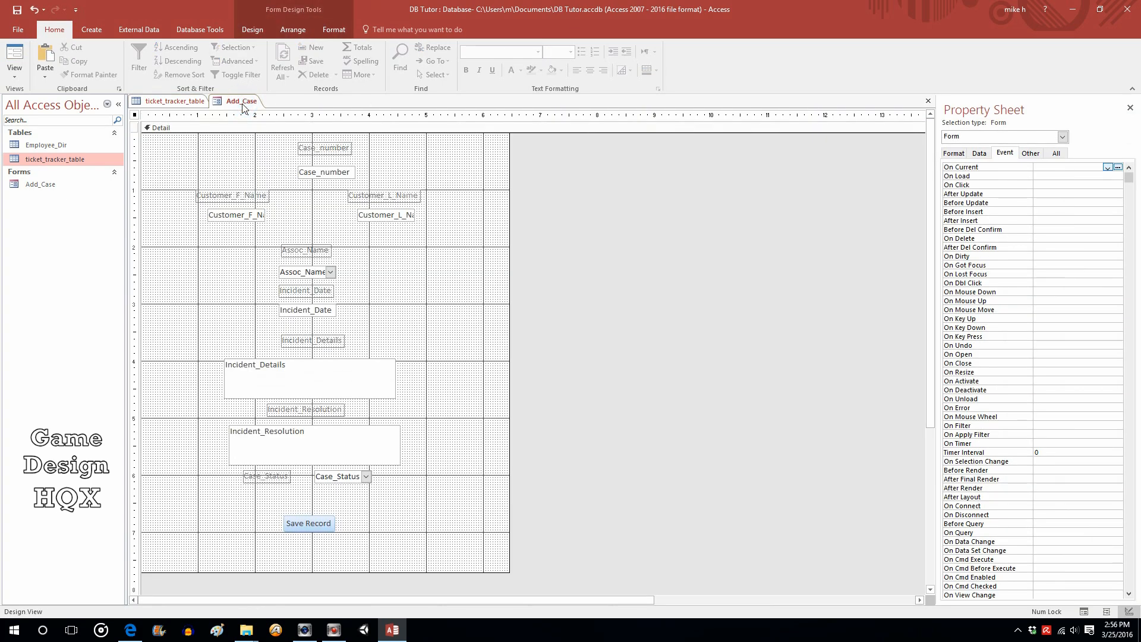
mouse_move(252, 30)
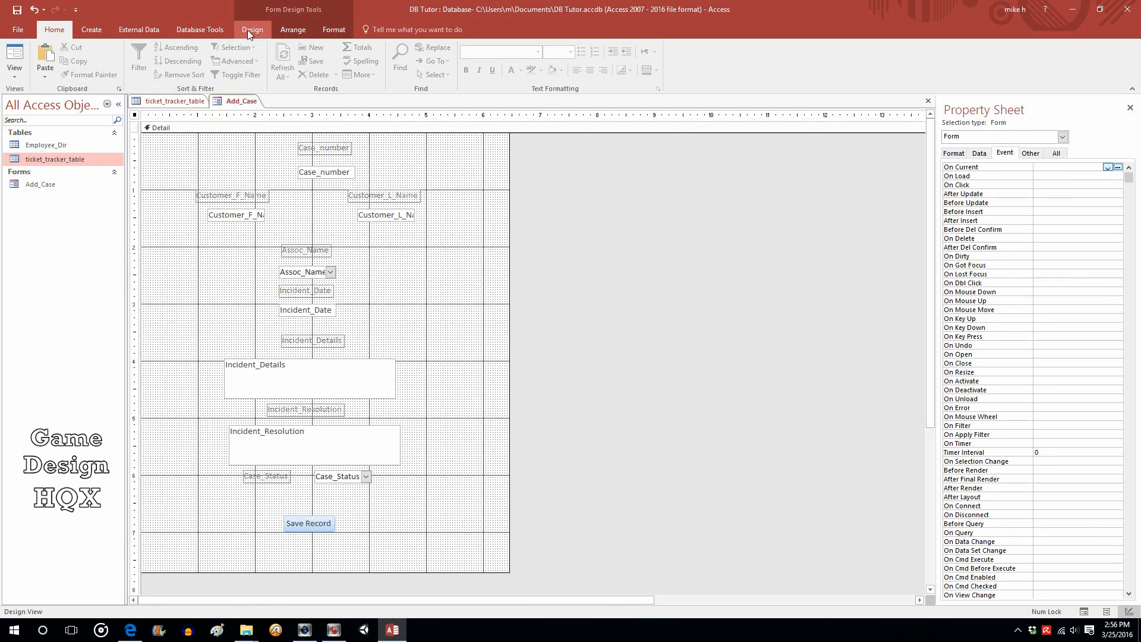
click(252, 29)
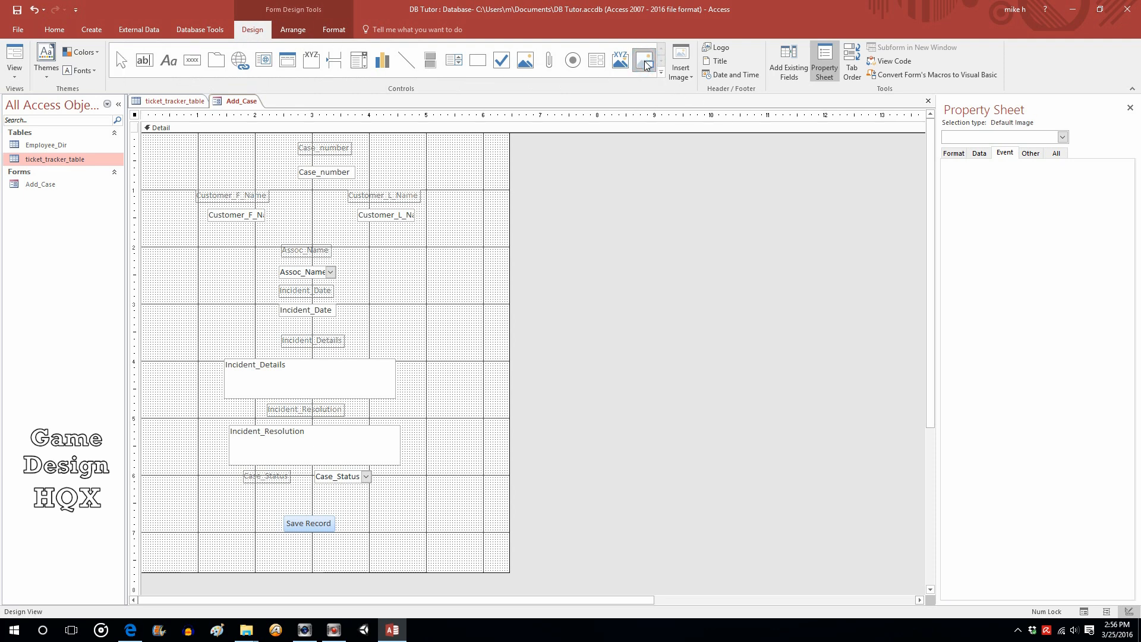
click(643, 60)
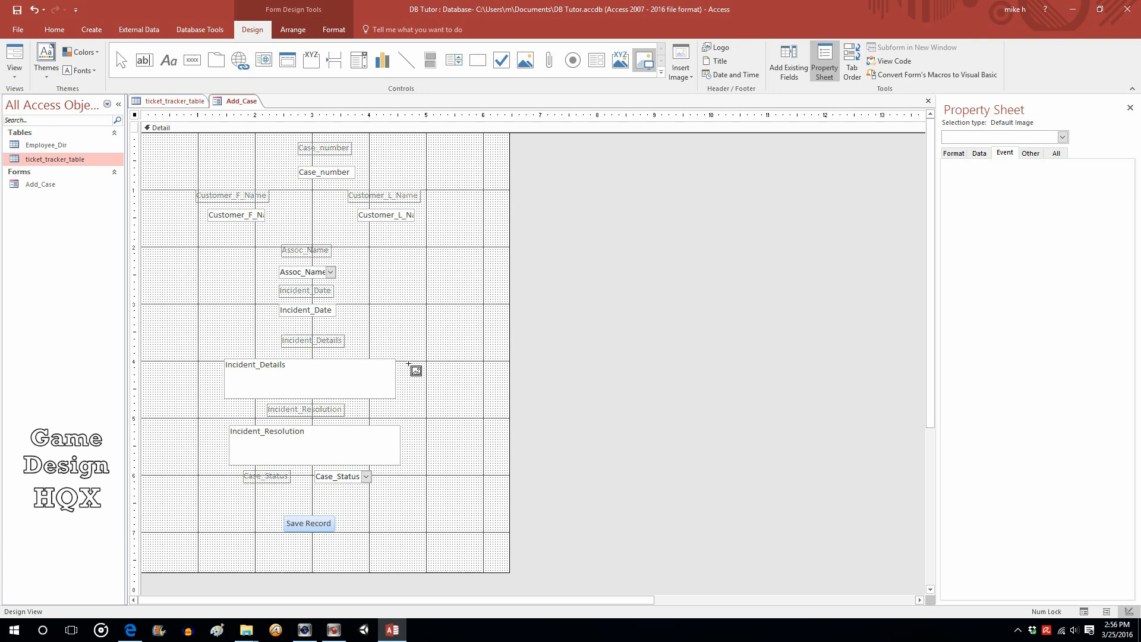
Step: Place the image right of Incident_Details using question.png as the picture
click(415, 370)
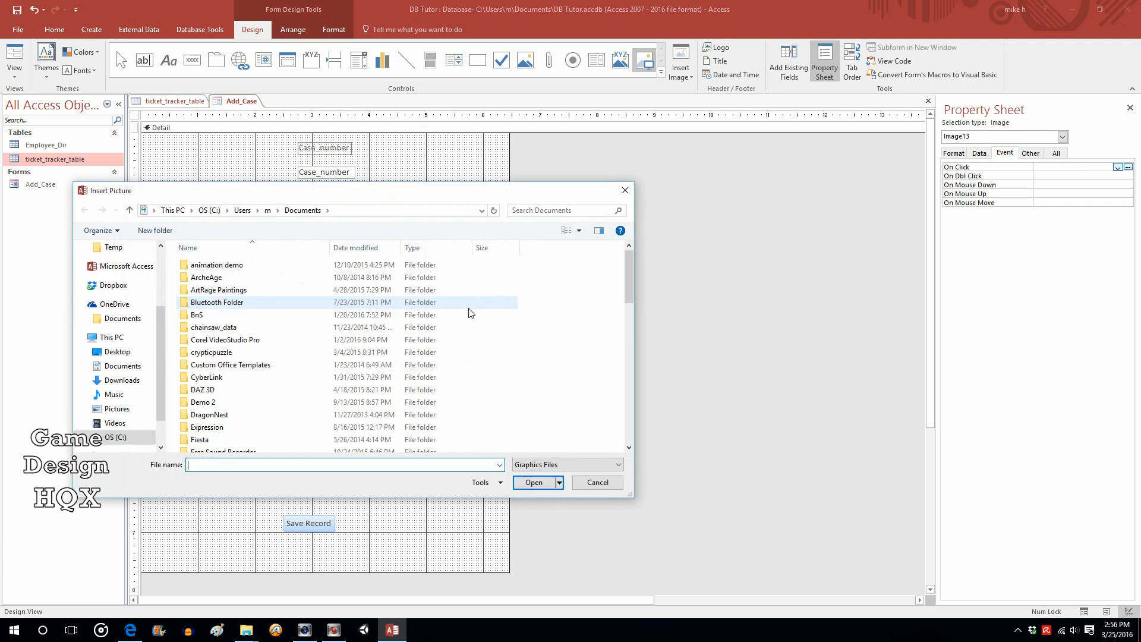
scroll(down, 3)
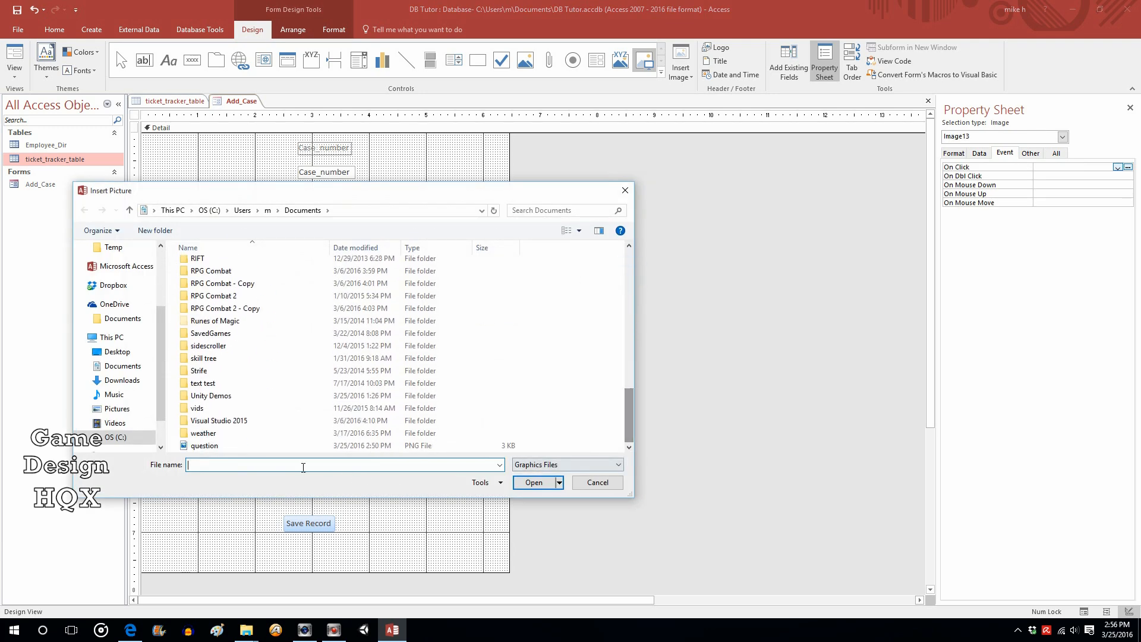
click(532, 483)
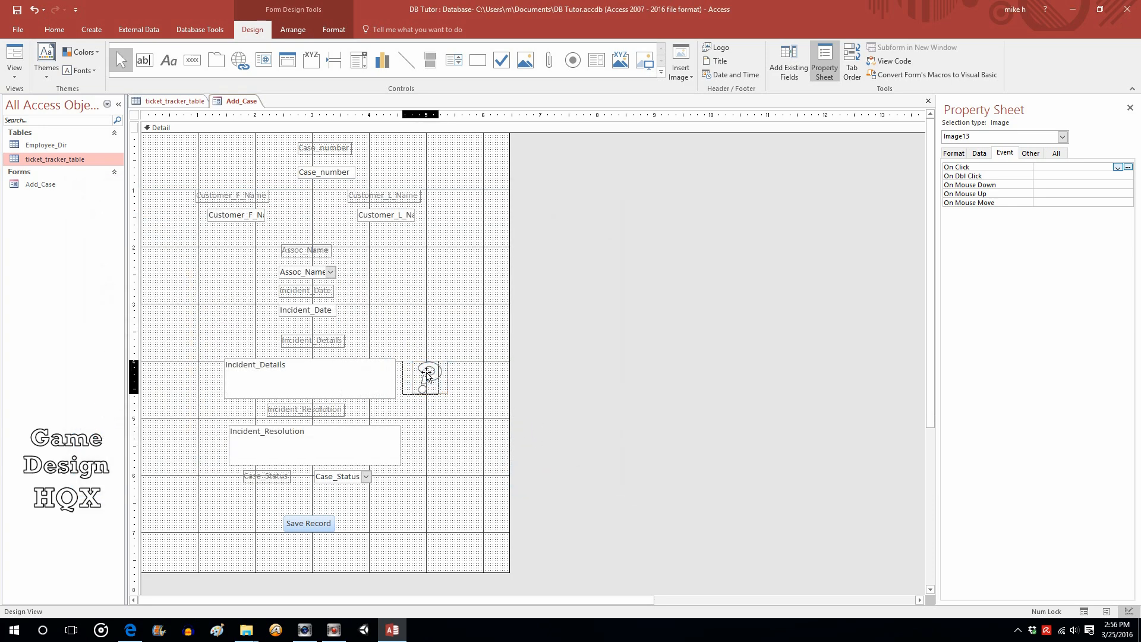
Step: Give the question-mark image a 'Contact supervisor if theft is involved' ControlTip, then show Form View
click(421, 377)
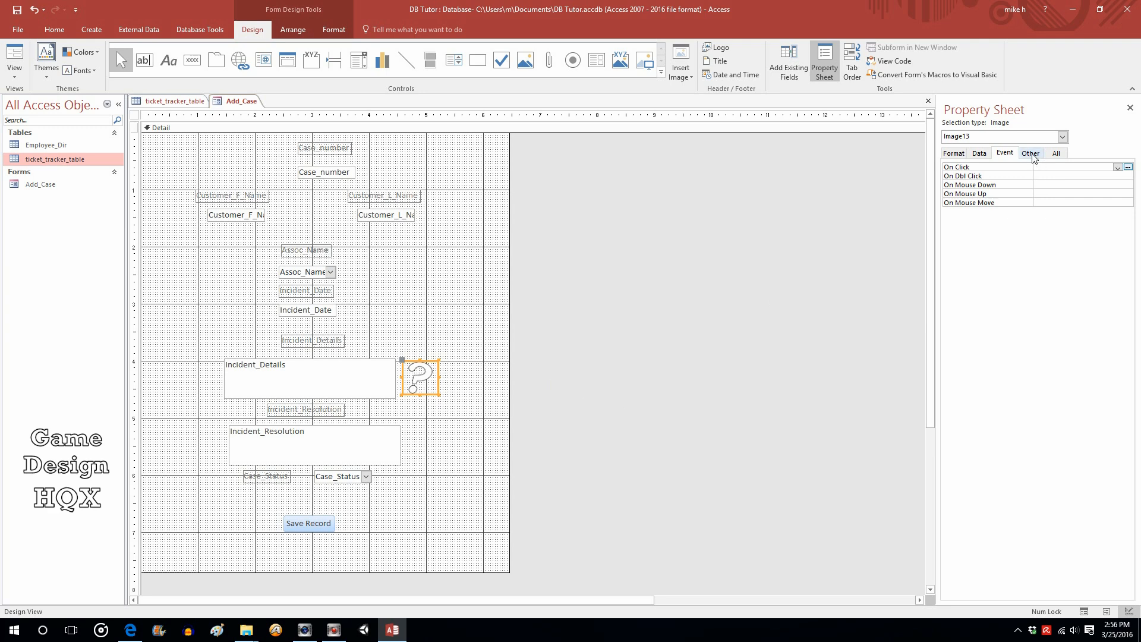
click(1031, 153)
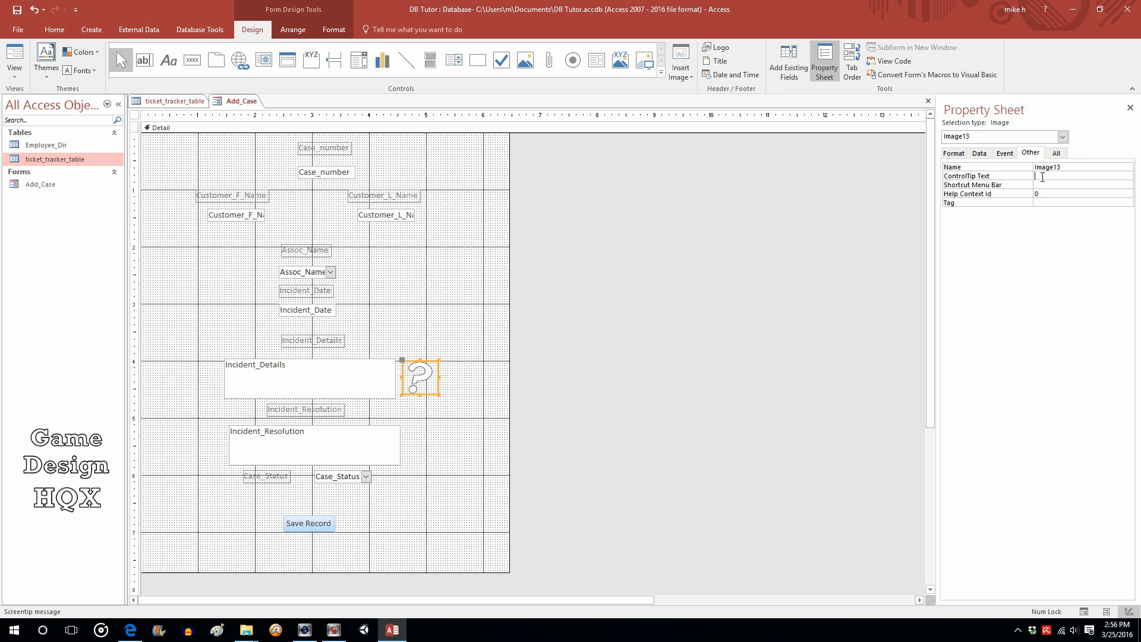
text(Ca)
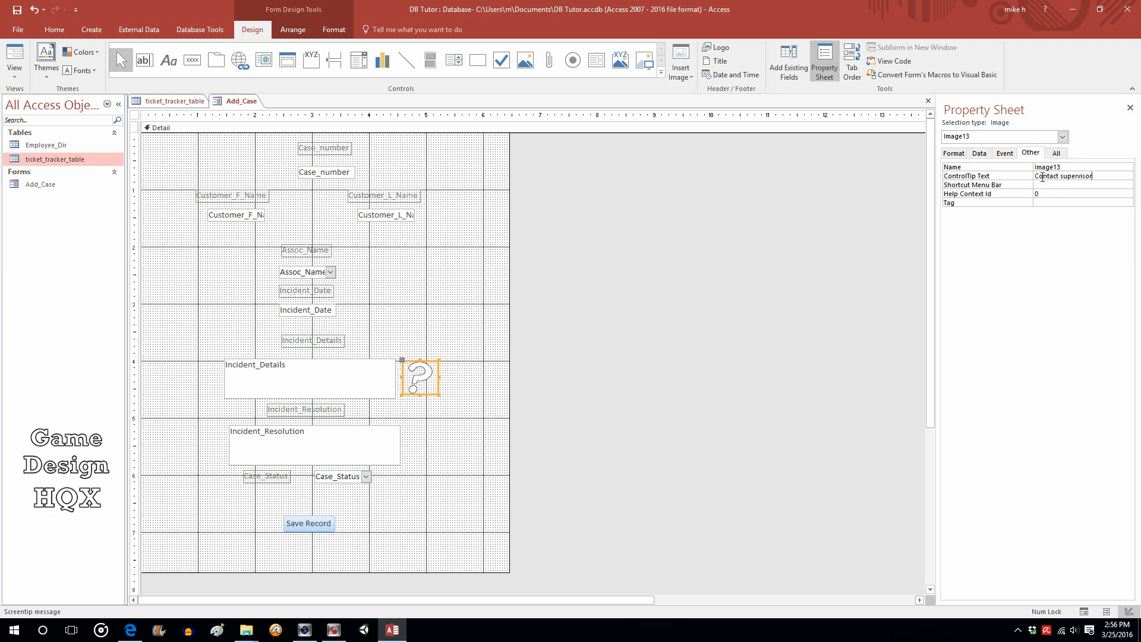
text(if the)
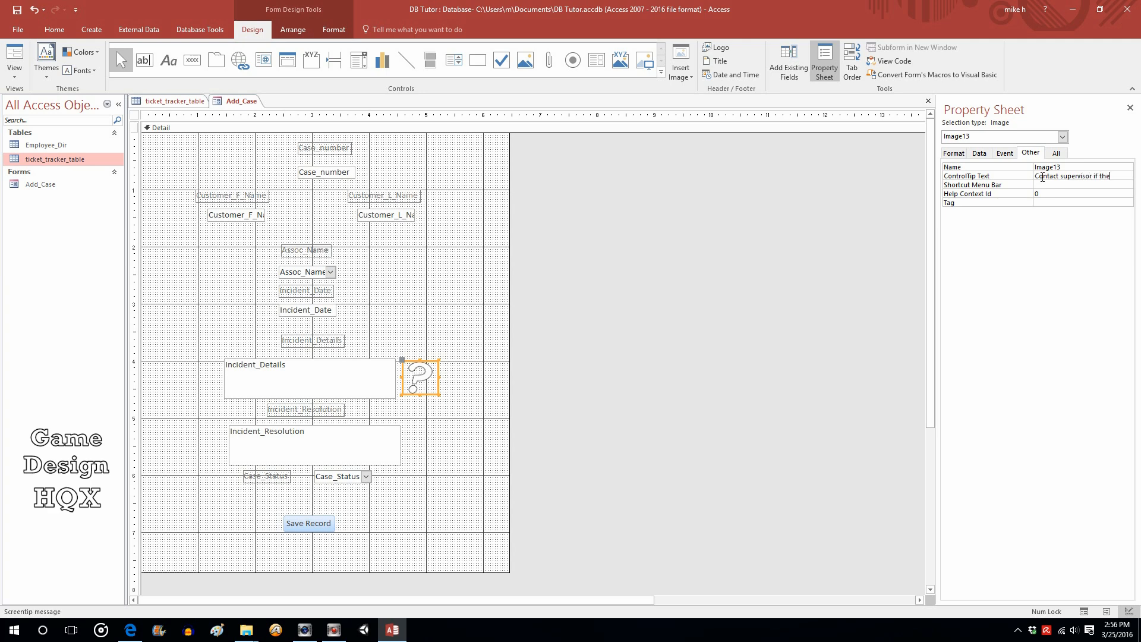
text(theft is inv)
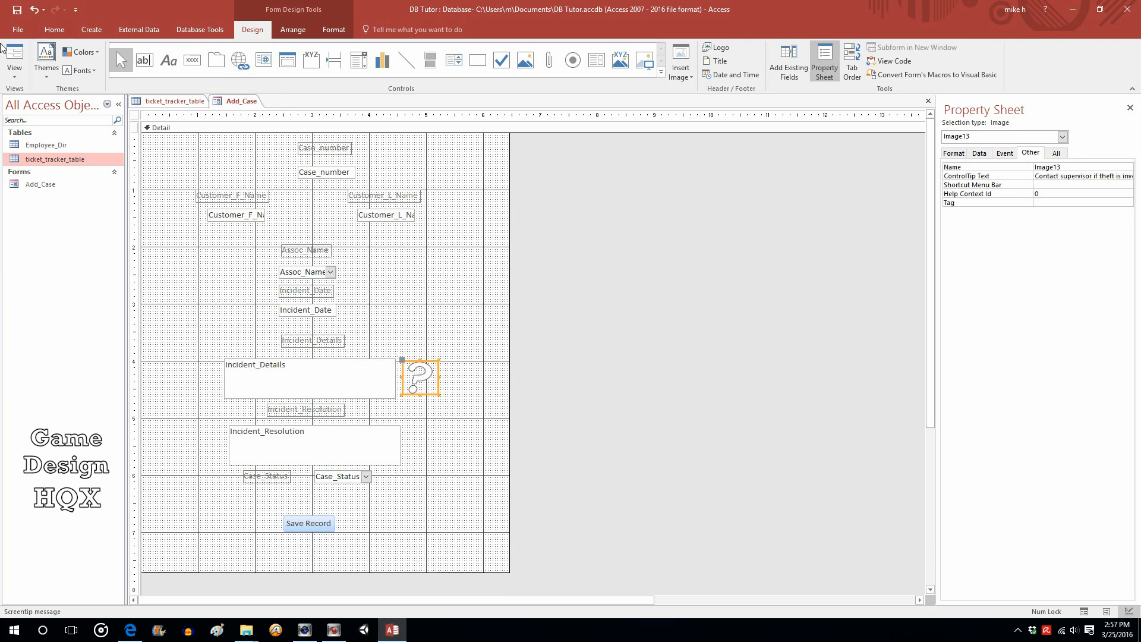
click(14, 57)
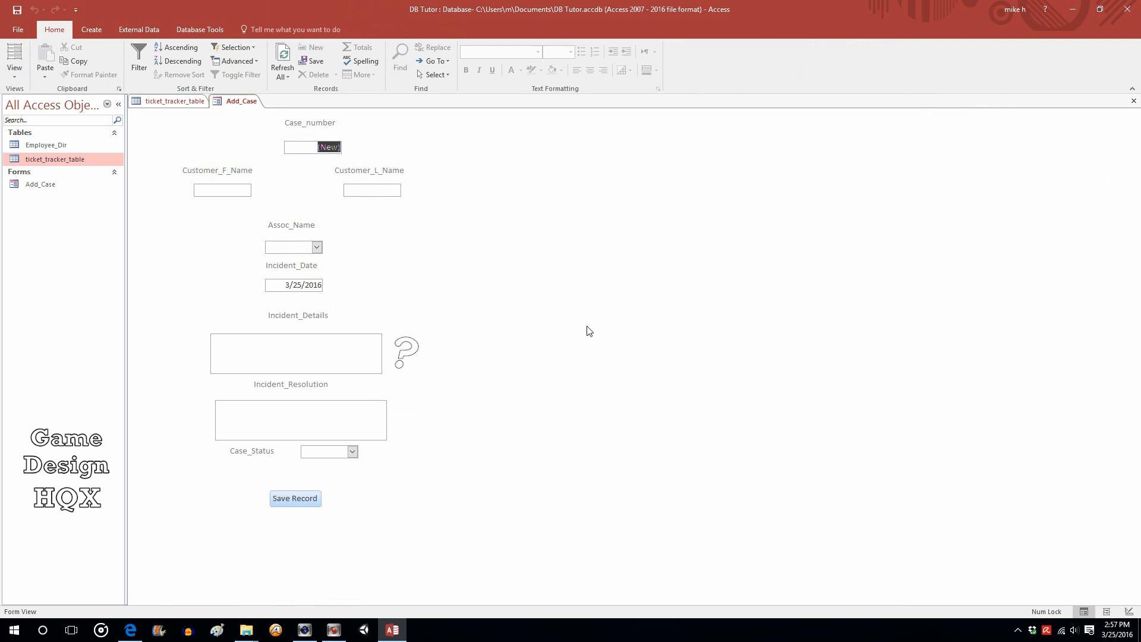
mouse_move(441, 355)
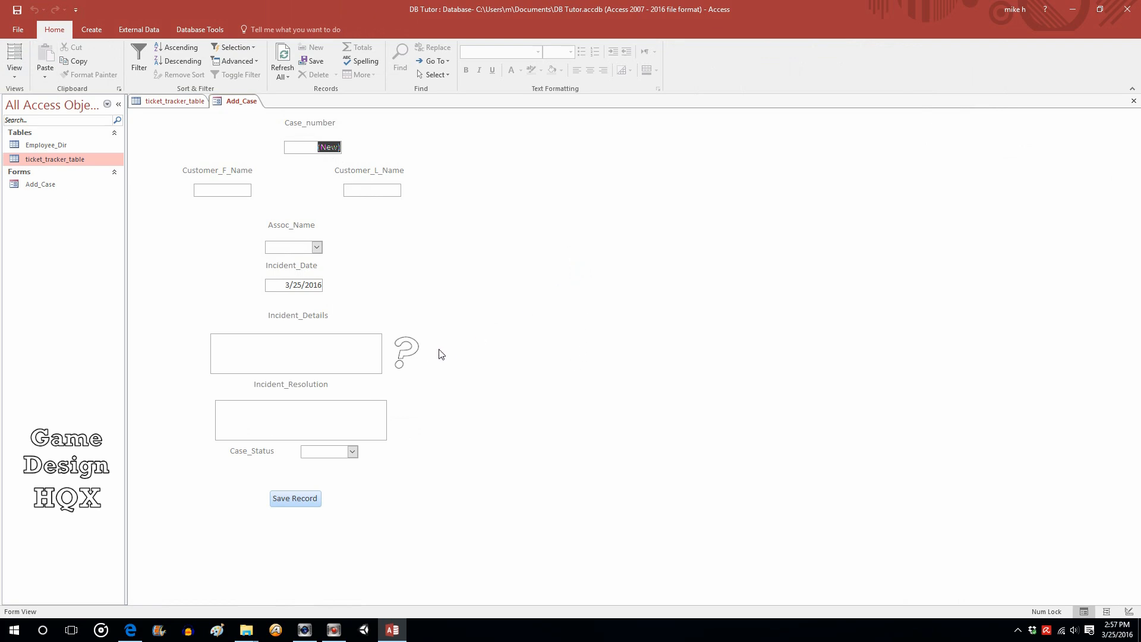
mouse_move(406, 351)
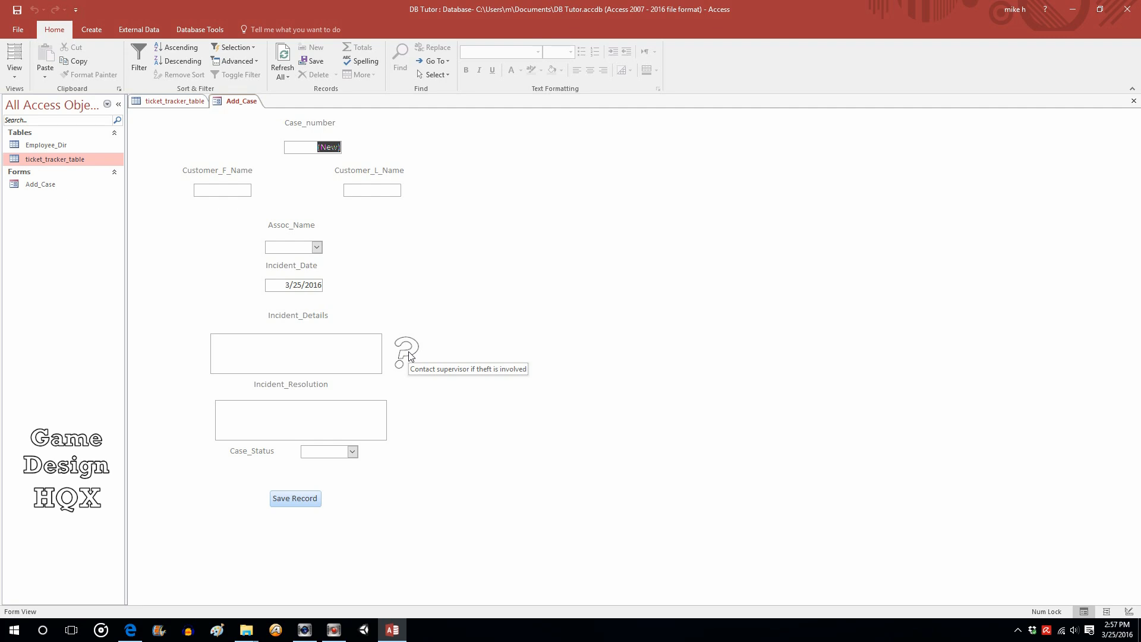
mouse_move(548, 233)
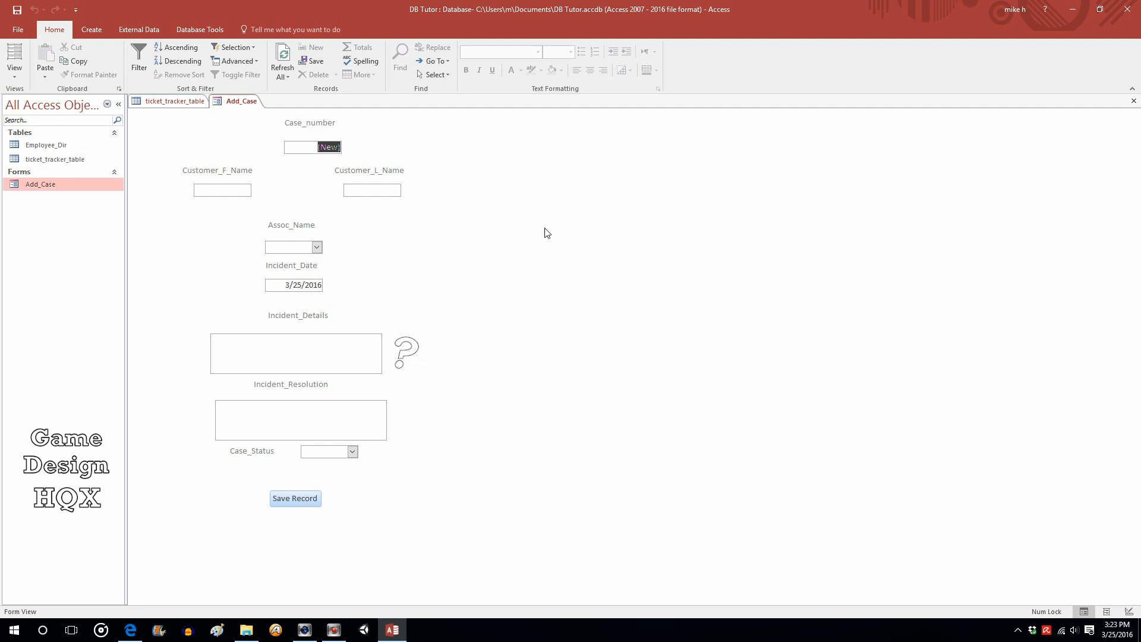
mouse_move(289, 185)
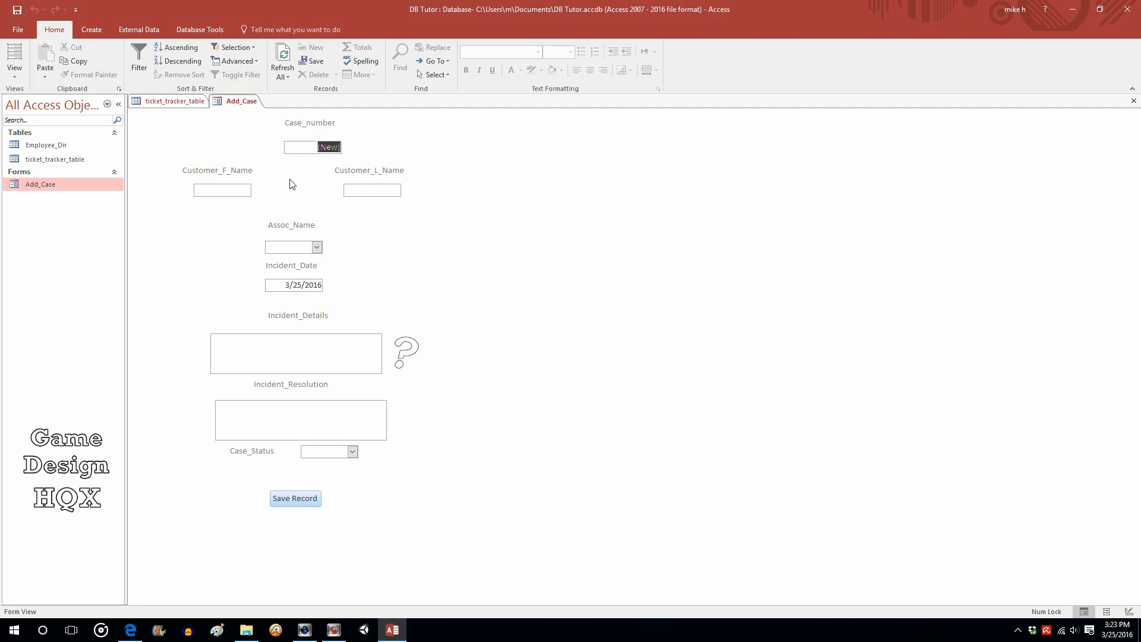
Step: Bring up the form view choices after confirming the supervisor tooltip
click(14, 57)
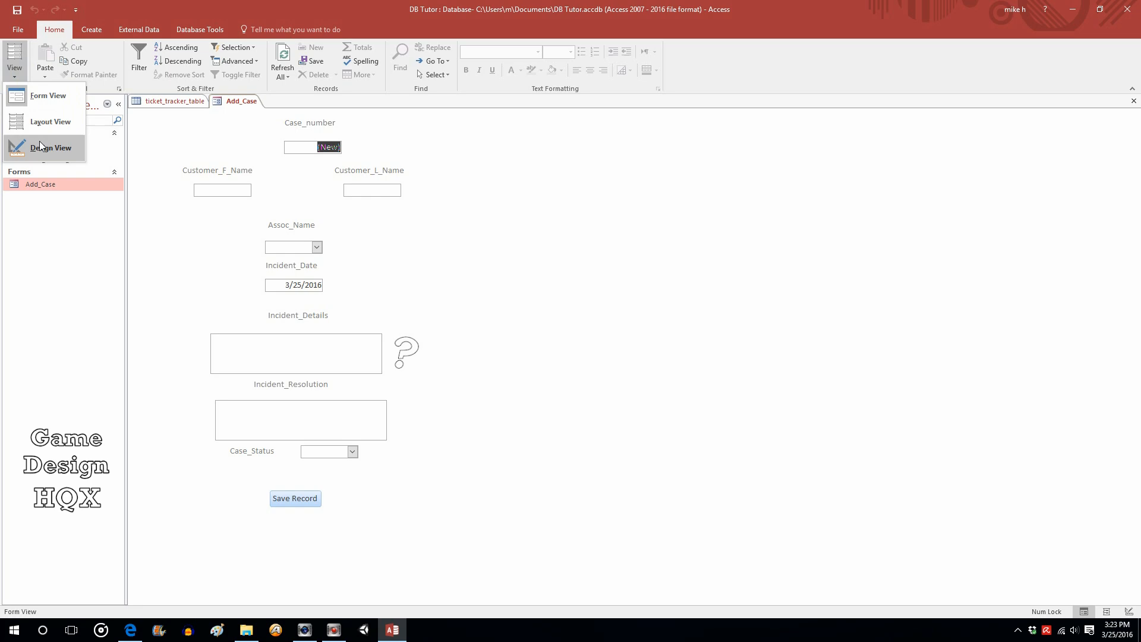
Step: Insert a hyperlink to Desktop > Demos > Policy and Procedure FAQ.docx on the form
click(49, 148)
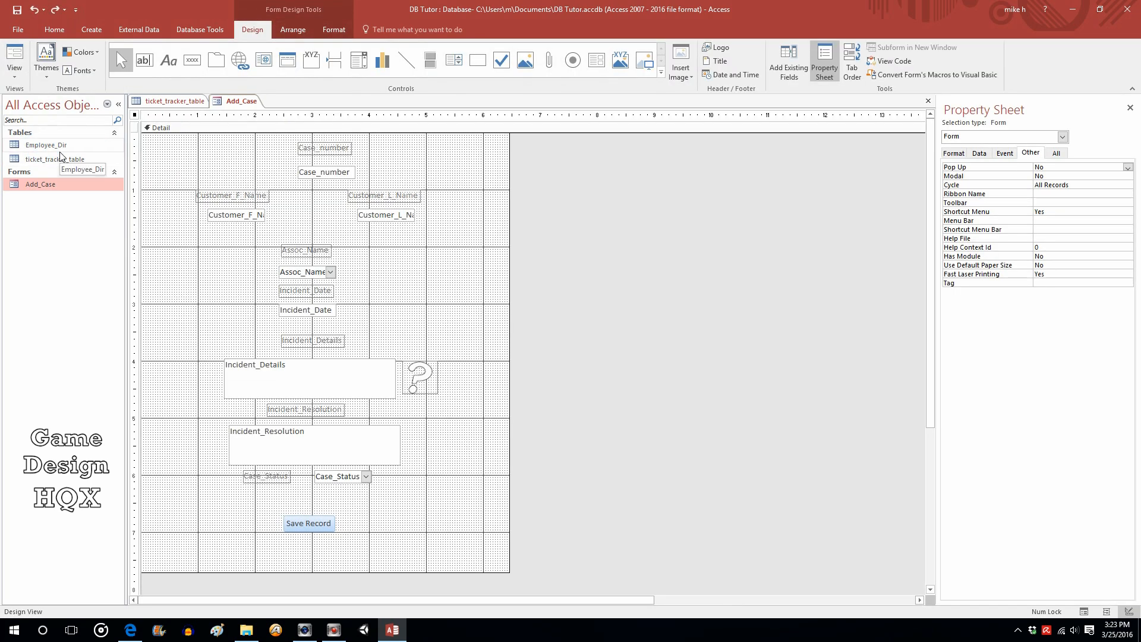
mouse_move(240, 60)
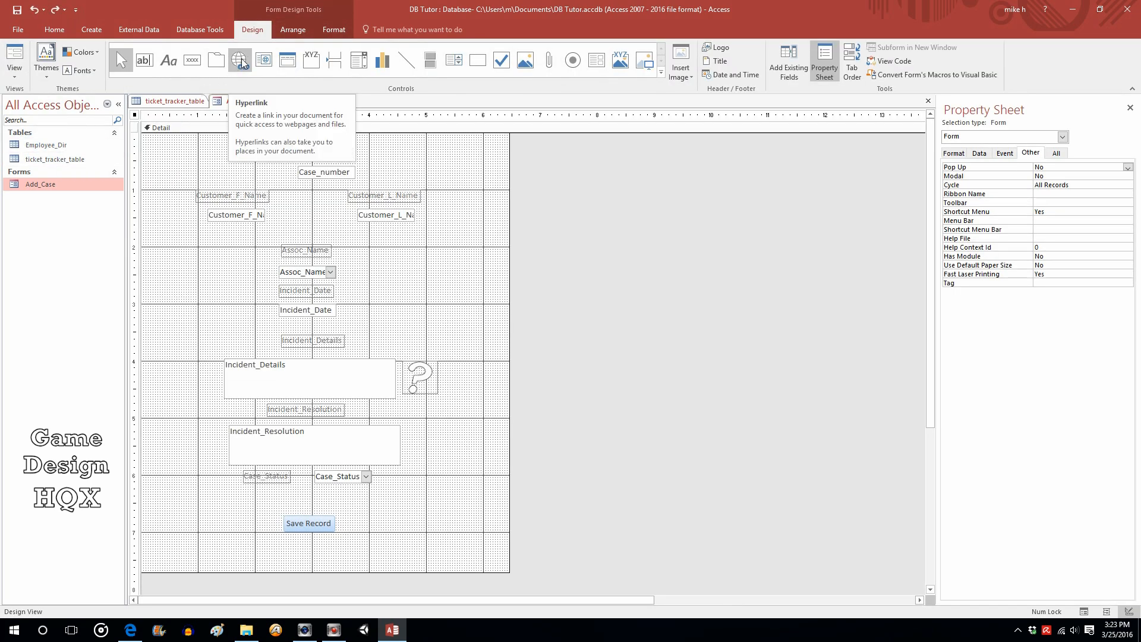
click(239, 59)
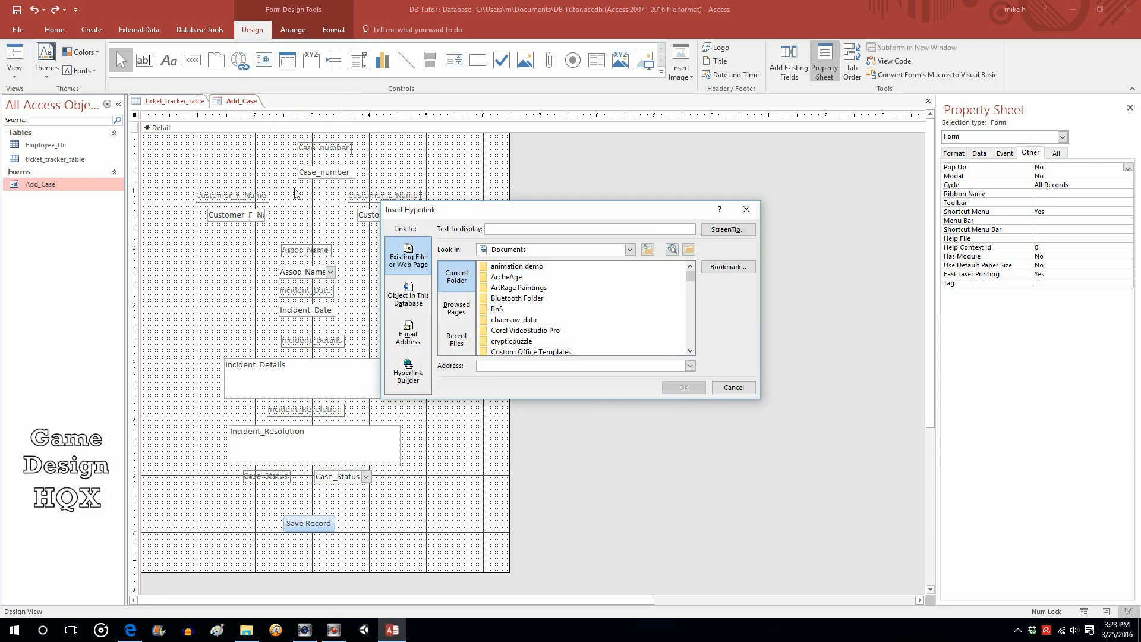
mouse_move(630, 249)
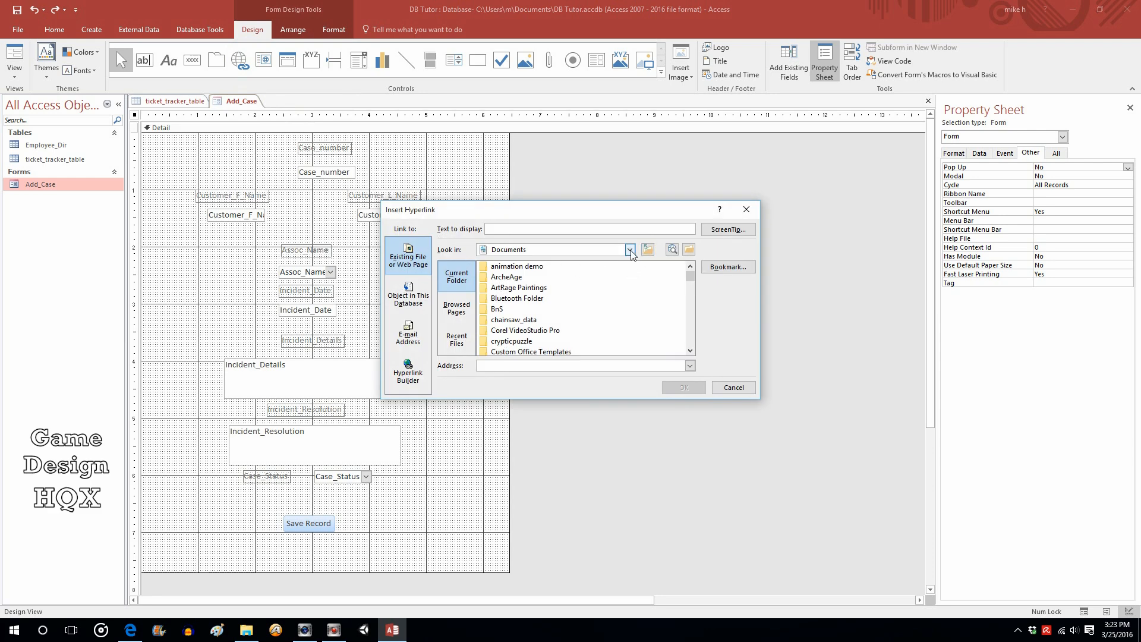
click(629, 249)
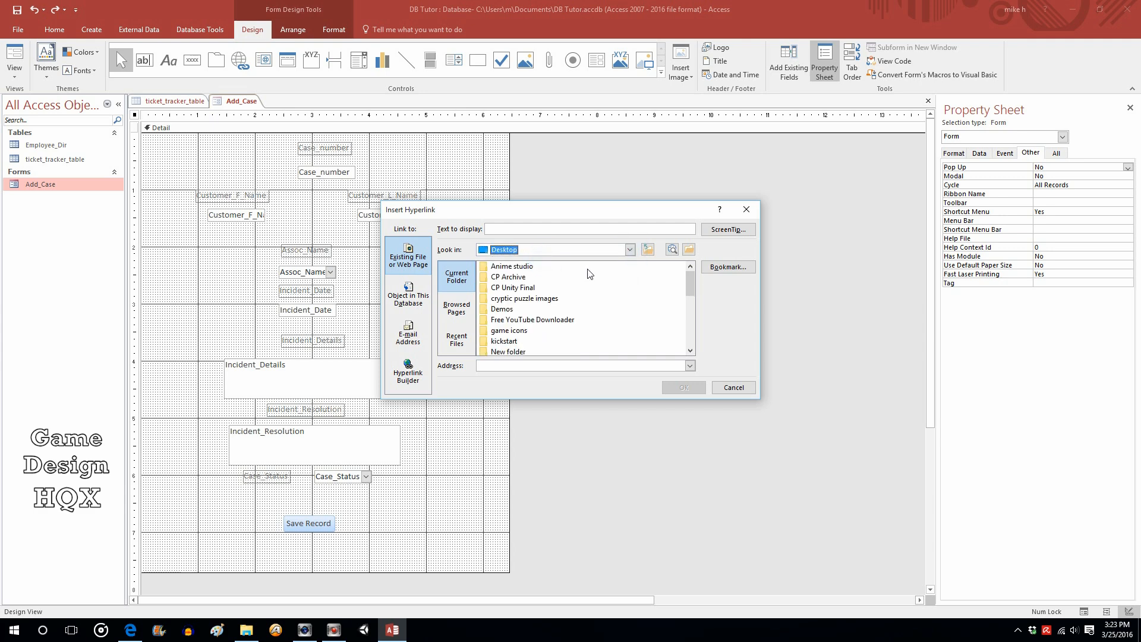
double_click(502, 308)
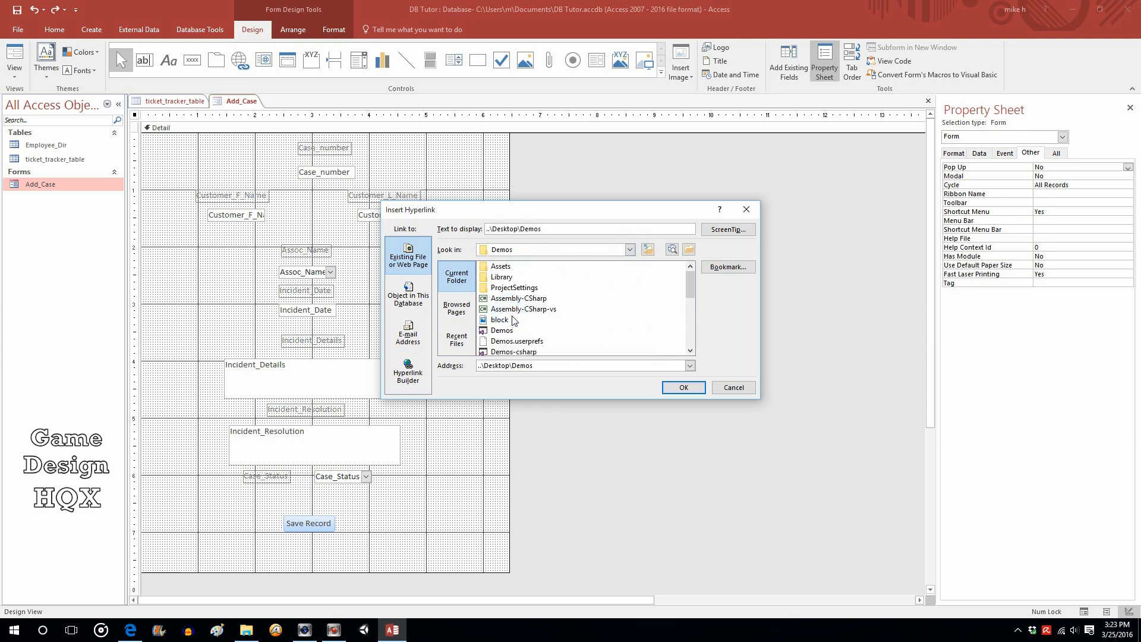
scroll(down, 3)
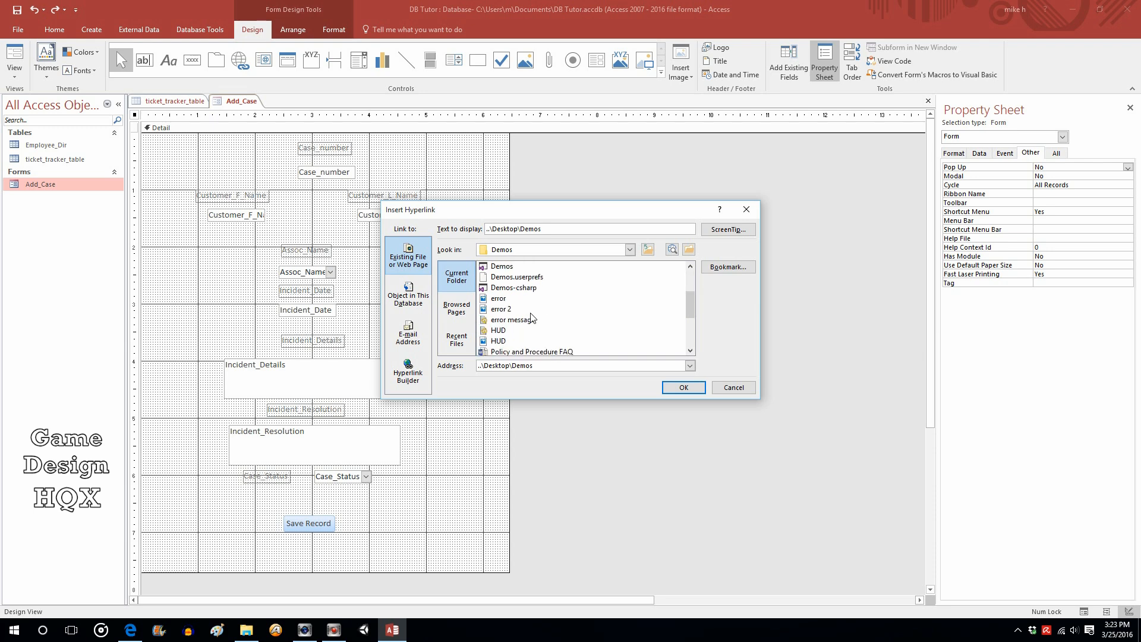
click(532, 351)
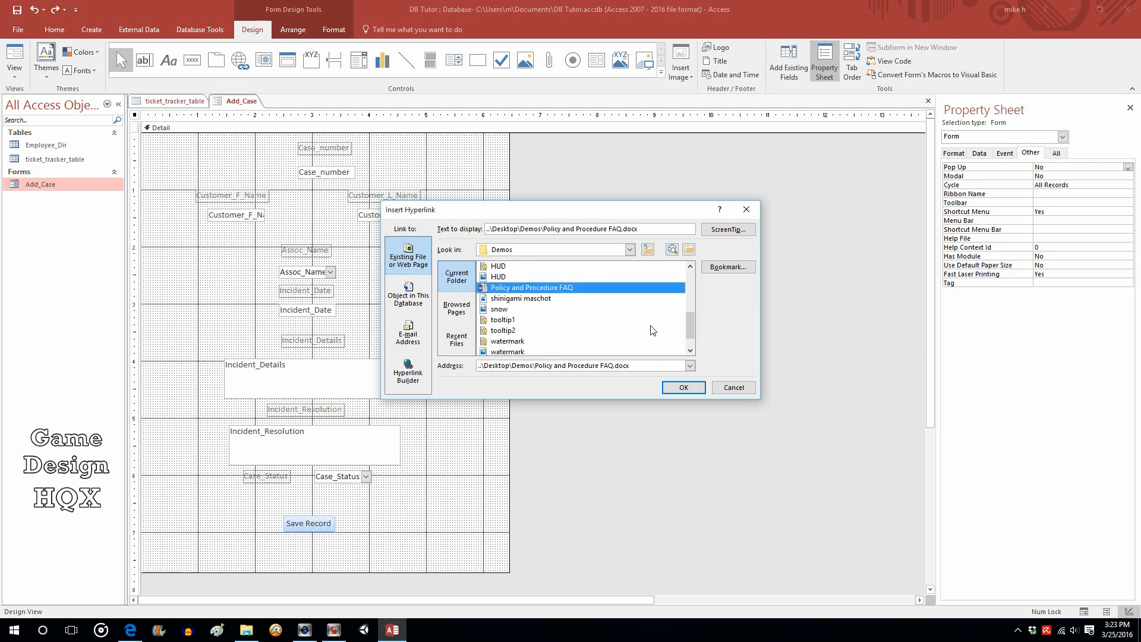
click(682, 386)
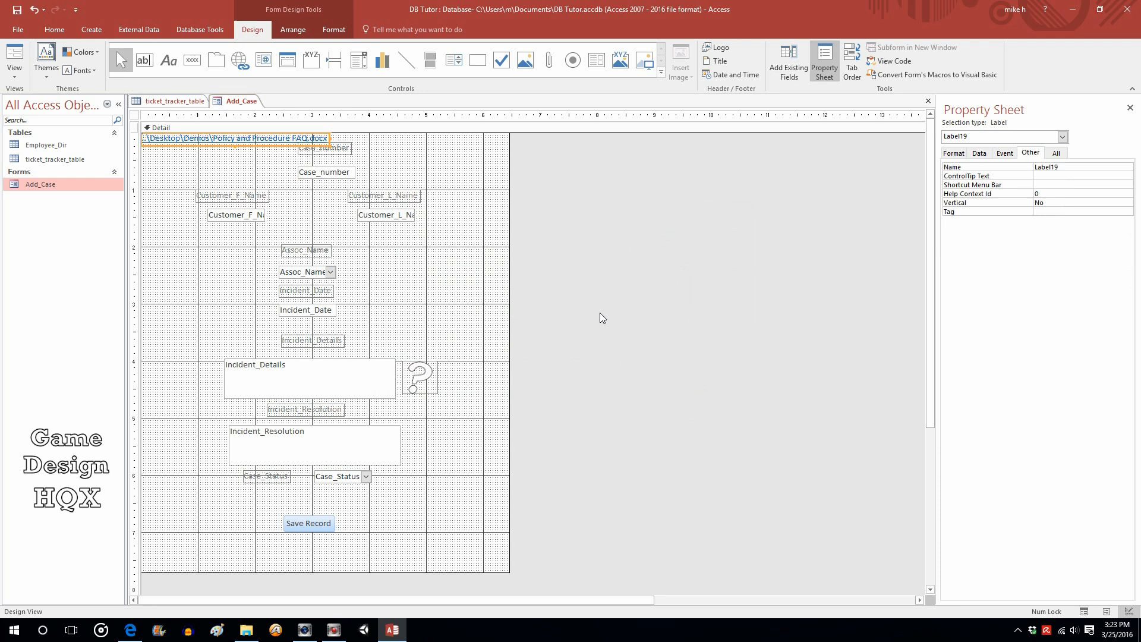
mouse_move(224, 150)
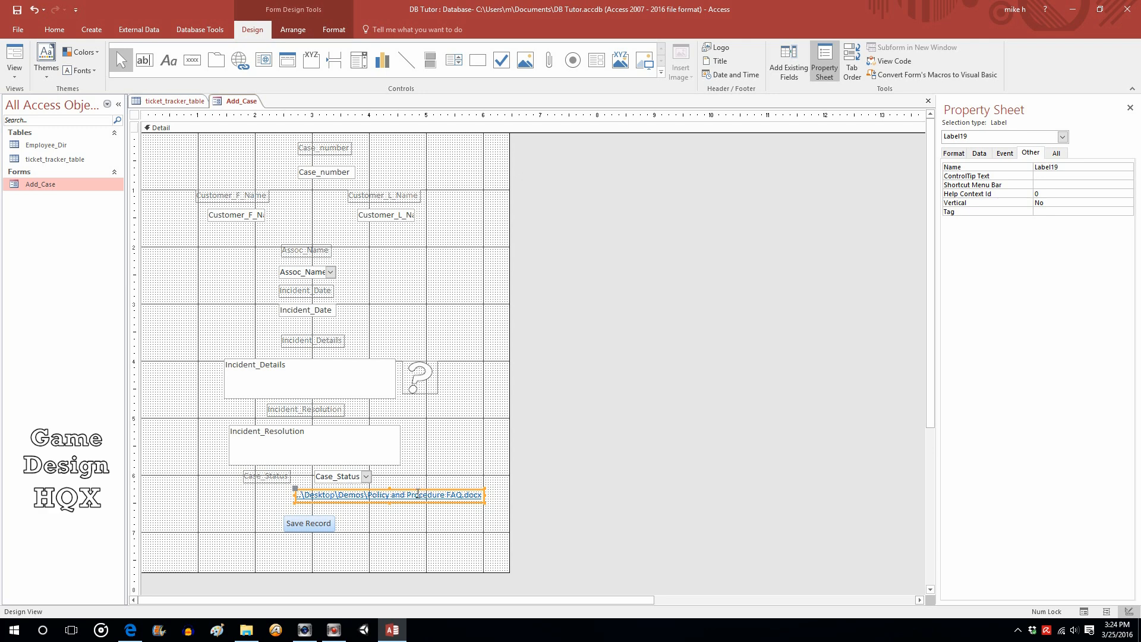
Step: Set the hyperlink's display text to FAQ, place it beside Incident_Resolution, and save
right_click(389, 495)
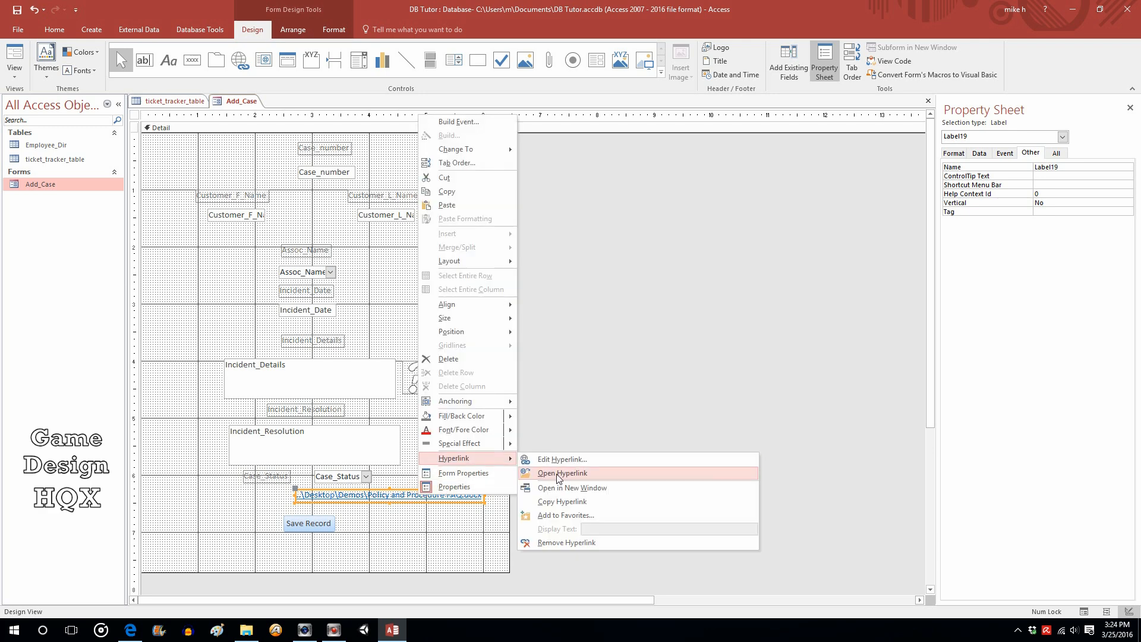
click(561, 459)
text(FAQ)
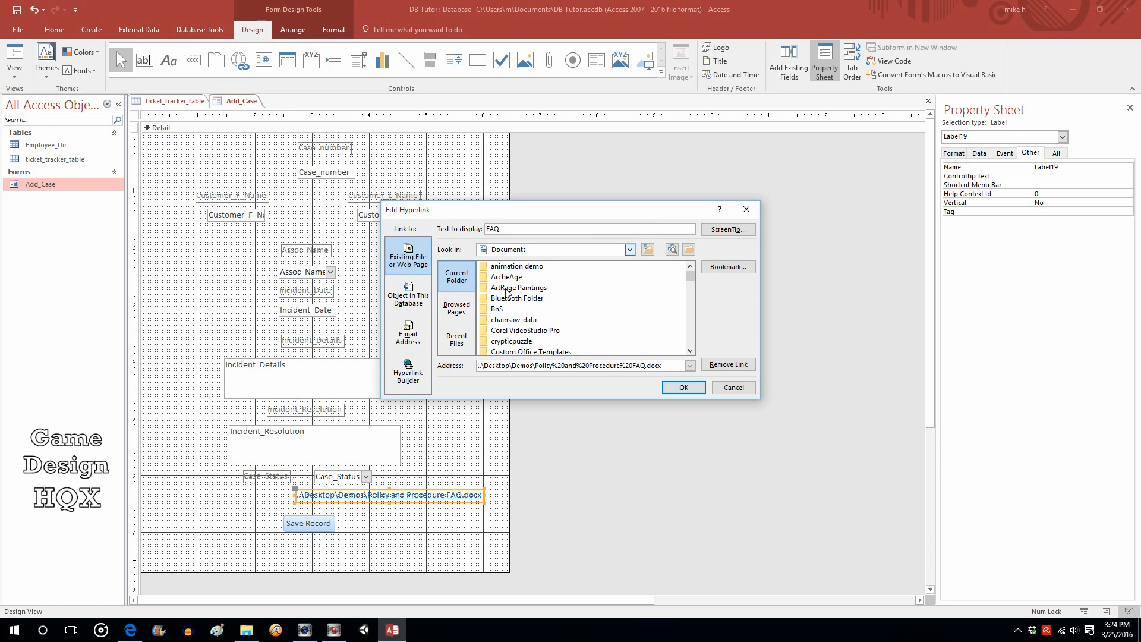
mouse_move(682, 387)
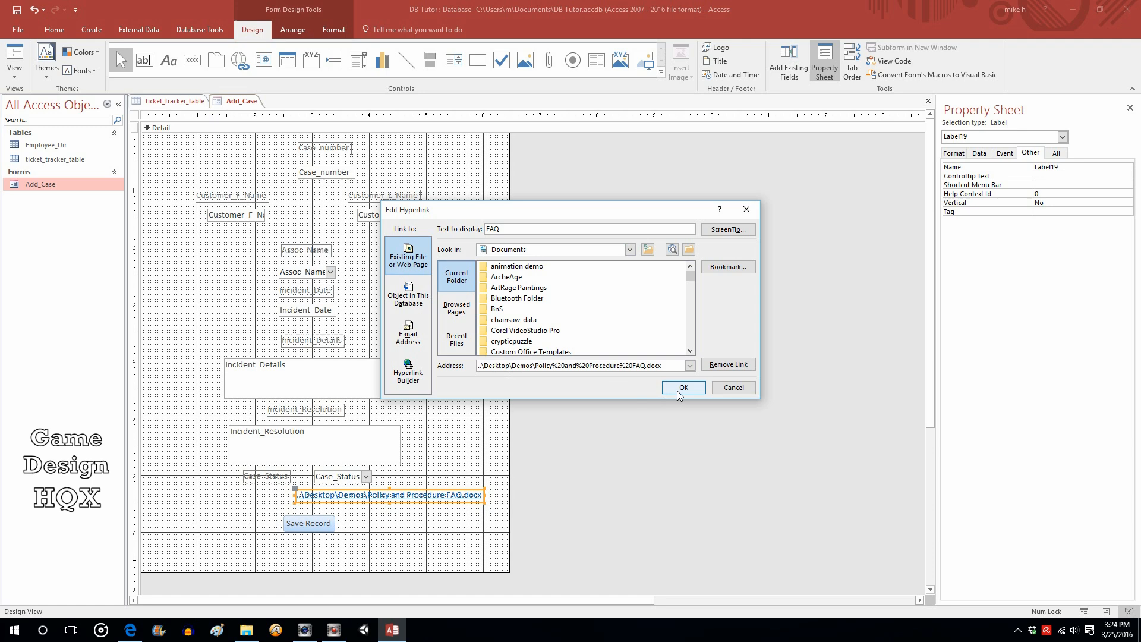
click(682, 387)
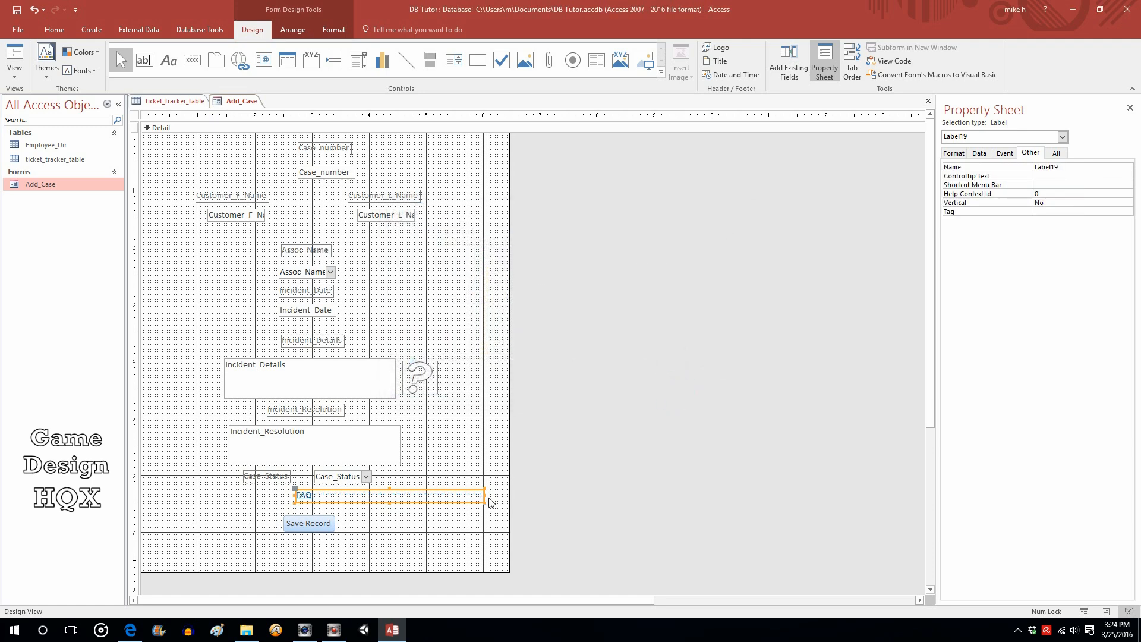
mouse_move(483, 496)
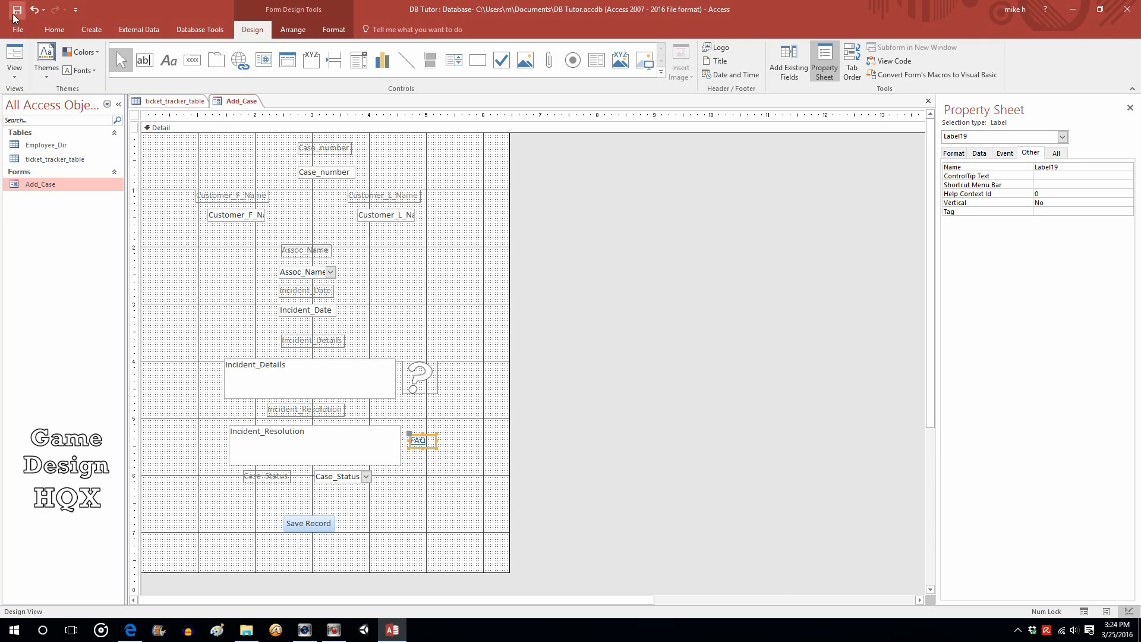
click(14, 59)
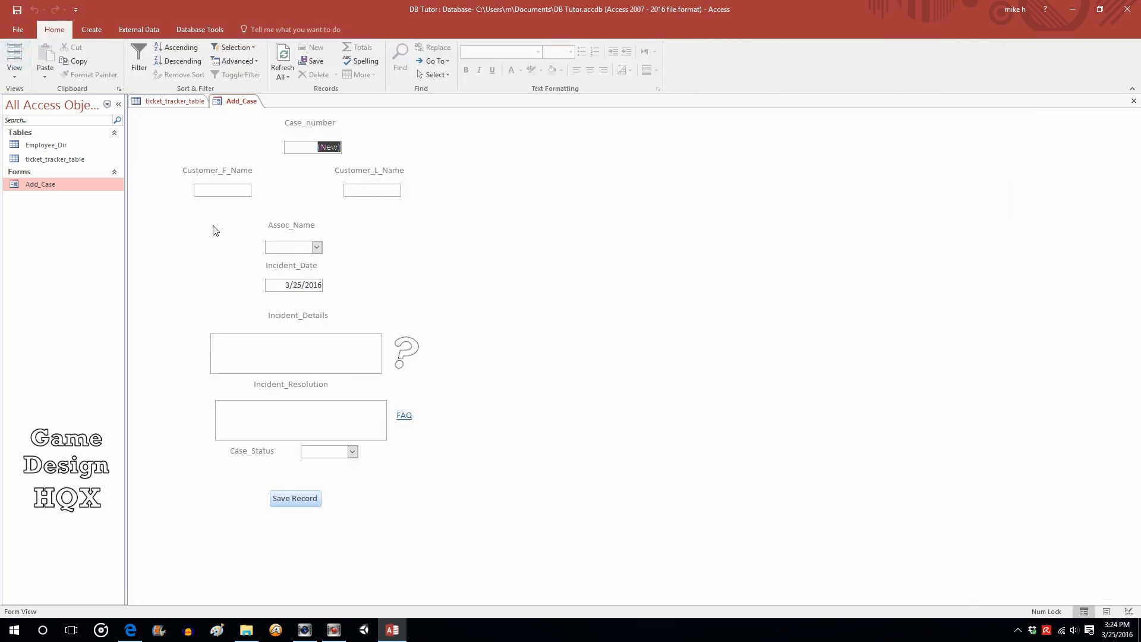
mouse_move(167, 252)
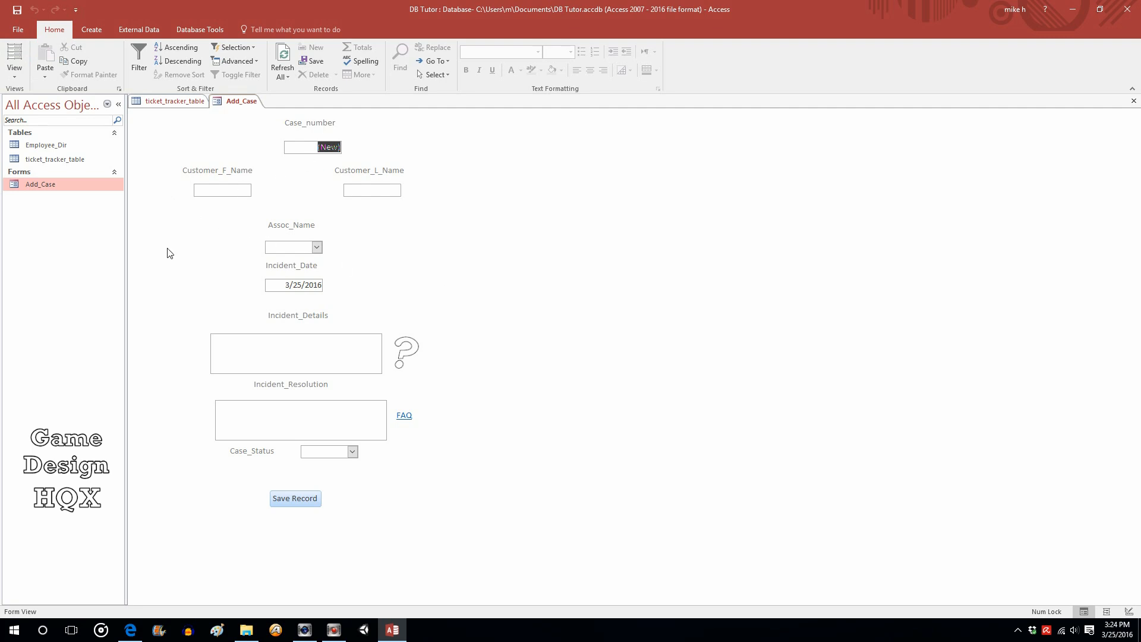
mouse_move(467, 406)
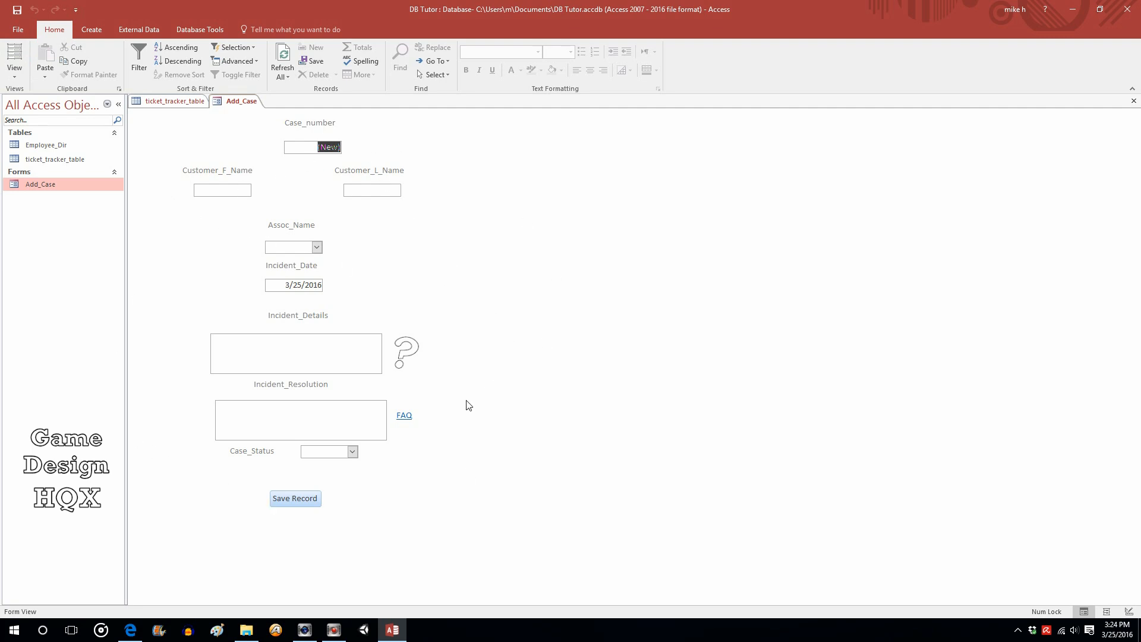
click(405, 415)
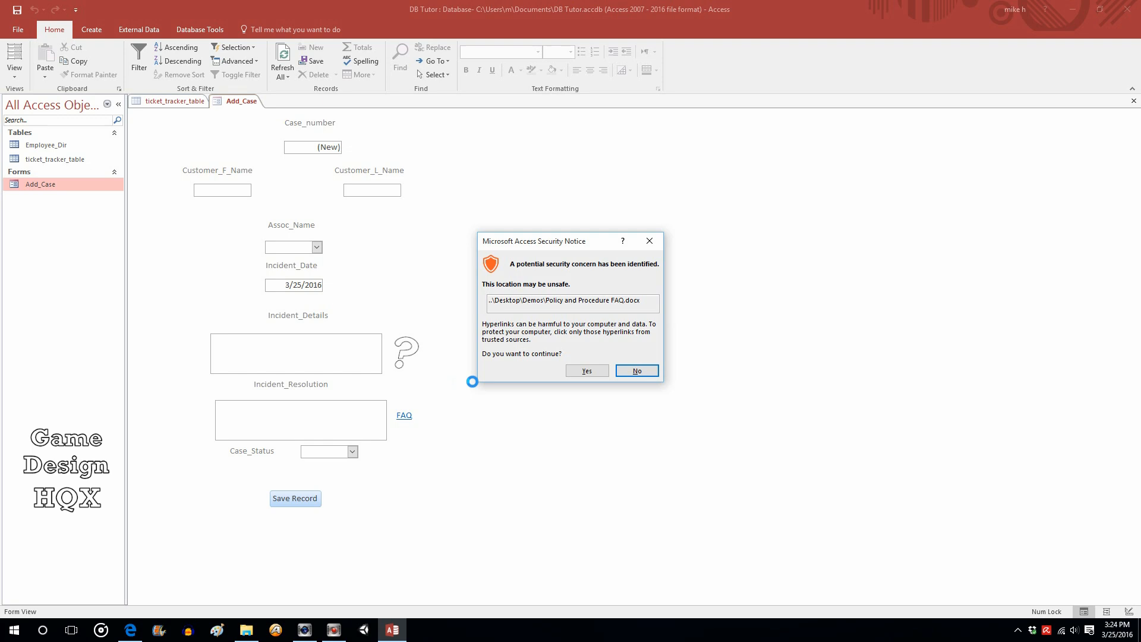
mouse_move(587, 370)
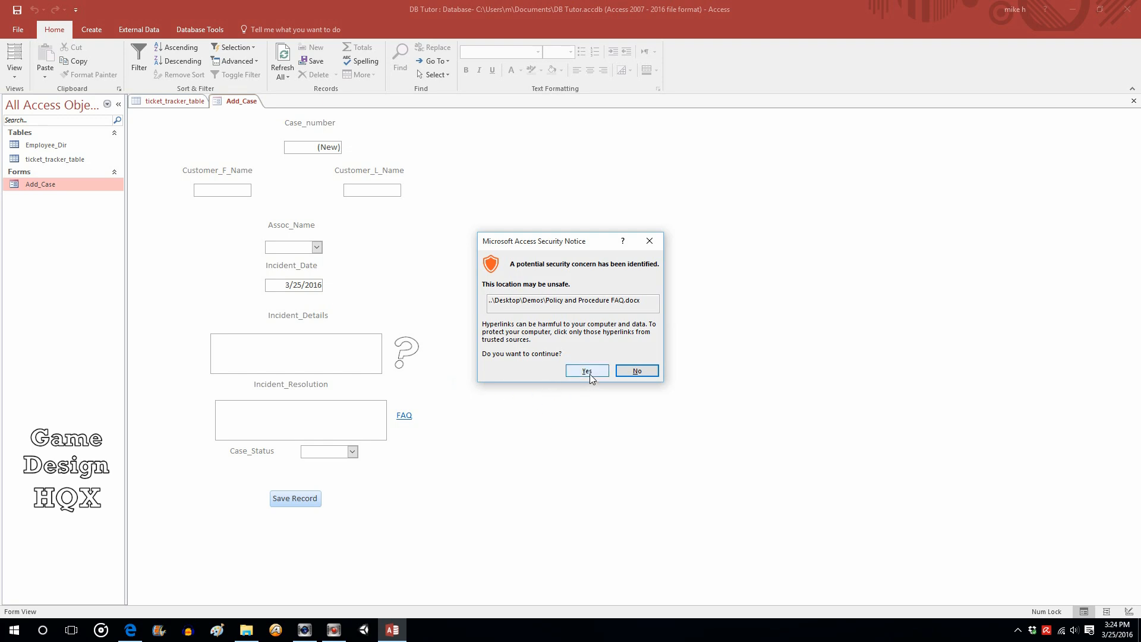
click(586, 371)
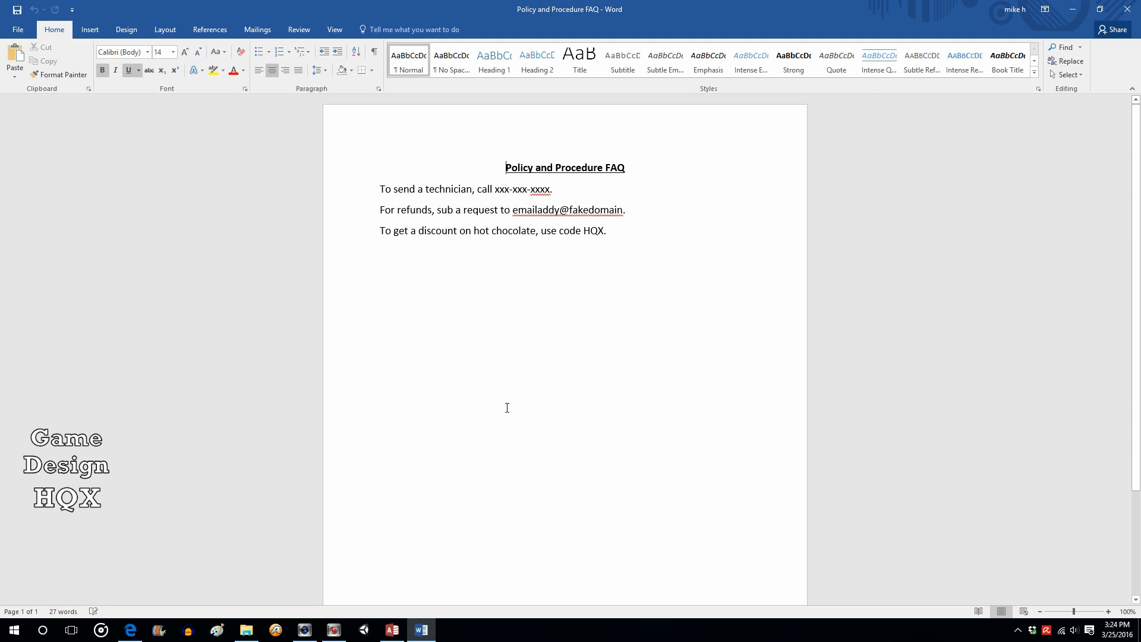
mouse_move(1112, 30)
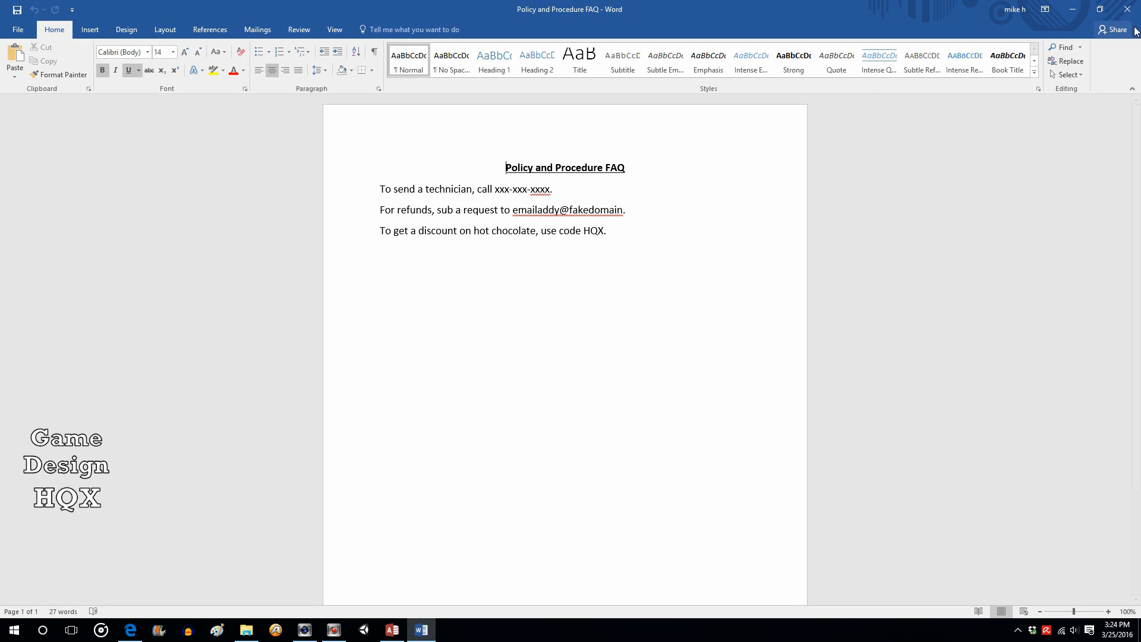
click(393, 630)
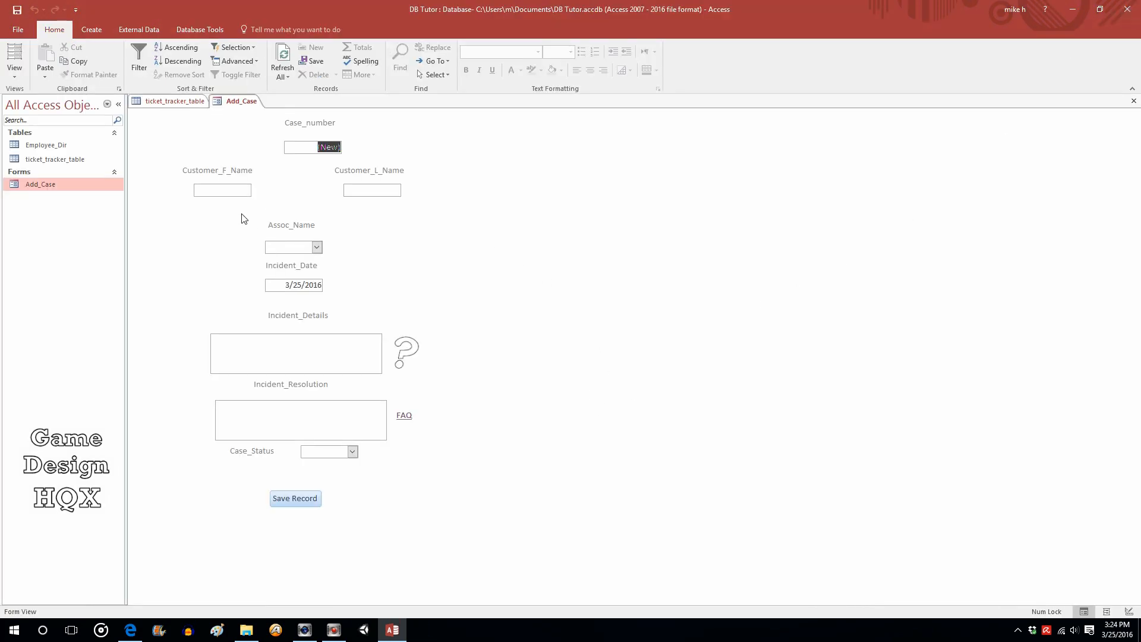
mouse_move(418, 446)
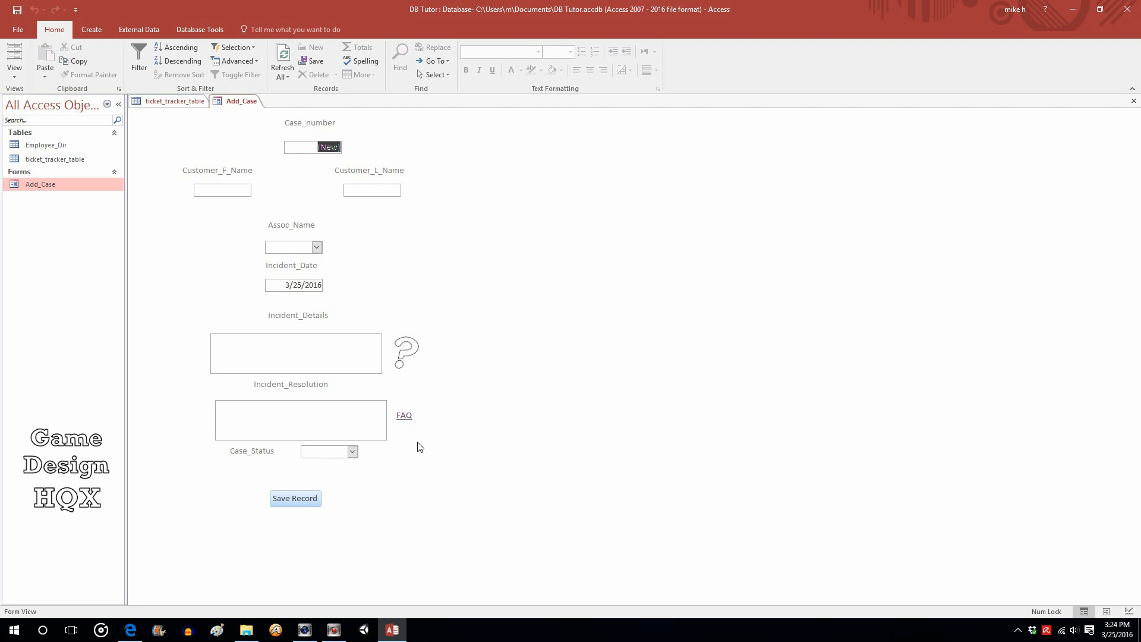
mouse_move(451, 434)
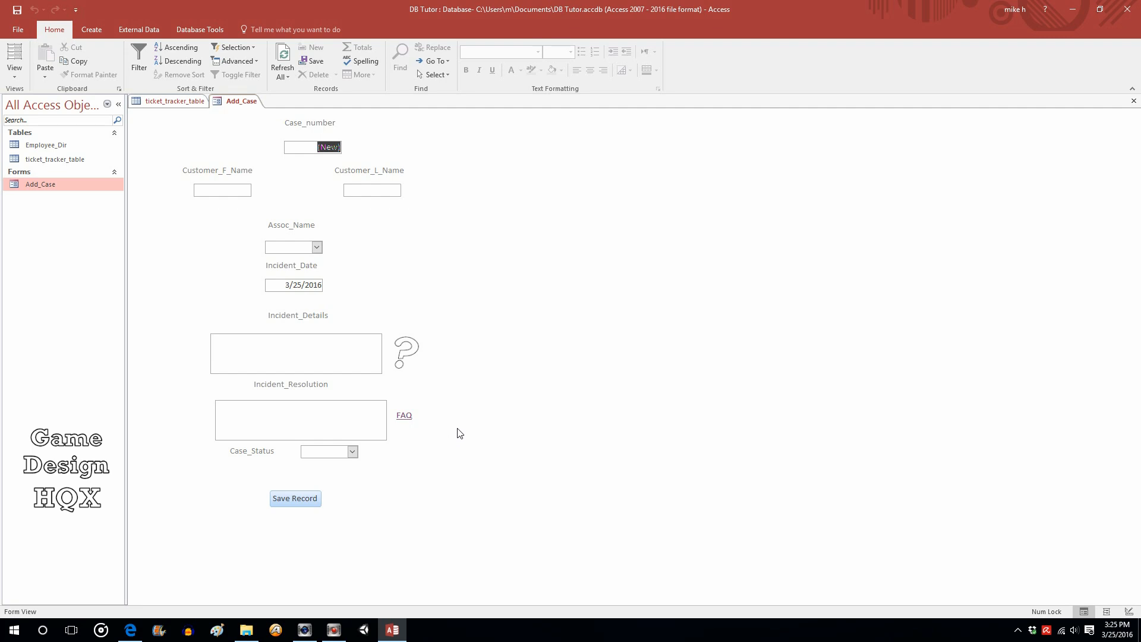
mouse_move(413, 496)
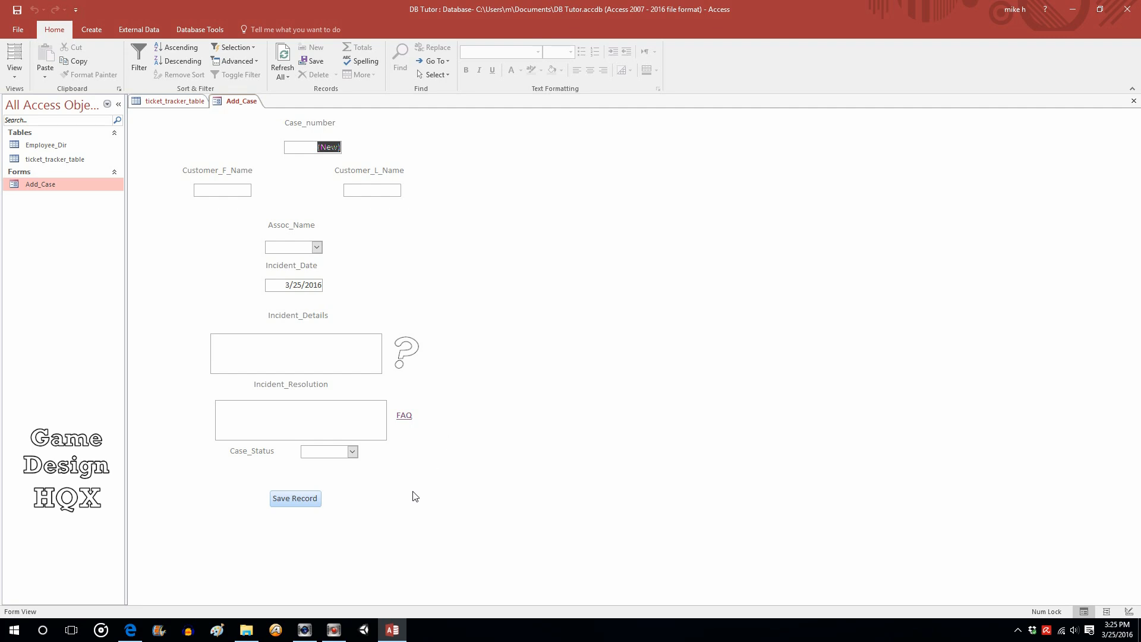